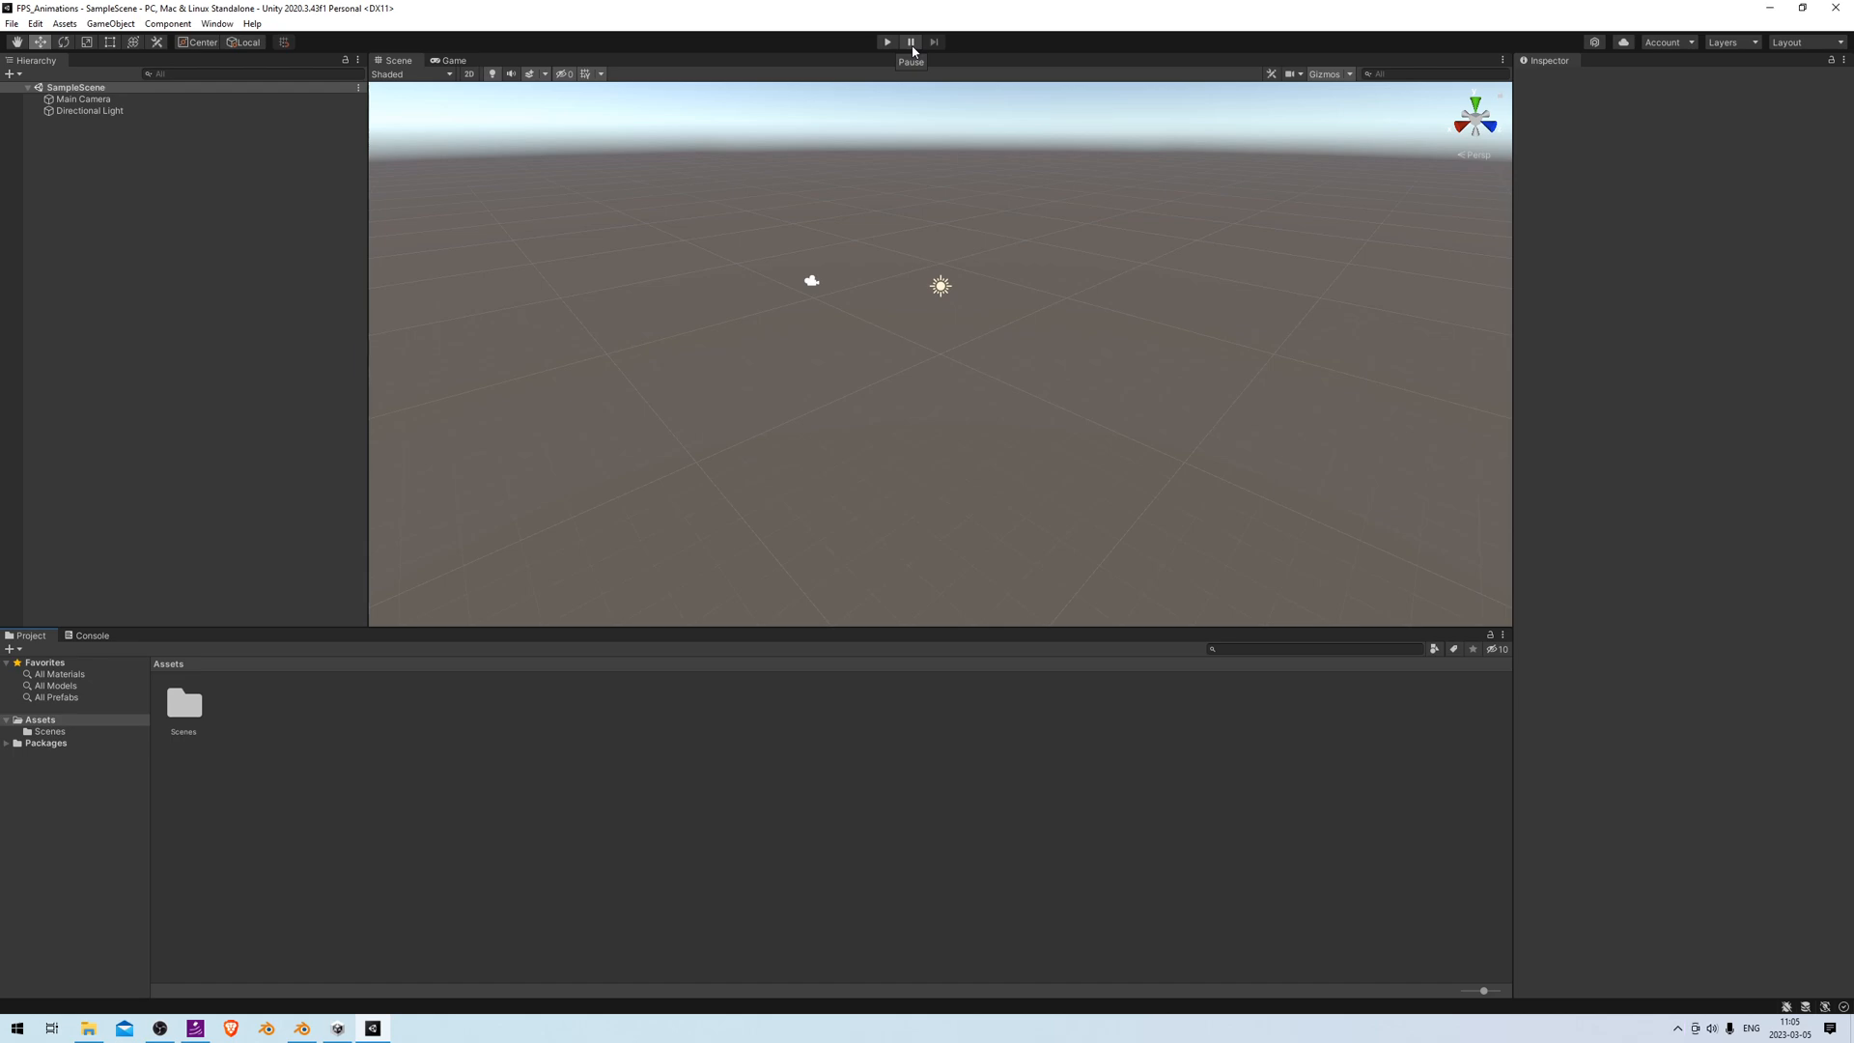
{"action": "mouse_move", "coordinate": [891, 74]}
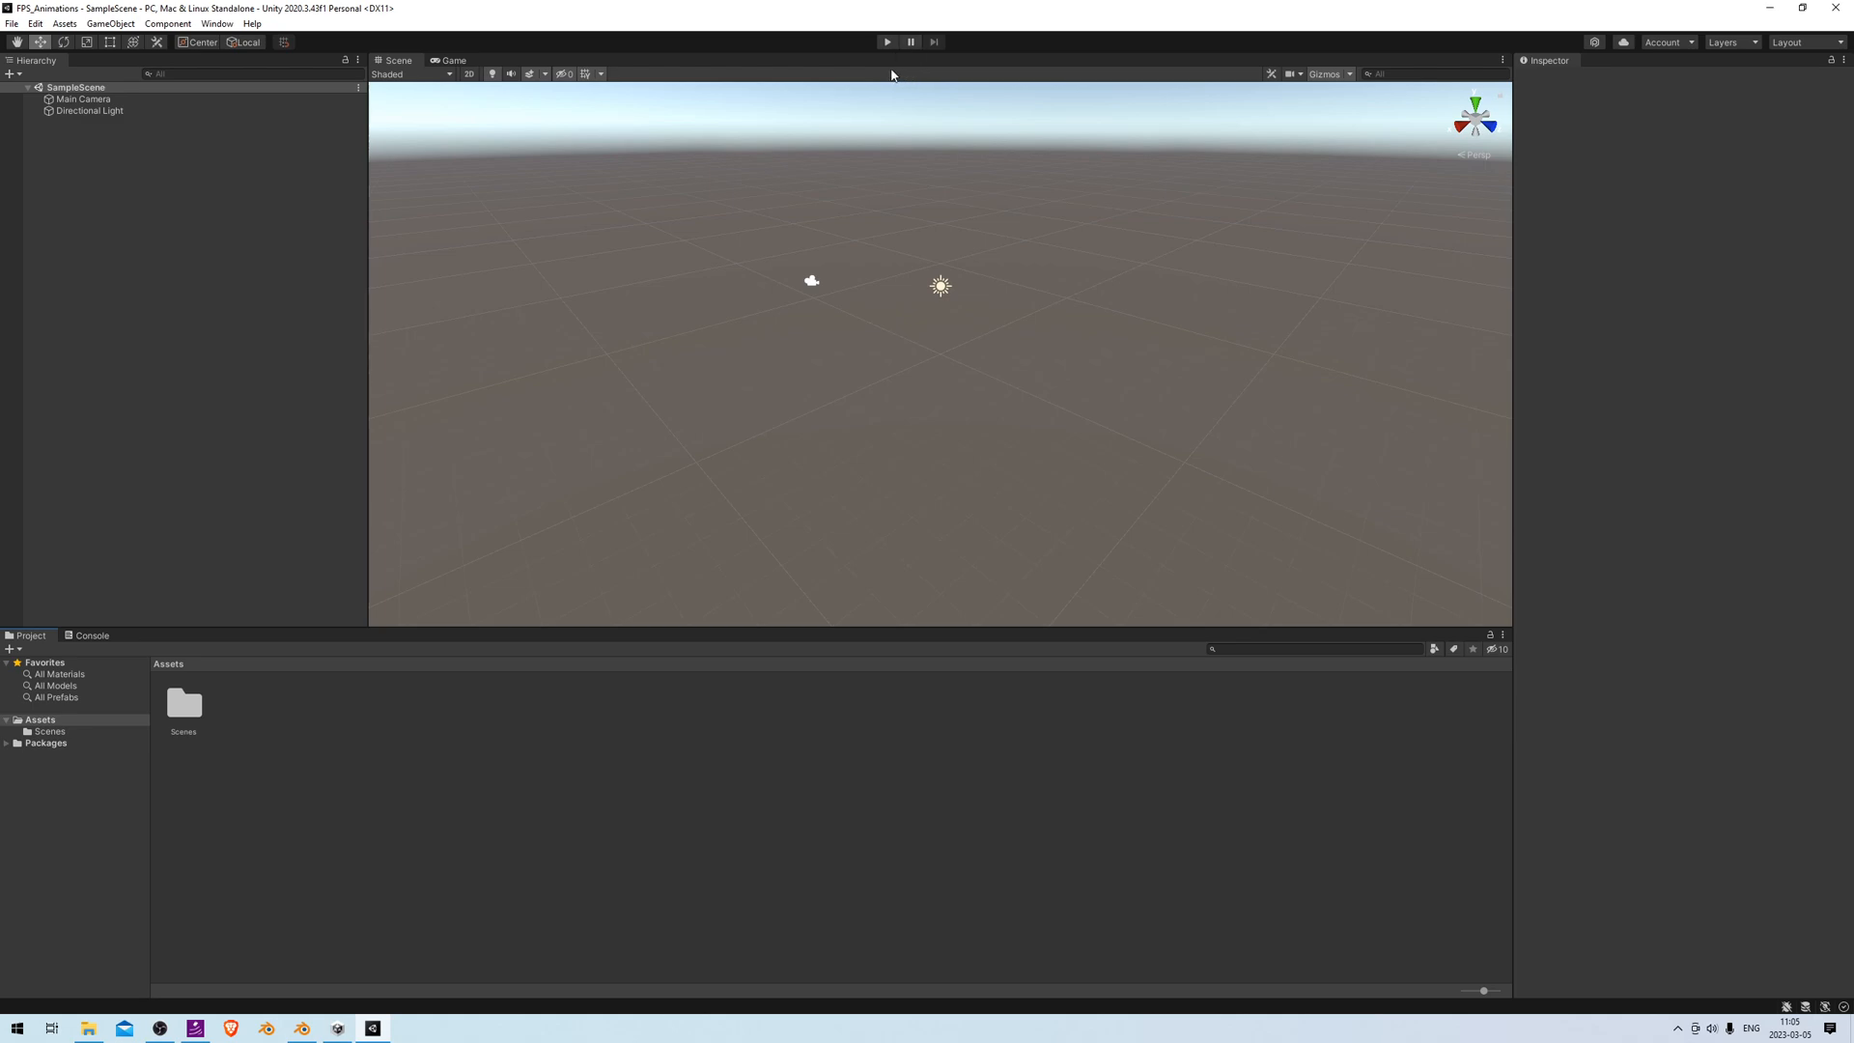
{"action": "mouse_move", "coordinate": [539, 684]}
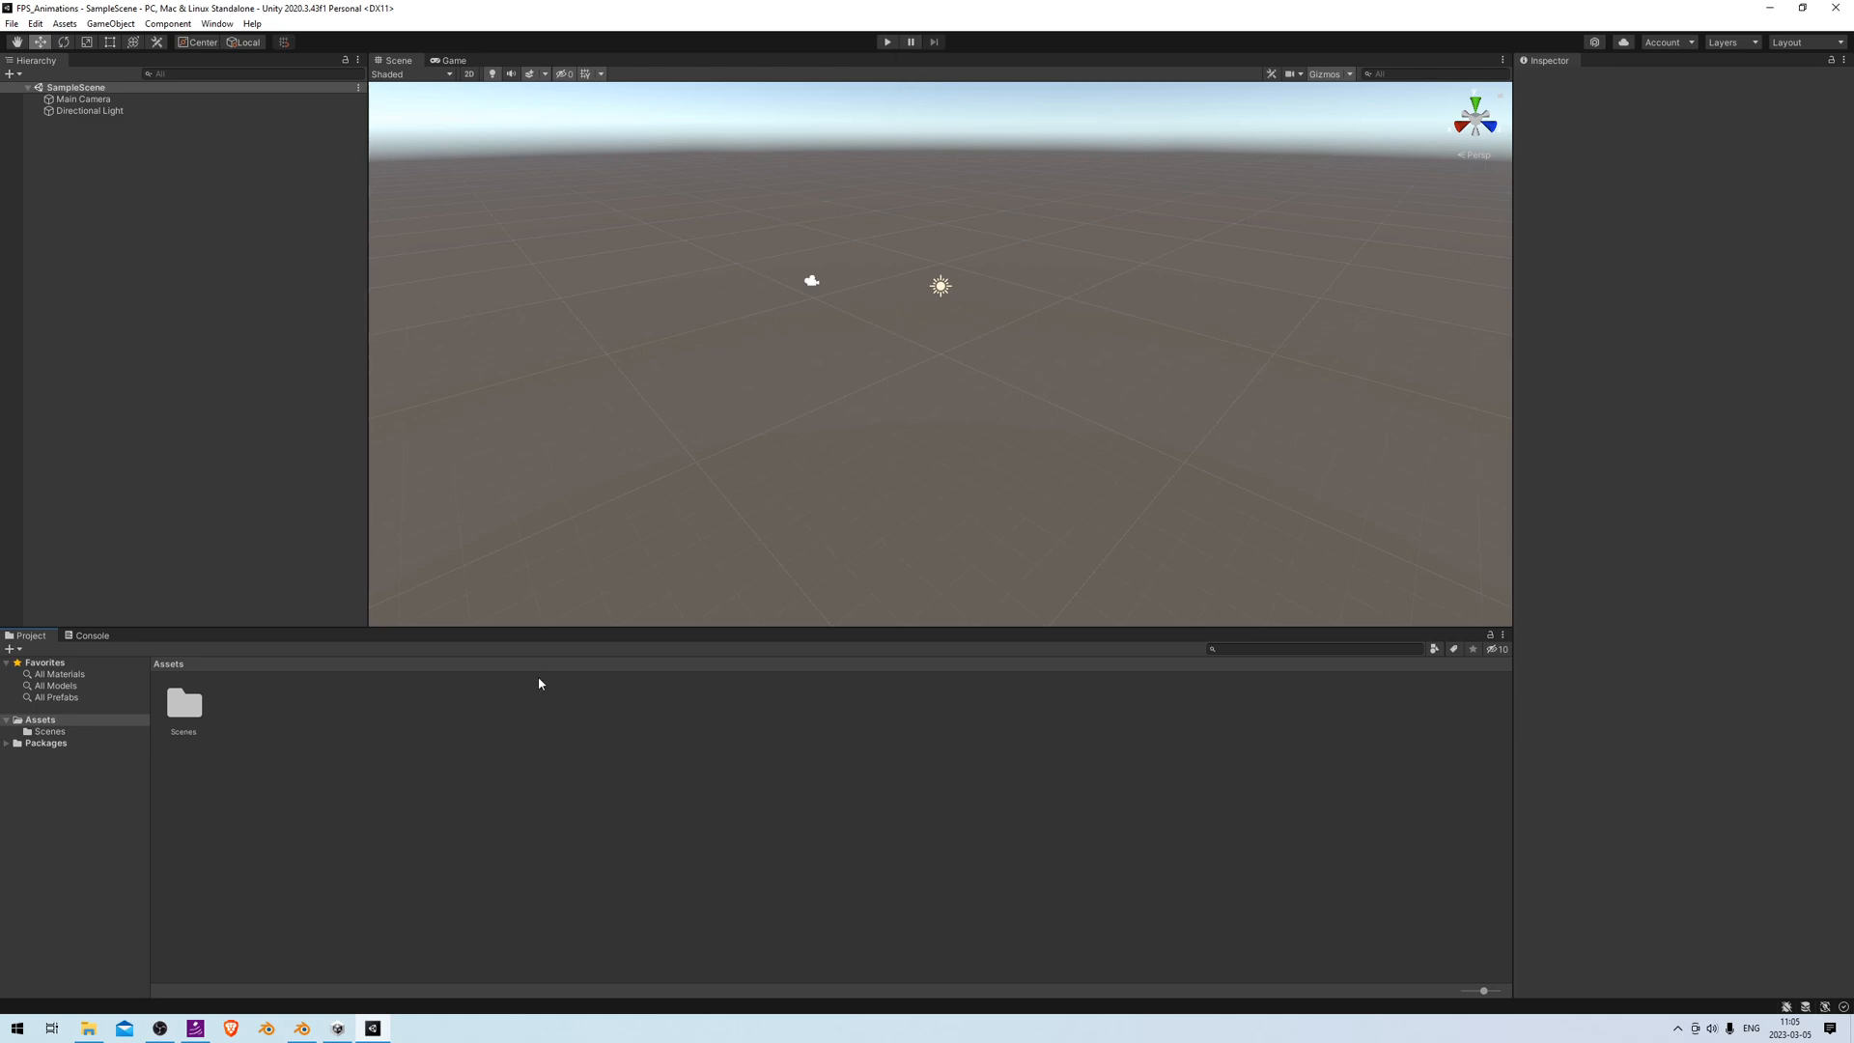
{"action": "mouse_move", "coordinate": [586, 490]}
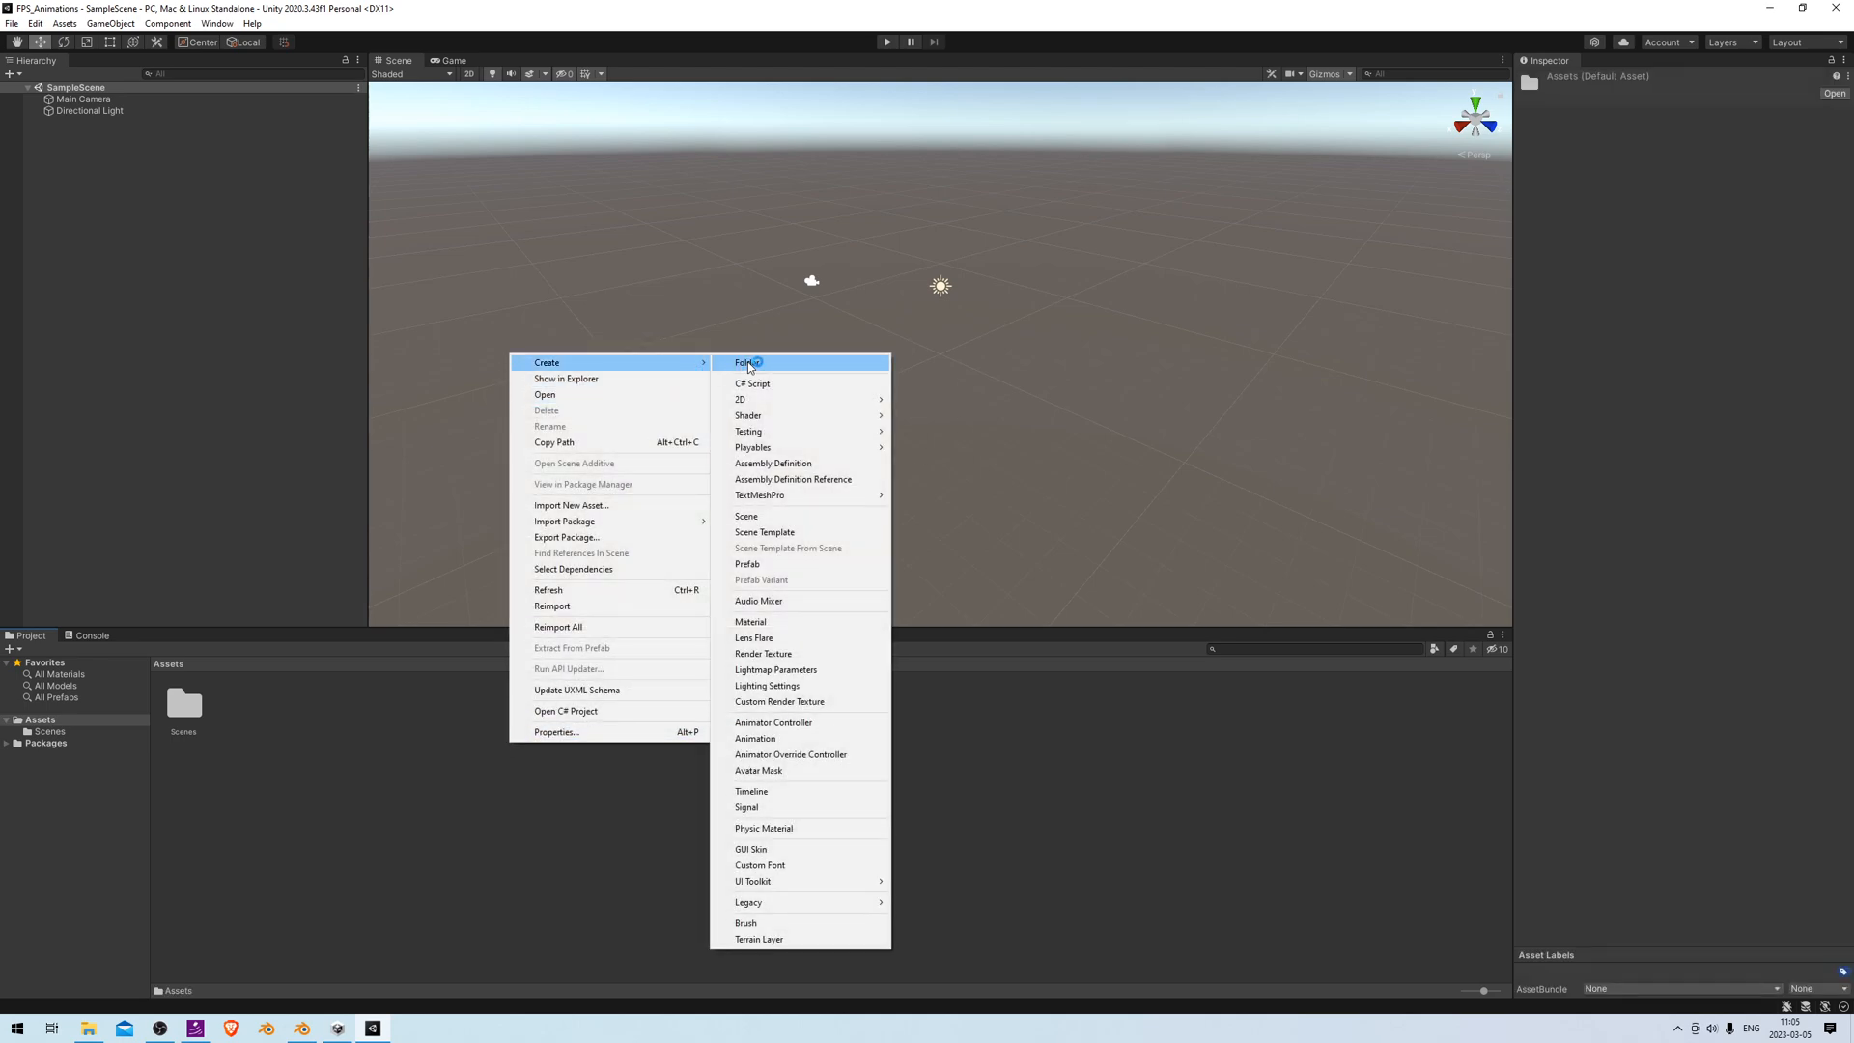
Add a folder named FPS_Animations under Assets and open it
{"action": "left_click", "coordinate": [744, 362]}
{"action": "type", "text": "FPS_Animations"}
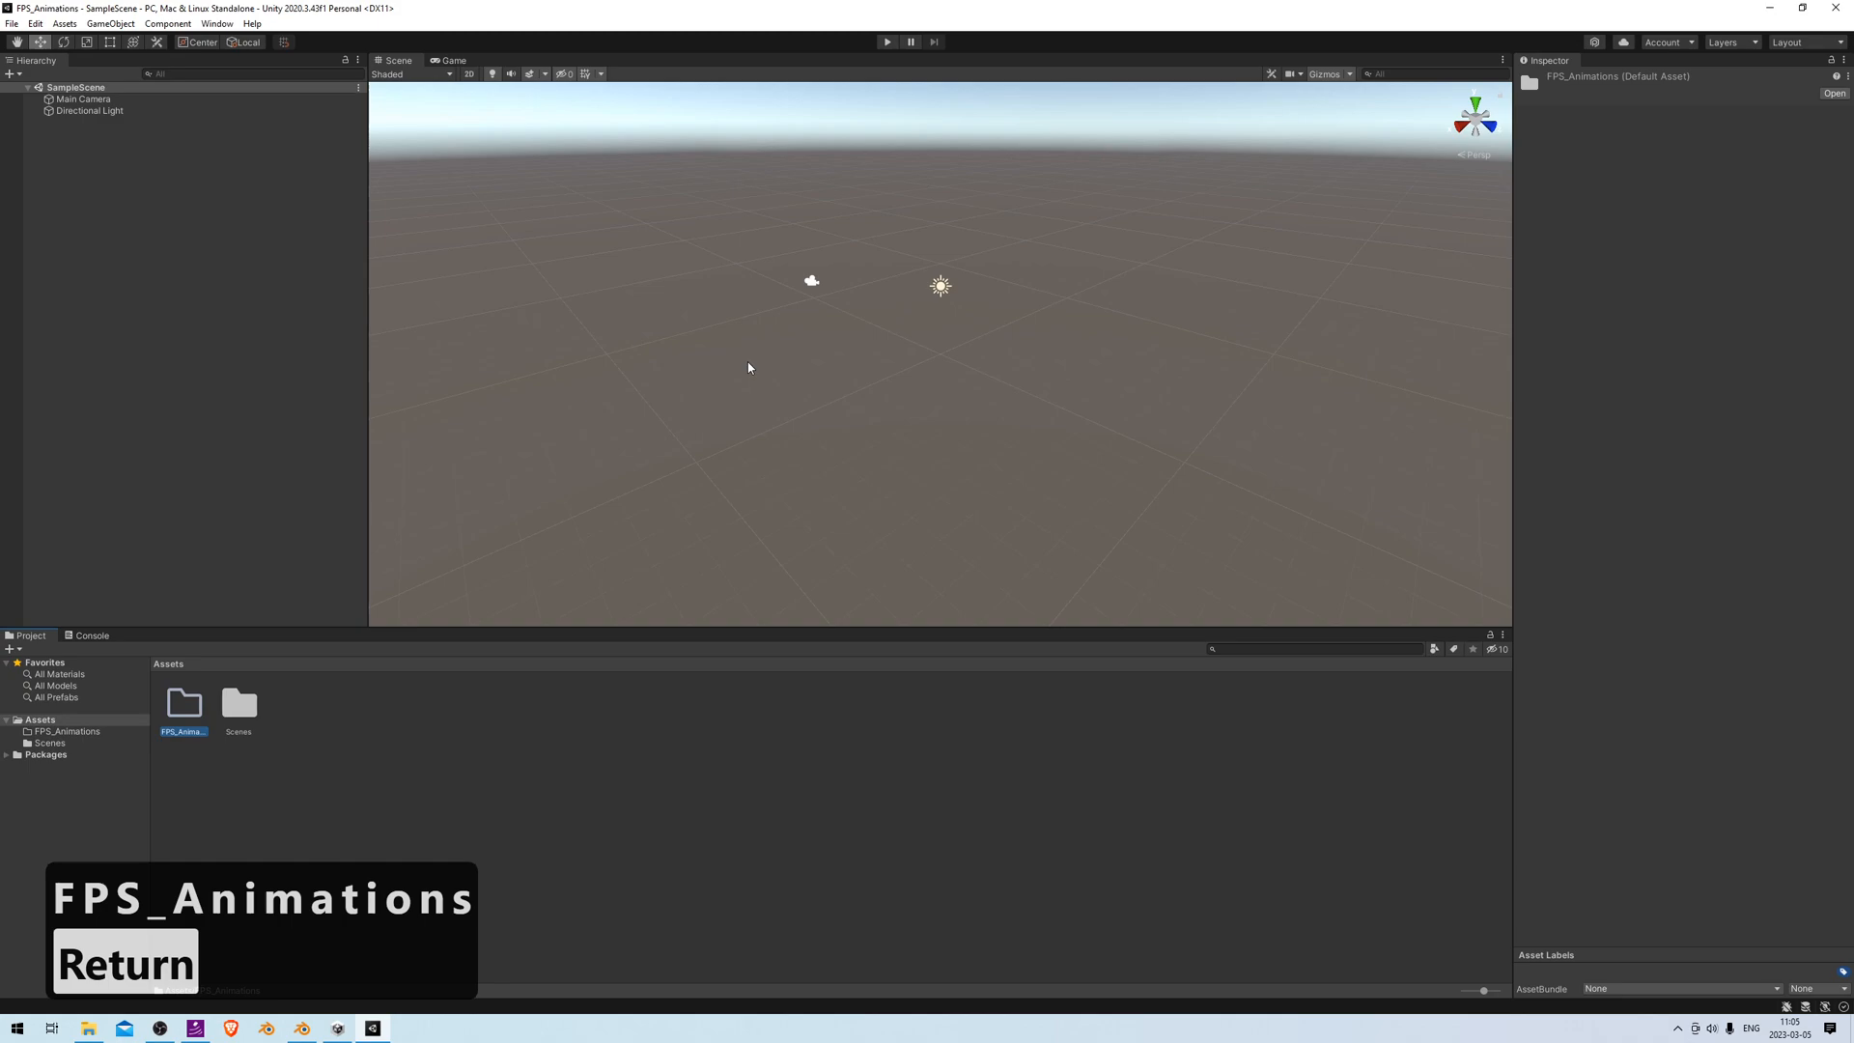
{"action": "double_click", "coordinate": [183, 702]}
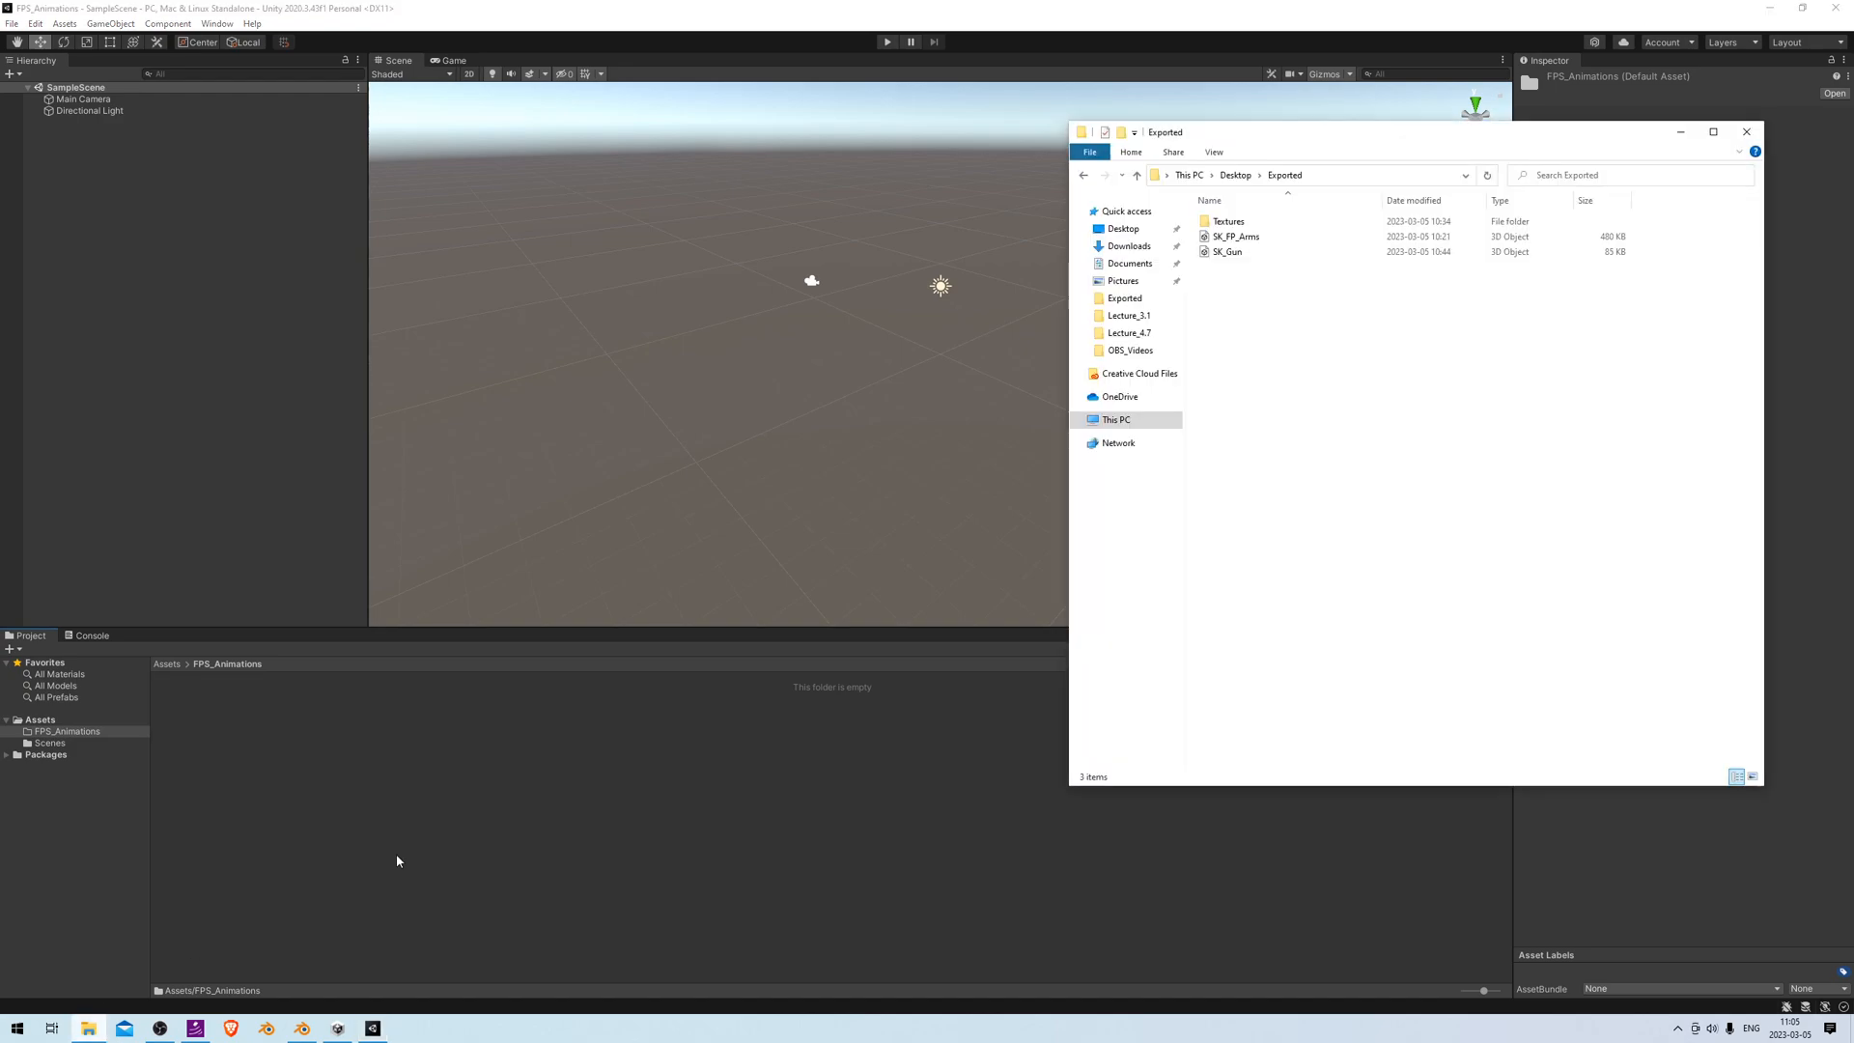
Import SK_FP_Arms, SK_Gun and the T_Texture texture from Exported into FPS_Animations
{"action": "left_click", "coordinate": [1226, 252]}
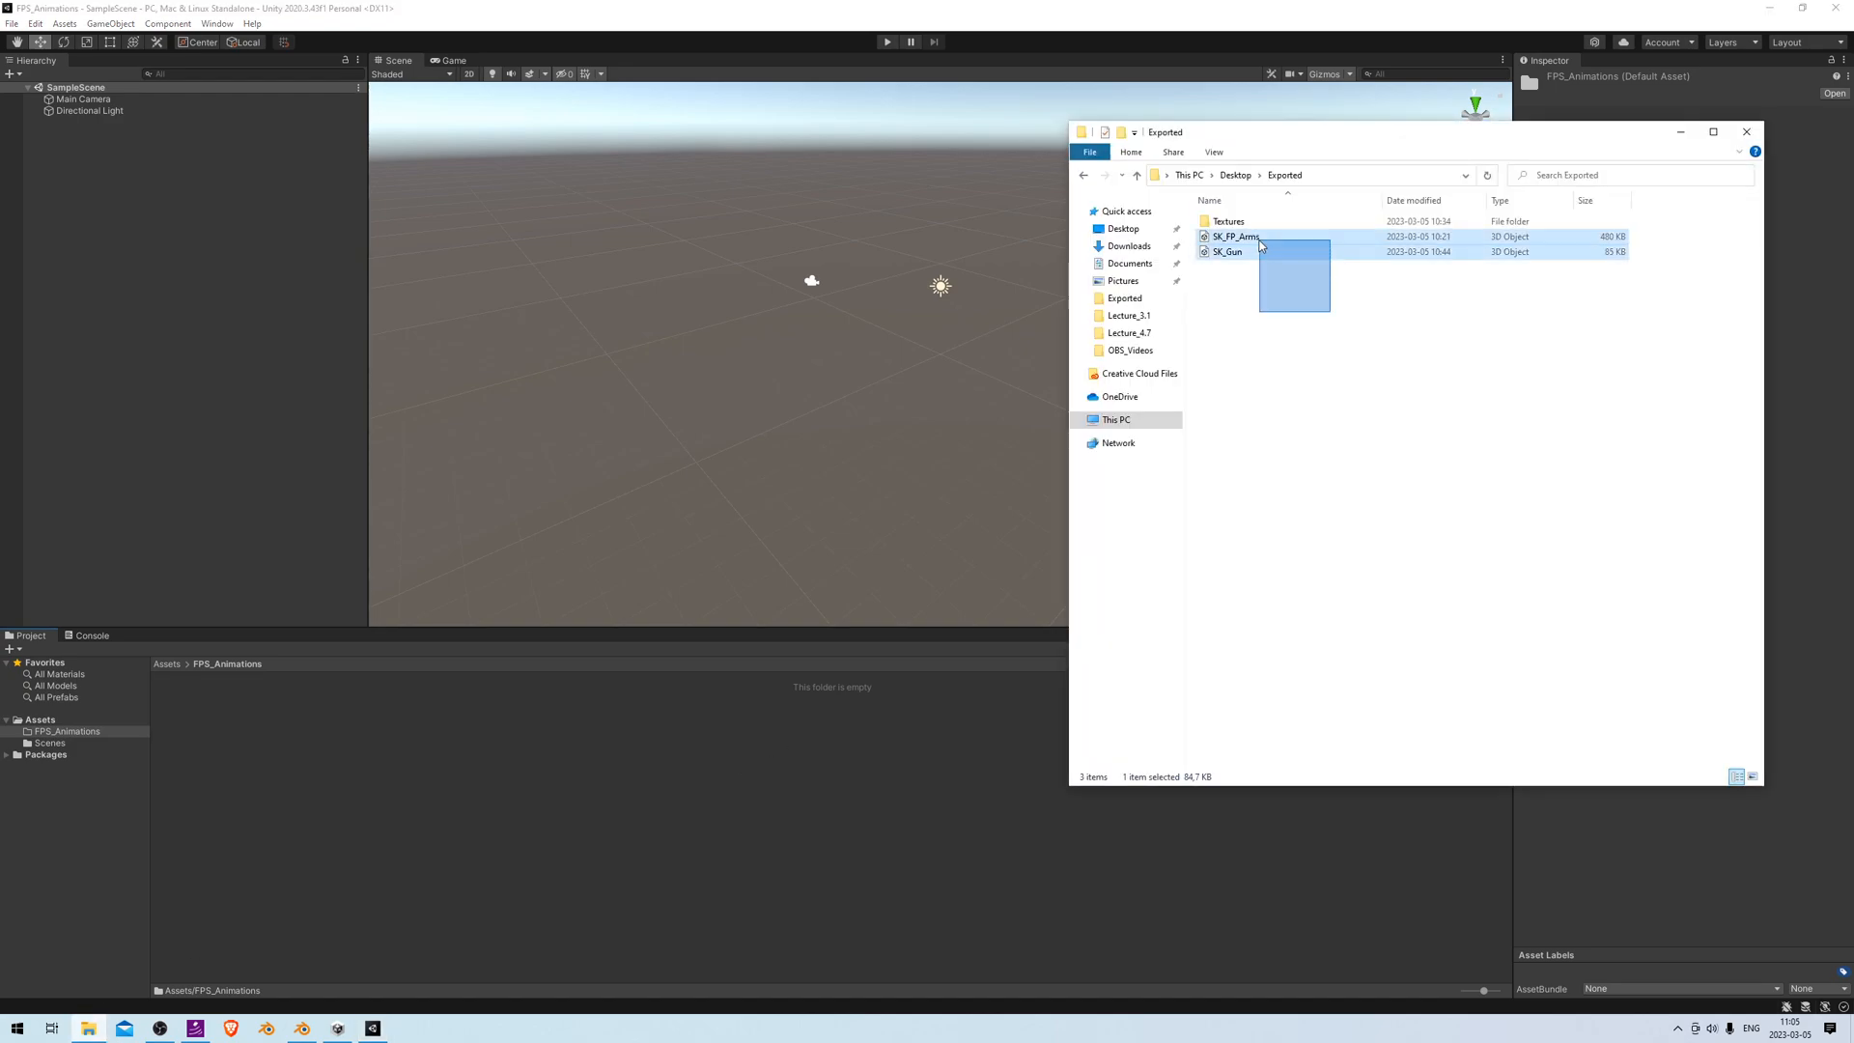
{"action": "left_click", "coordinate": [1226, 252]}
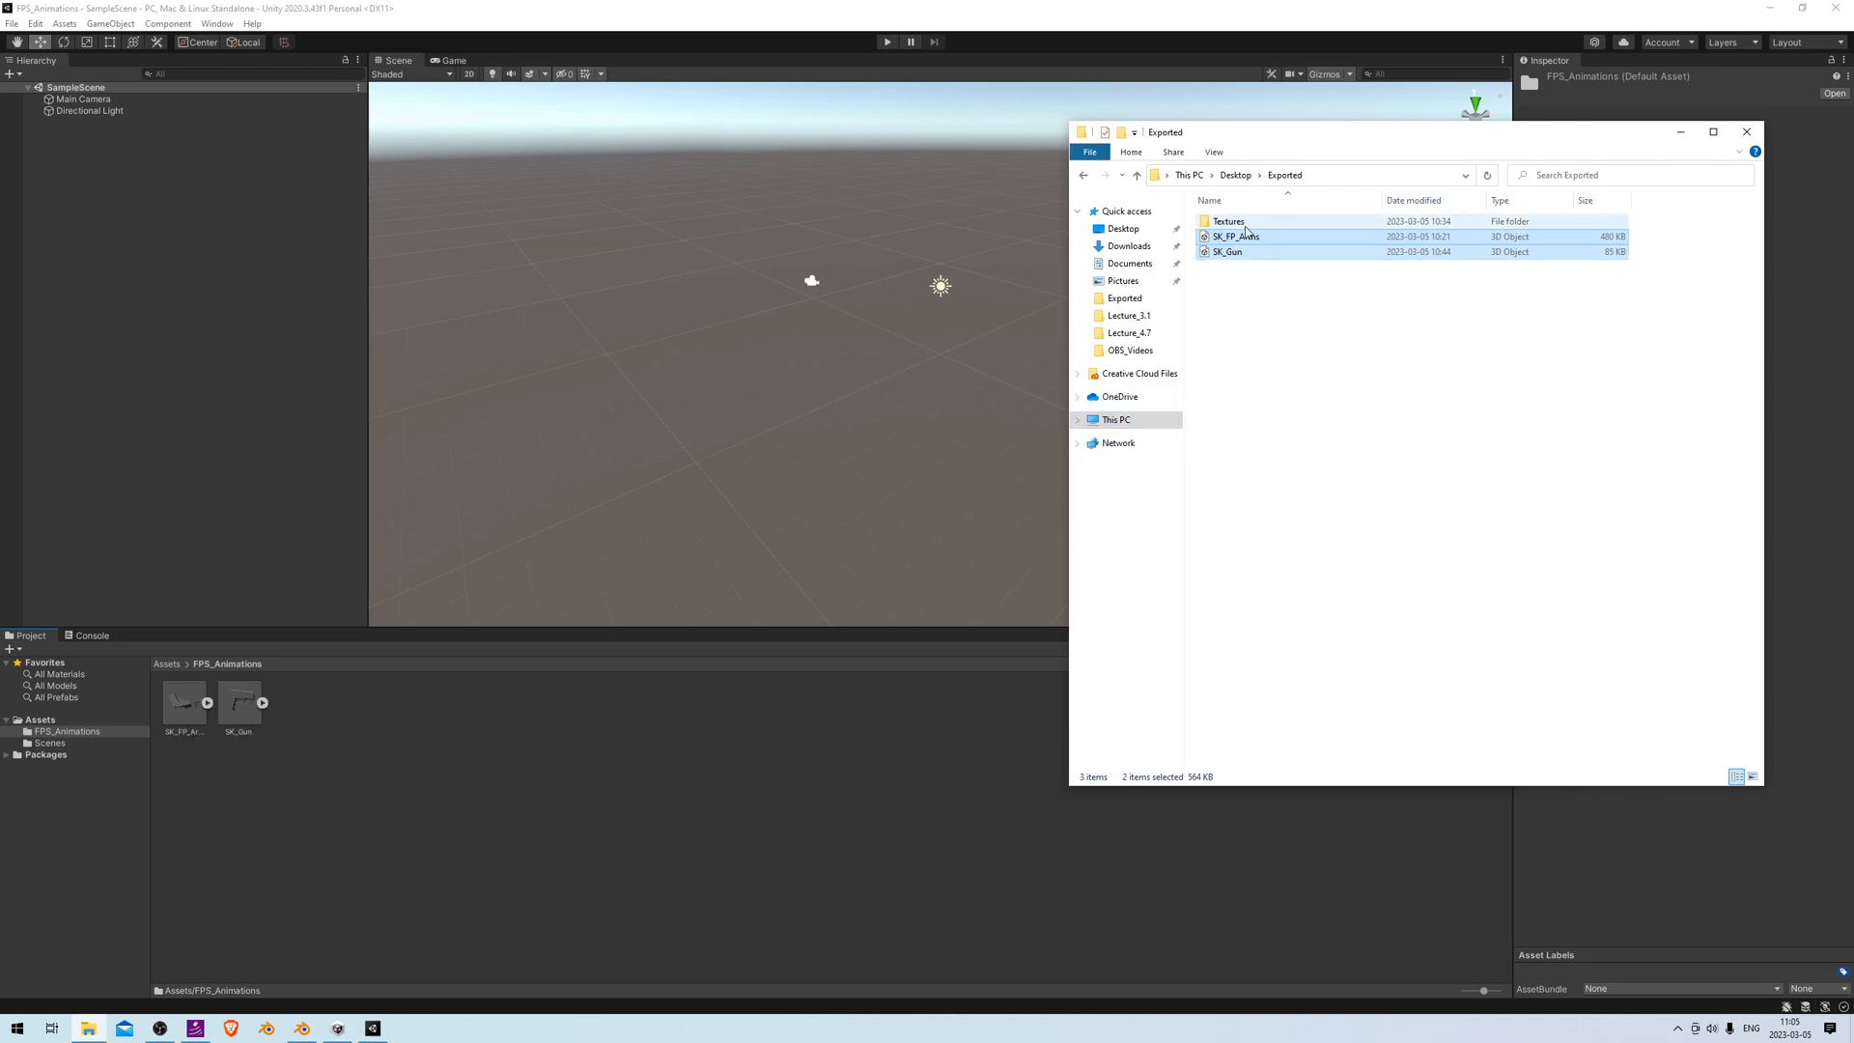
{"action": "double_click", "coordinate": [1227, 221]}
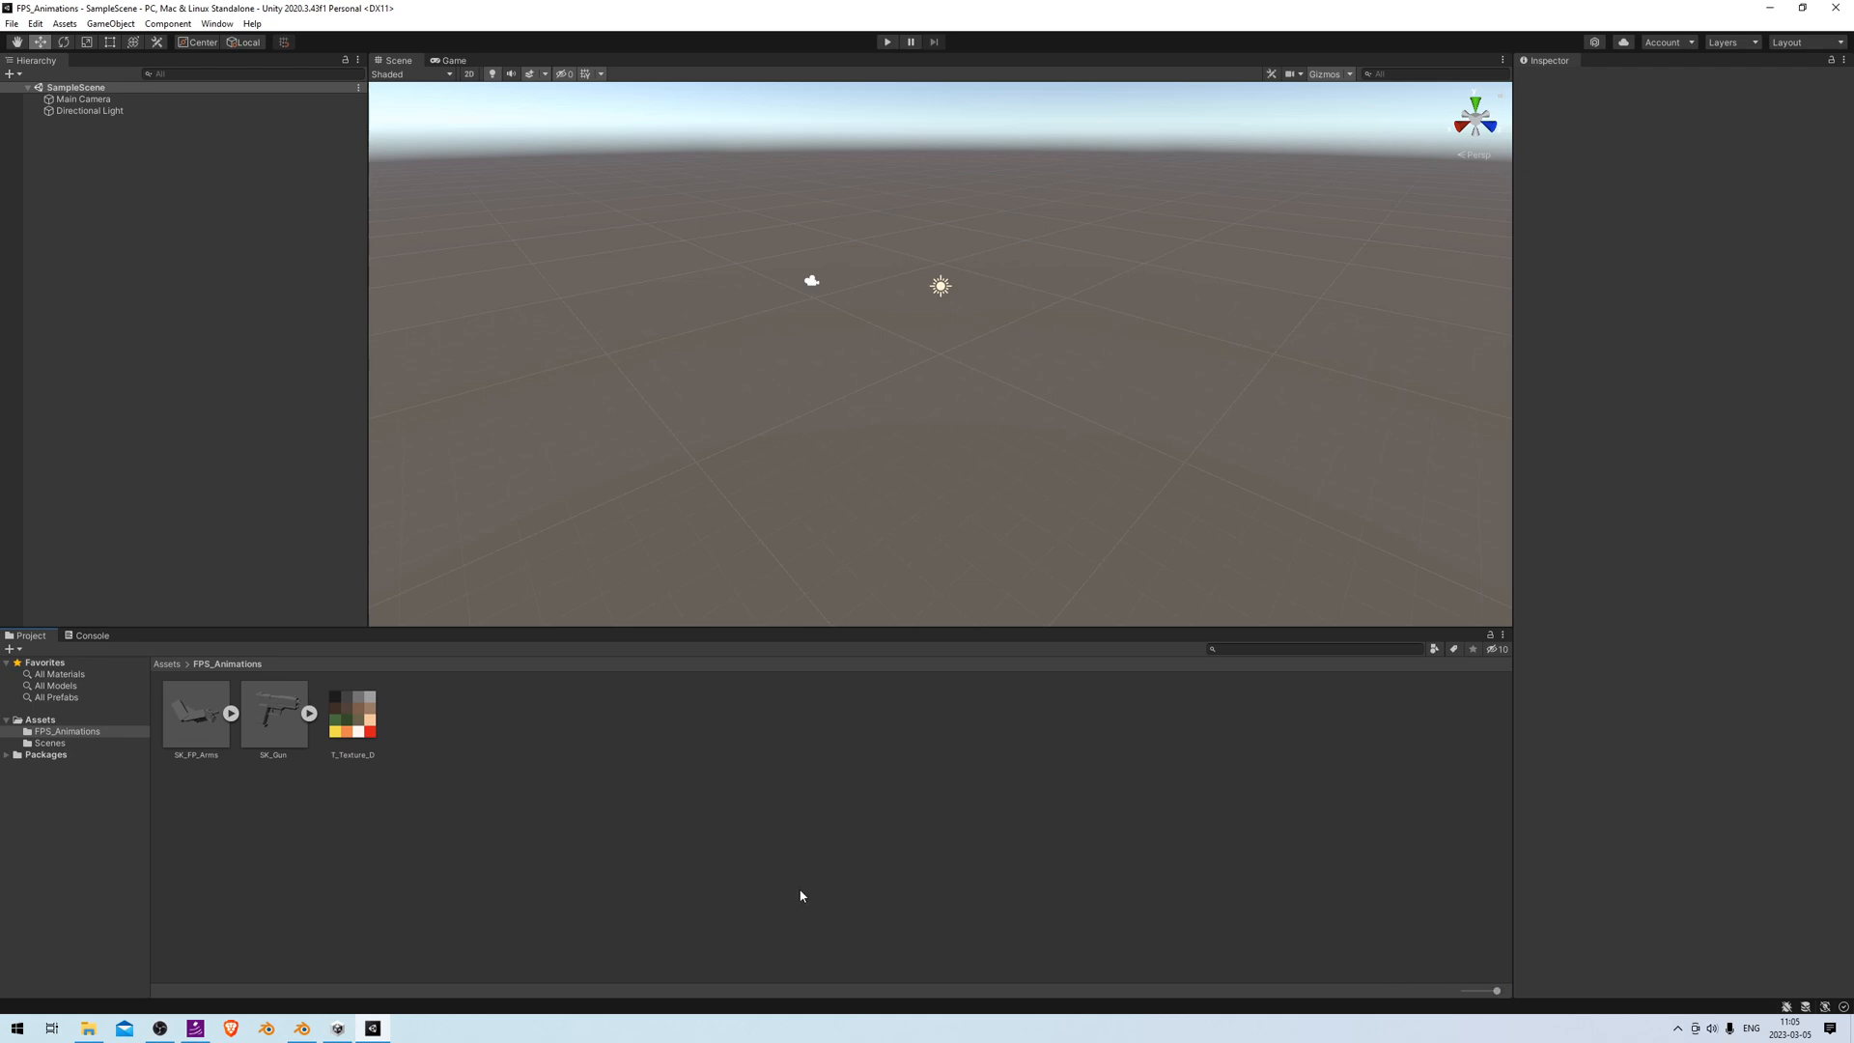
{"action": "mouse_move", "coordinate": [199, 781]}
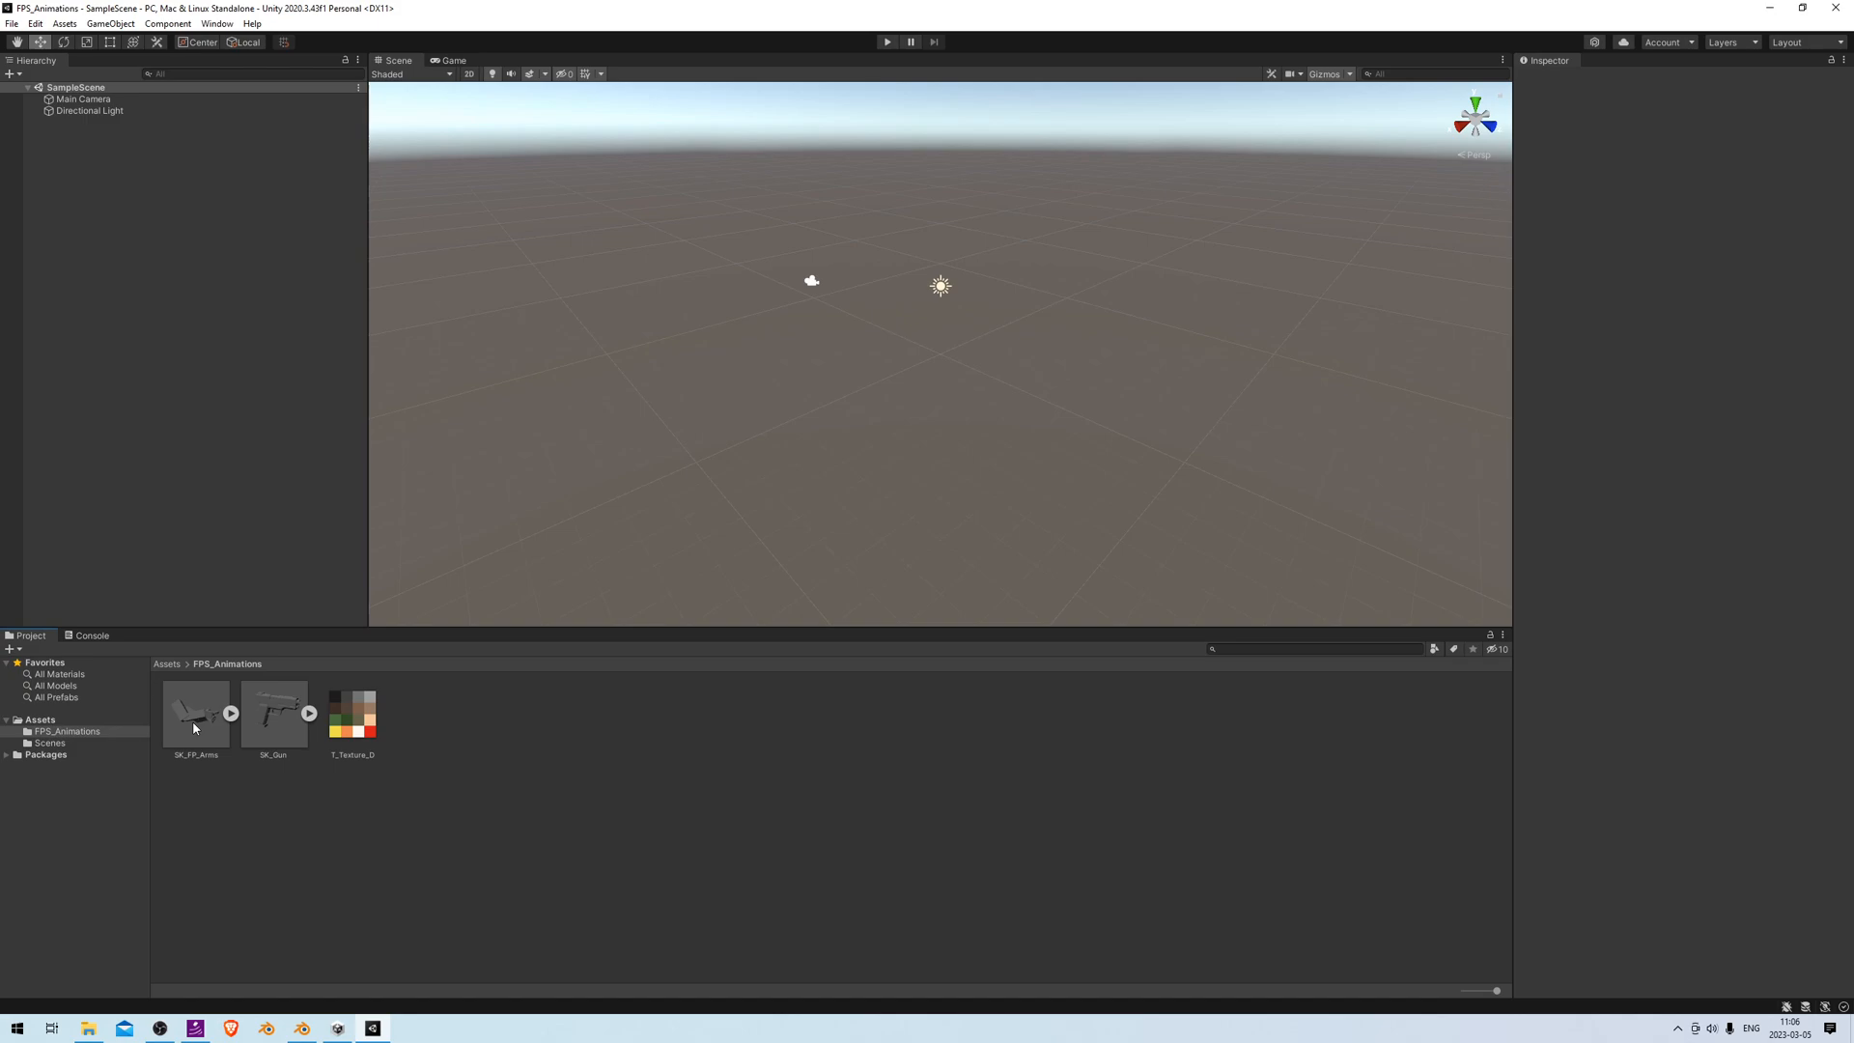
Rename the SK_FP_Arms animation clip to A_FP_Reload
{"action": "left_click", "coordinate": [195, 713]}
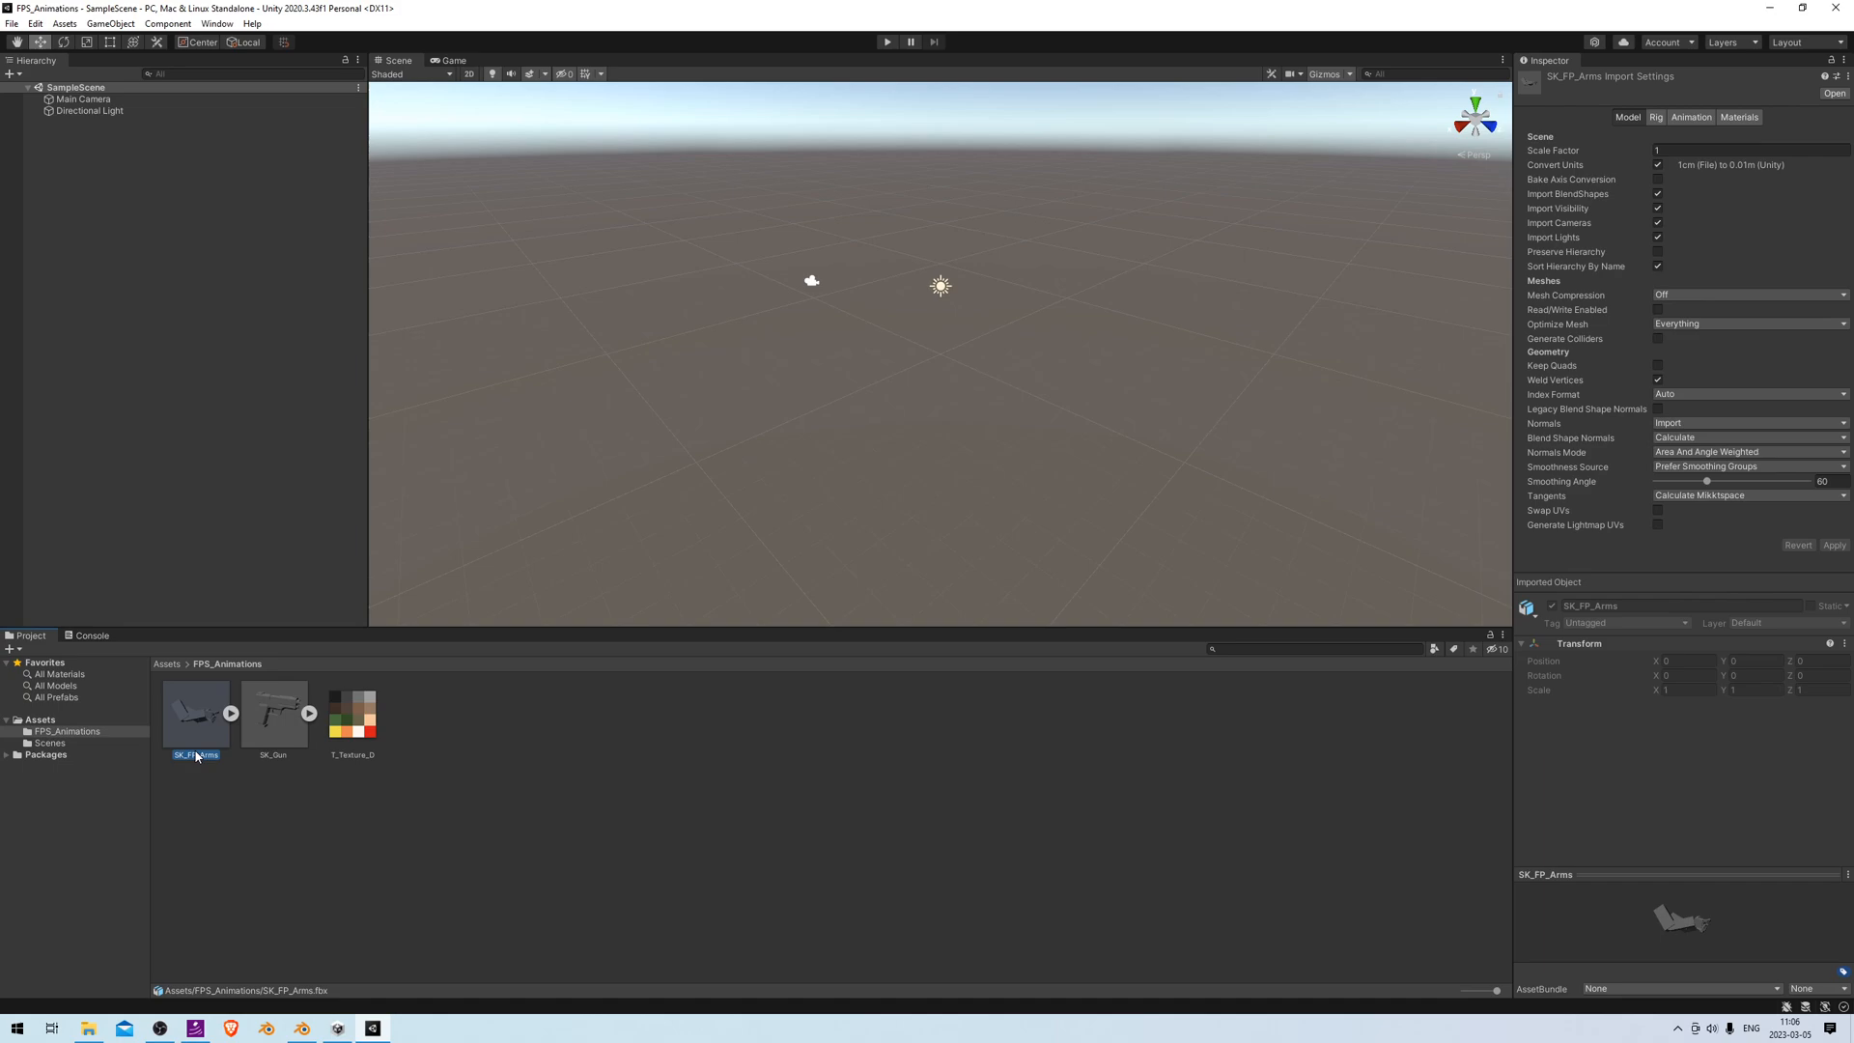
{"action": "left_click", "coordinate": [1689, 117]}
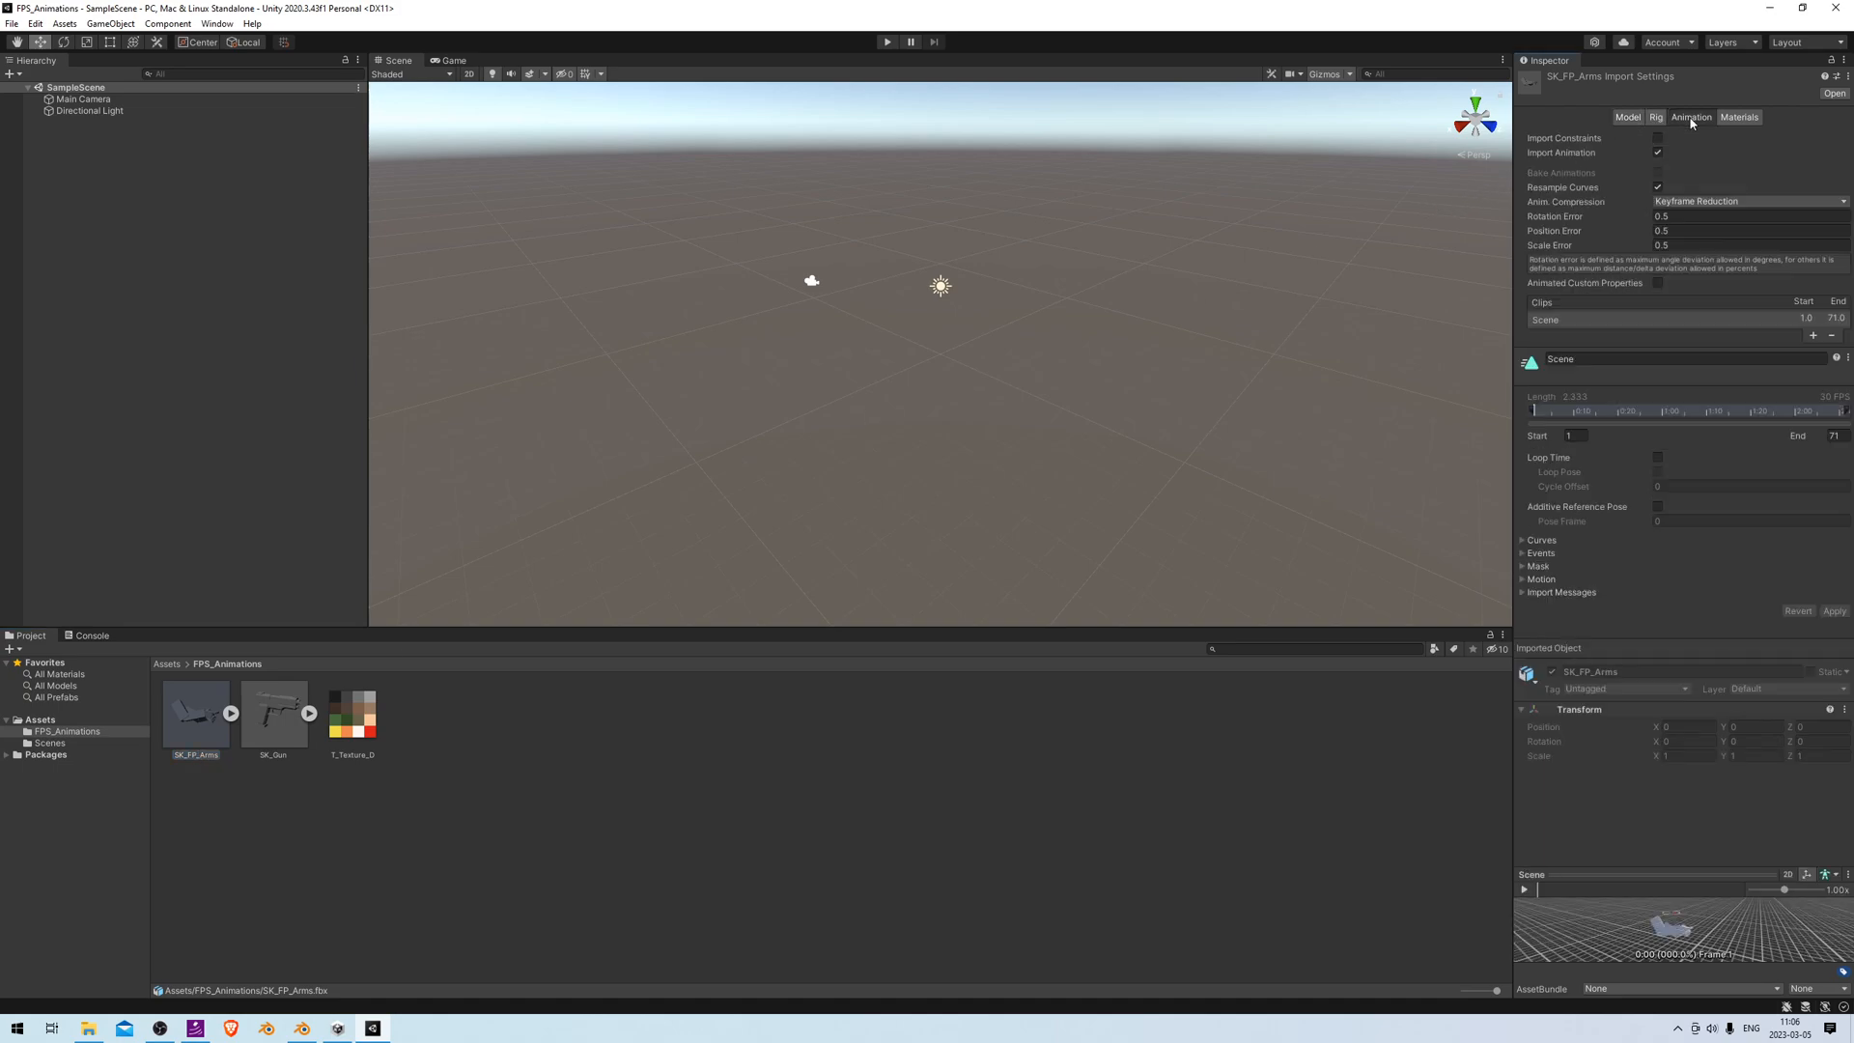
{"action": "mouse_move", "coordinate": [1601, 307]}
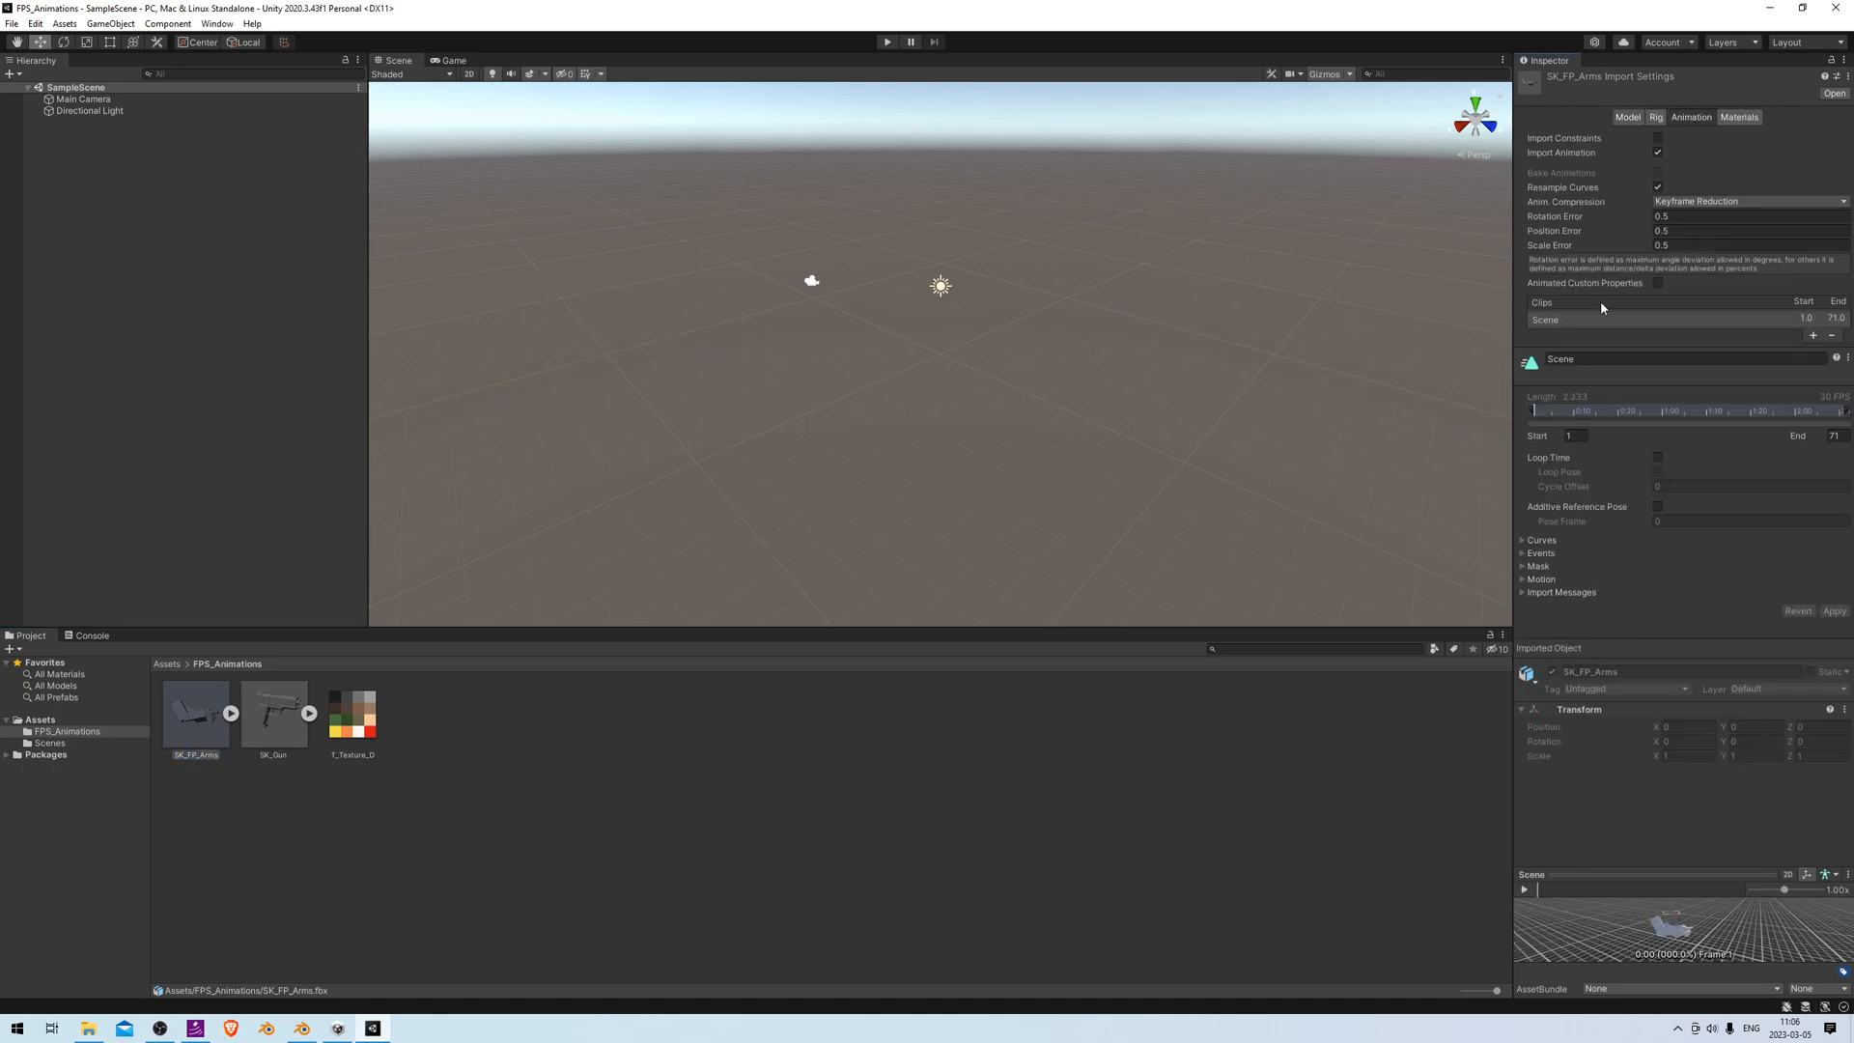
{"action": "mouse_move", "coordinate": [1549, 333]}
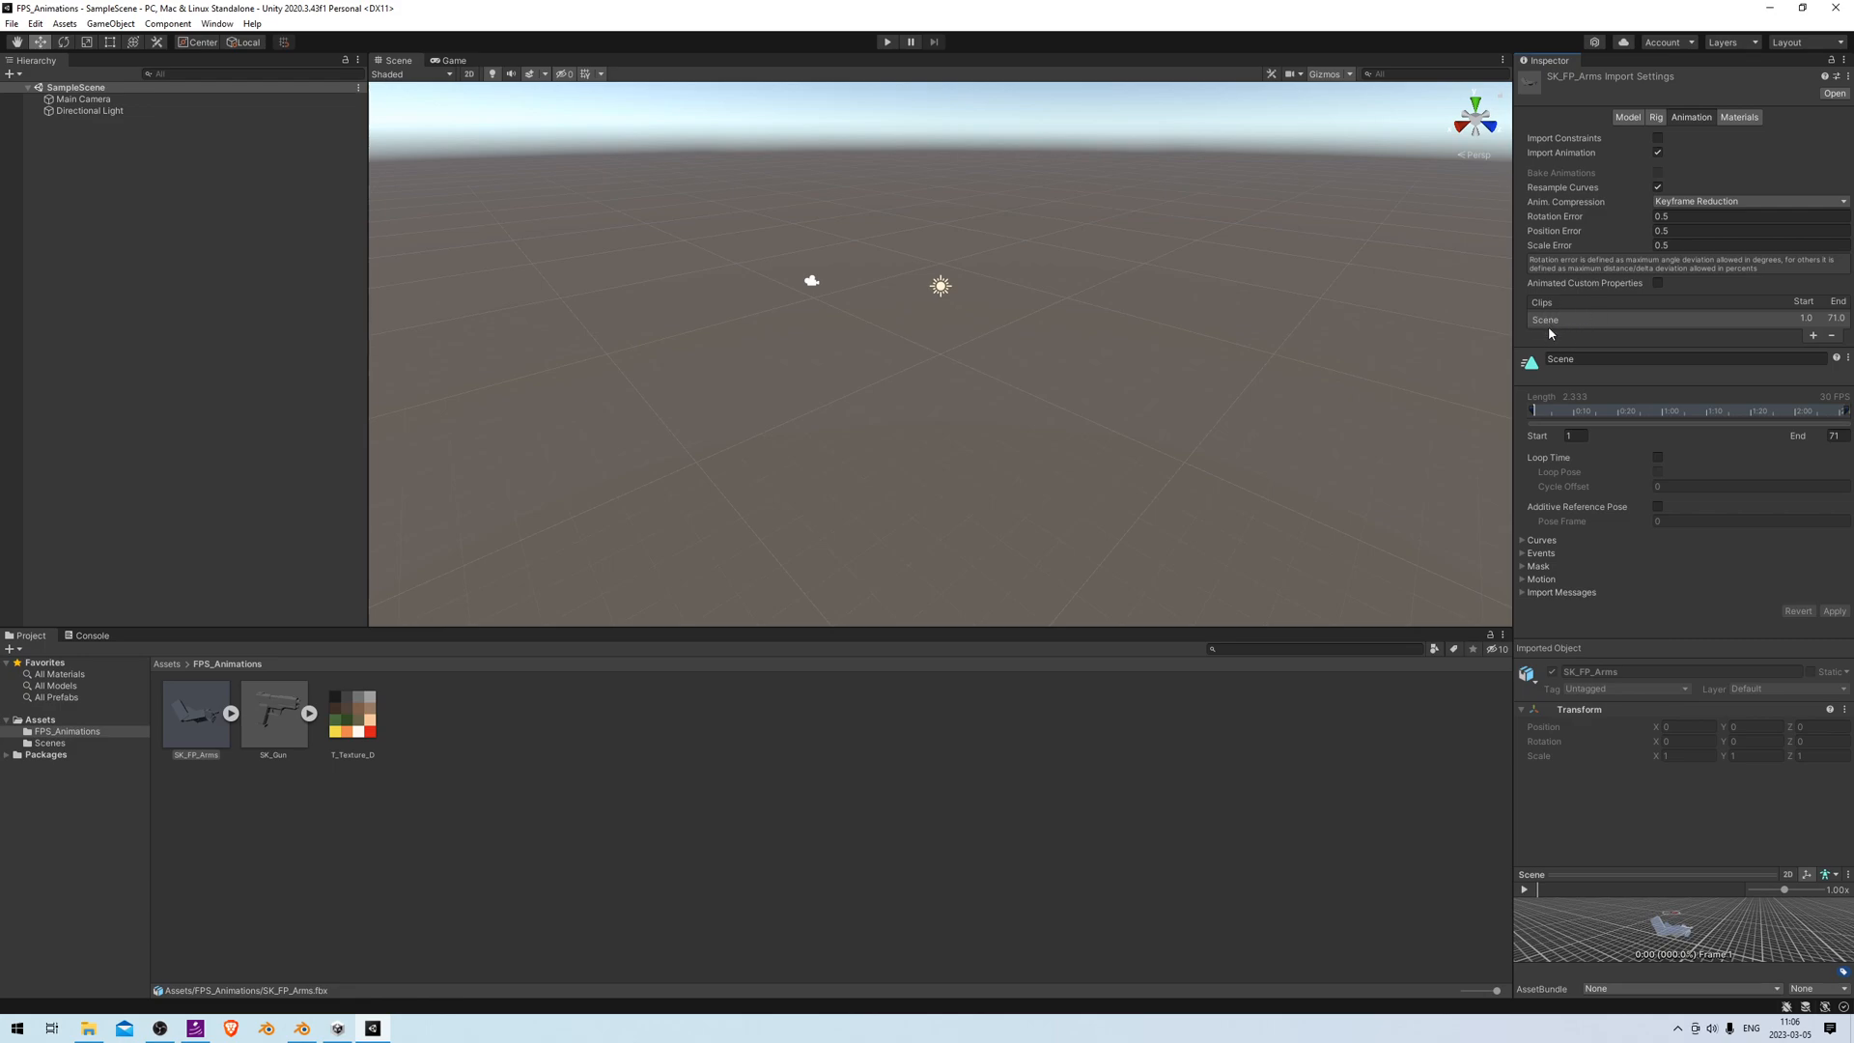
{"action": "double_click", "coordinate": [1559, 359]}
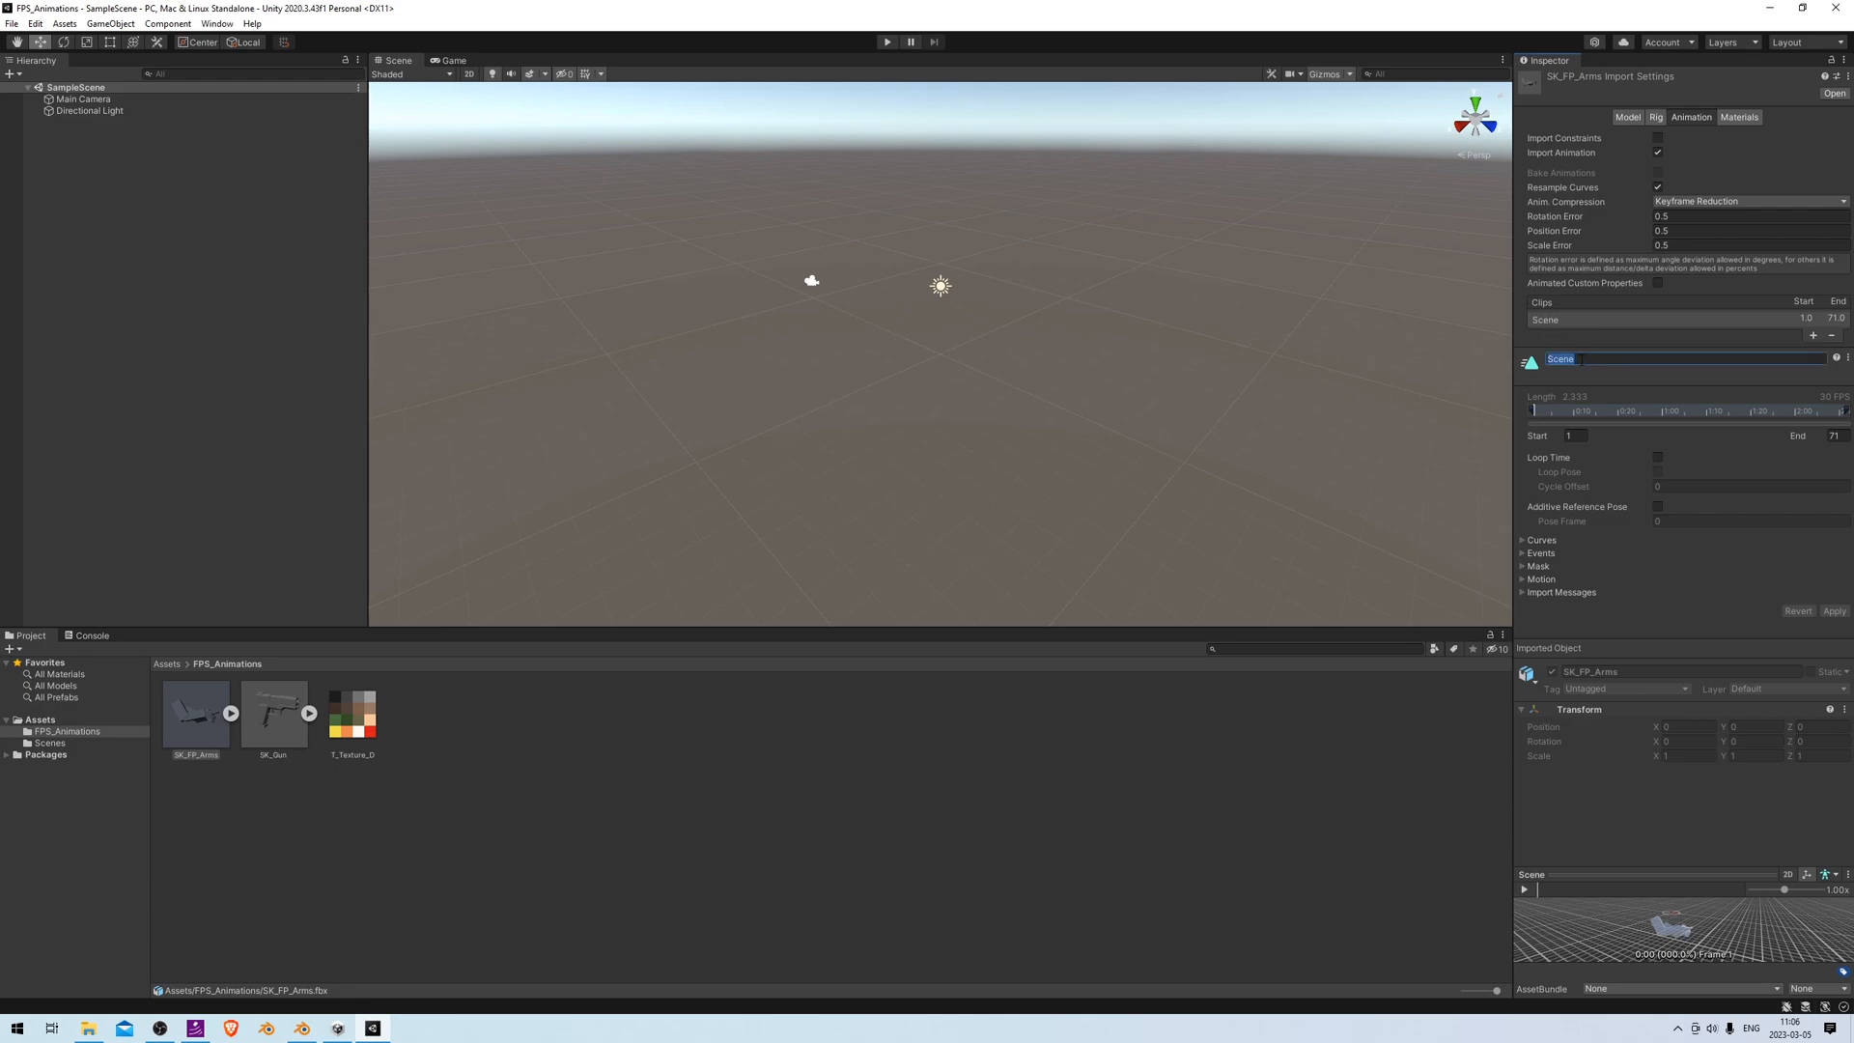
{"action": "type", "text": "A_FP_Relo"}
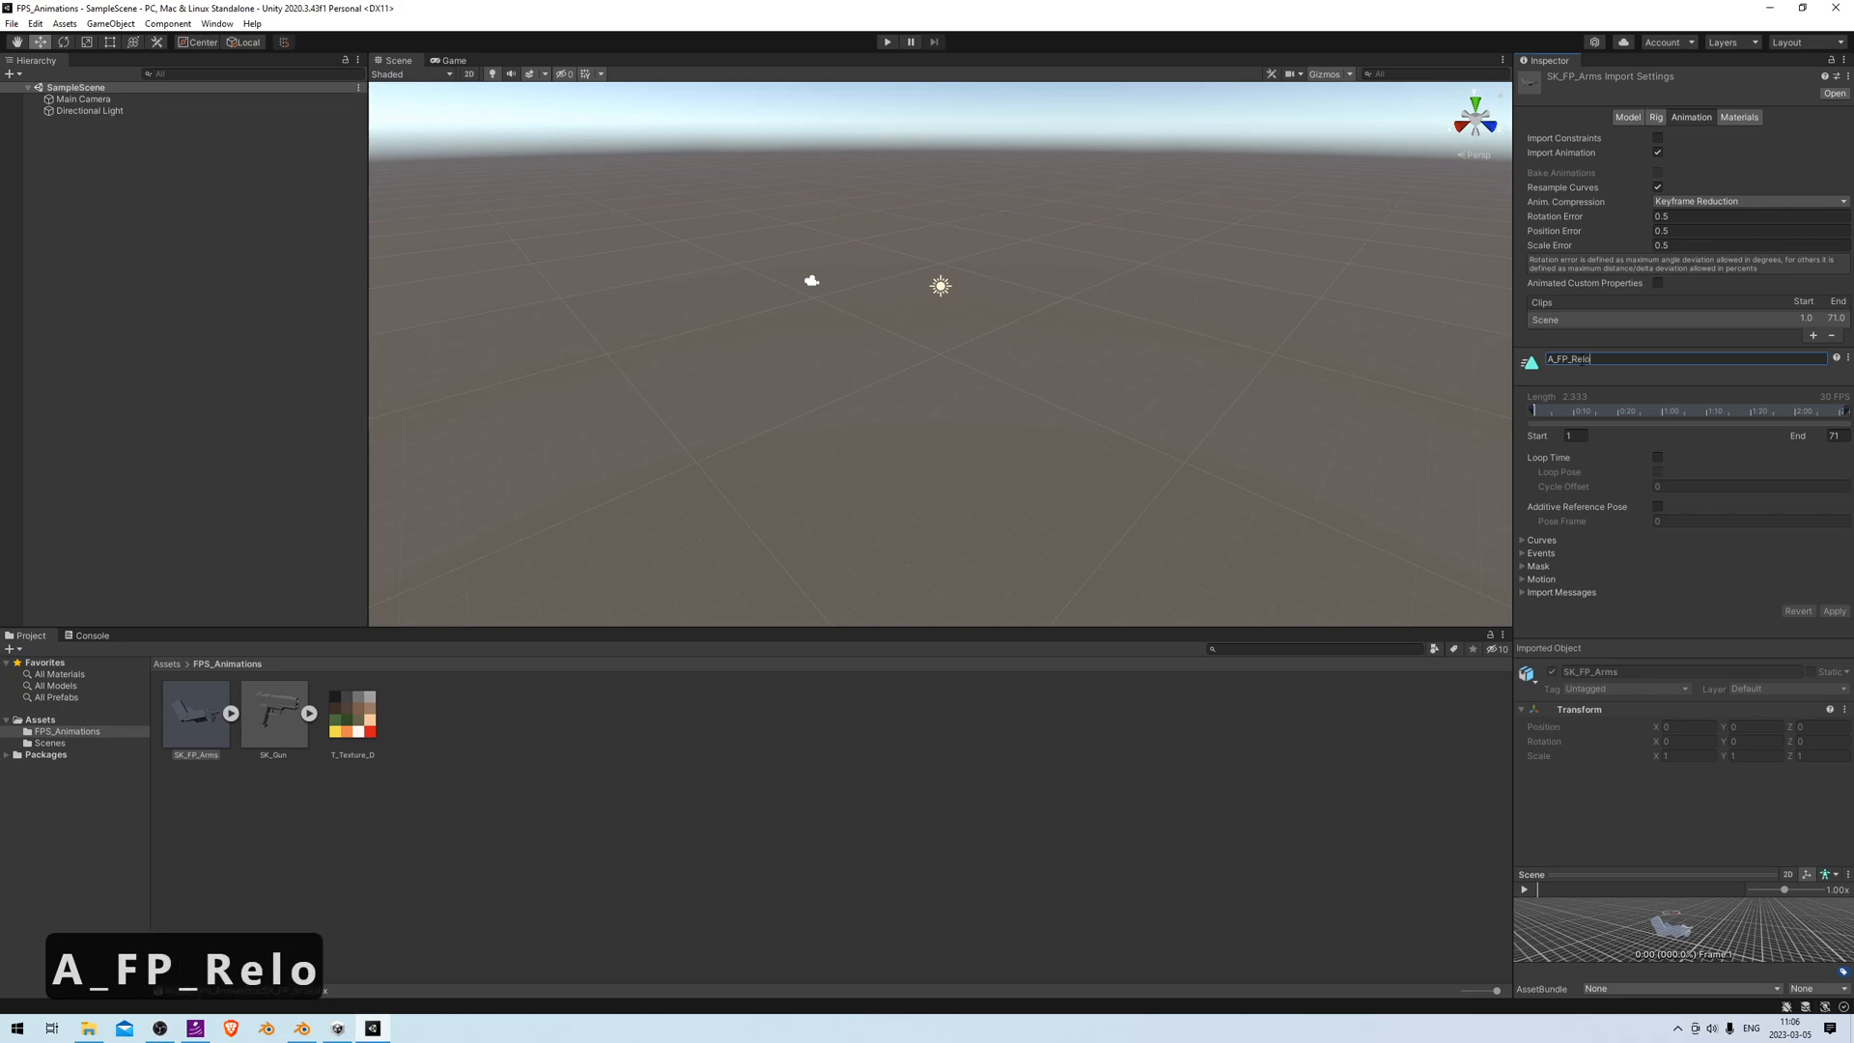
{"action": "key", "text": "Return"}
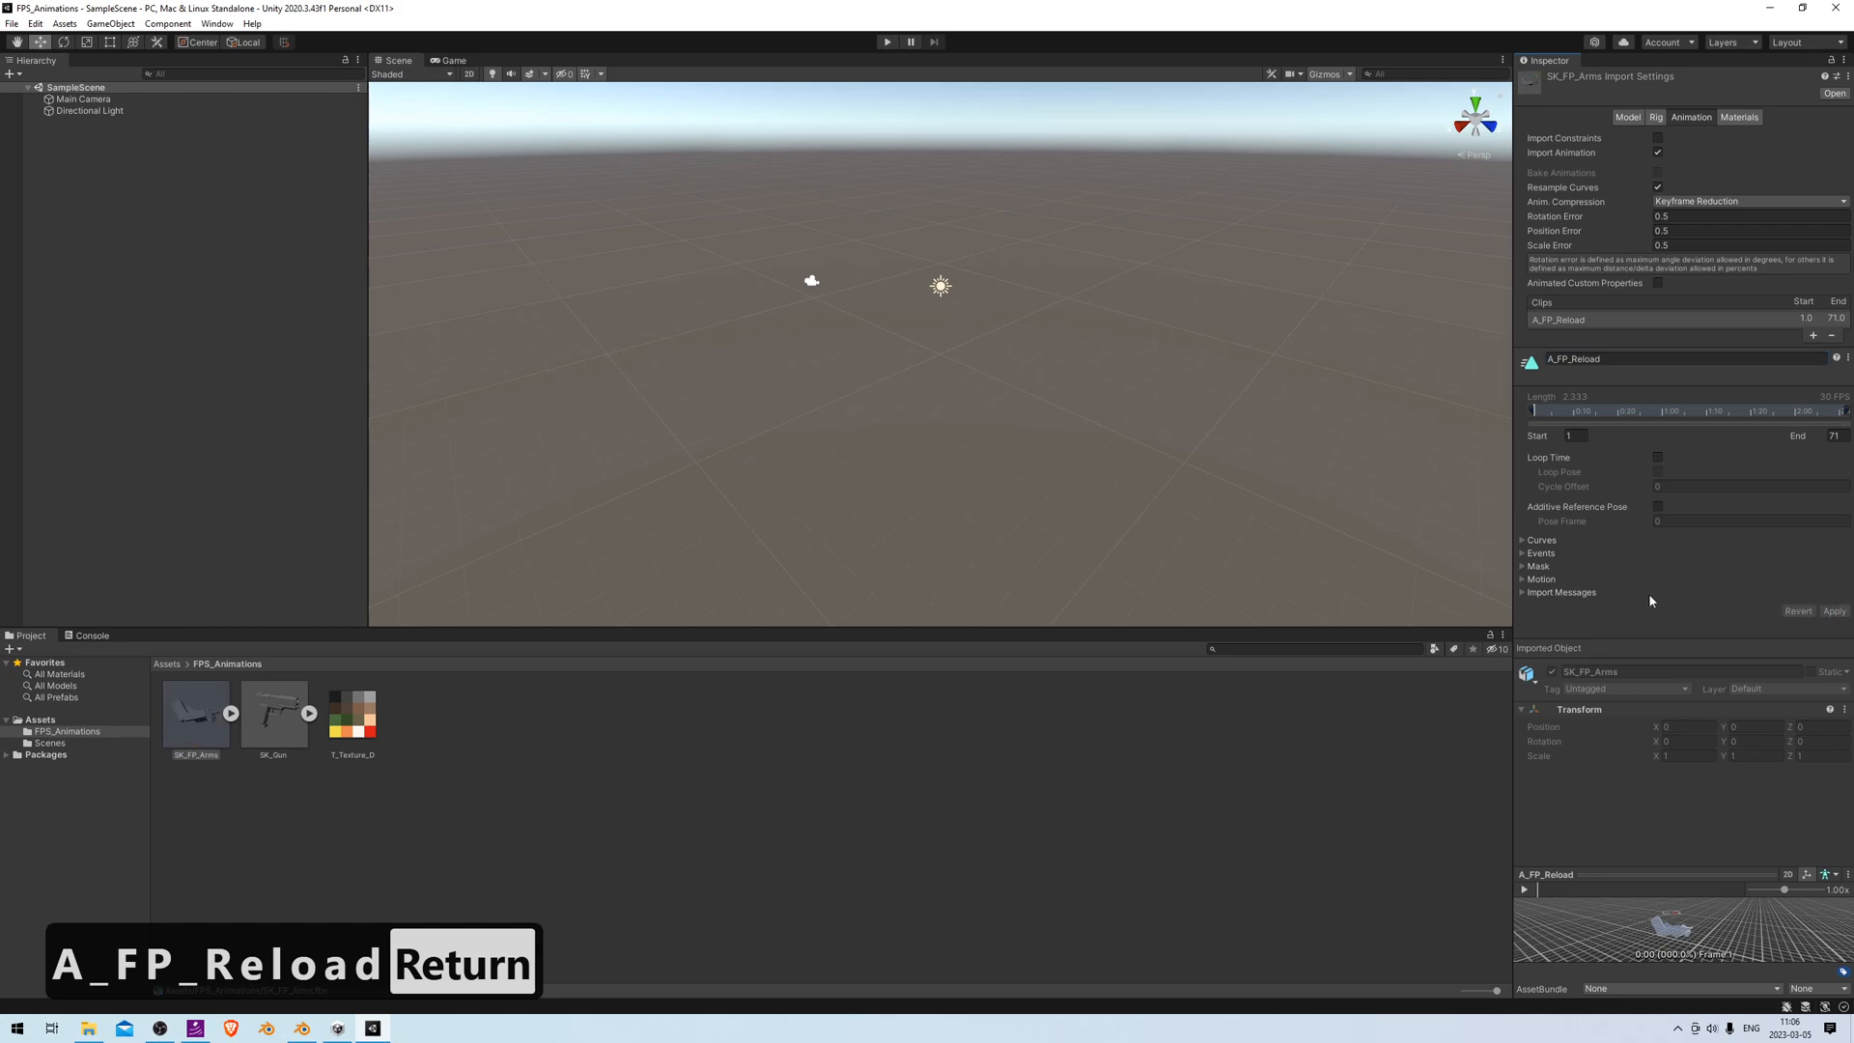
{"action": "mouse_move", "coordinate": [1637, 199]}
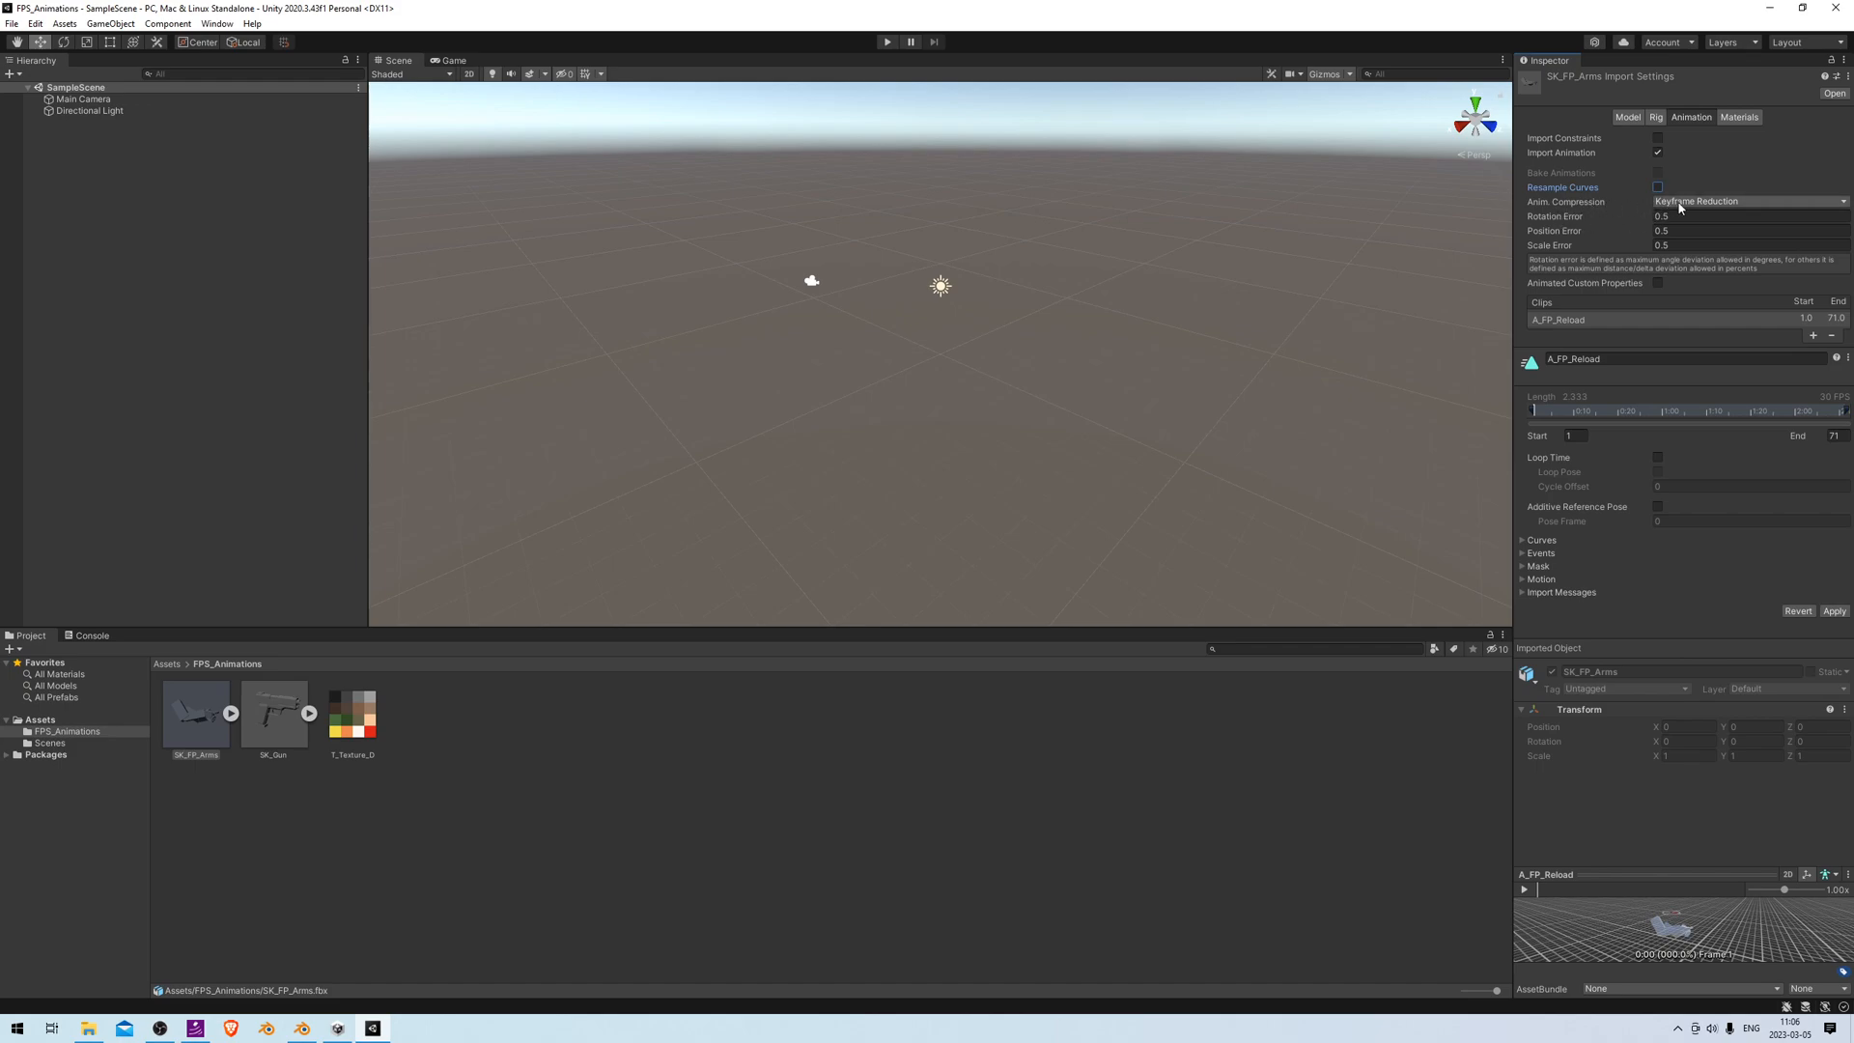
Set Anim. Compression to Off, apply, and preview the reload animation
{"action": "left_click", "coordinate": [1744, 201]}
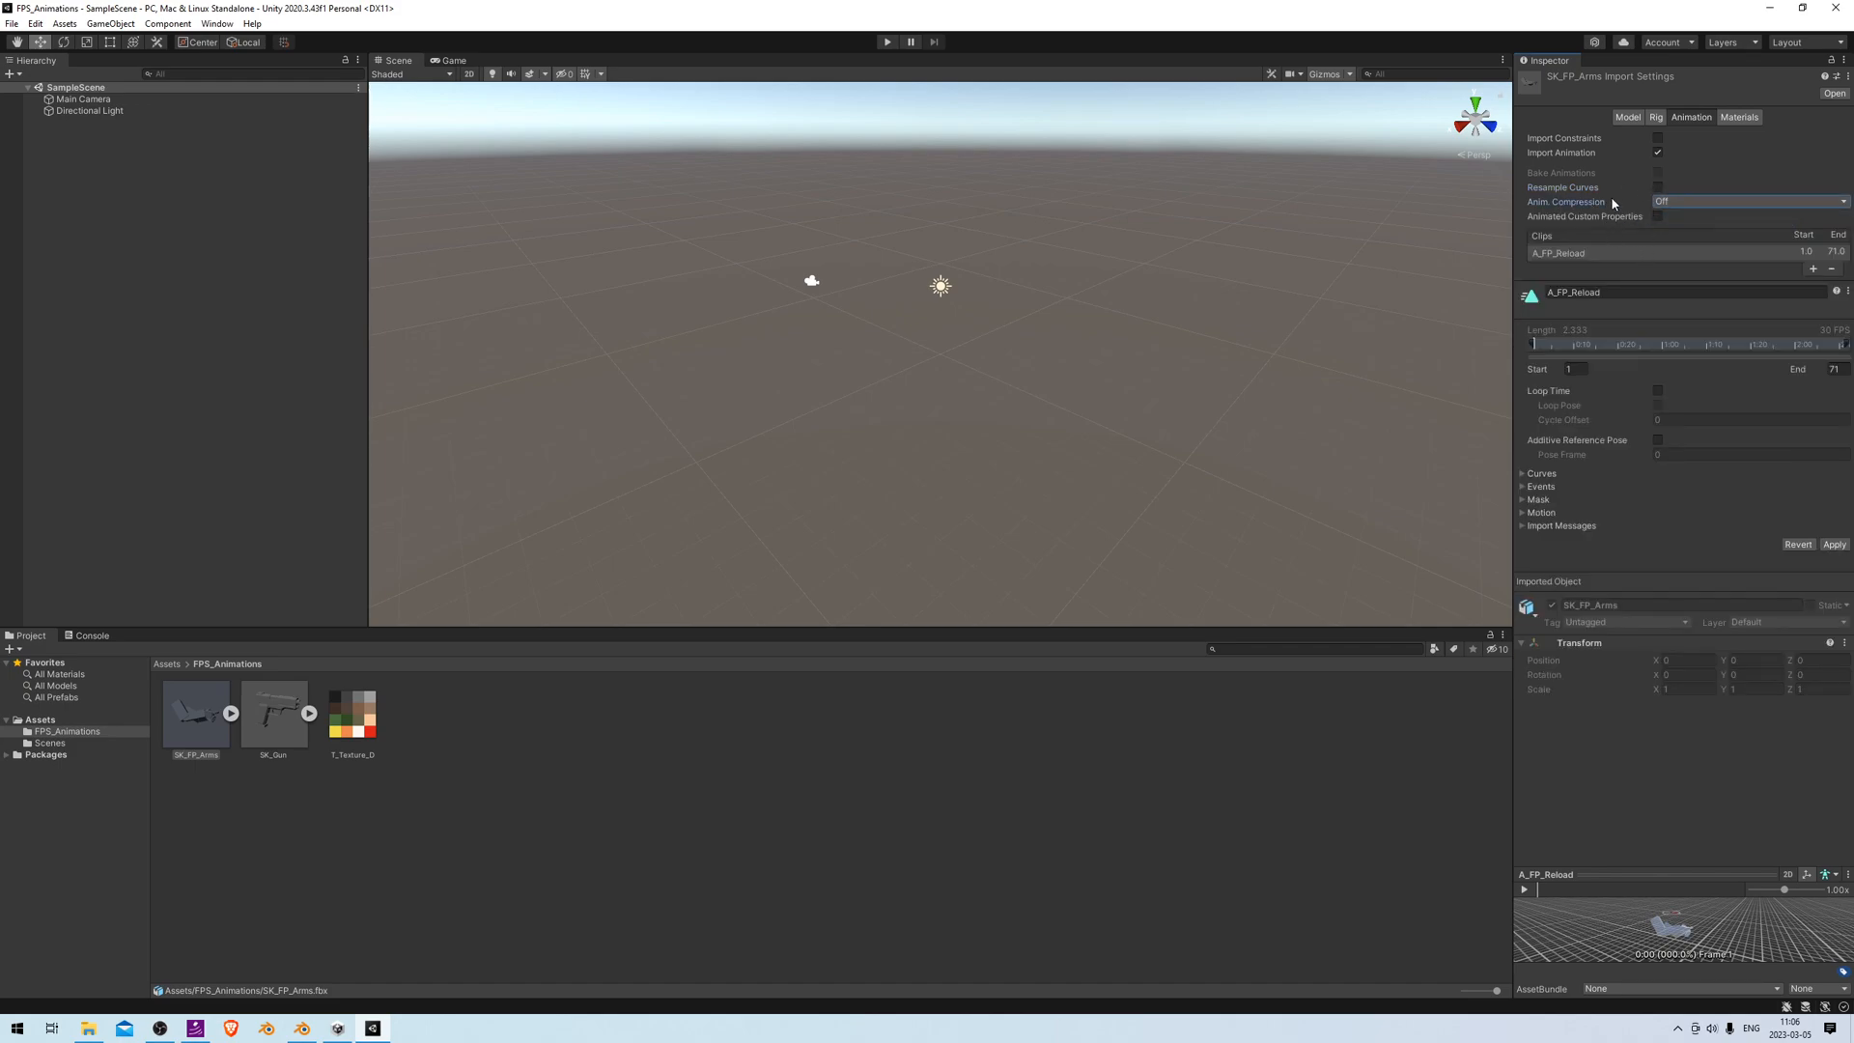
{"action": "mouse_move", "coordinate": [1751, 479]}
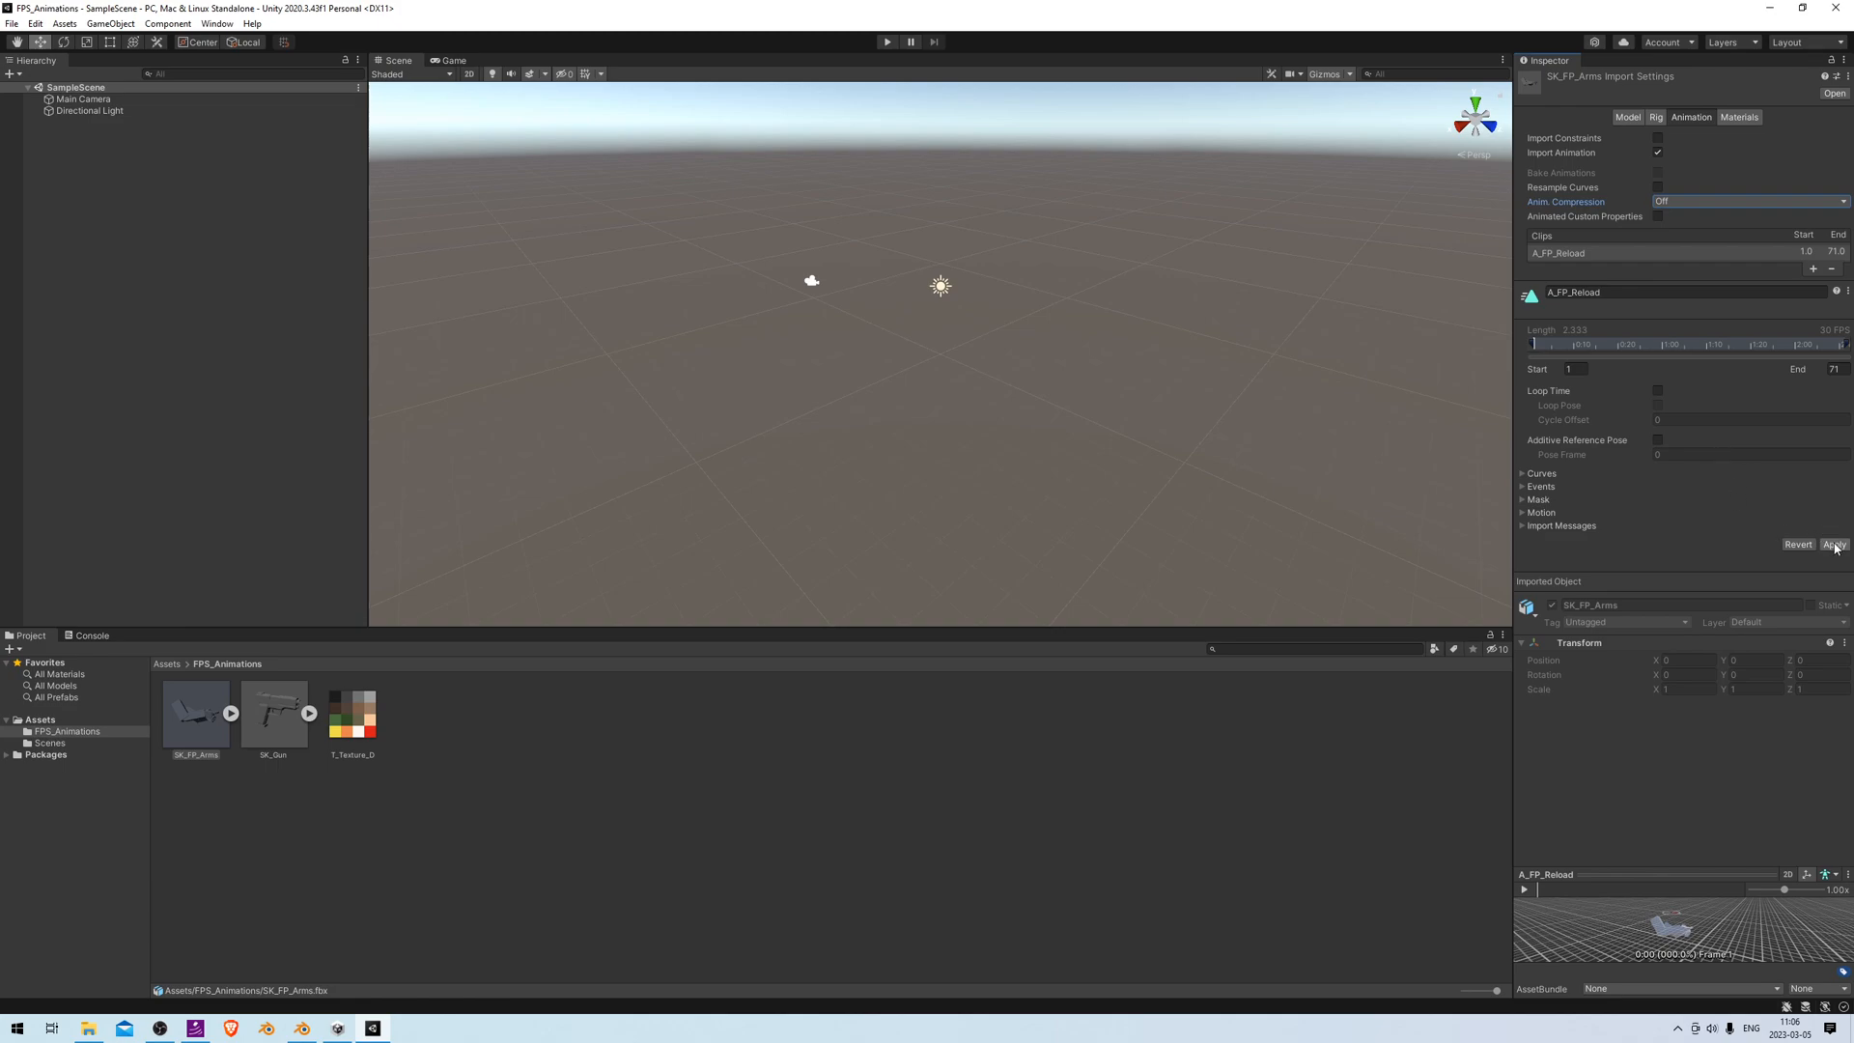
{"action": "left_click", "coordinate": [1835, 544]}
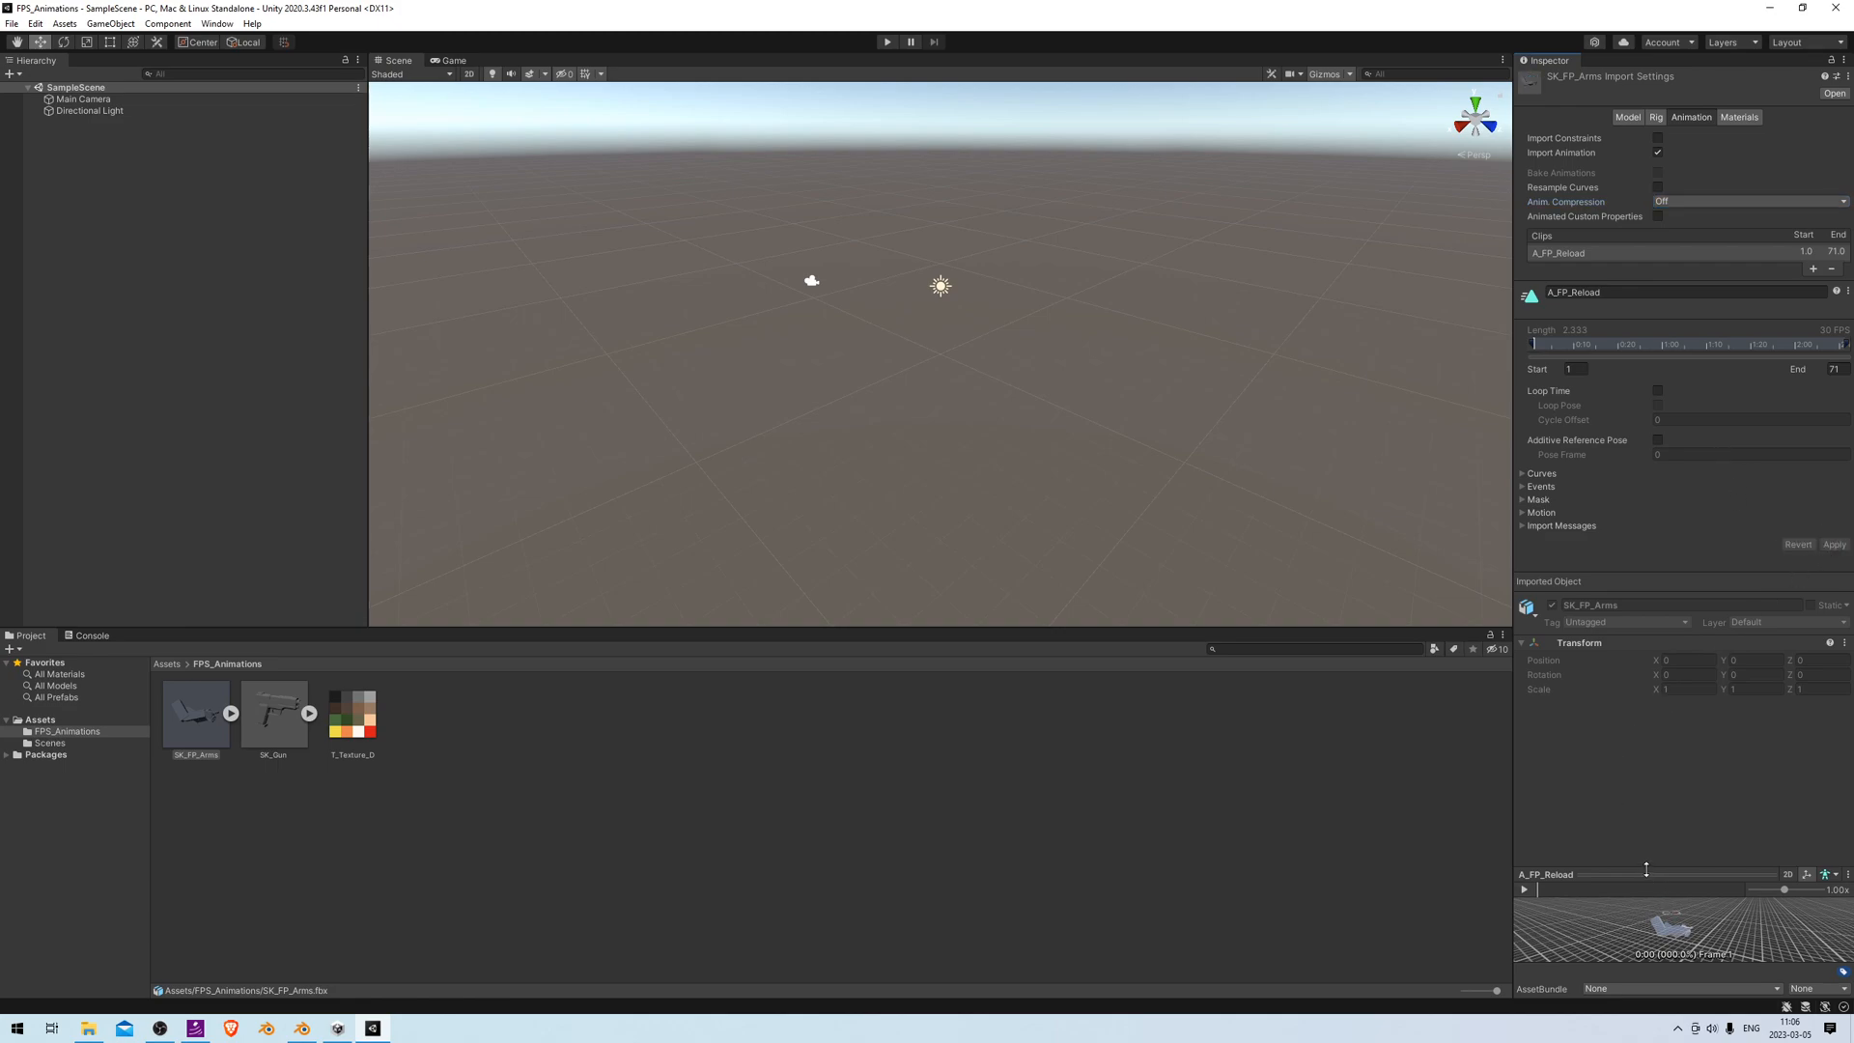
{"action": "left_click", "coordinate": [1523, 888]}
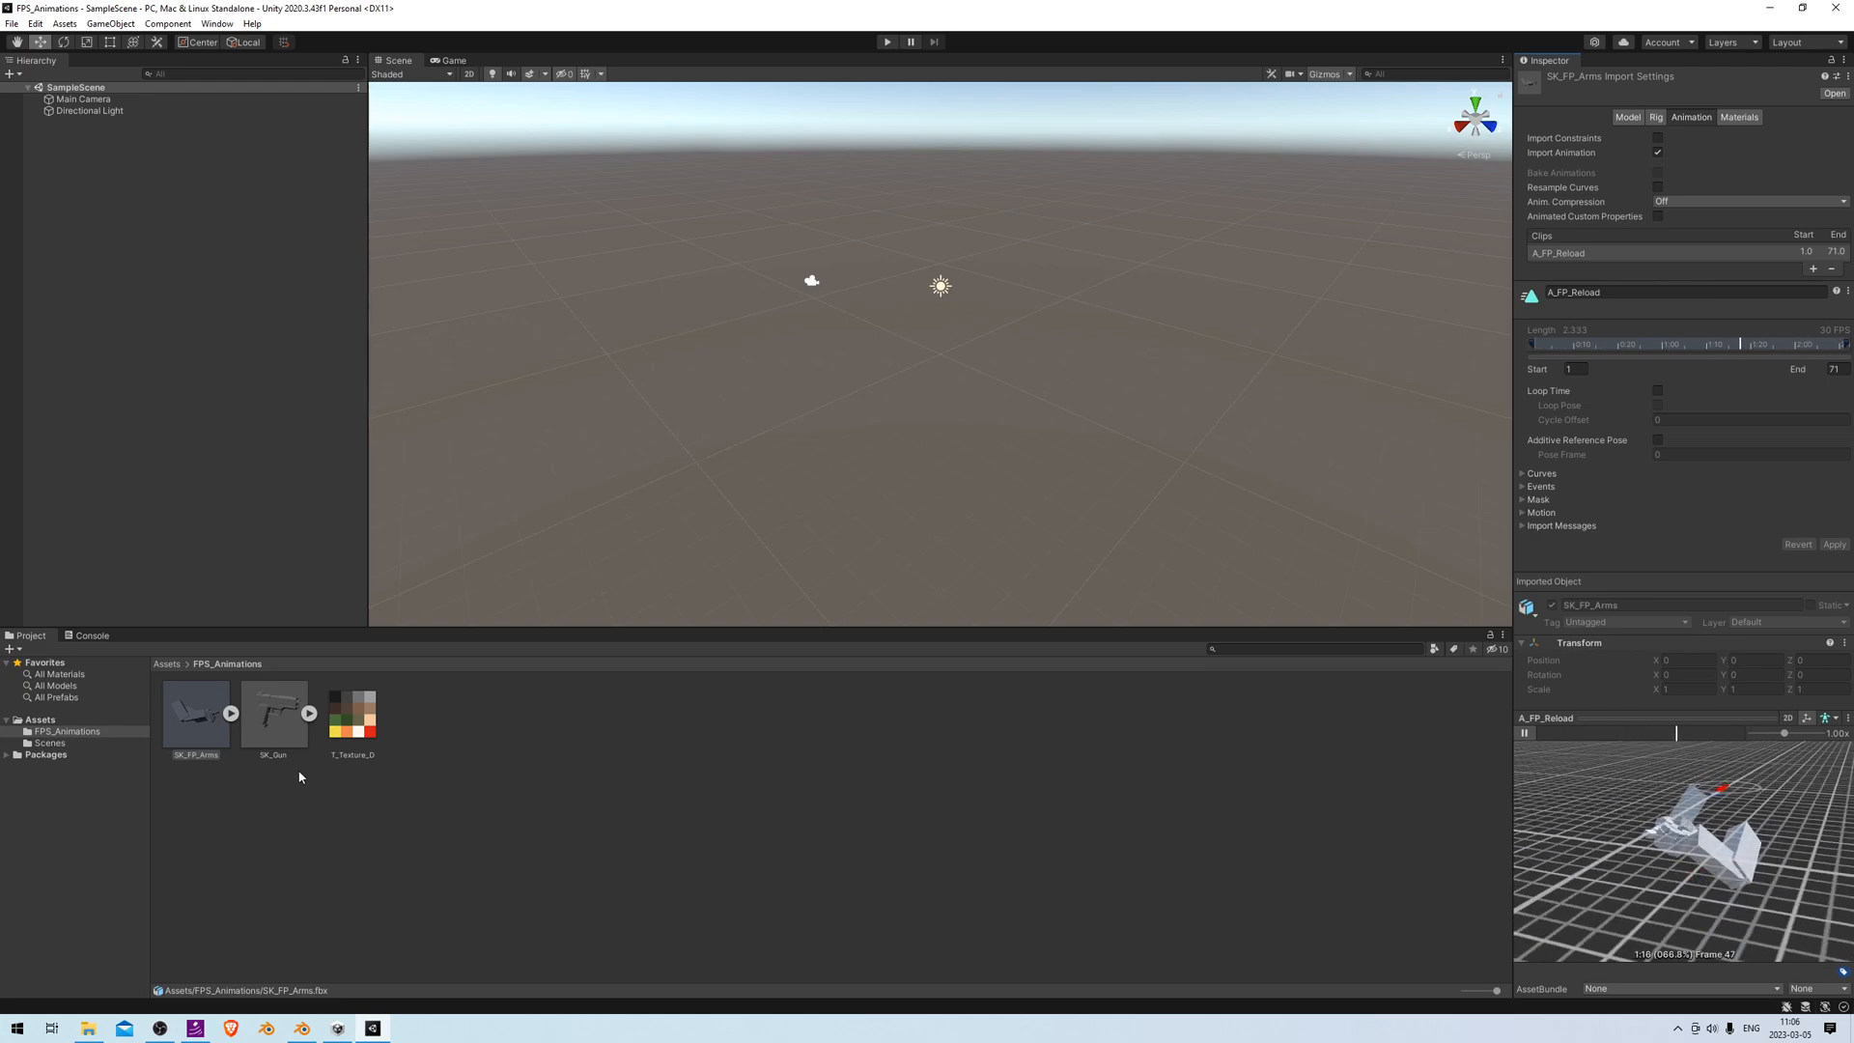
Turn off SK_Gun's animation compression and rename its clip starting A_FP_Gun_Rel
{"action": "left_click", "coordinate": [273, 713]}
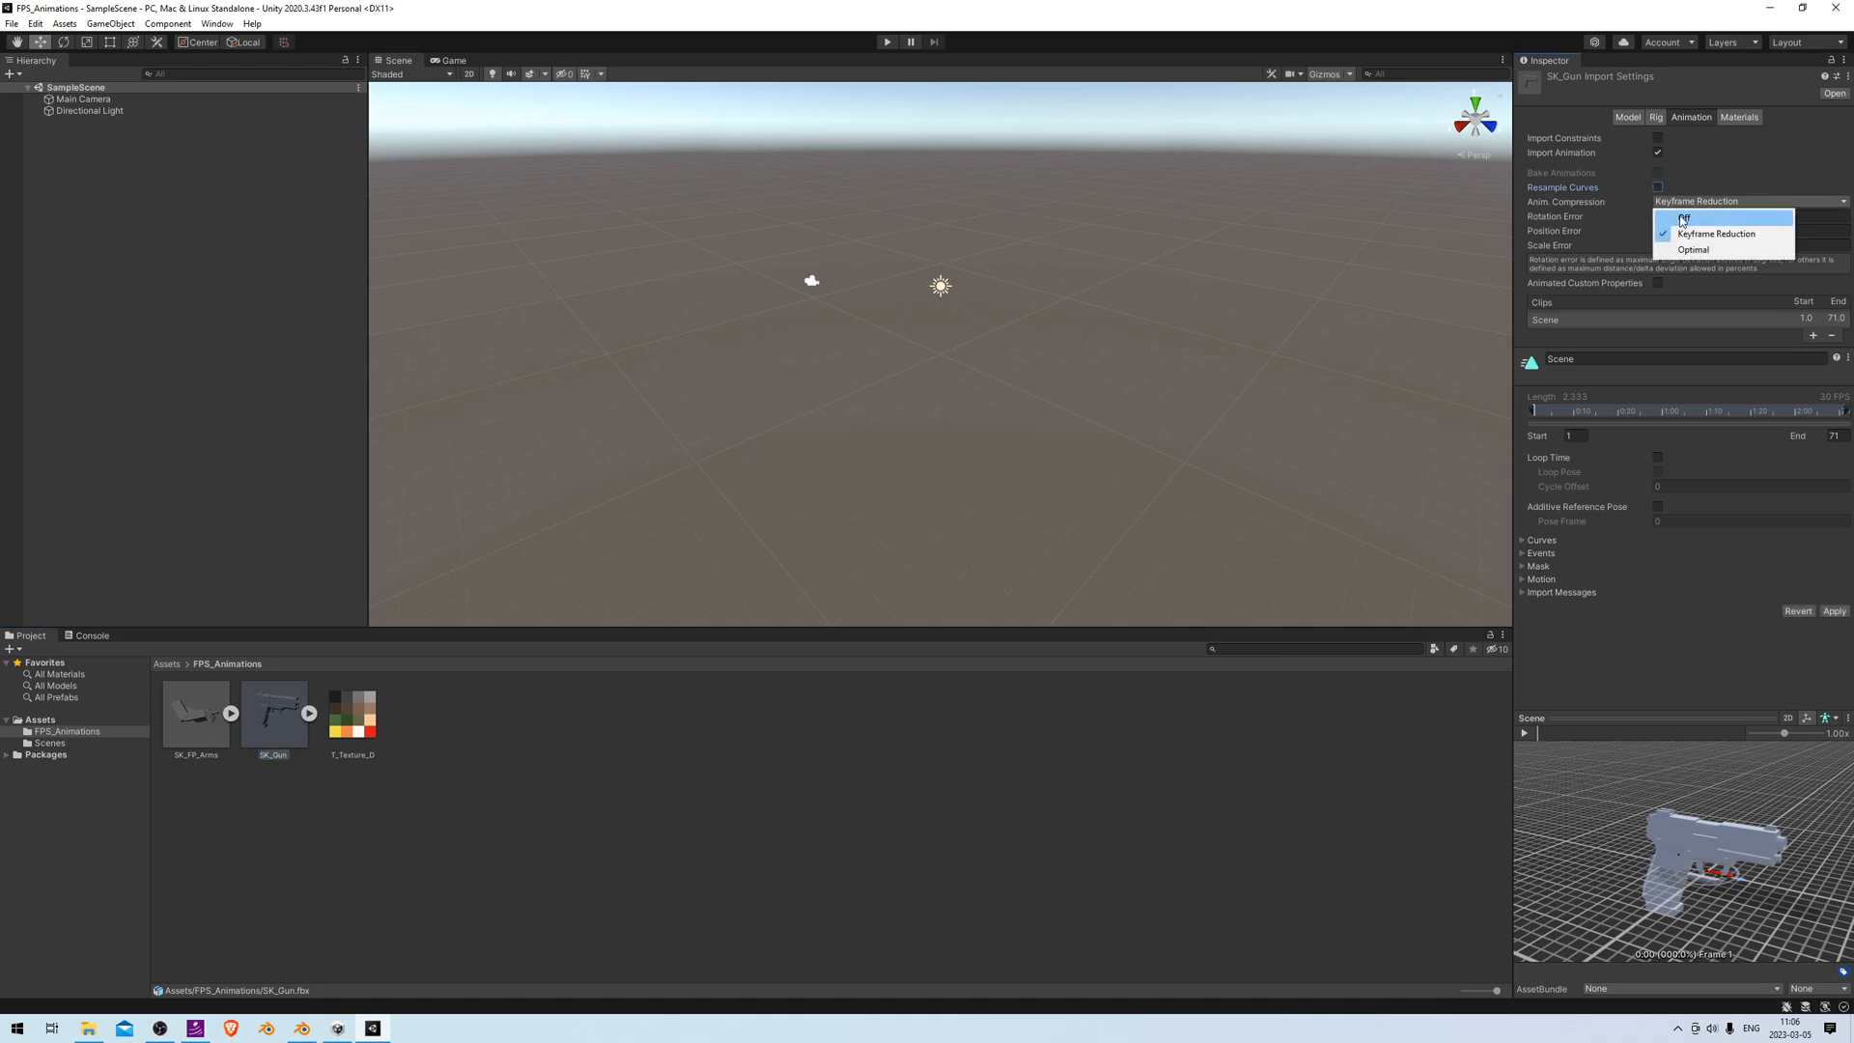
{"action": "left_click", "coordinate": [1681, 217]}
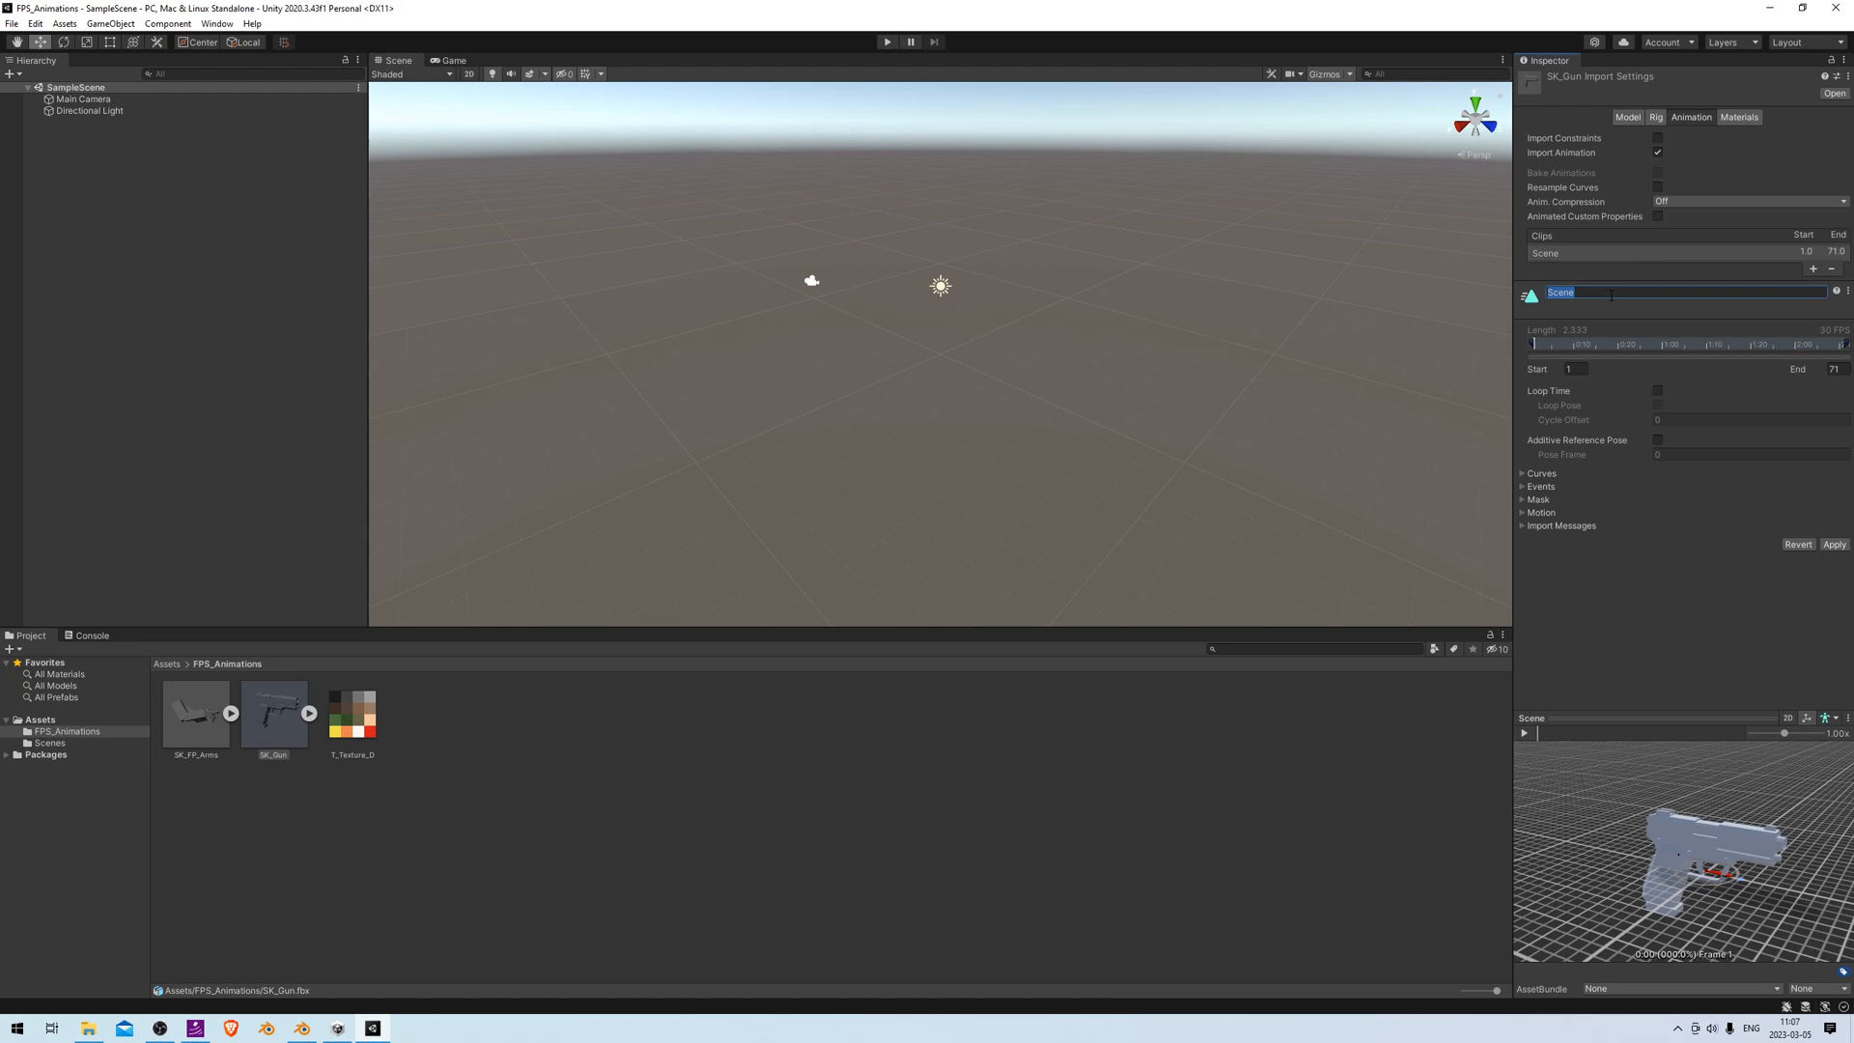
{"action": "type", "text": "A_FP_"}
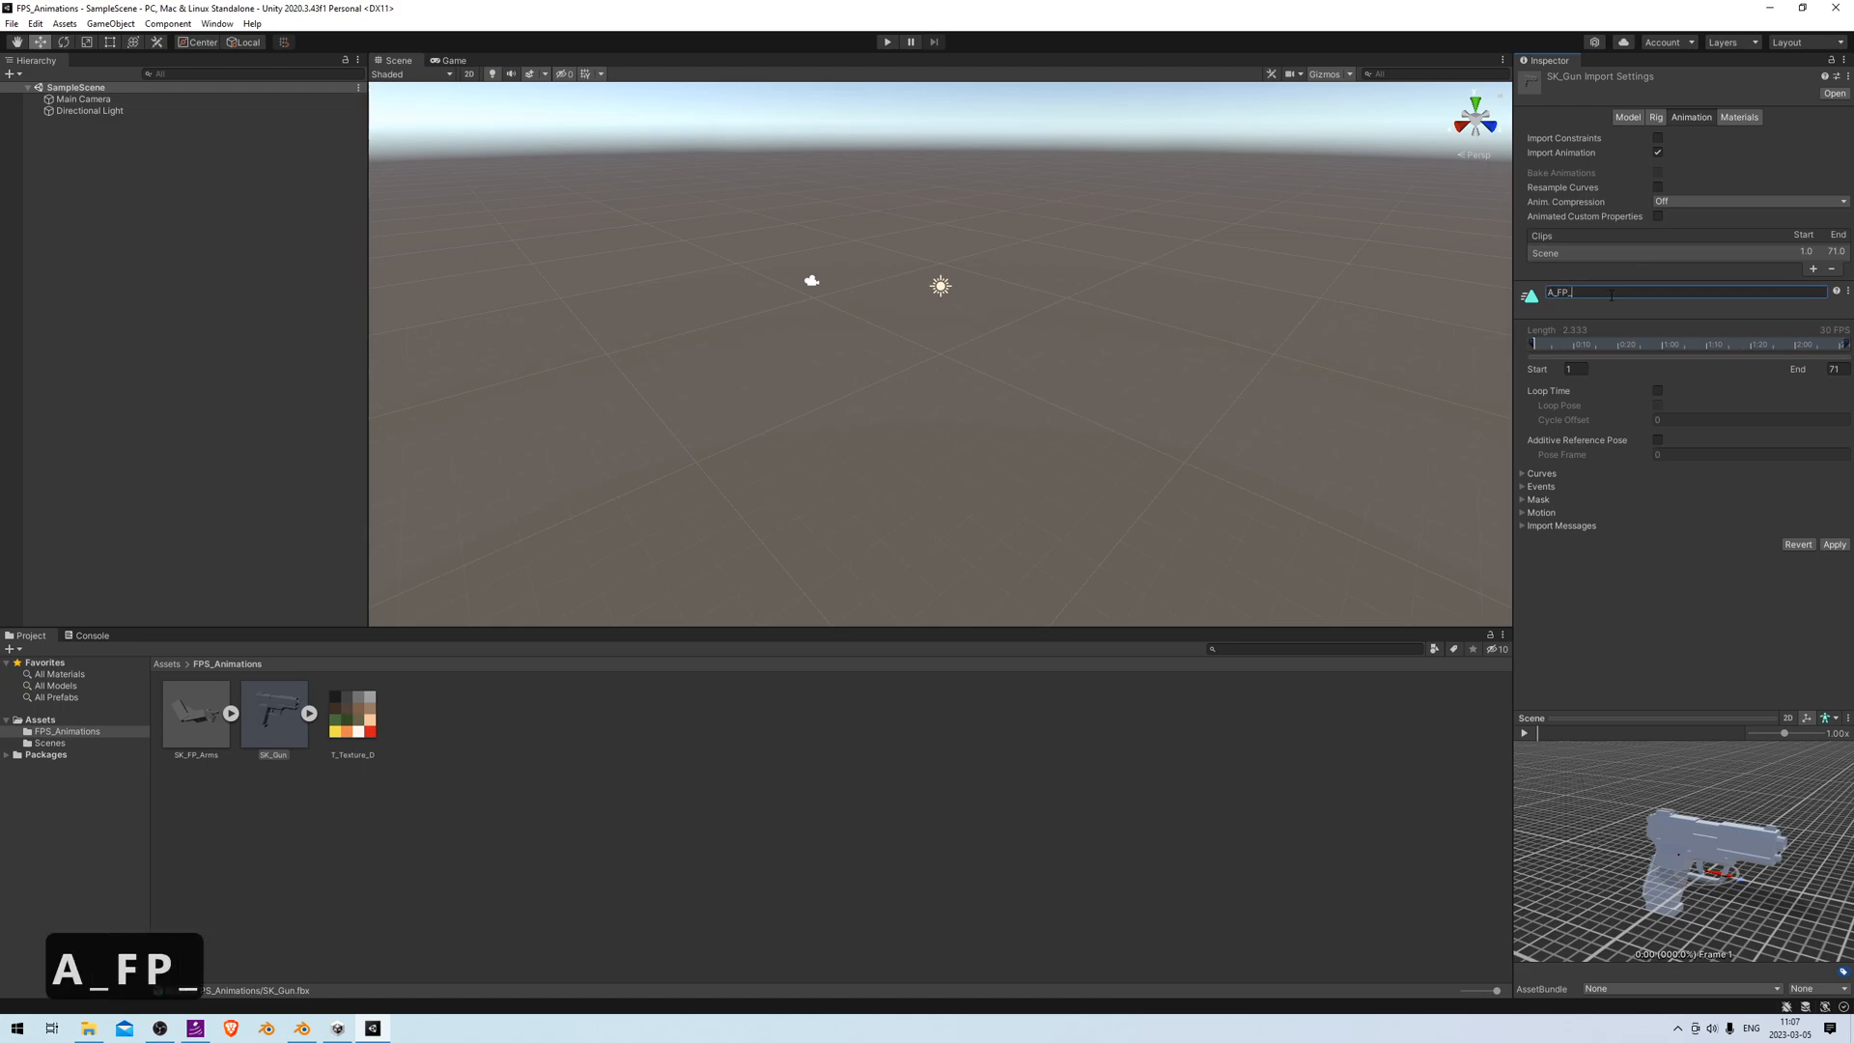
{"action": "type", "text": "Gun_Rel"}
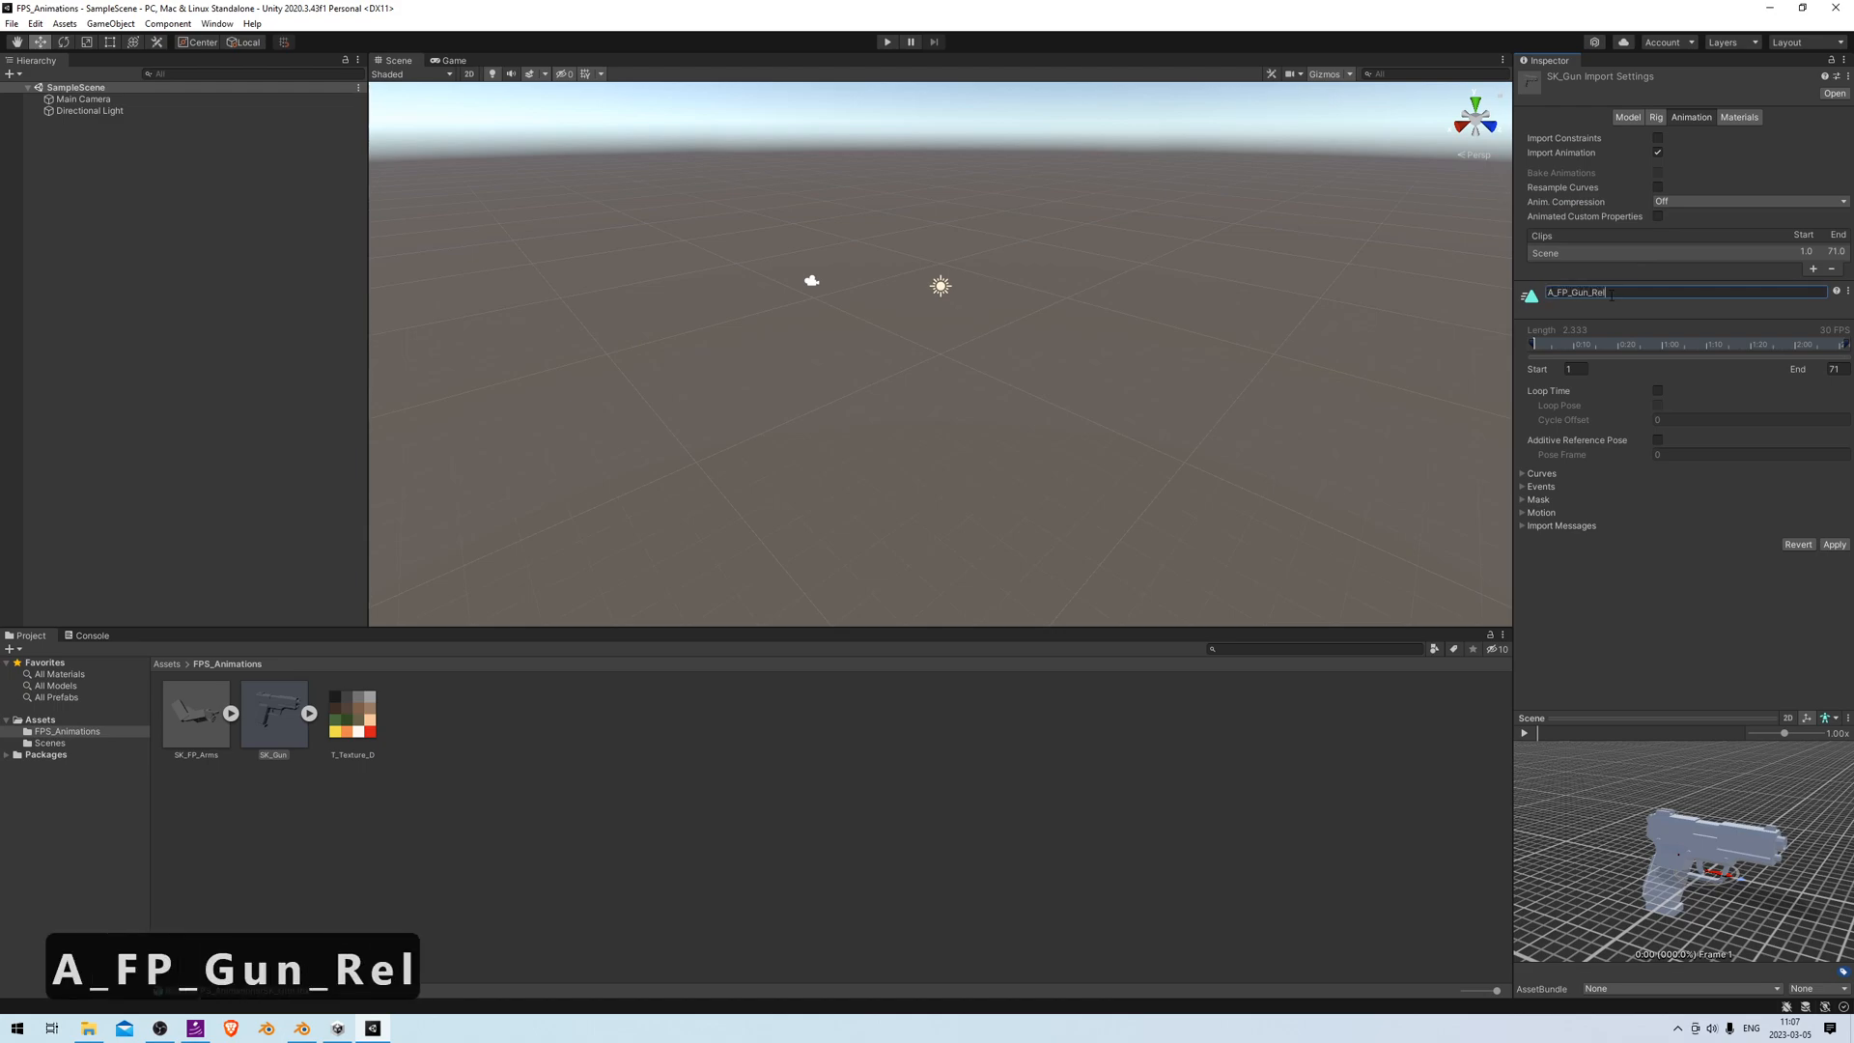
{"action": "key", "text": "Return"}
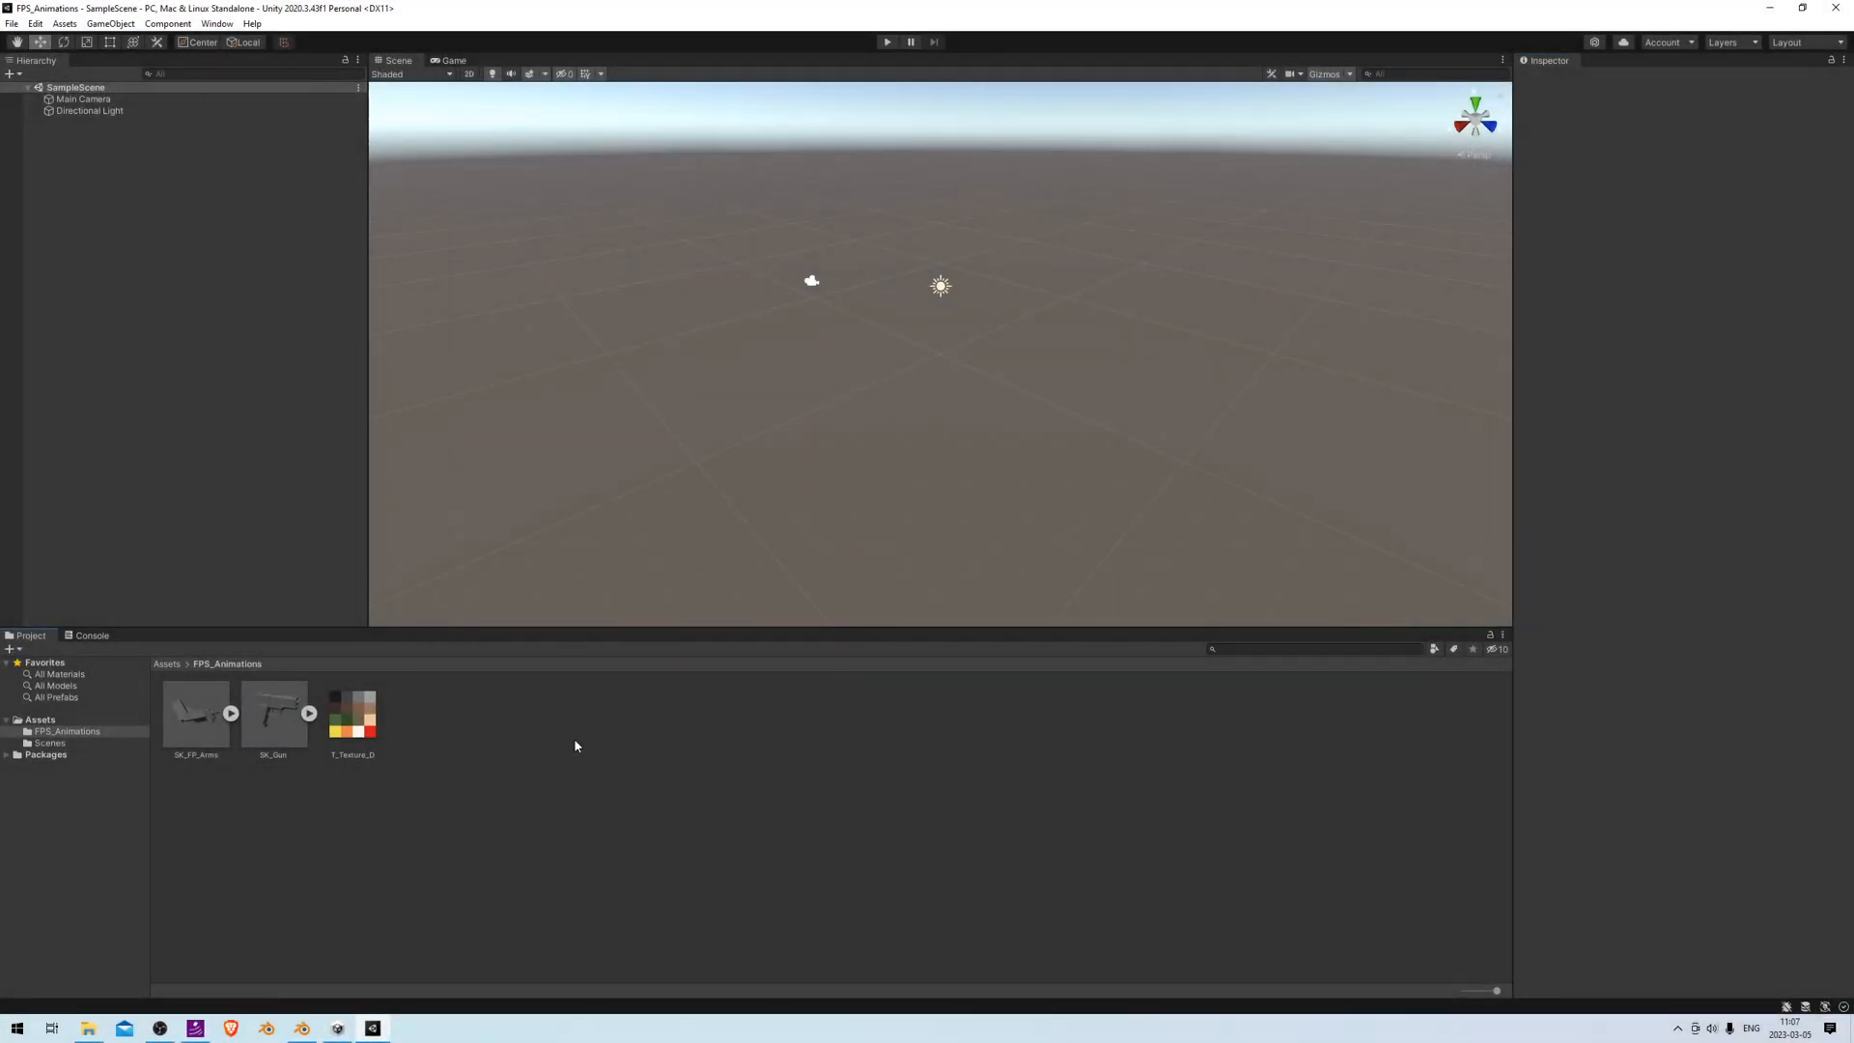
Create a new Standard-shader material named M_Base in FPS_Animations
{"action": "right_click", "coordinate": [573, 744]}
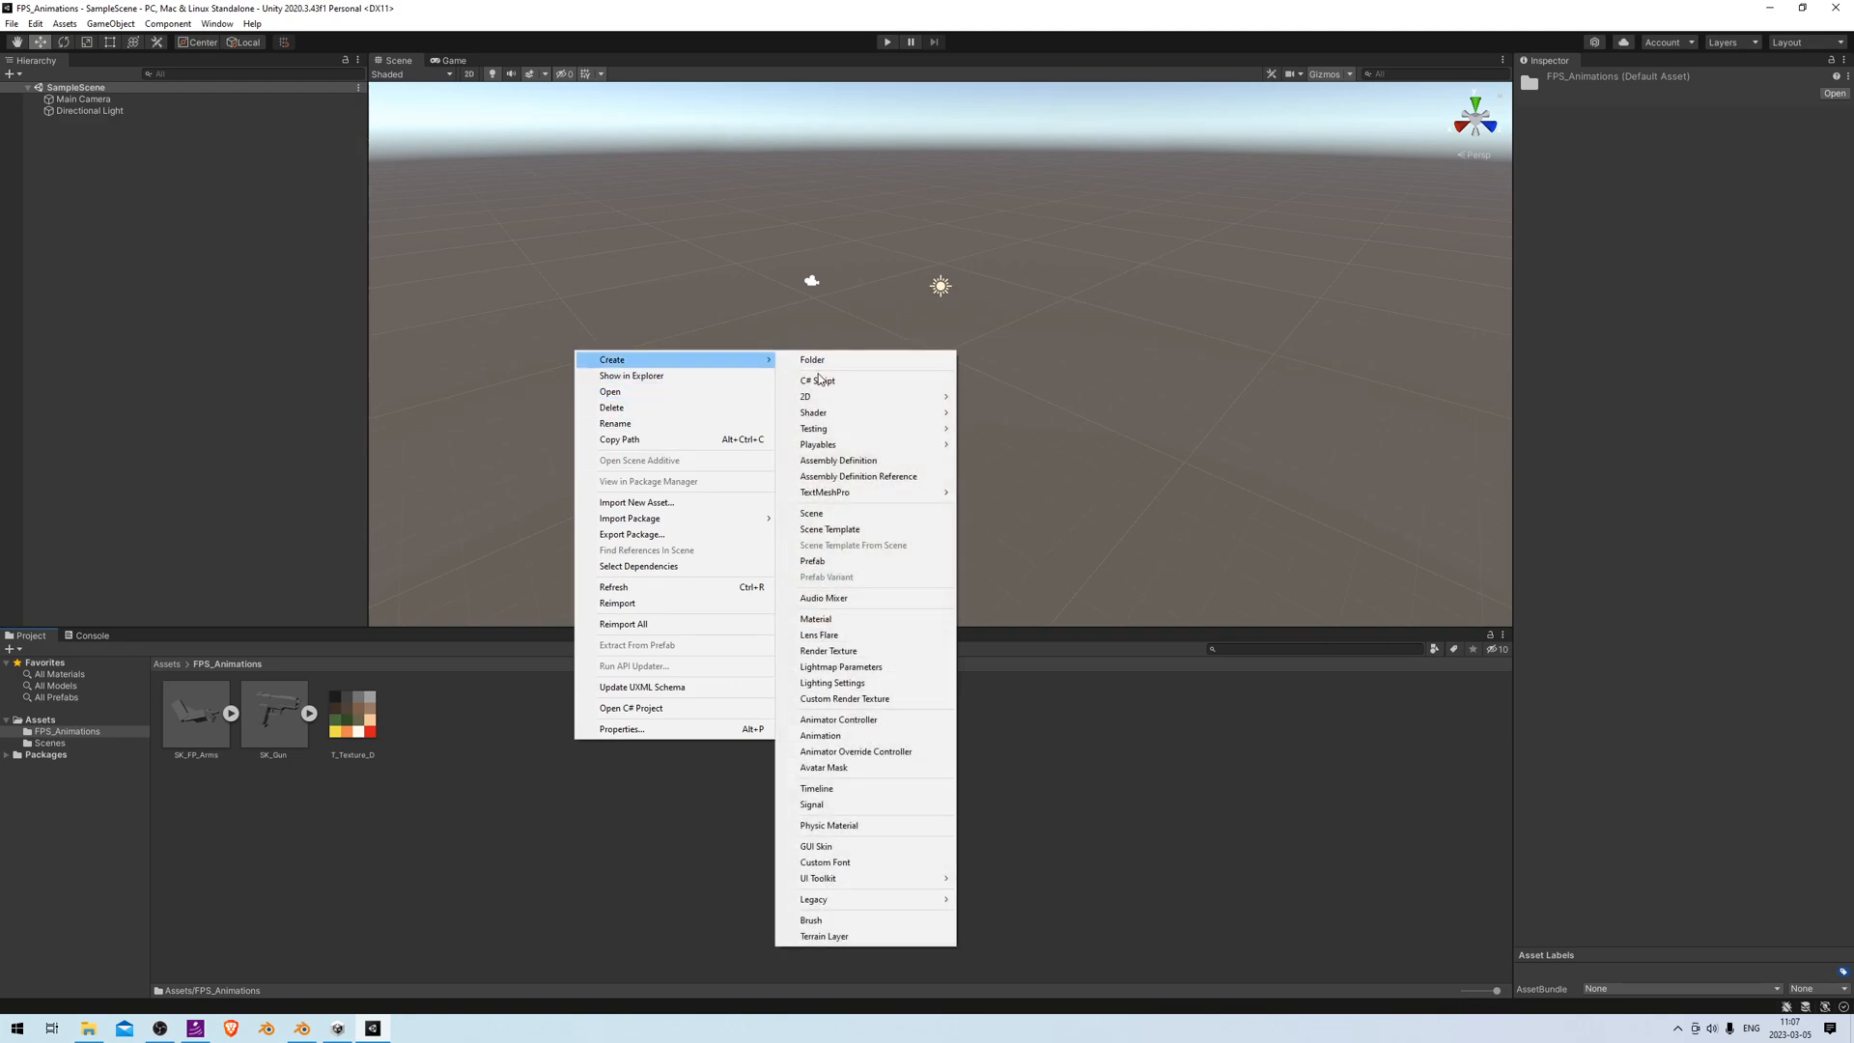
{"action": "left_click", "coordinate": [816, 618]}
{"action": "type", "text": "M_Base"}
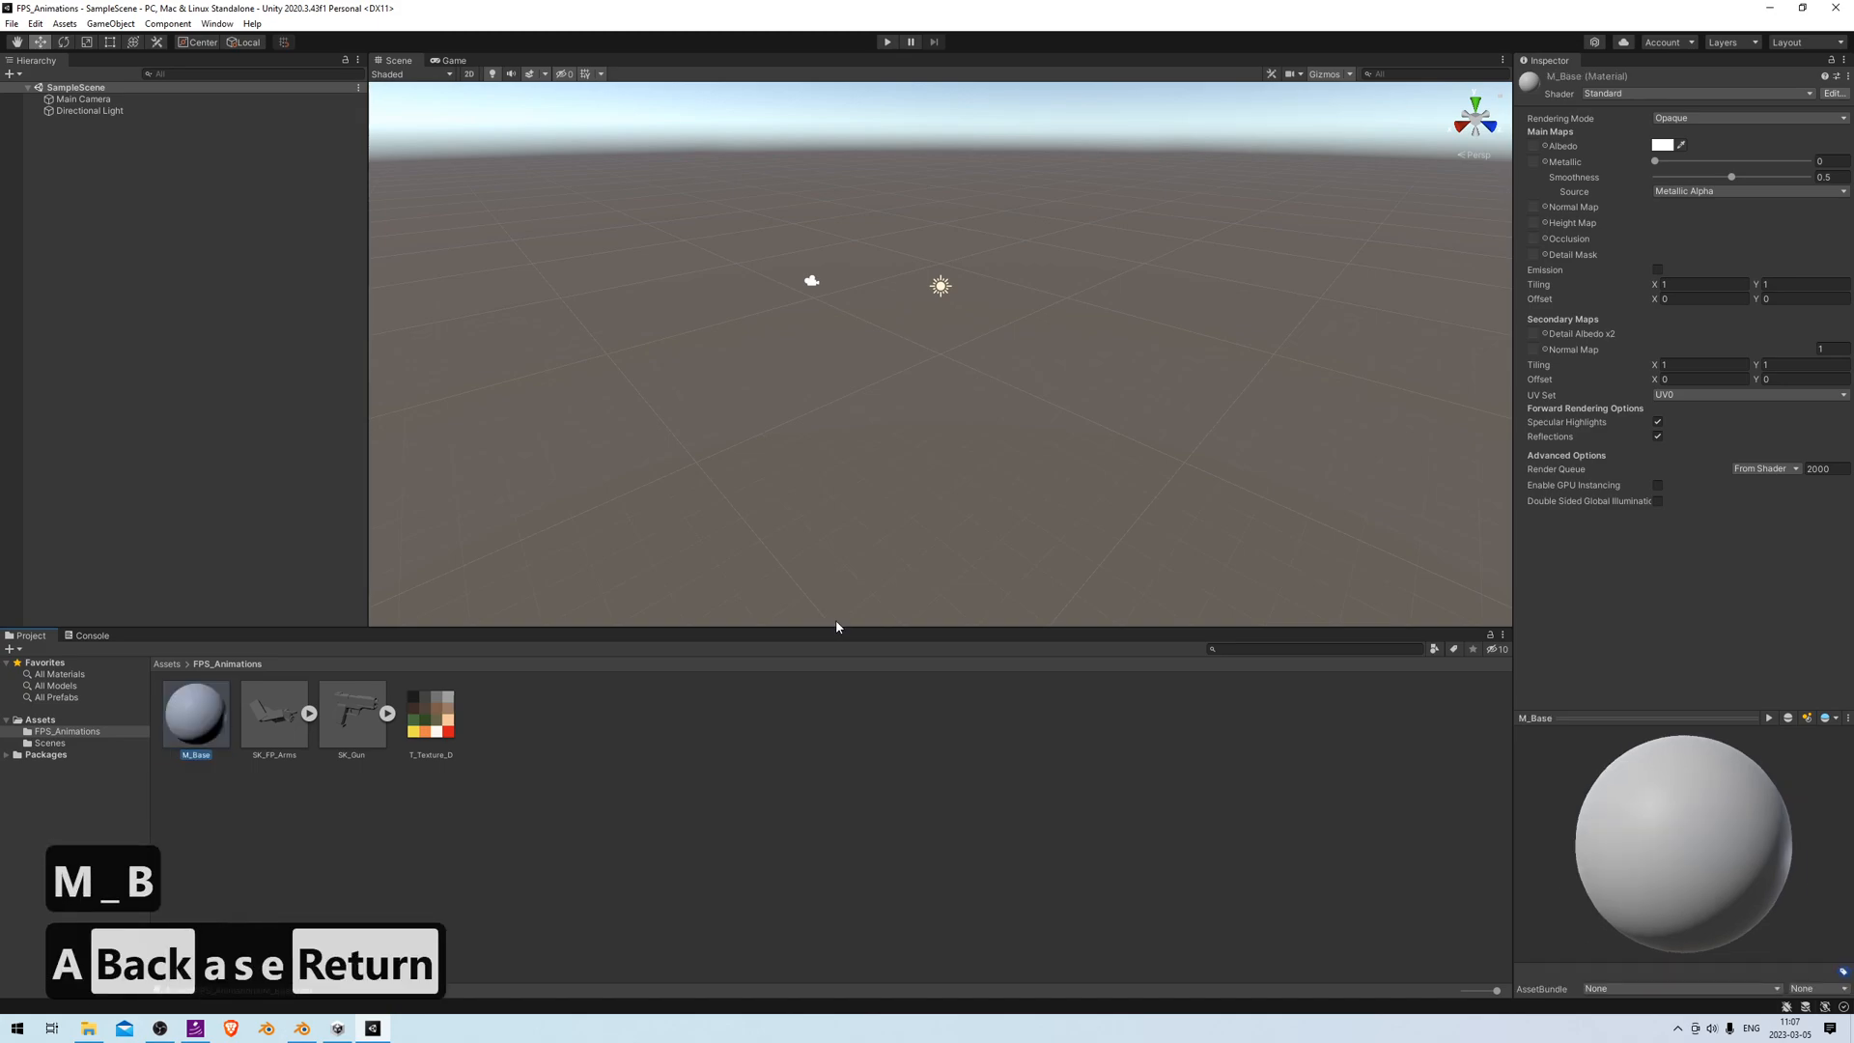
{"action": "mouse_move", "coordinate": [1338, 320]}
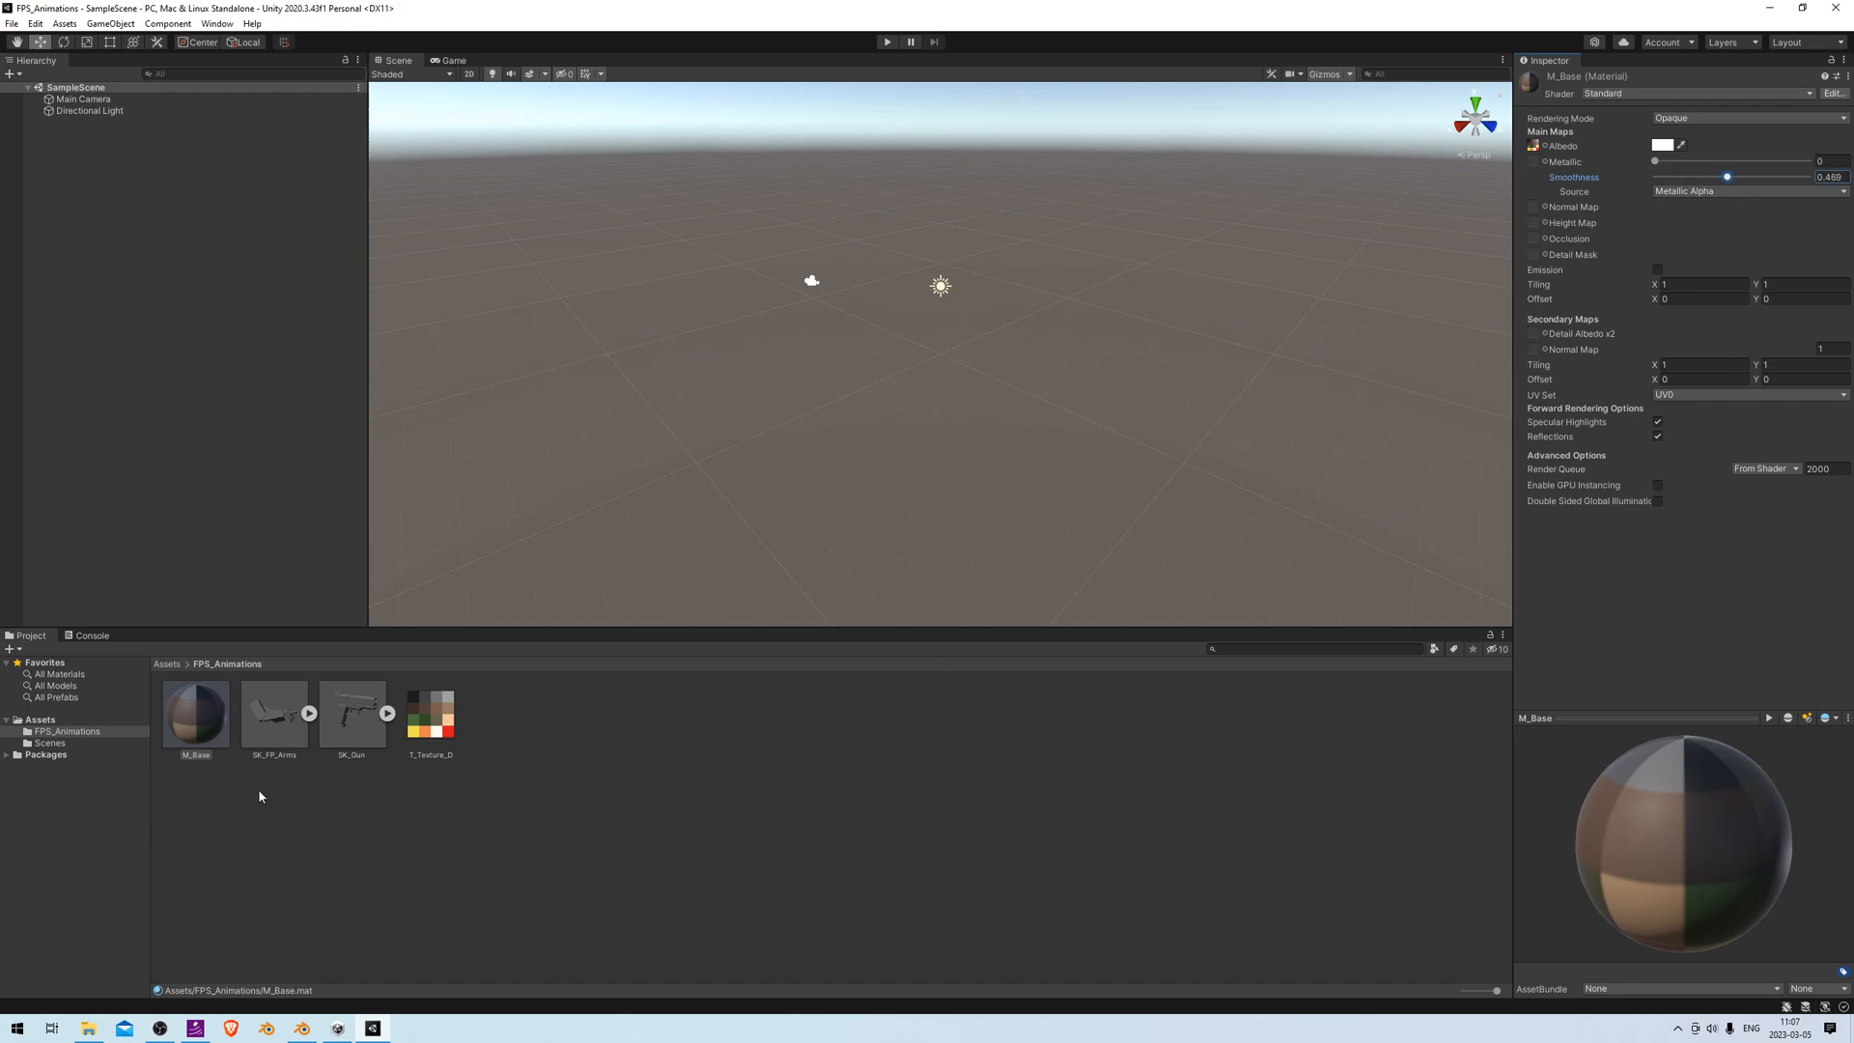
{"action": "mouse_move", "coordinate": [270, 732]}
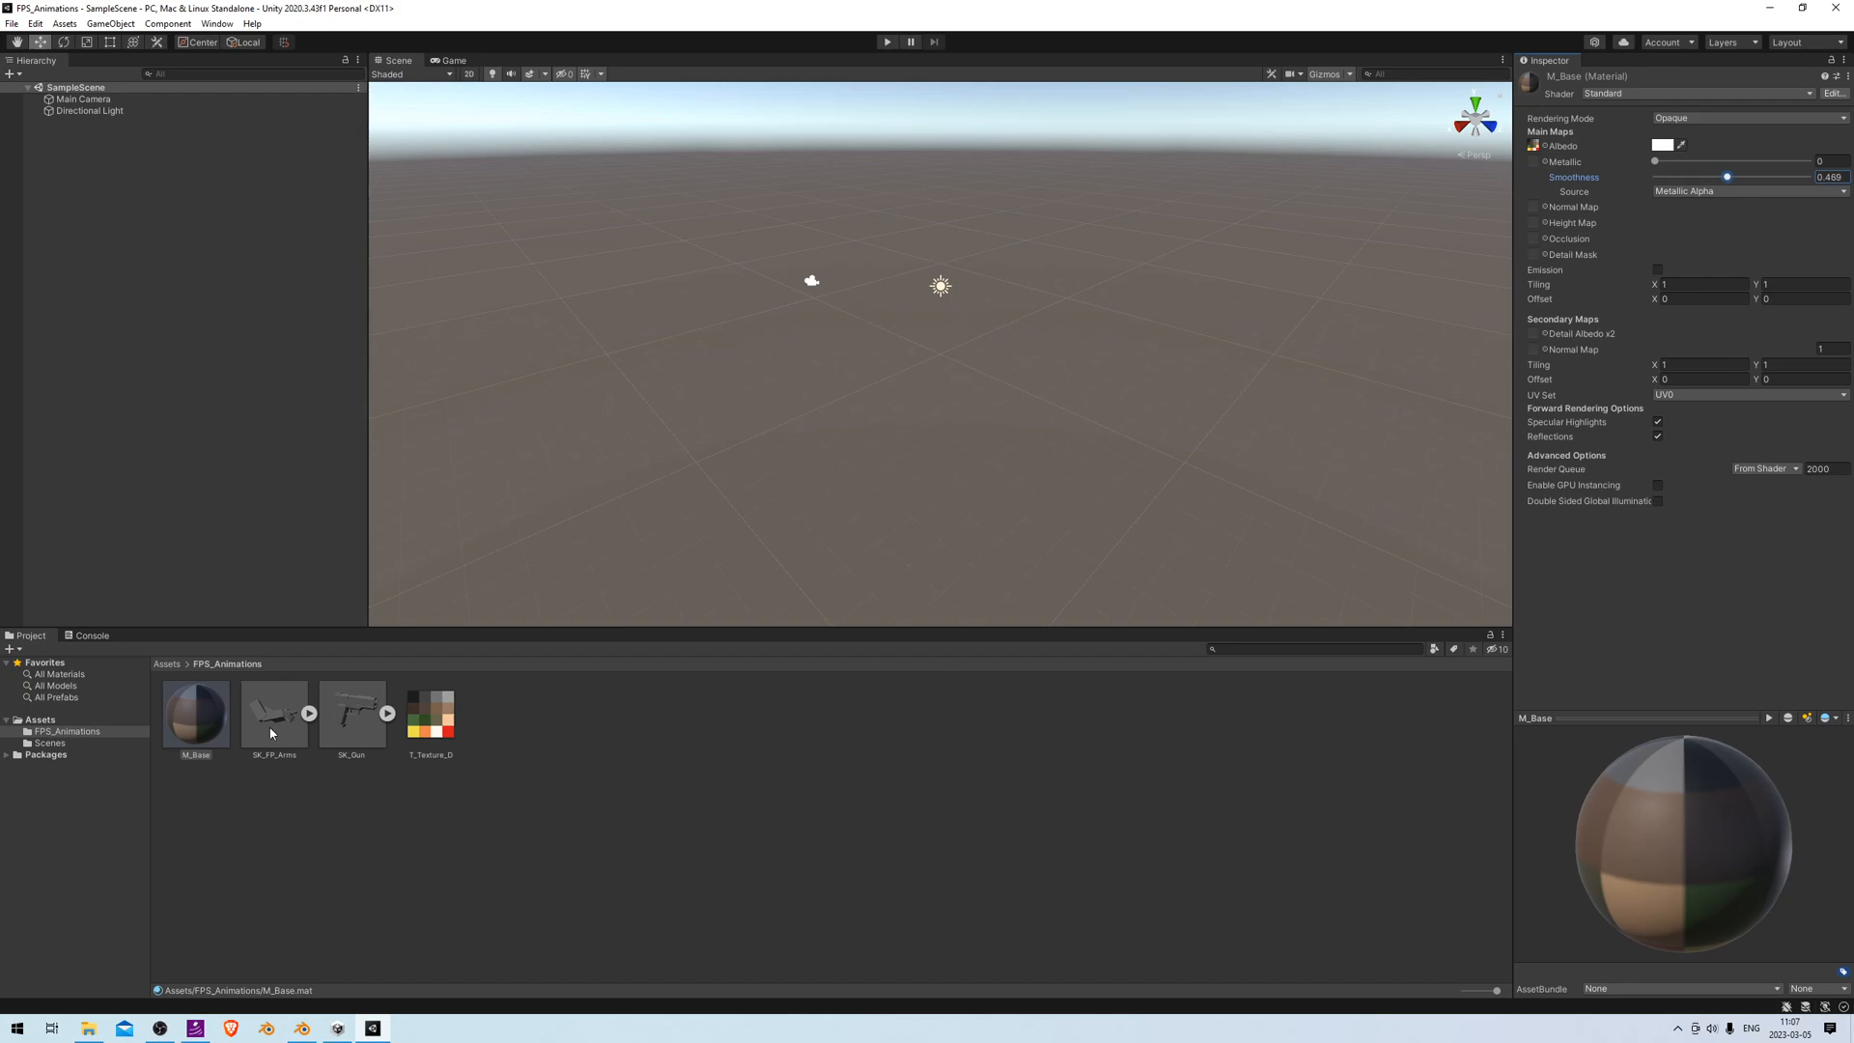
Remap the SK_FP_Arms and SK_Gun materials to M_Base and apply both
{"action": "left_click", "coordinate": [273, 713]}
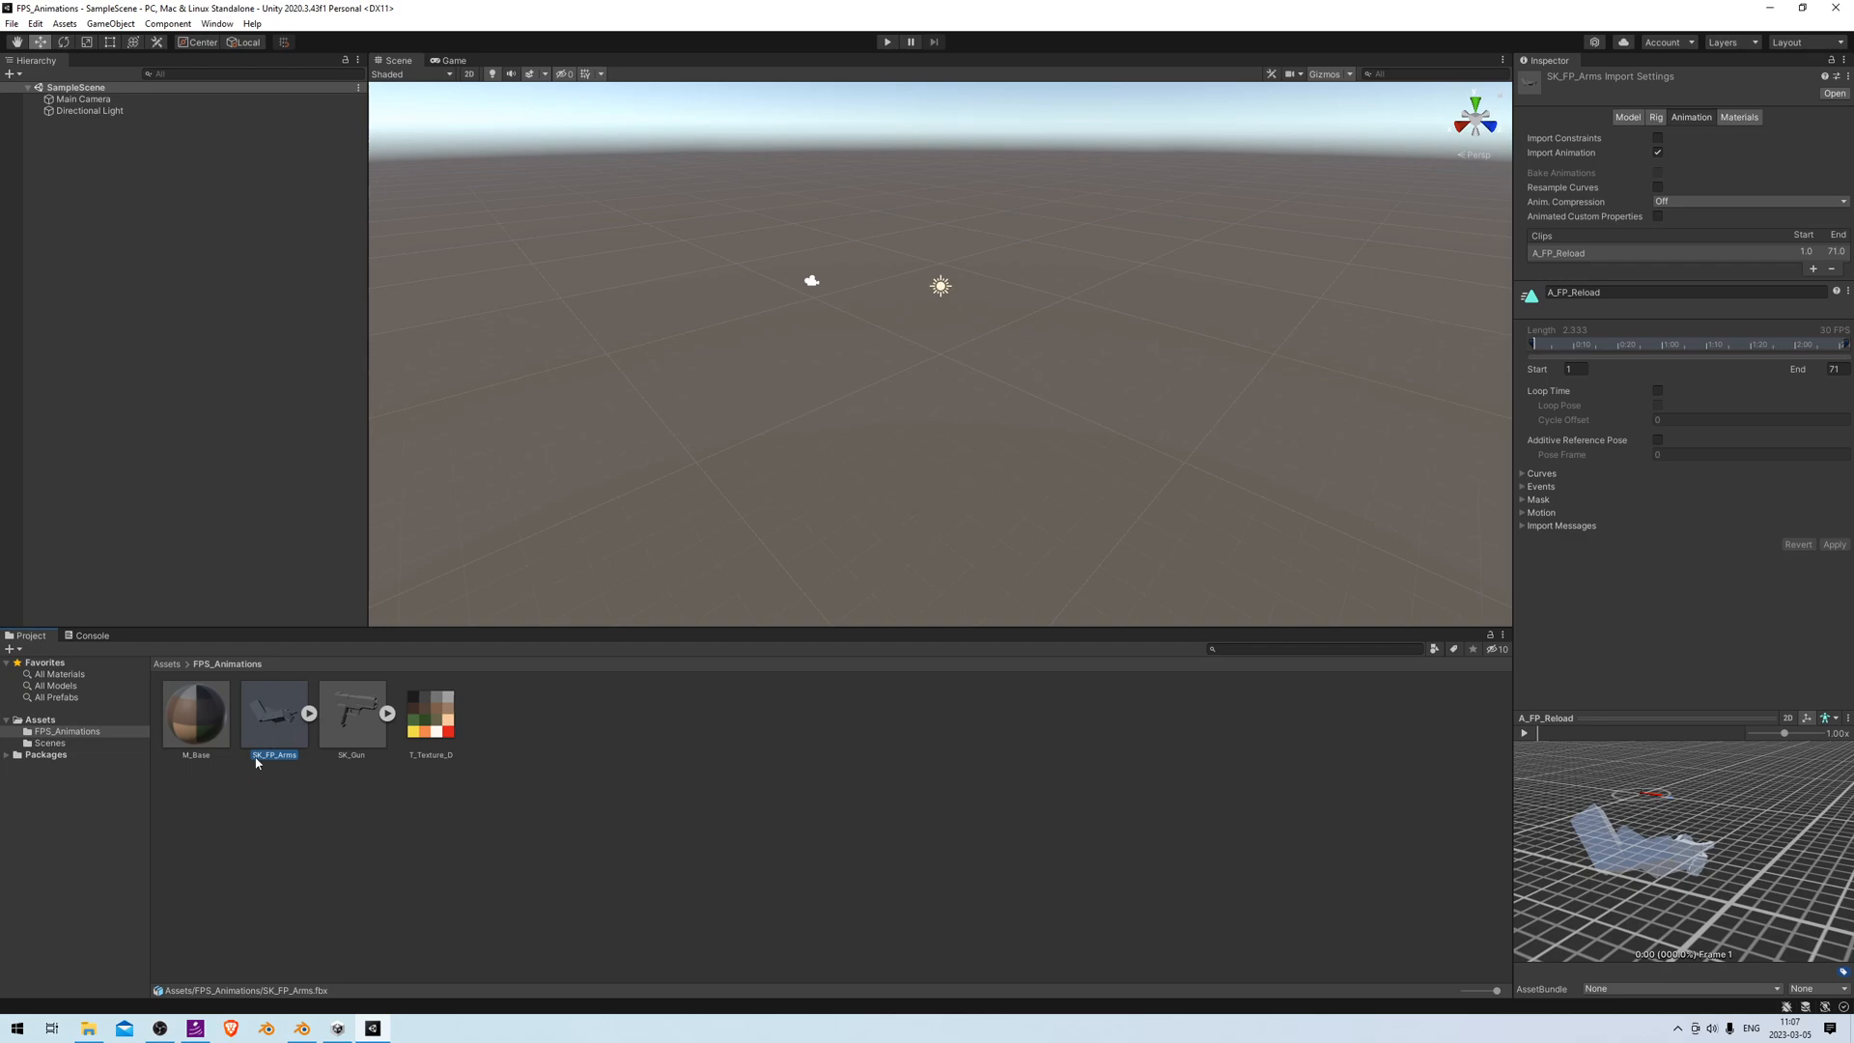
{"action": "left_click", "coordinate": [1737, 117]}
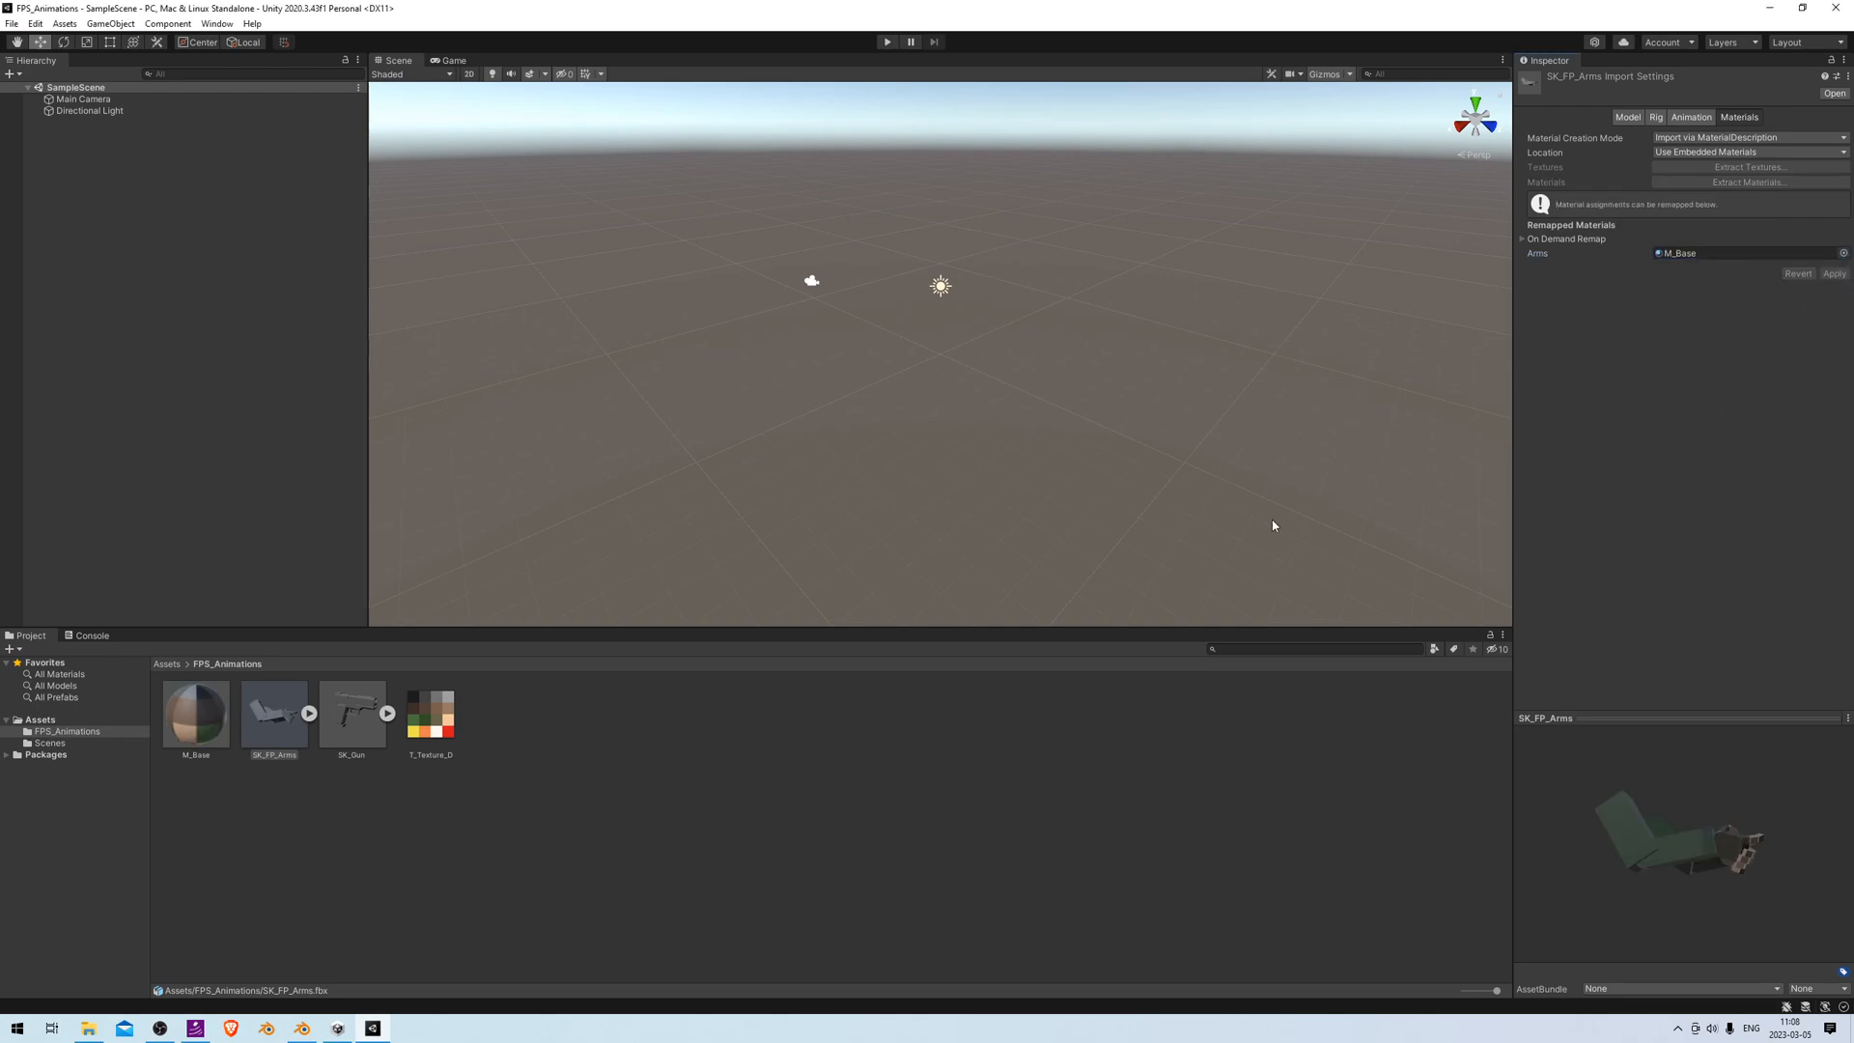
{"action": "left_click", "coordinate": [351, 713]}
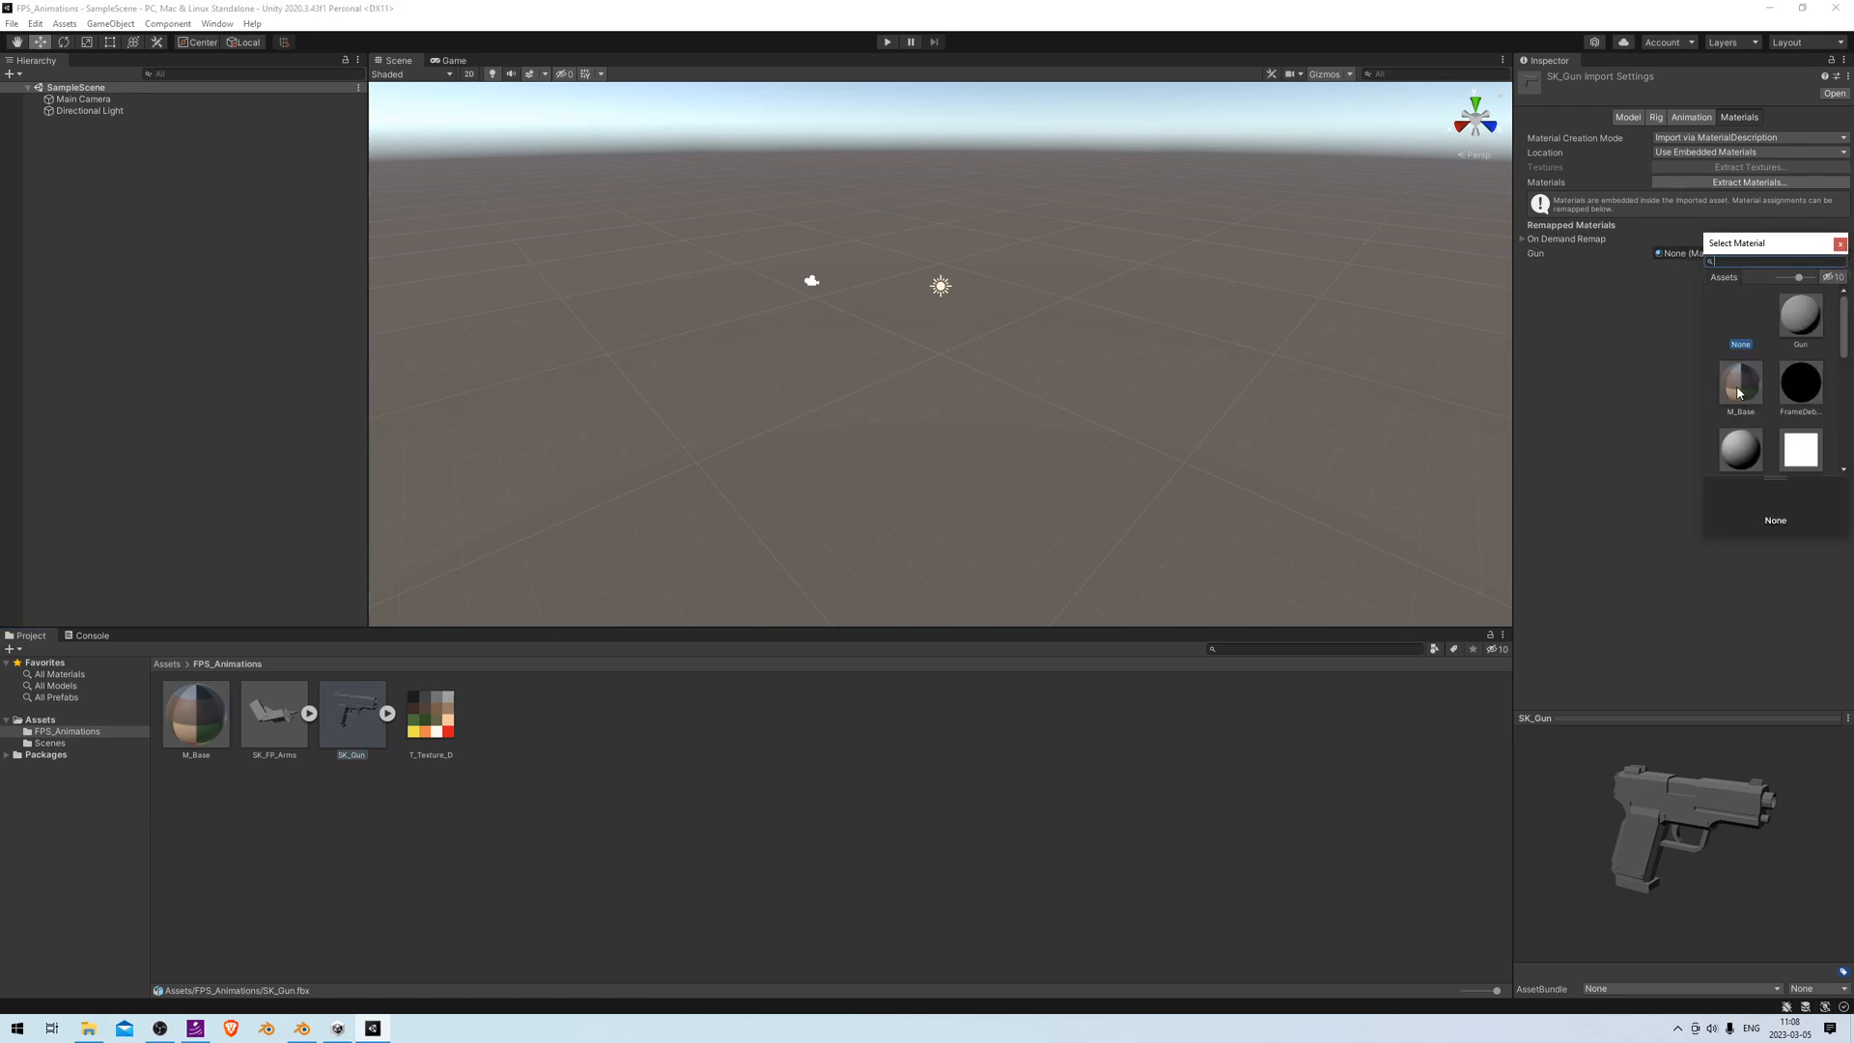
{"action": "left_click", "coordinate": [1739, 384]}
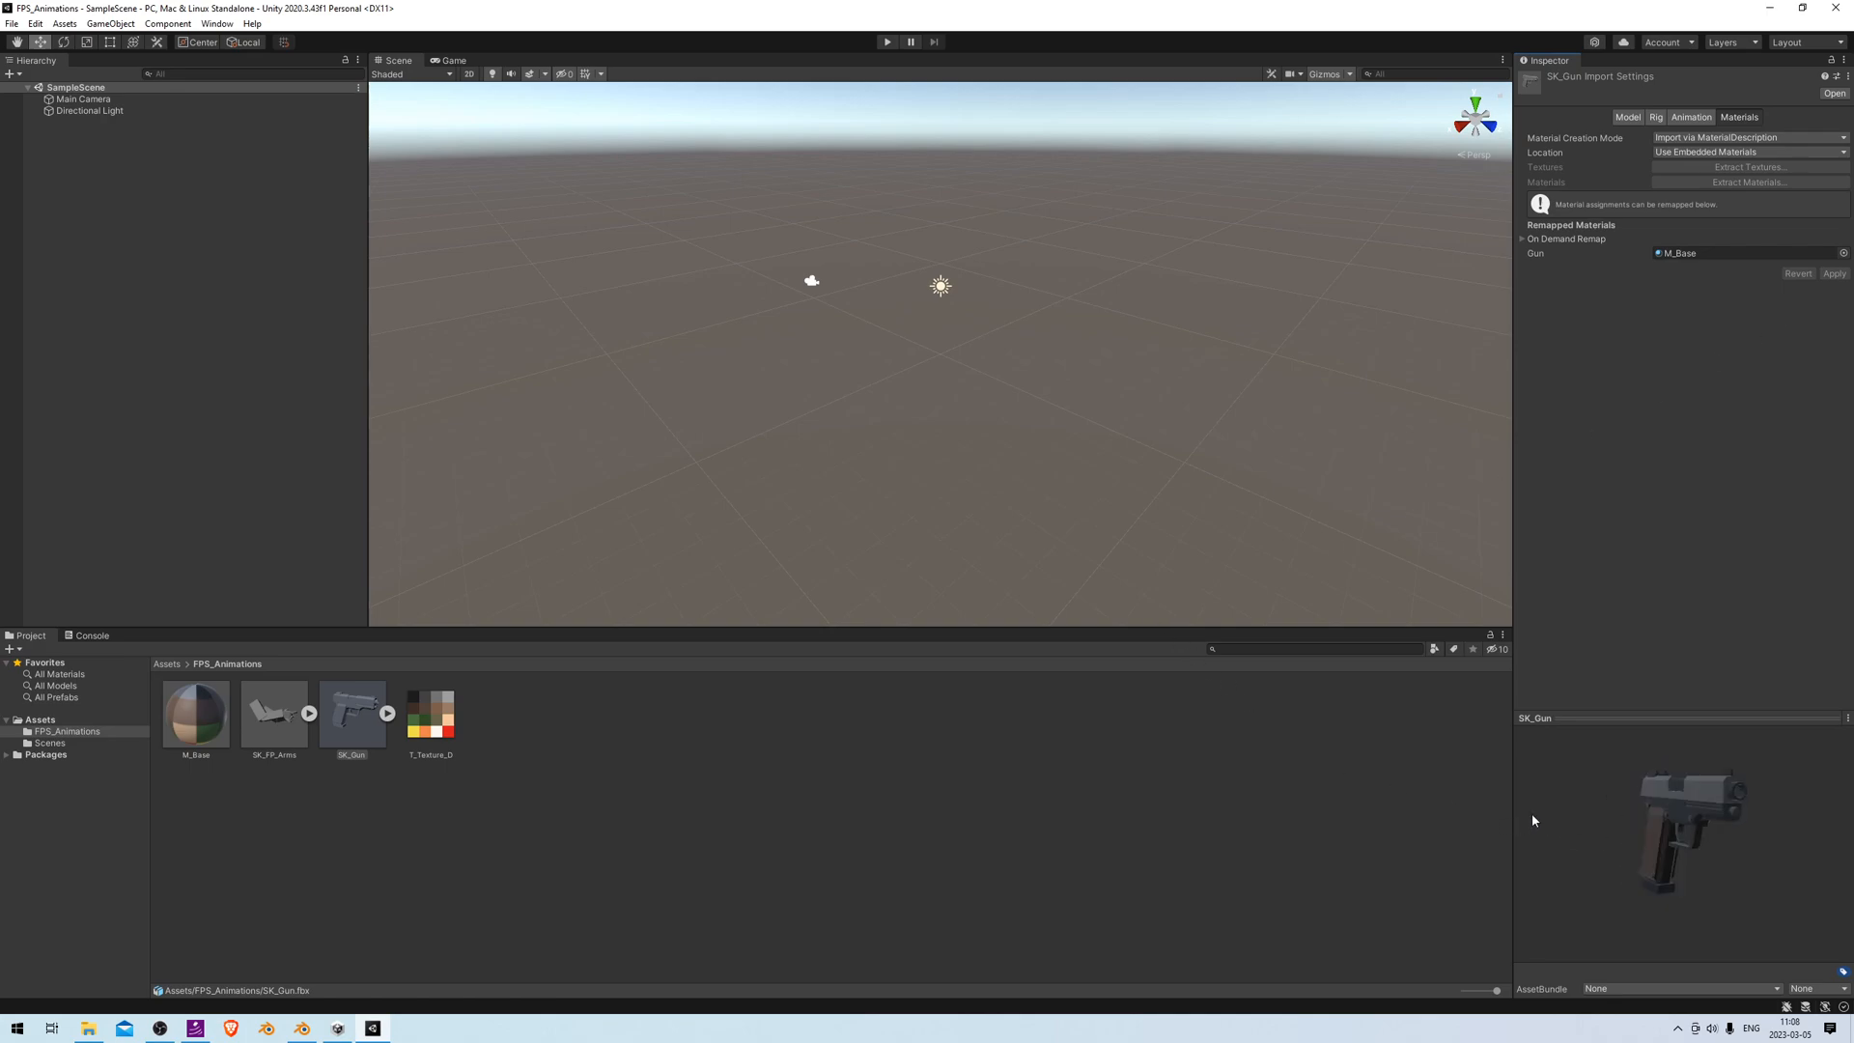
{"action": "left_click", "coordinate": [273, 715]}
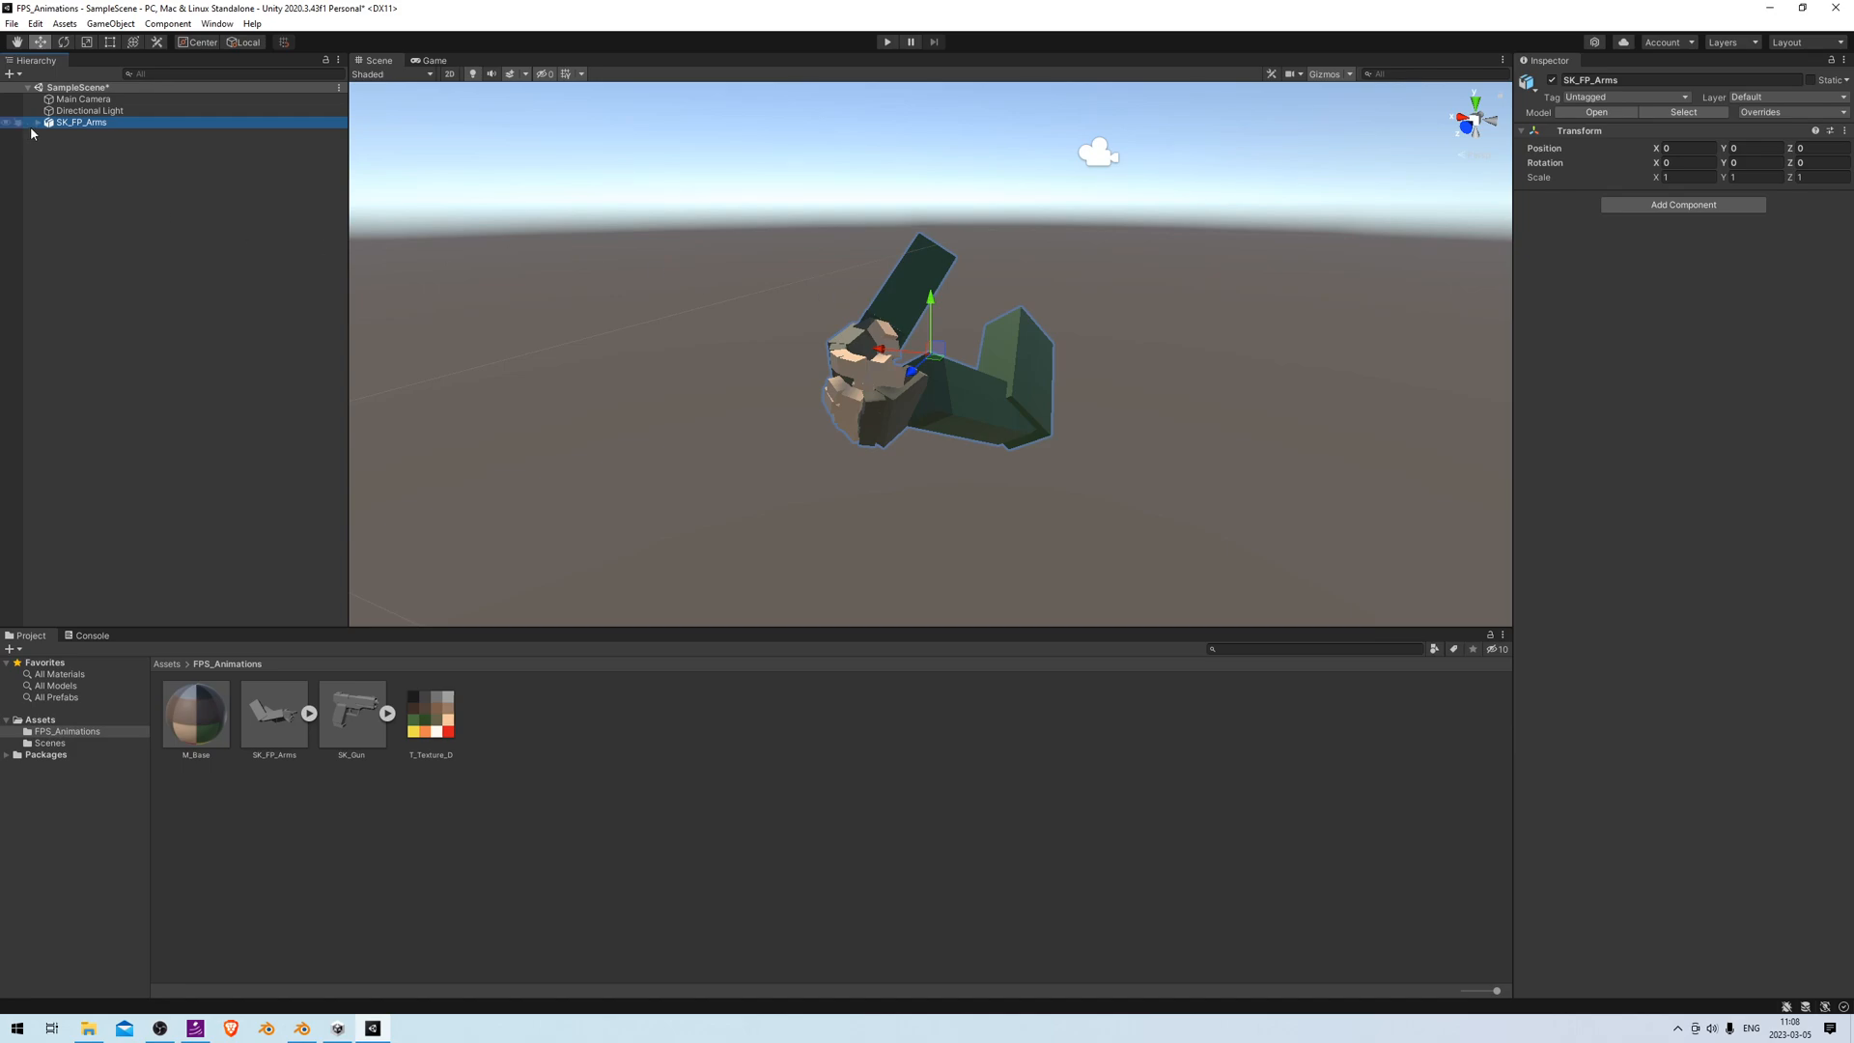
Expand SK_FP_Arms > Arms_Rig > root and select the camera bone
{"action": "left_click", "coordinate": [7, 122]}
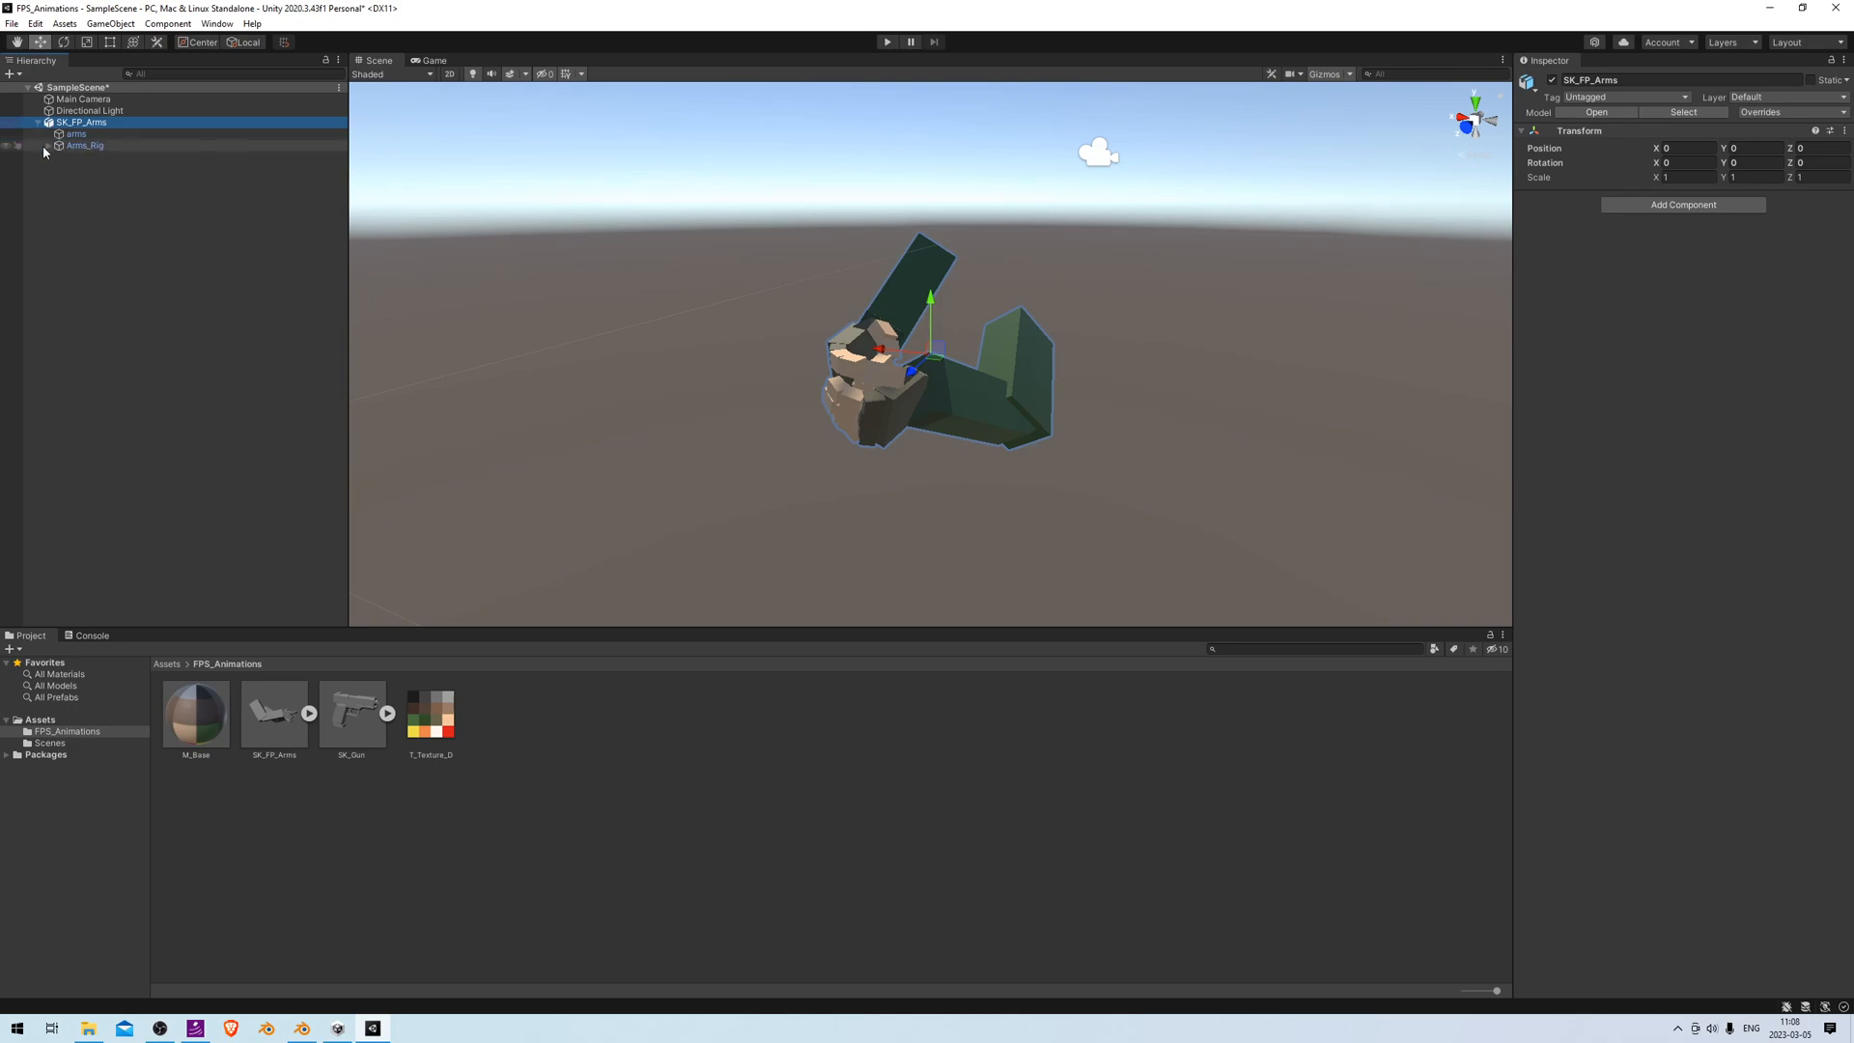
{"action": "left_click", "coordinate": [49, 146]}
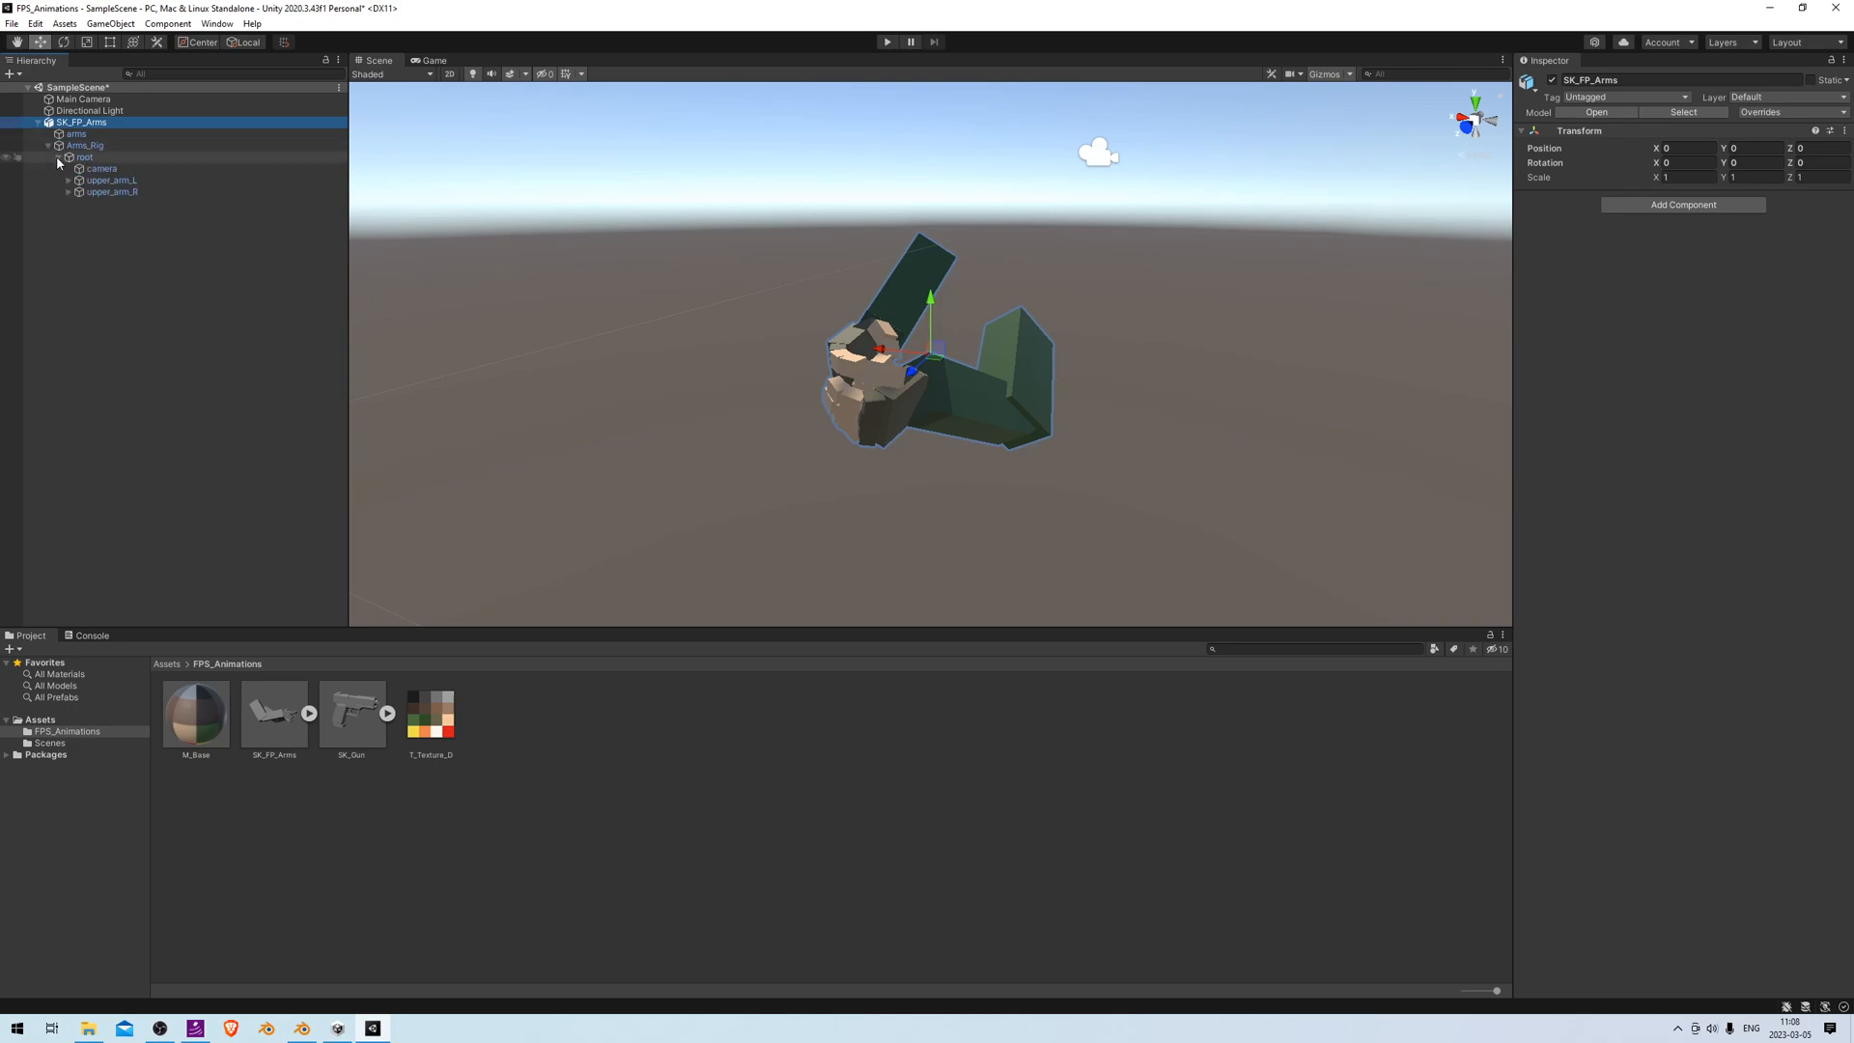
{"action": "left_click", "coordinate": [101, 168]}
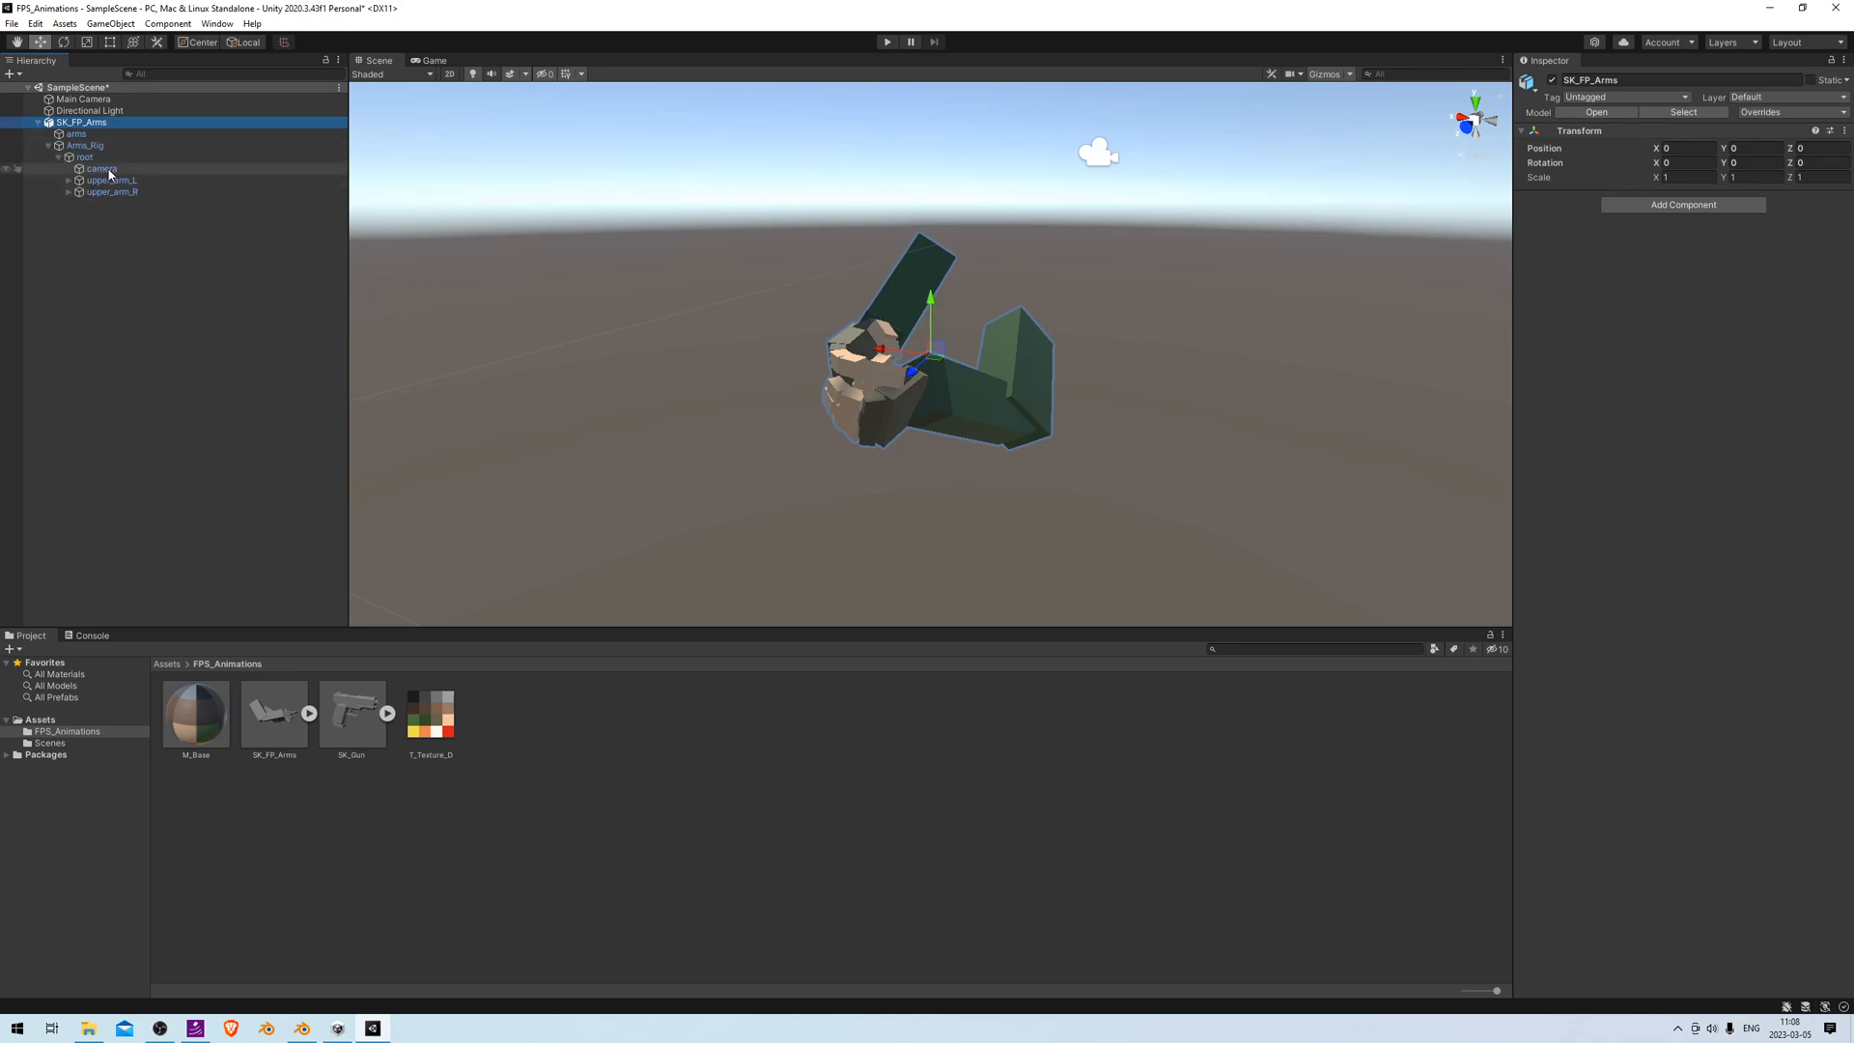
{"action": "left_click", "coordinate": [100, 169]}
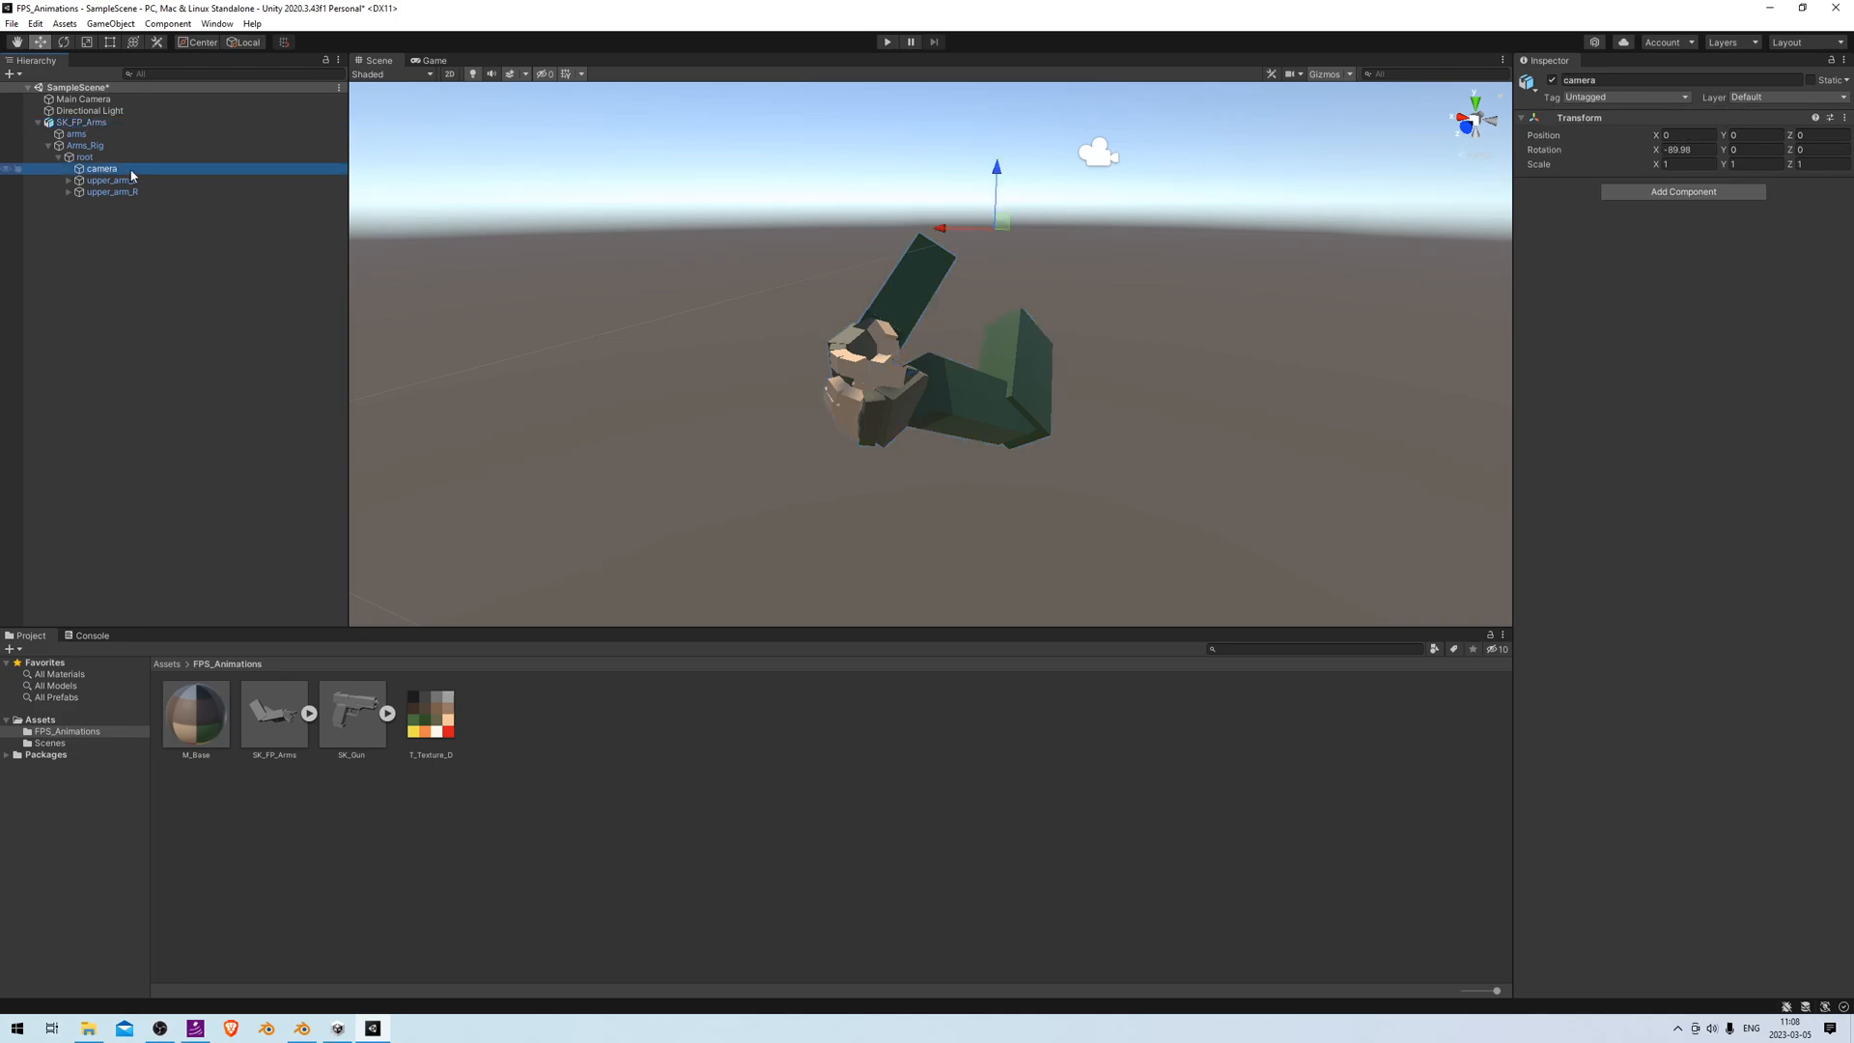
Add a Camera under the rig's camera bone, keeping its default name
{"action": "right_click", "coordinate": [100, 169]}
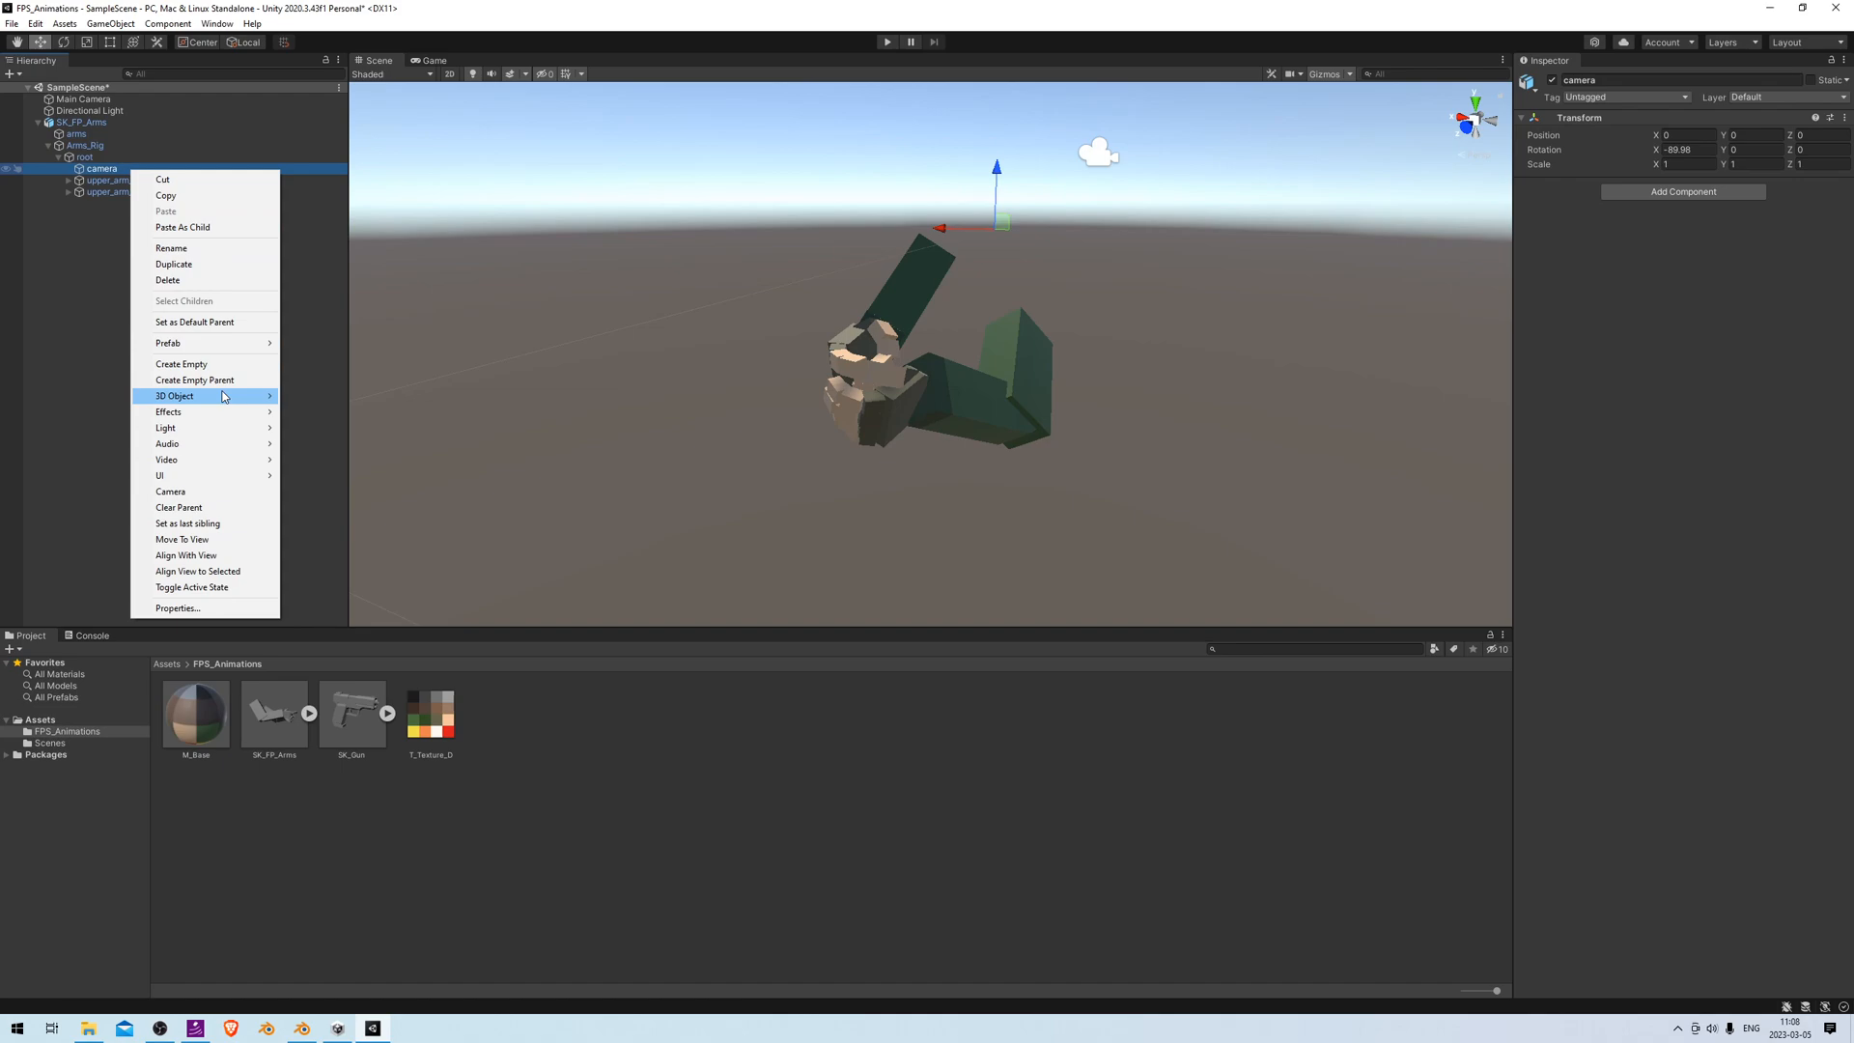
{"action": "mouse_move", "coordinate": [169, 491]}
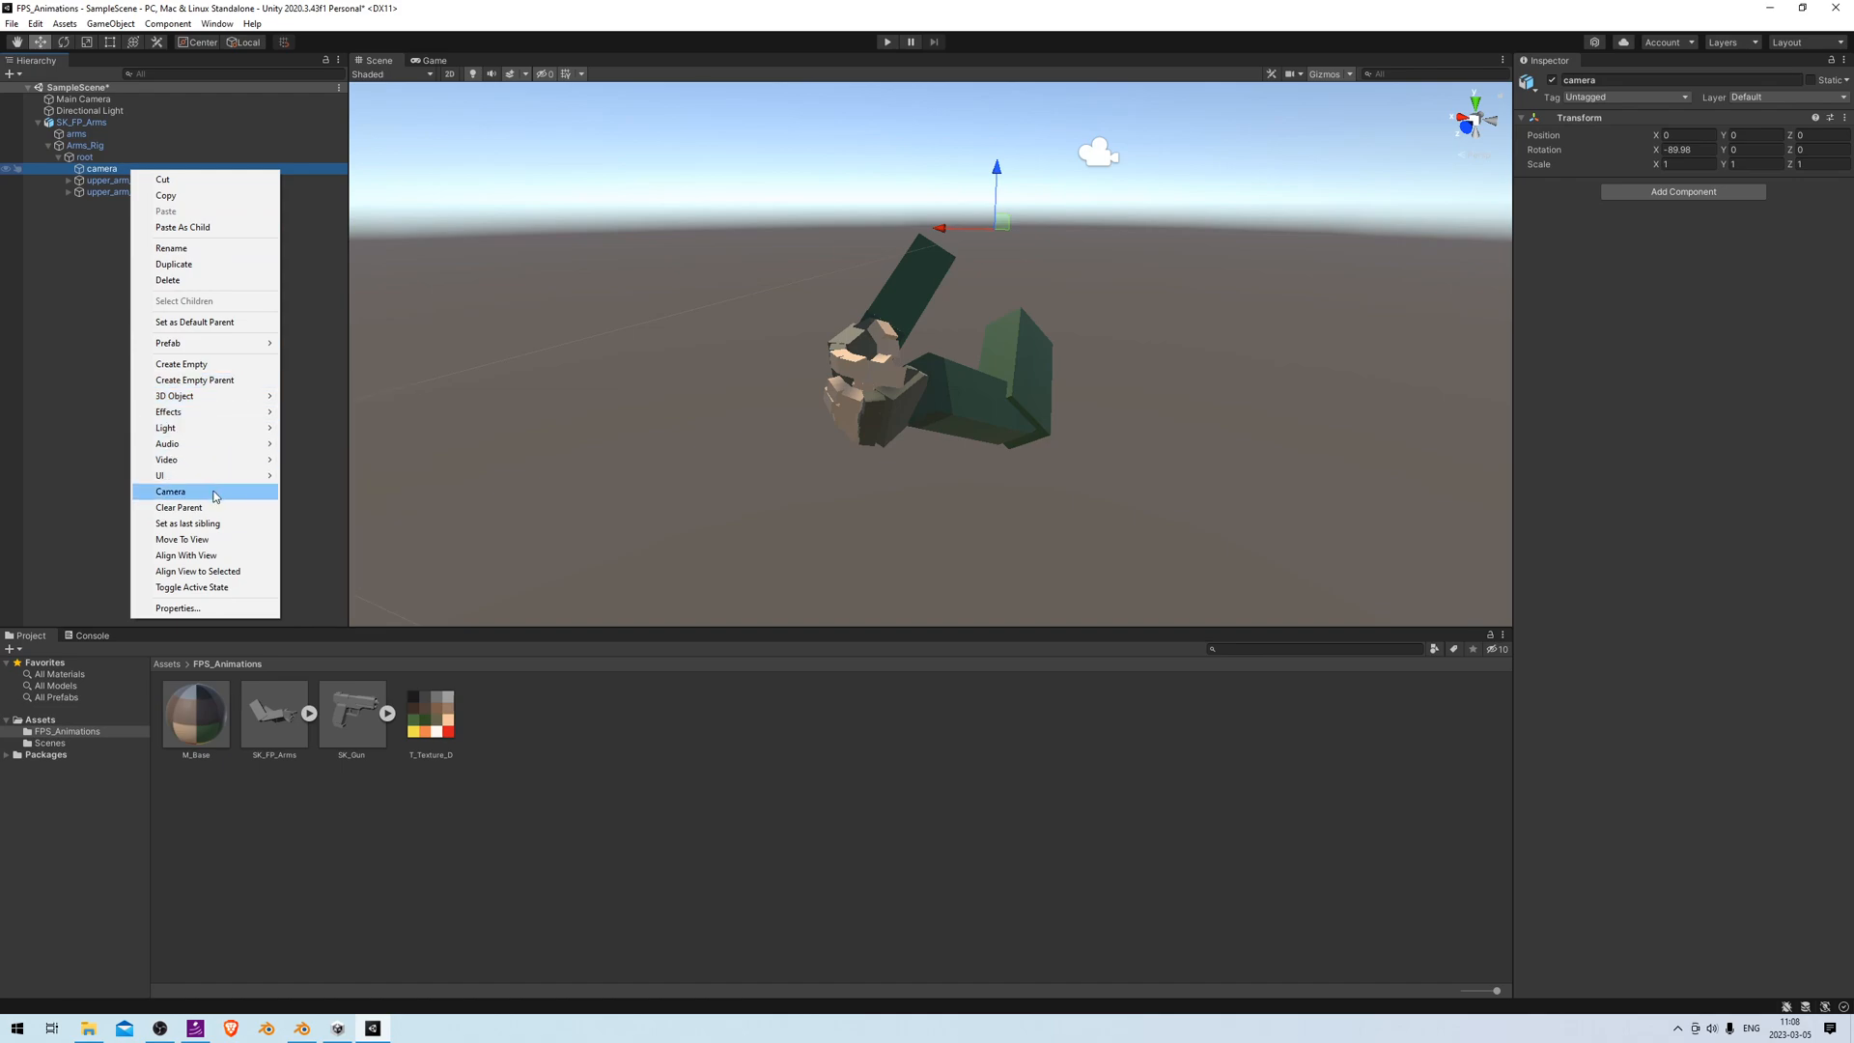
{"action": "left_click", "coordinate": [170, 491]}
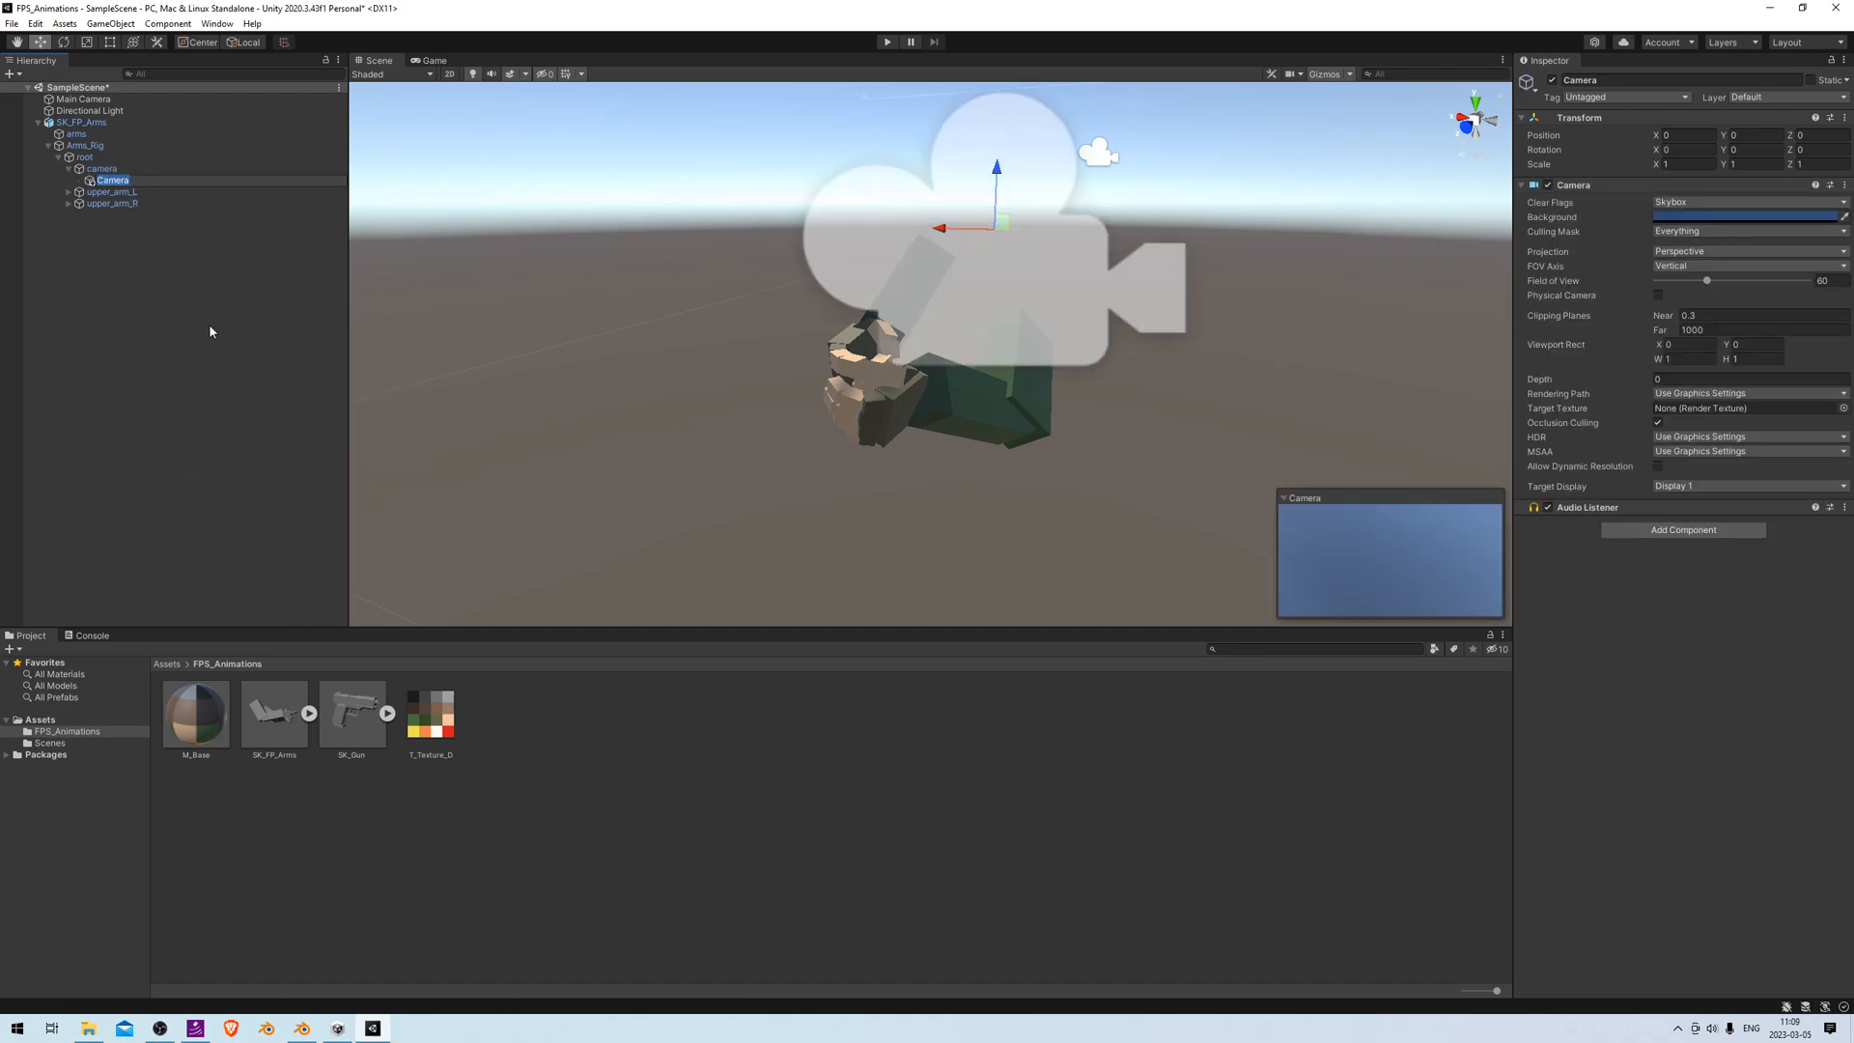
{"action": "key", "text": "Return"}
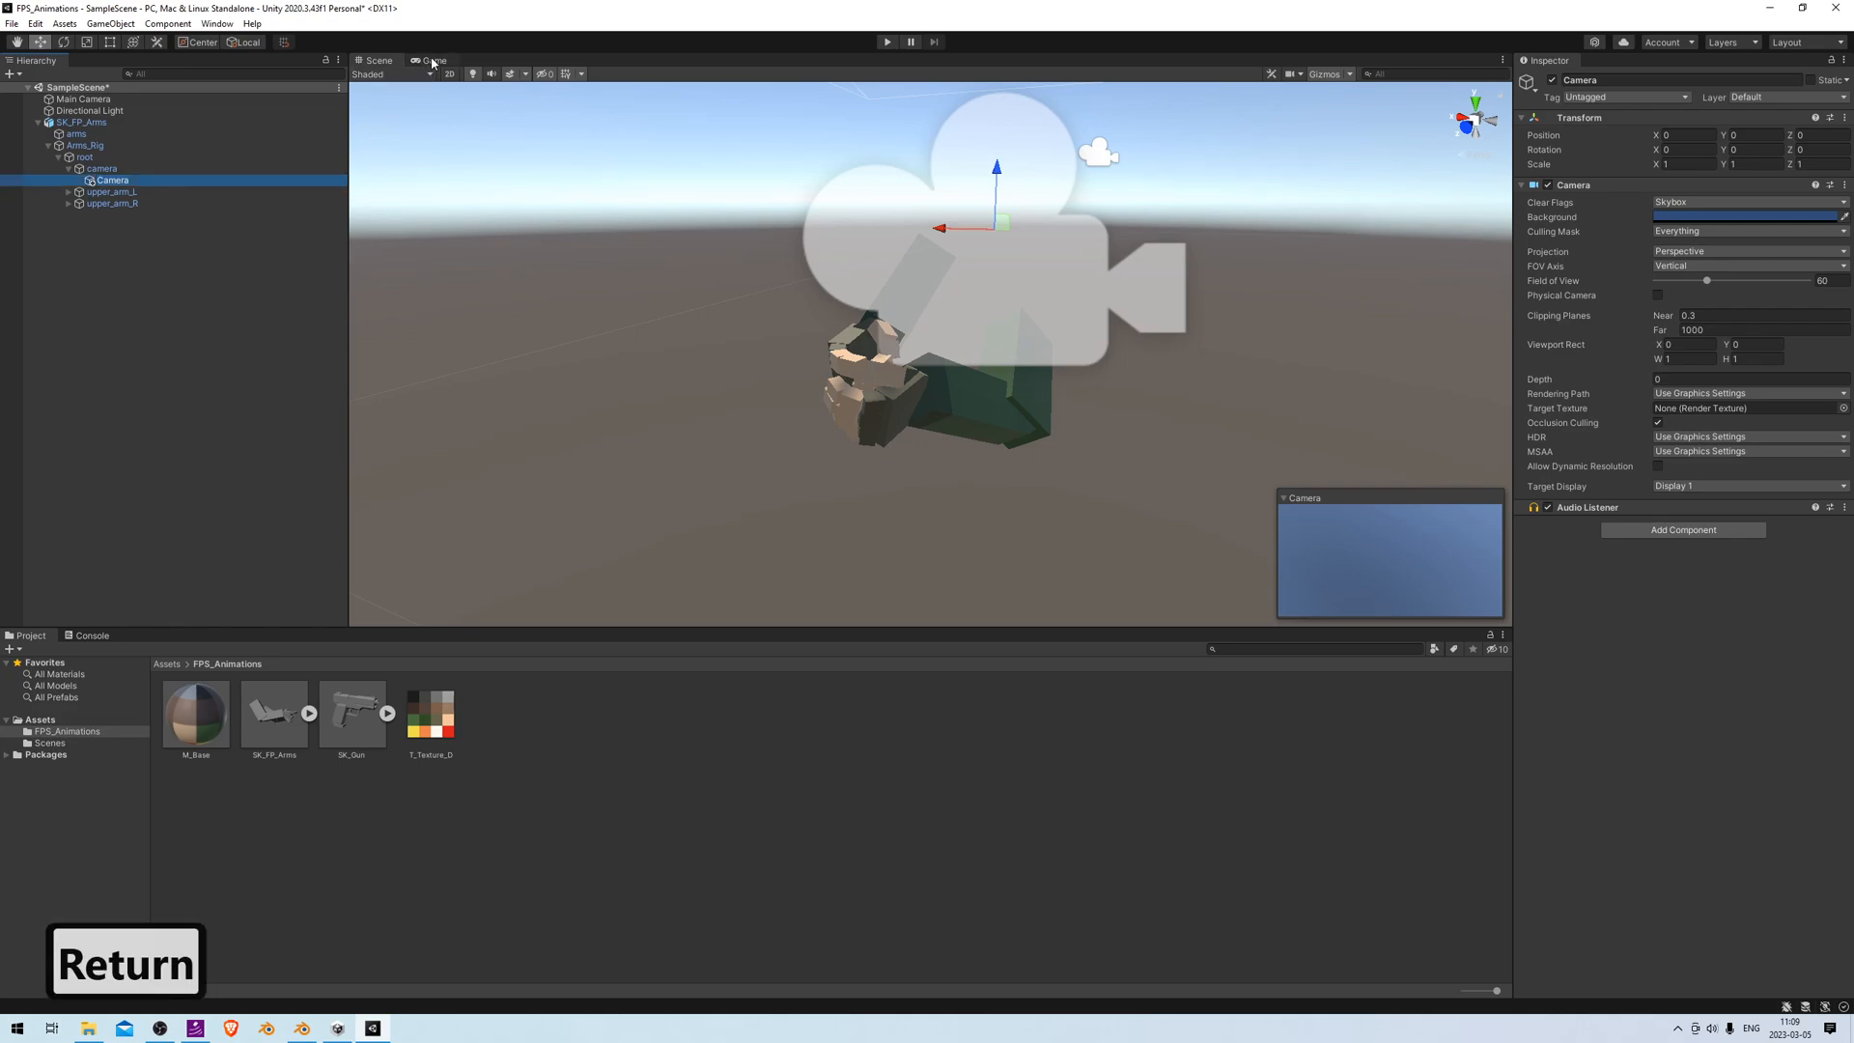
Set the rig Camera's X rotation to 90 with Scene and Game views side by side
{"action": "left_click", "coordinate": [433, 60]}
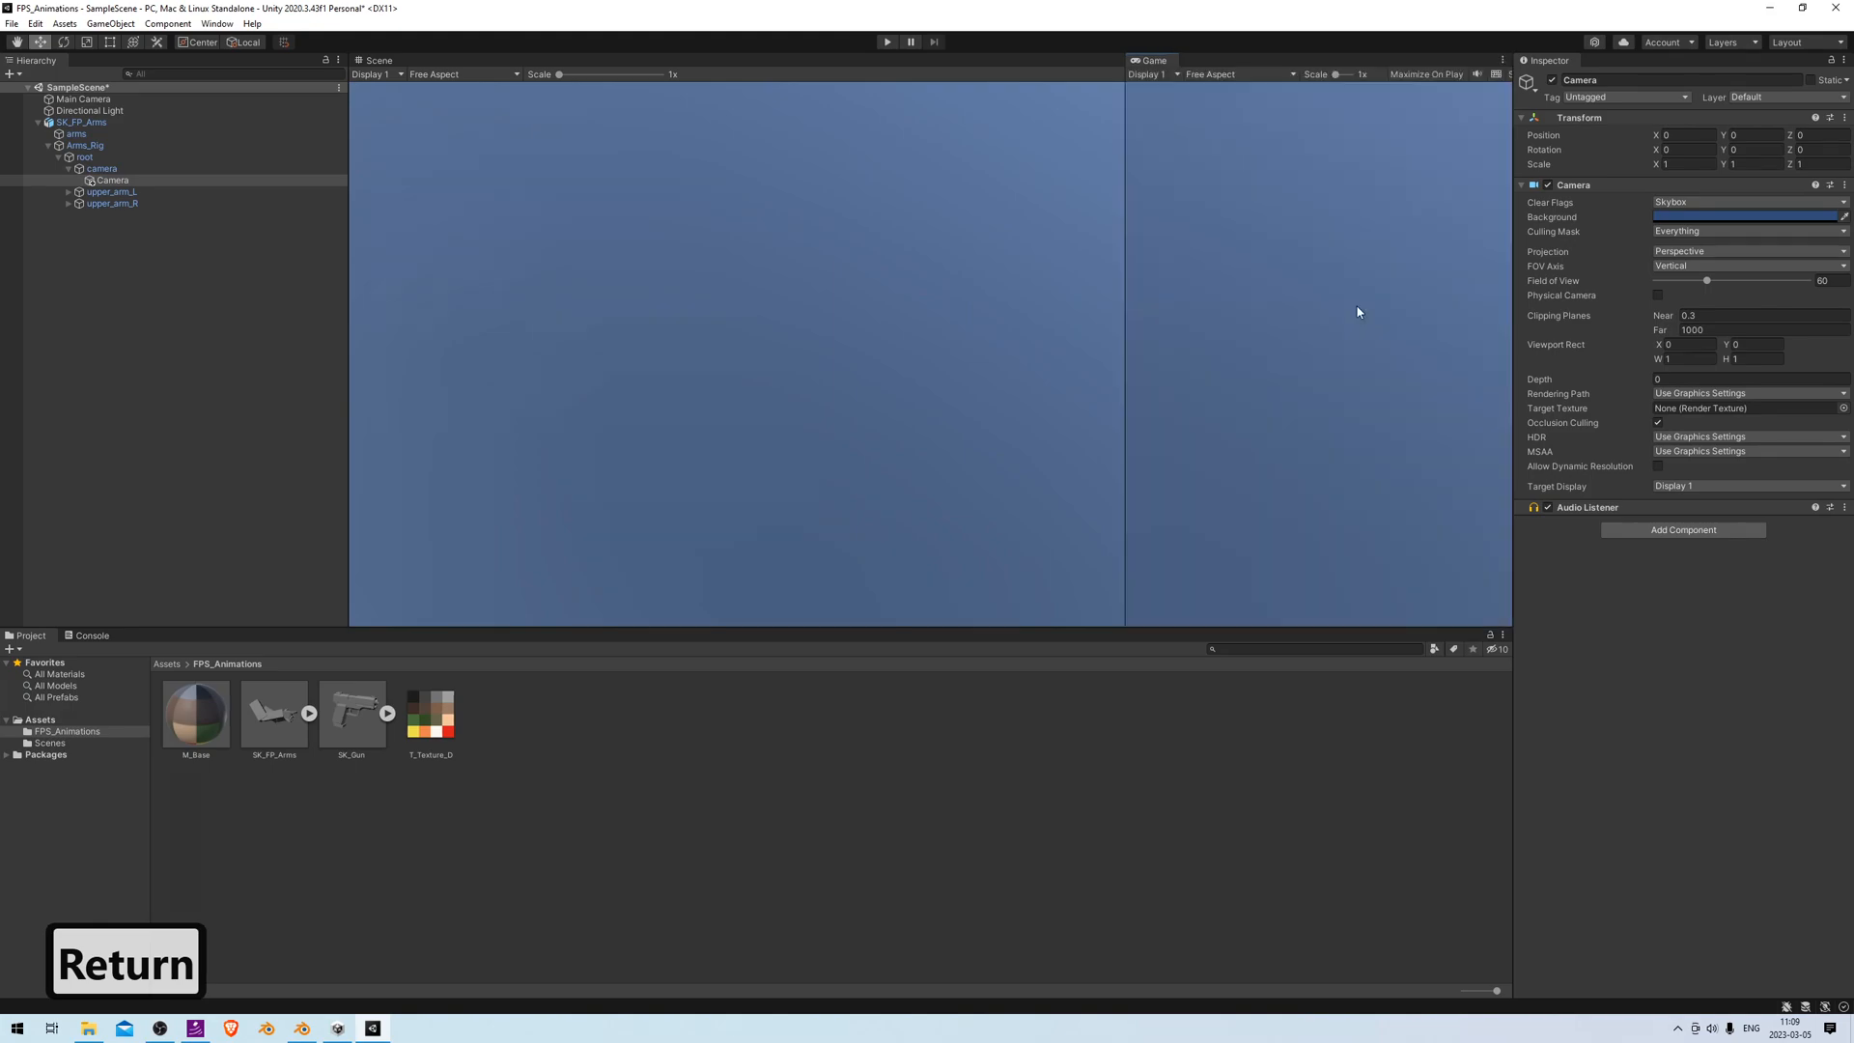
{"action": "left_click", "coordinate": [379, 60]}
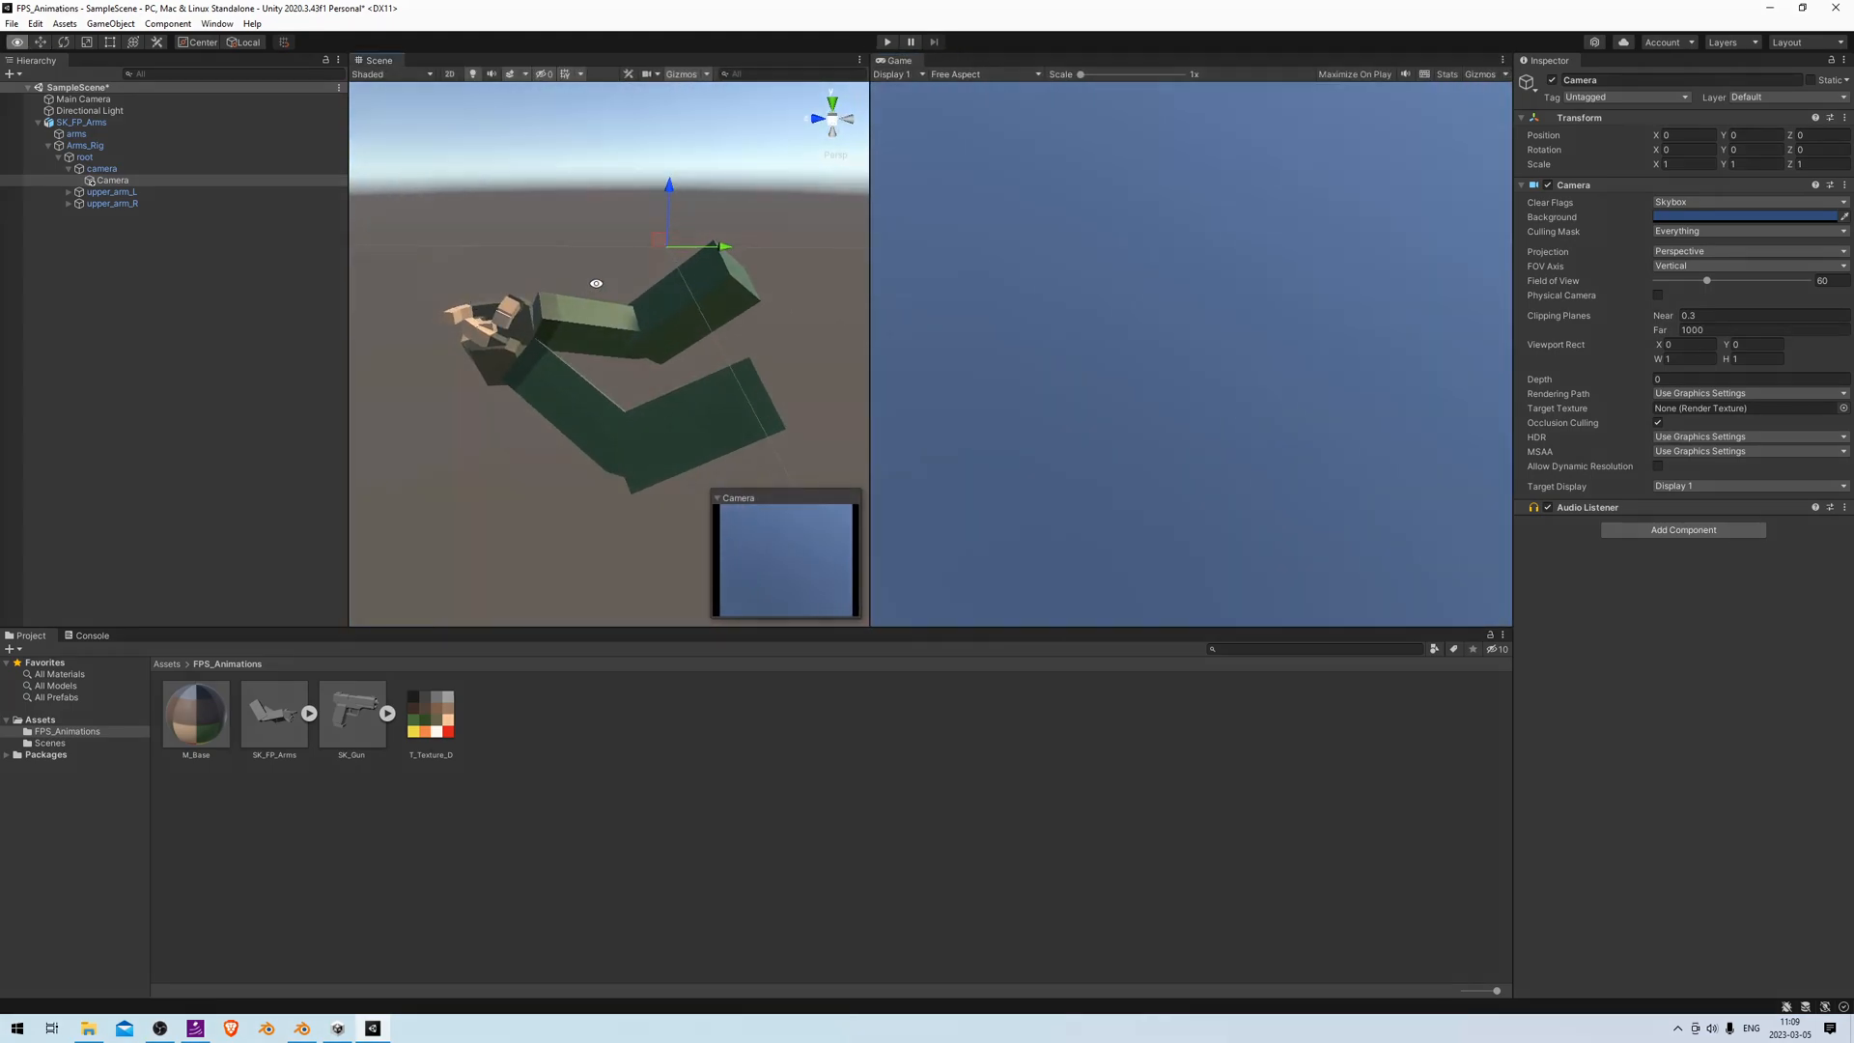
{"action": "key", "text": "ctrl+z"}
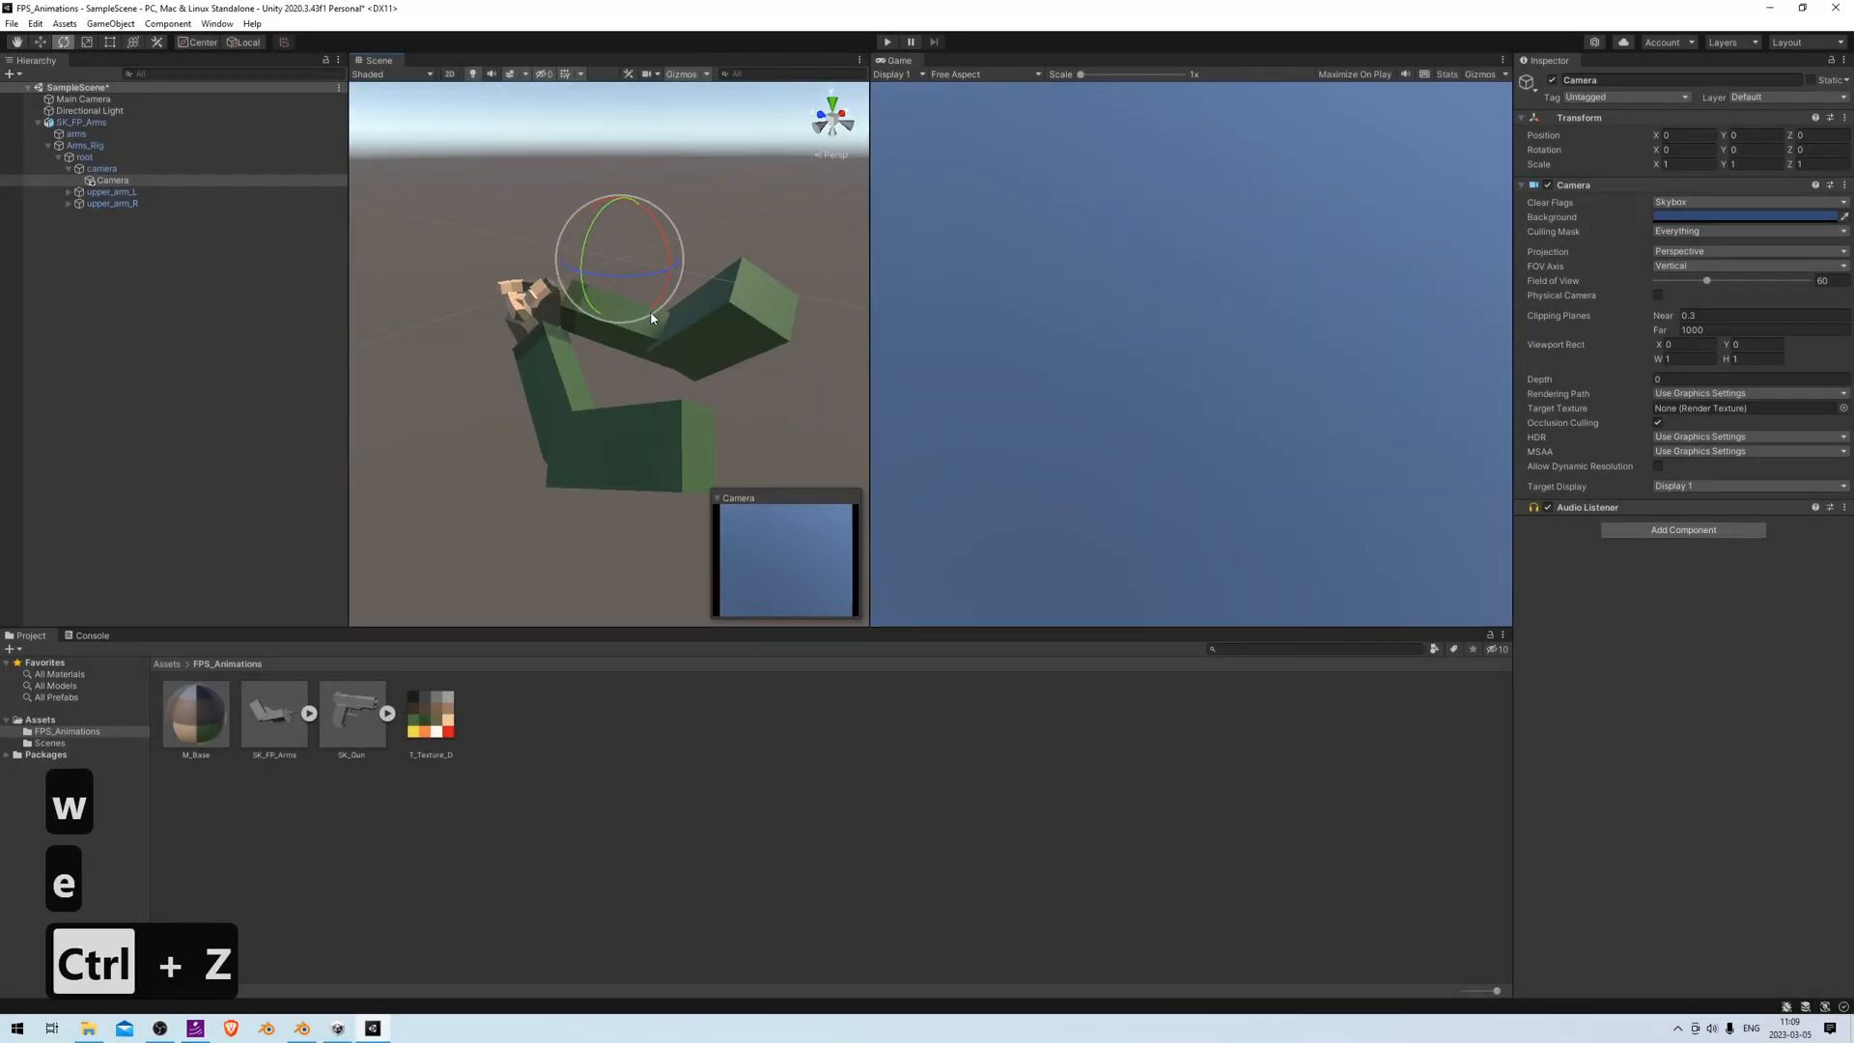
{"action": "left_click", "coordinate": [648, 73]}
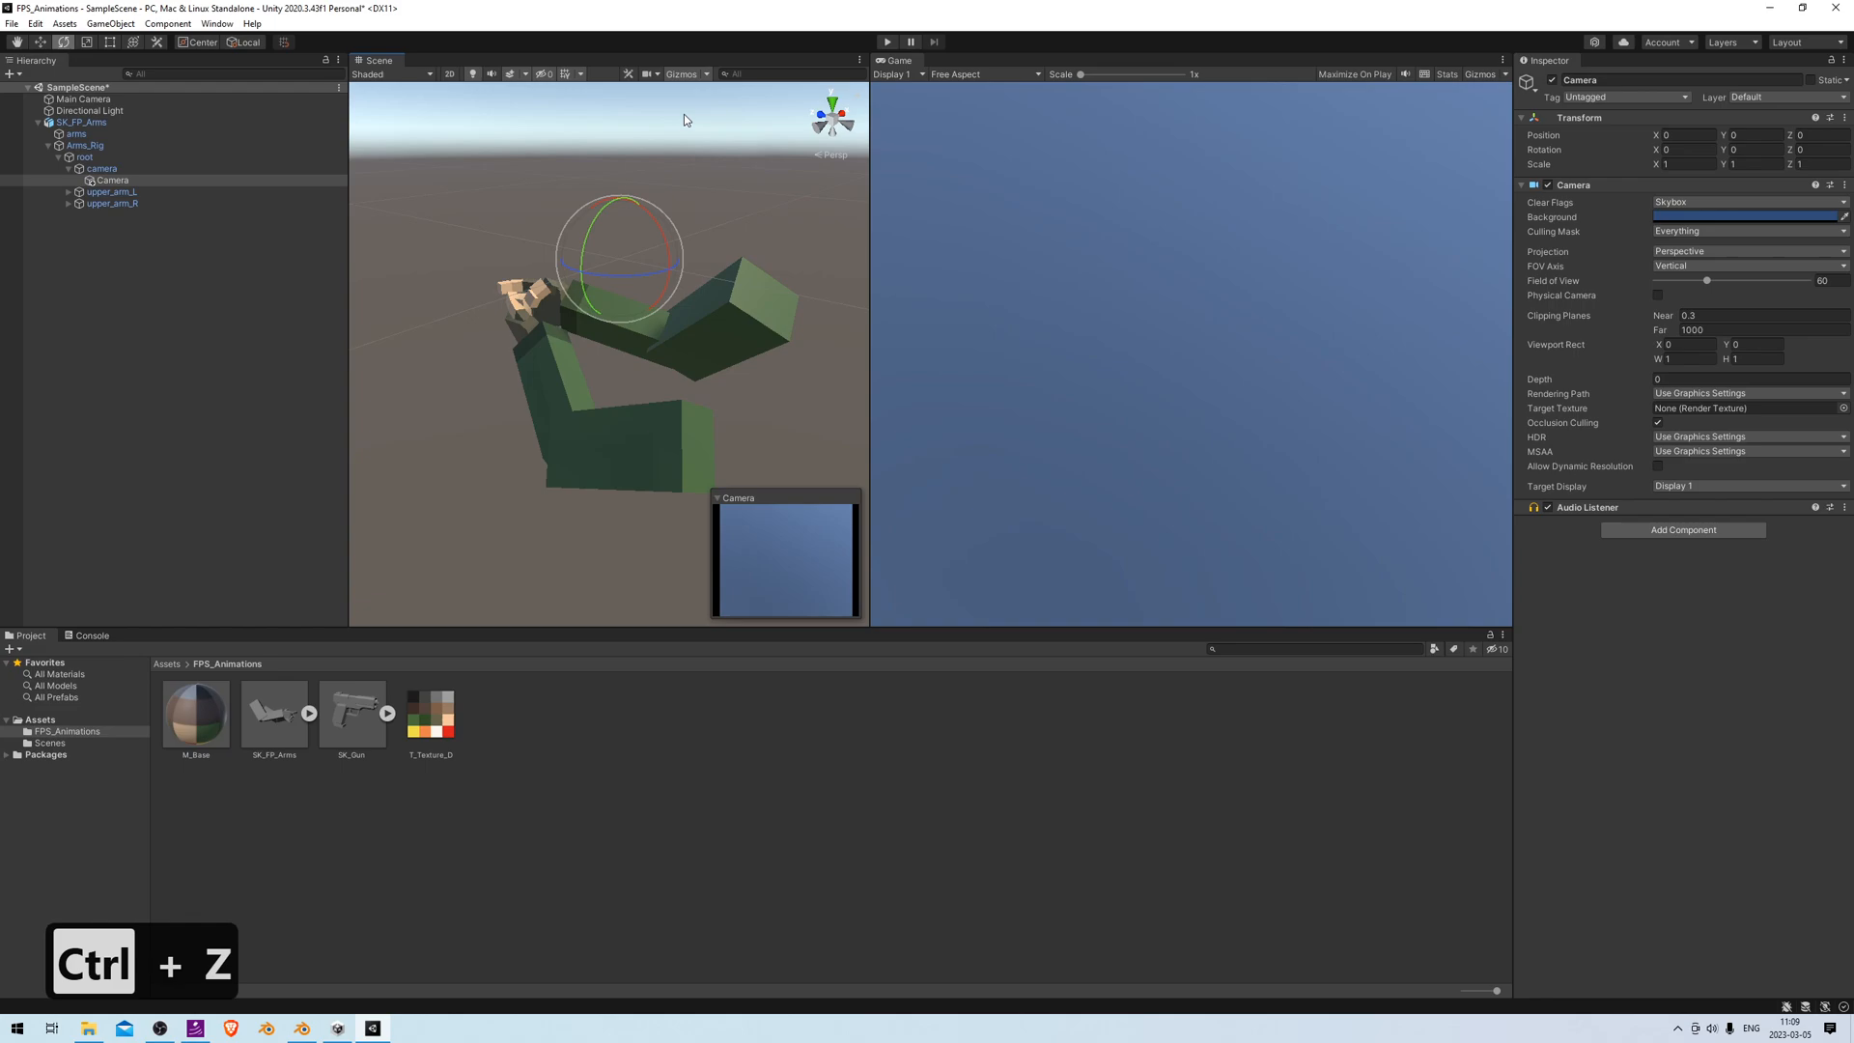
{"action": "key", "text": "ctrl+z"}
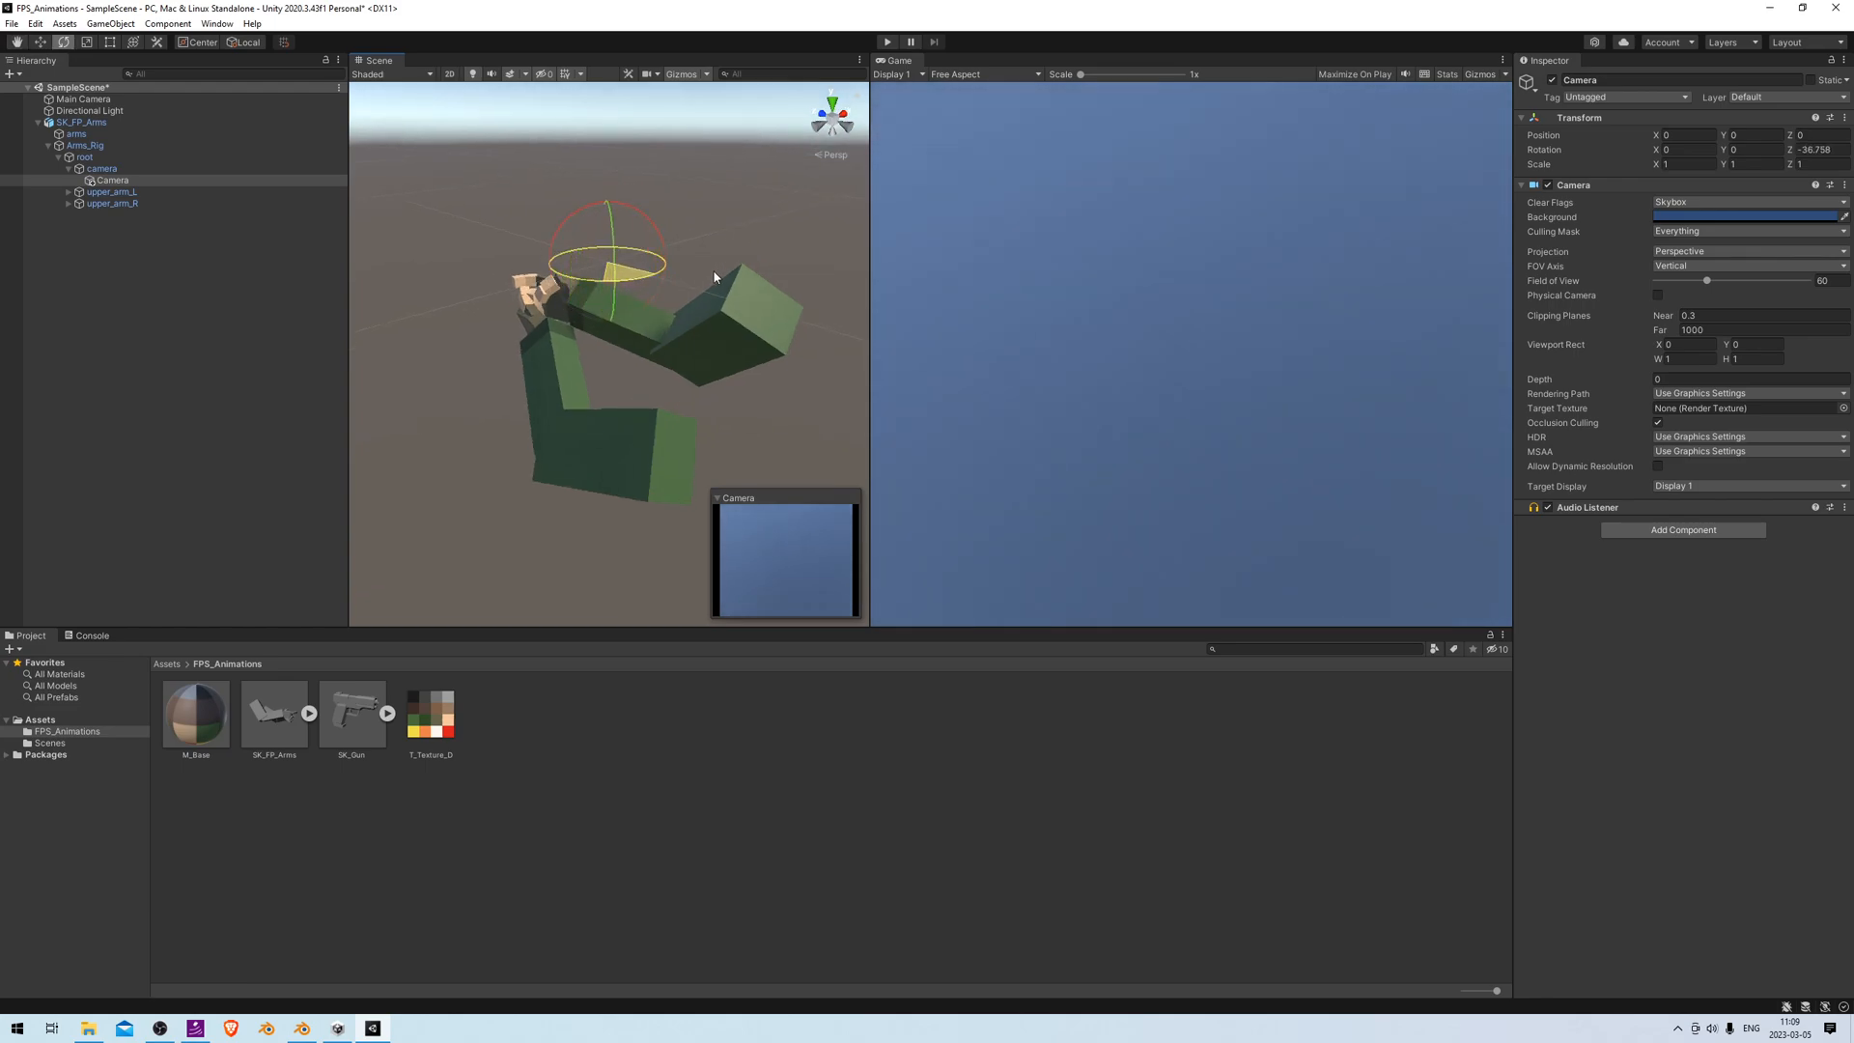
{"action": "key", "text": "ctrl+z"}
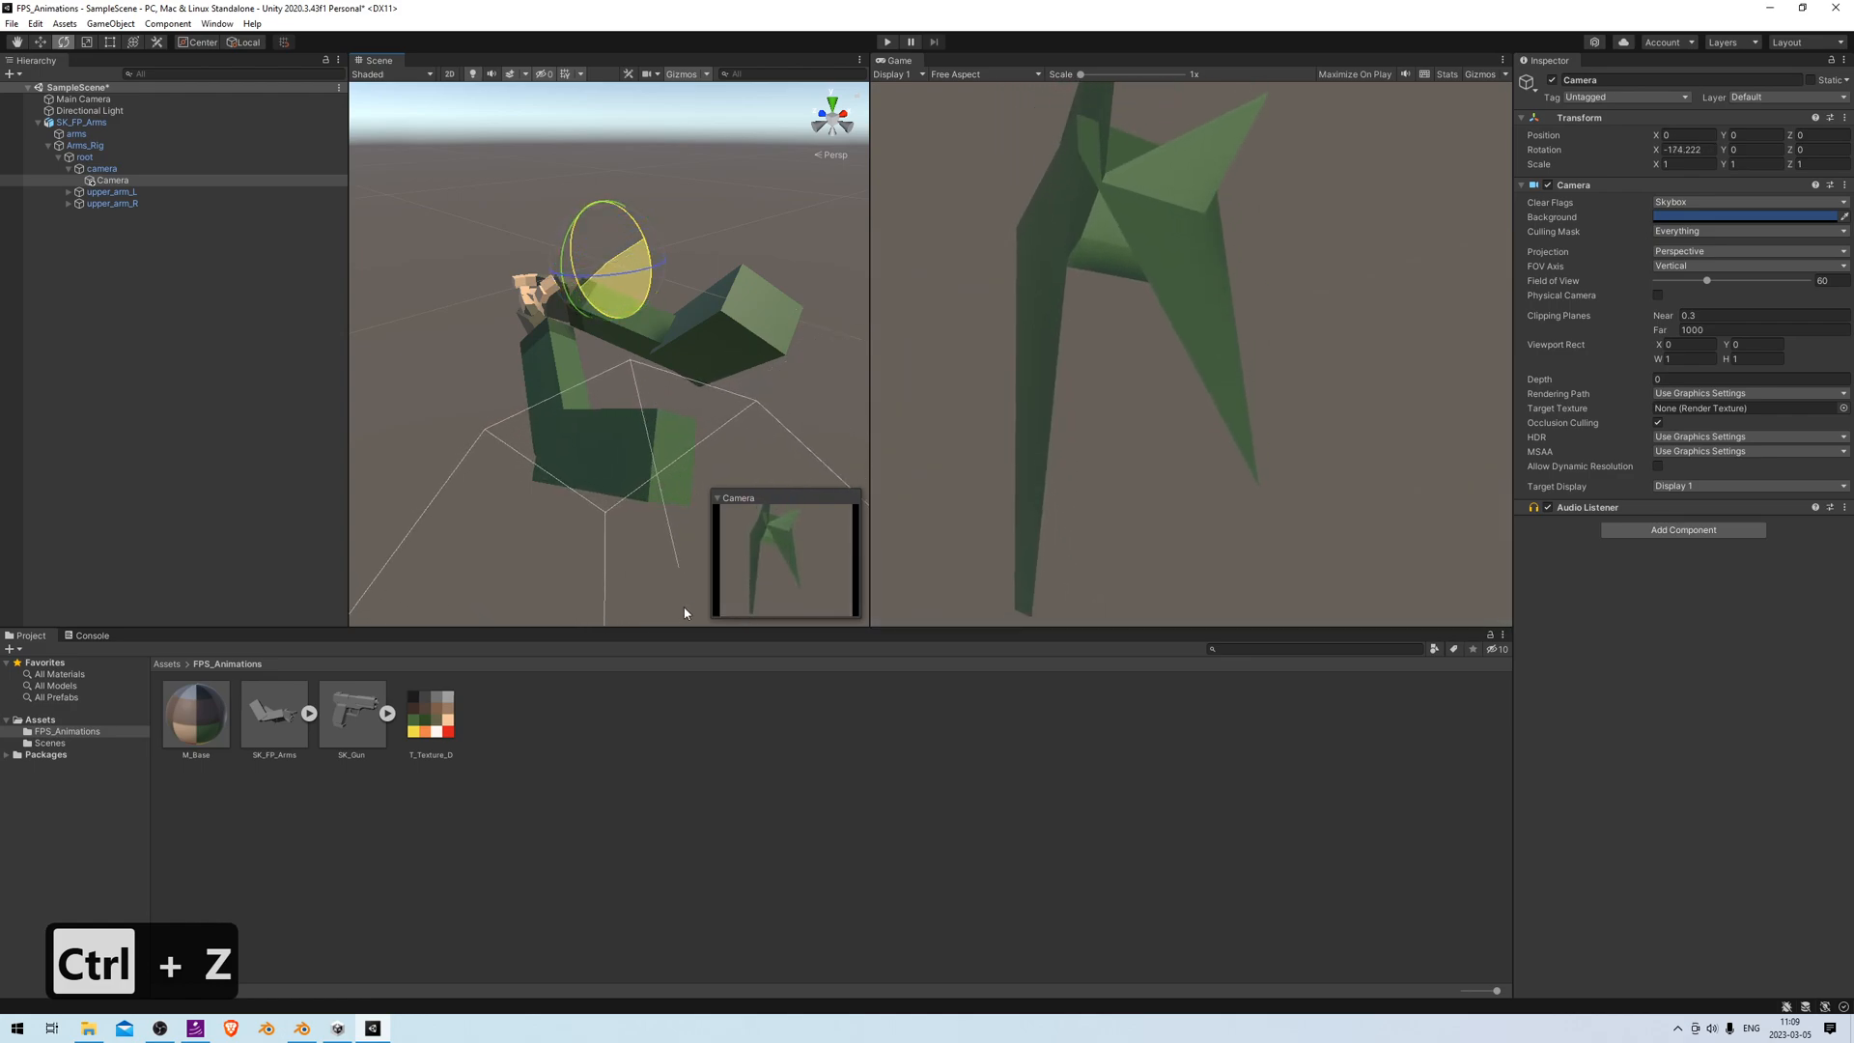
{"action": "key", "text": "ctrl+z"}
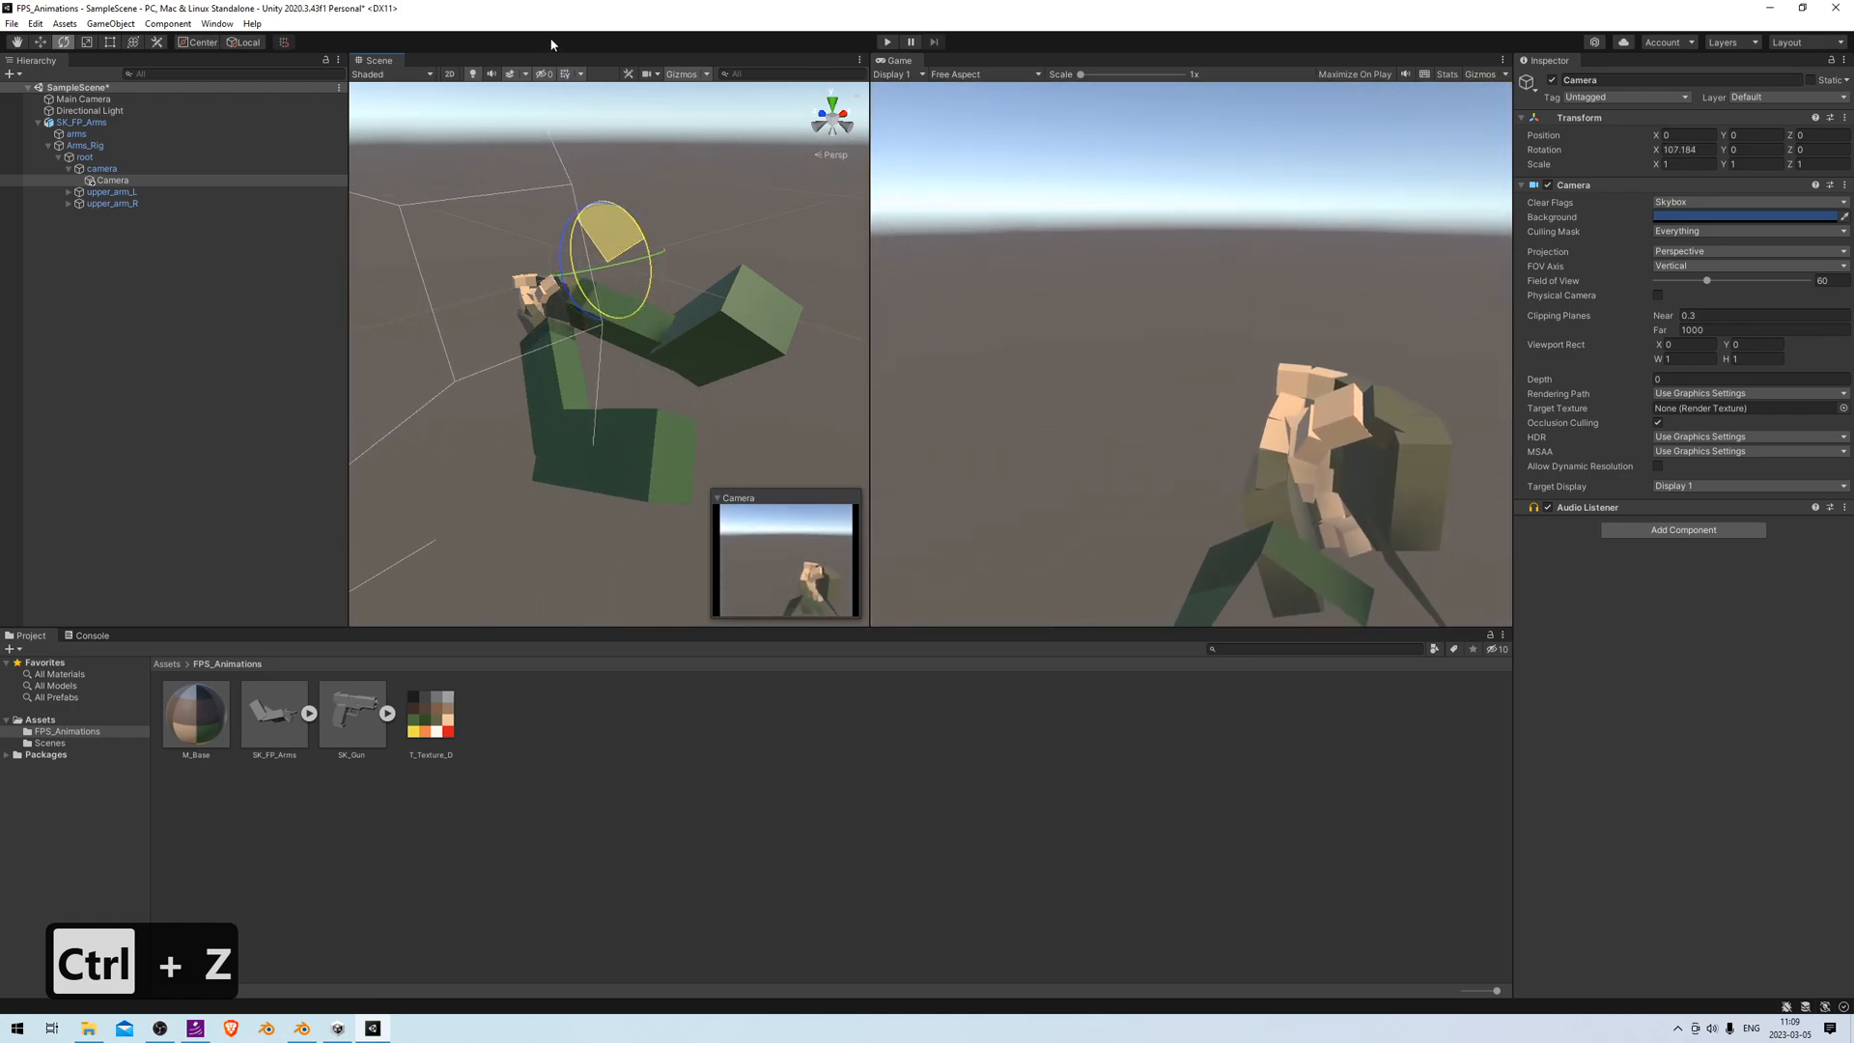
{"action": "key", "text": "ctrl+z"}
{"action": "type", "text": "90"}
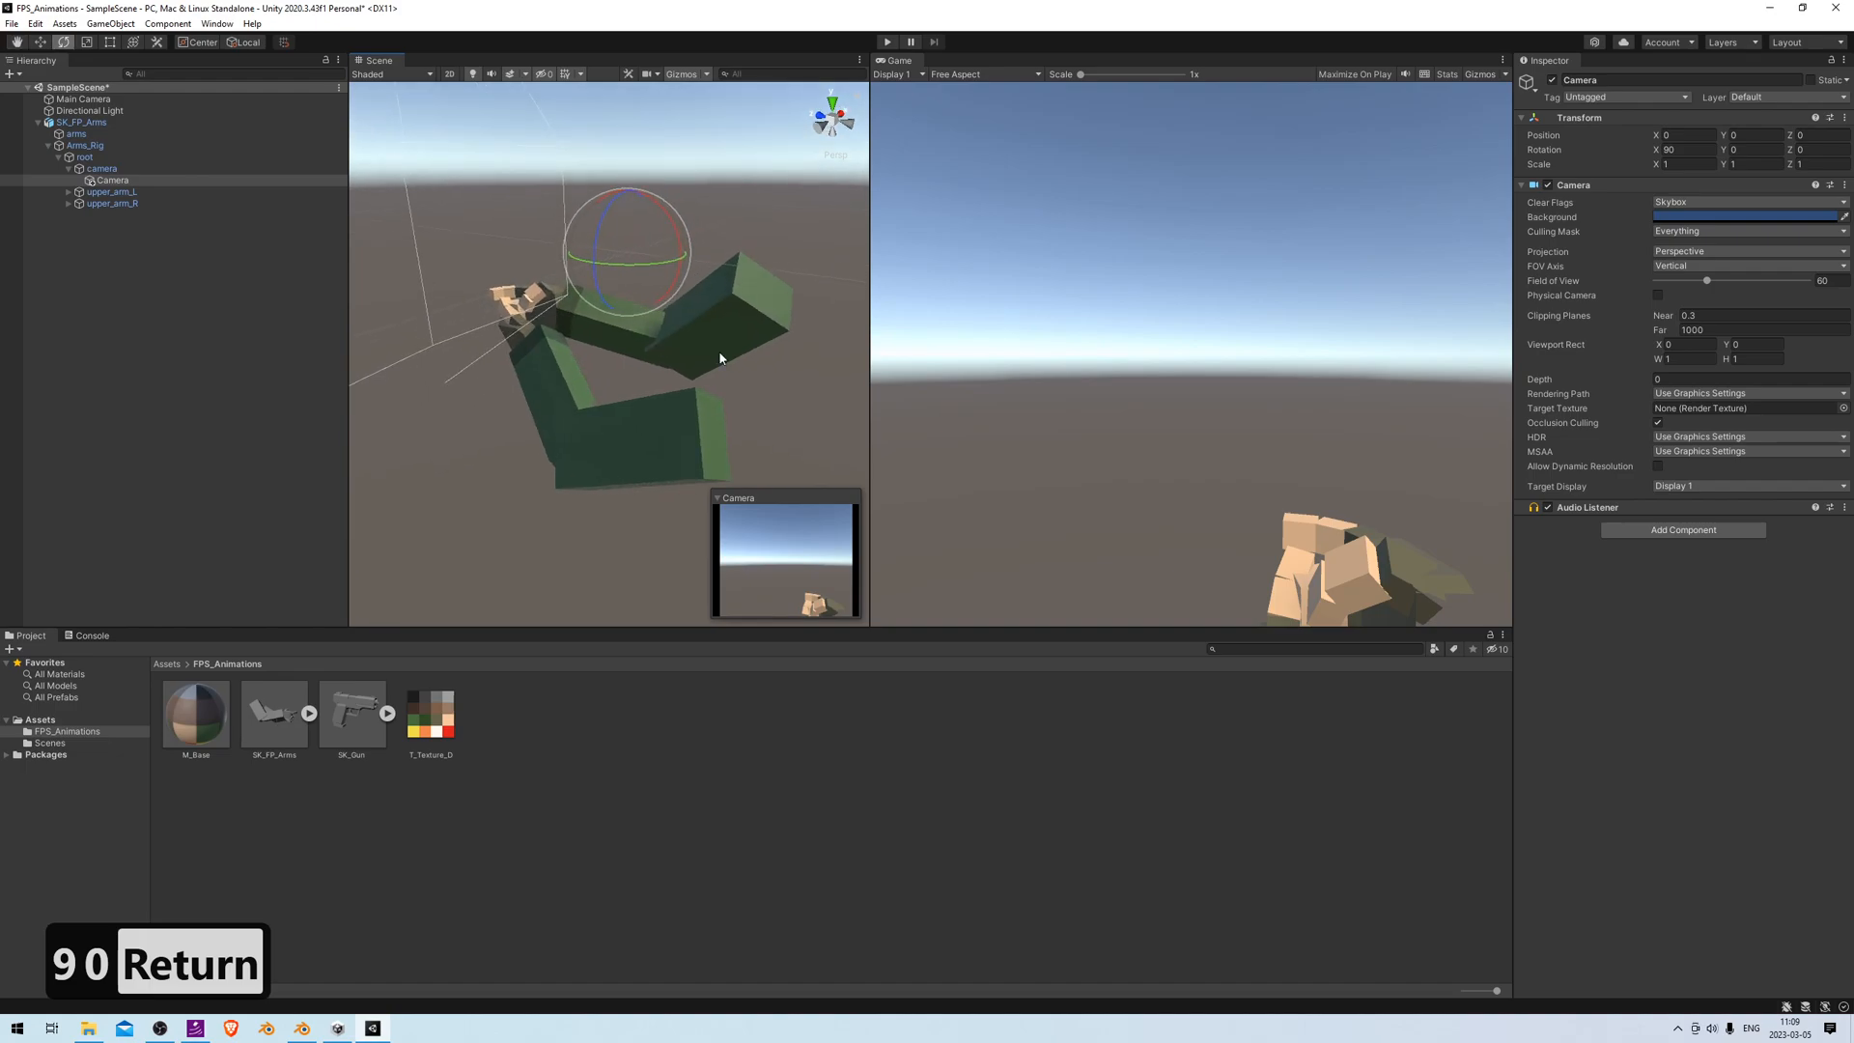
{"action": "mouse_move", "coordinate": [1439, 577]}
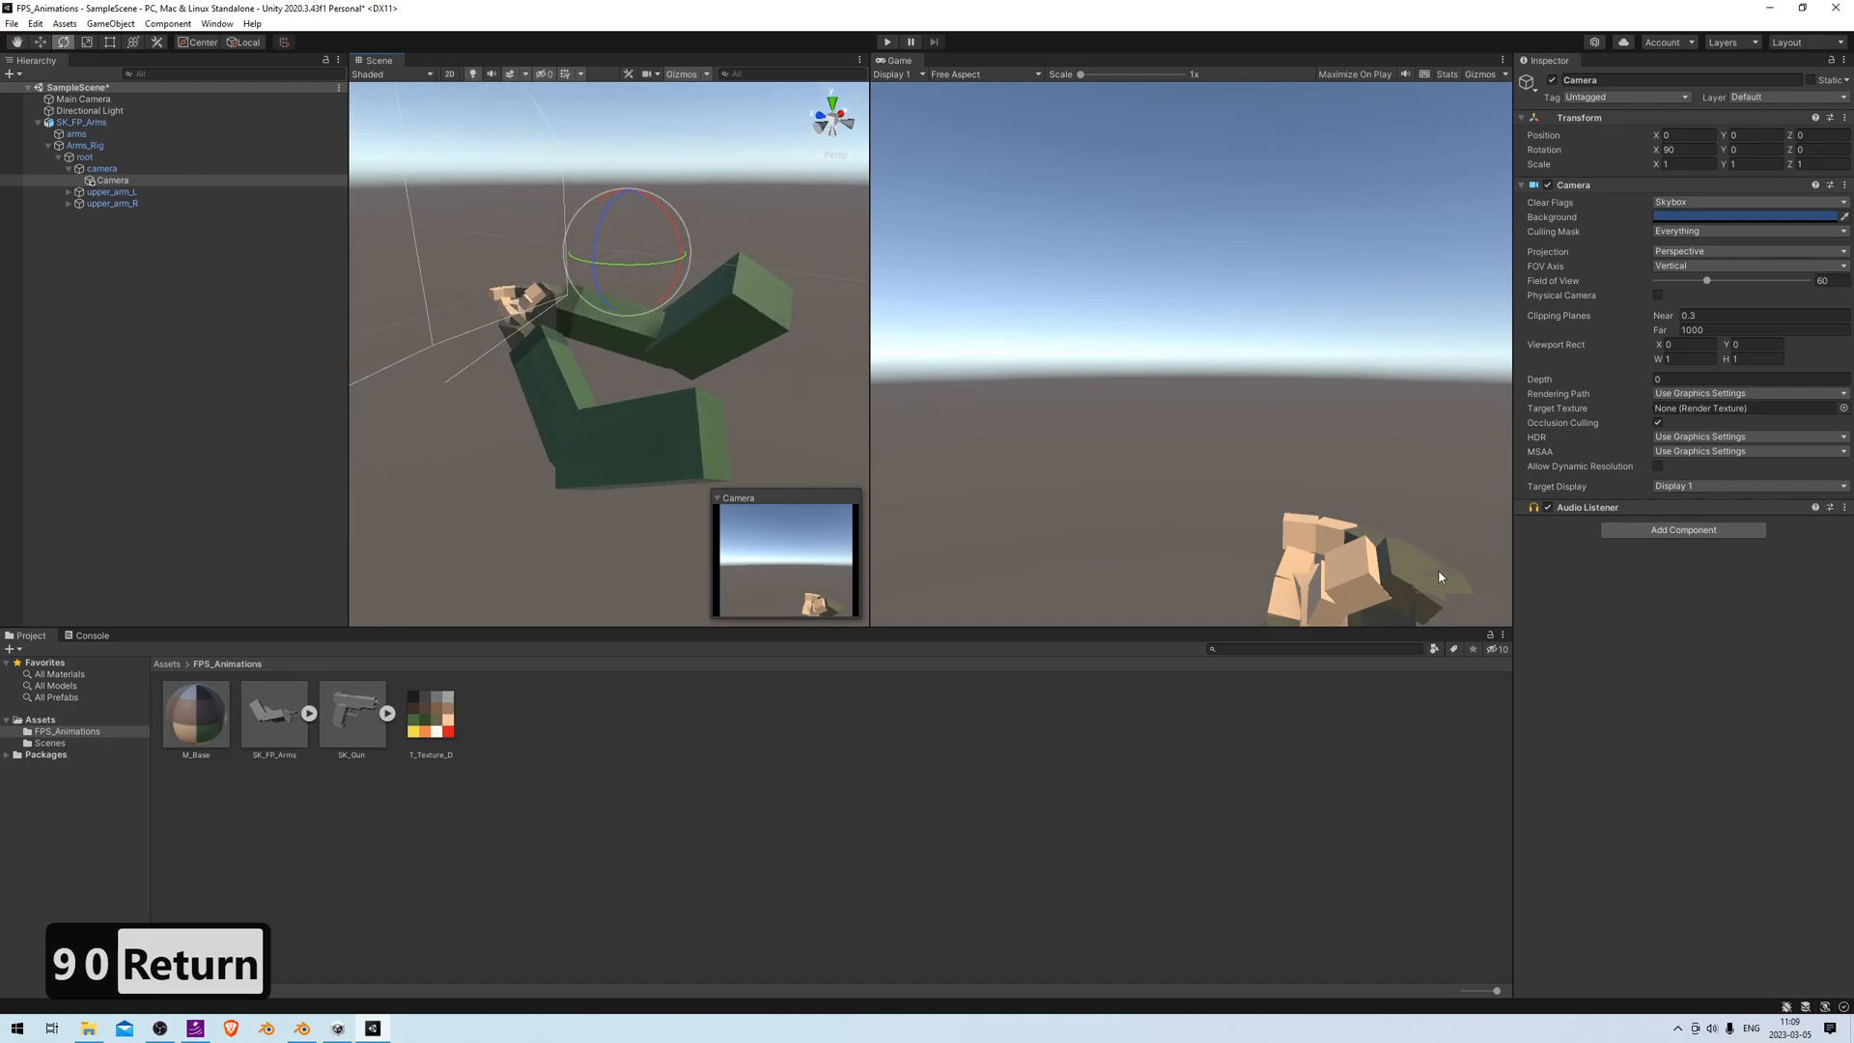
{"action": "mouse_move", "coordinate": [1373, 366]}
{"action": "type", "text": "0"}
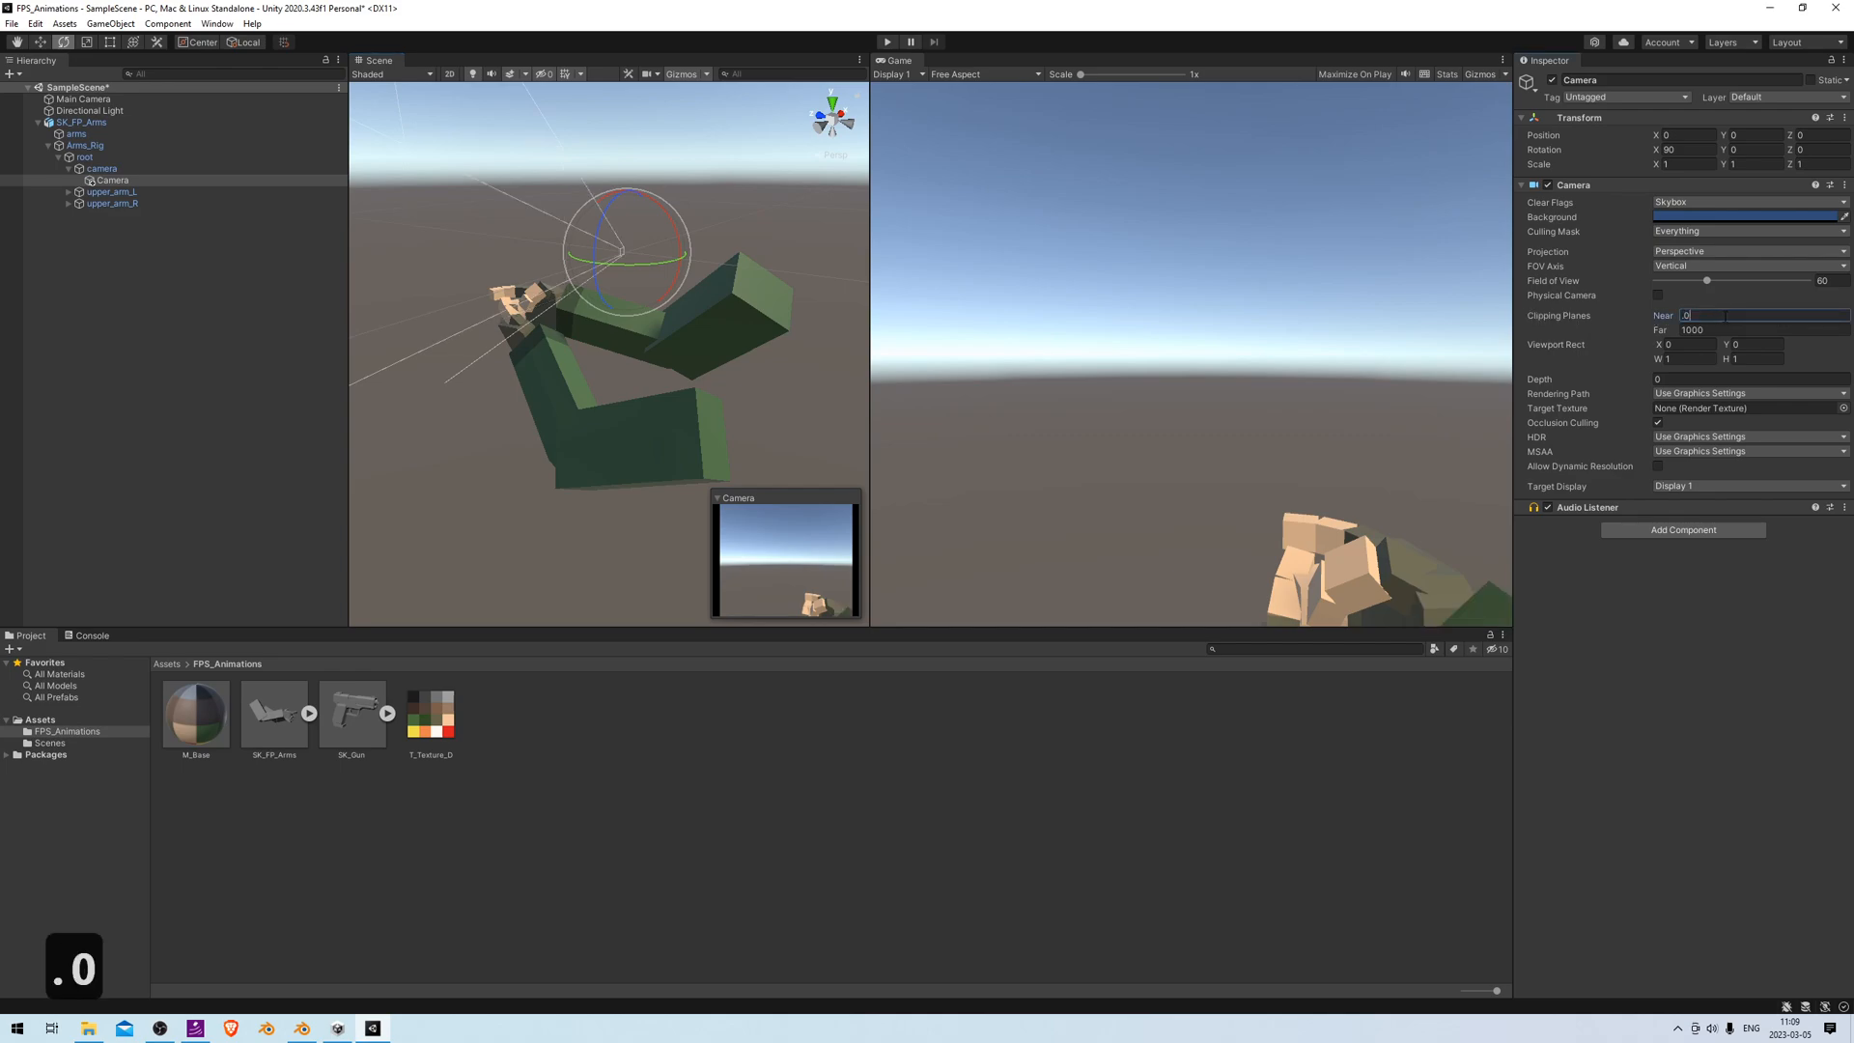
Enter 0.01 as the Camera's near clipping plane
{"action": "type", "text": "1"}
{"action": "key", "text": "Return"}
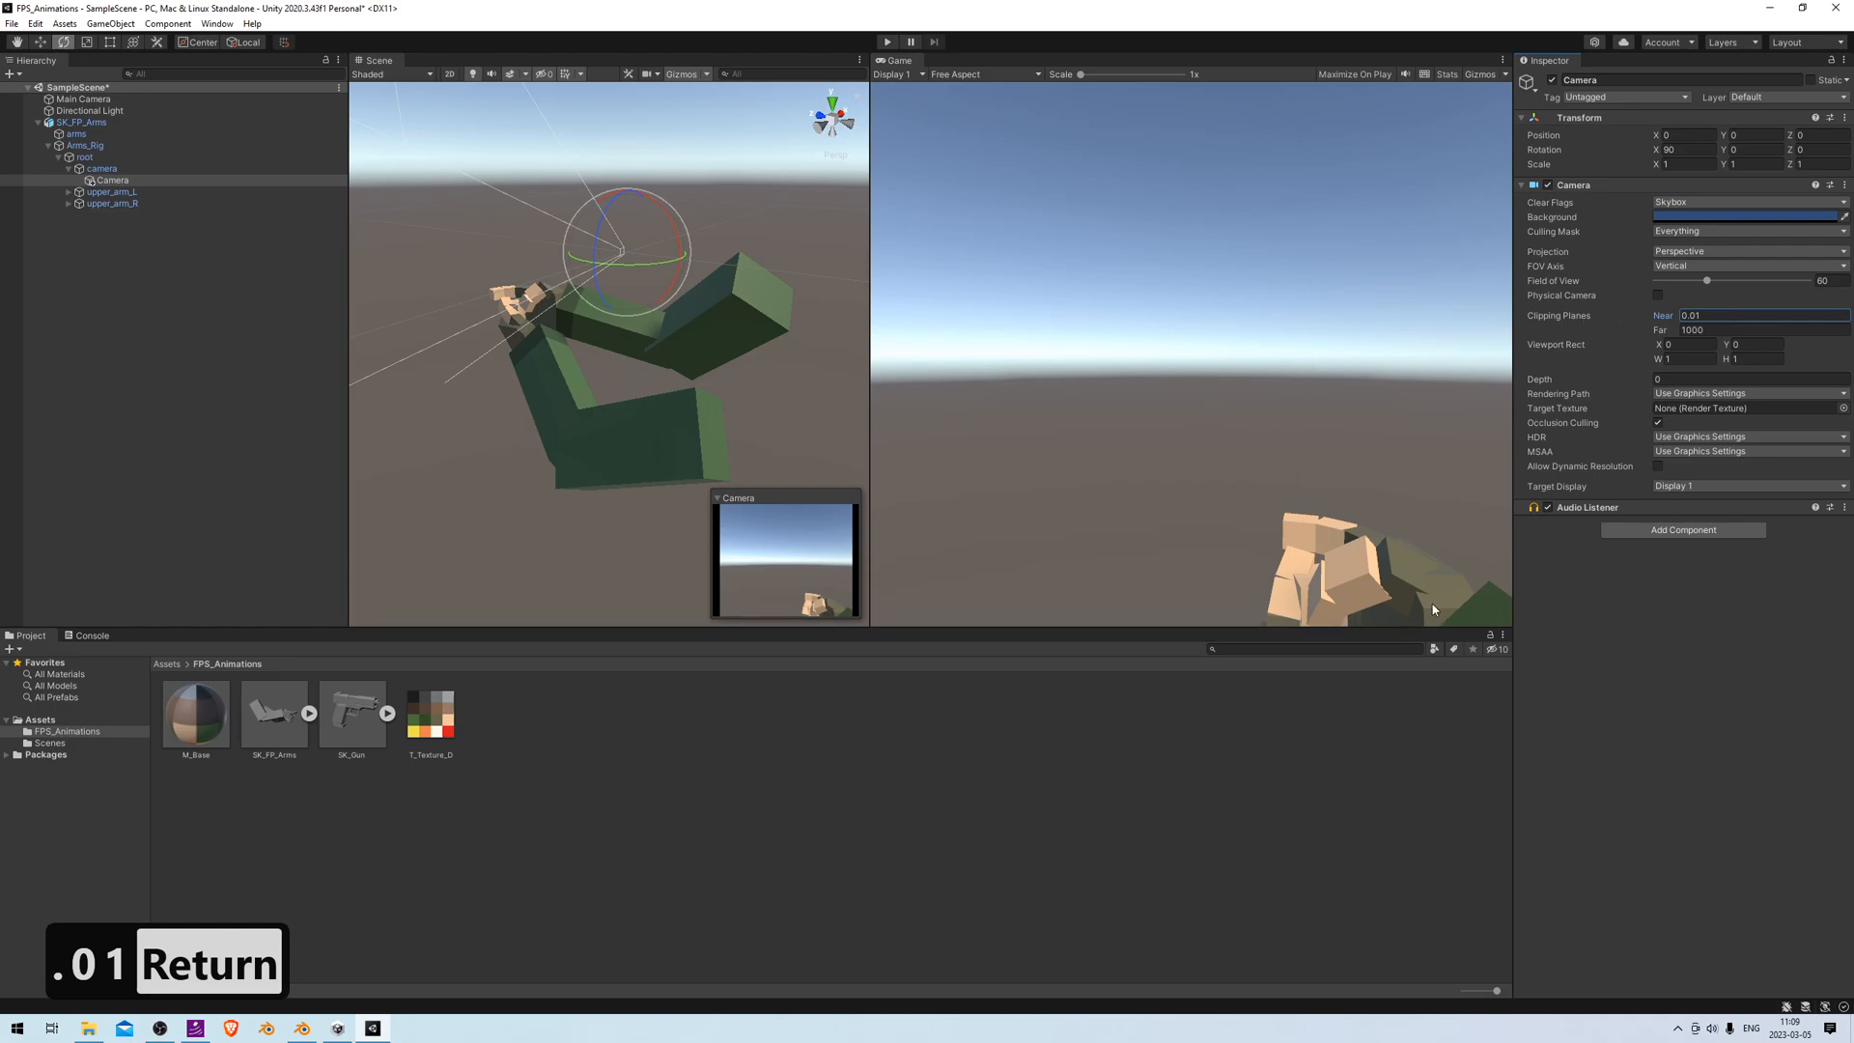
{"action": "mouse_move", "coordinate": [1370, 453]}
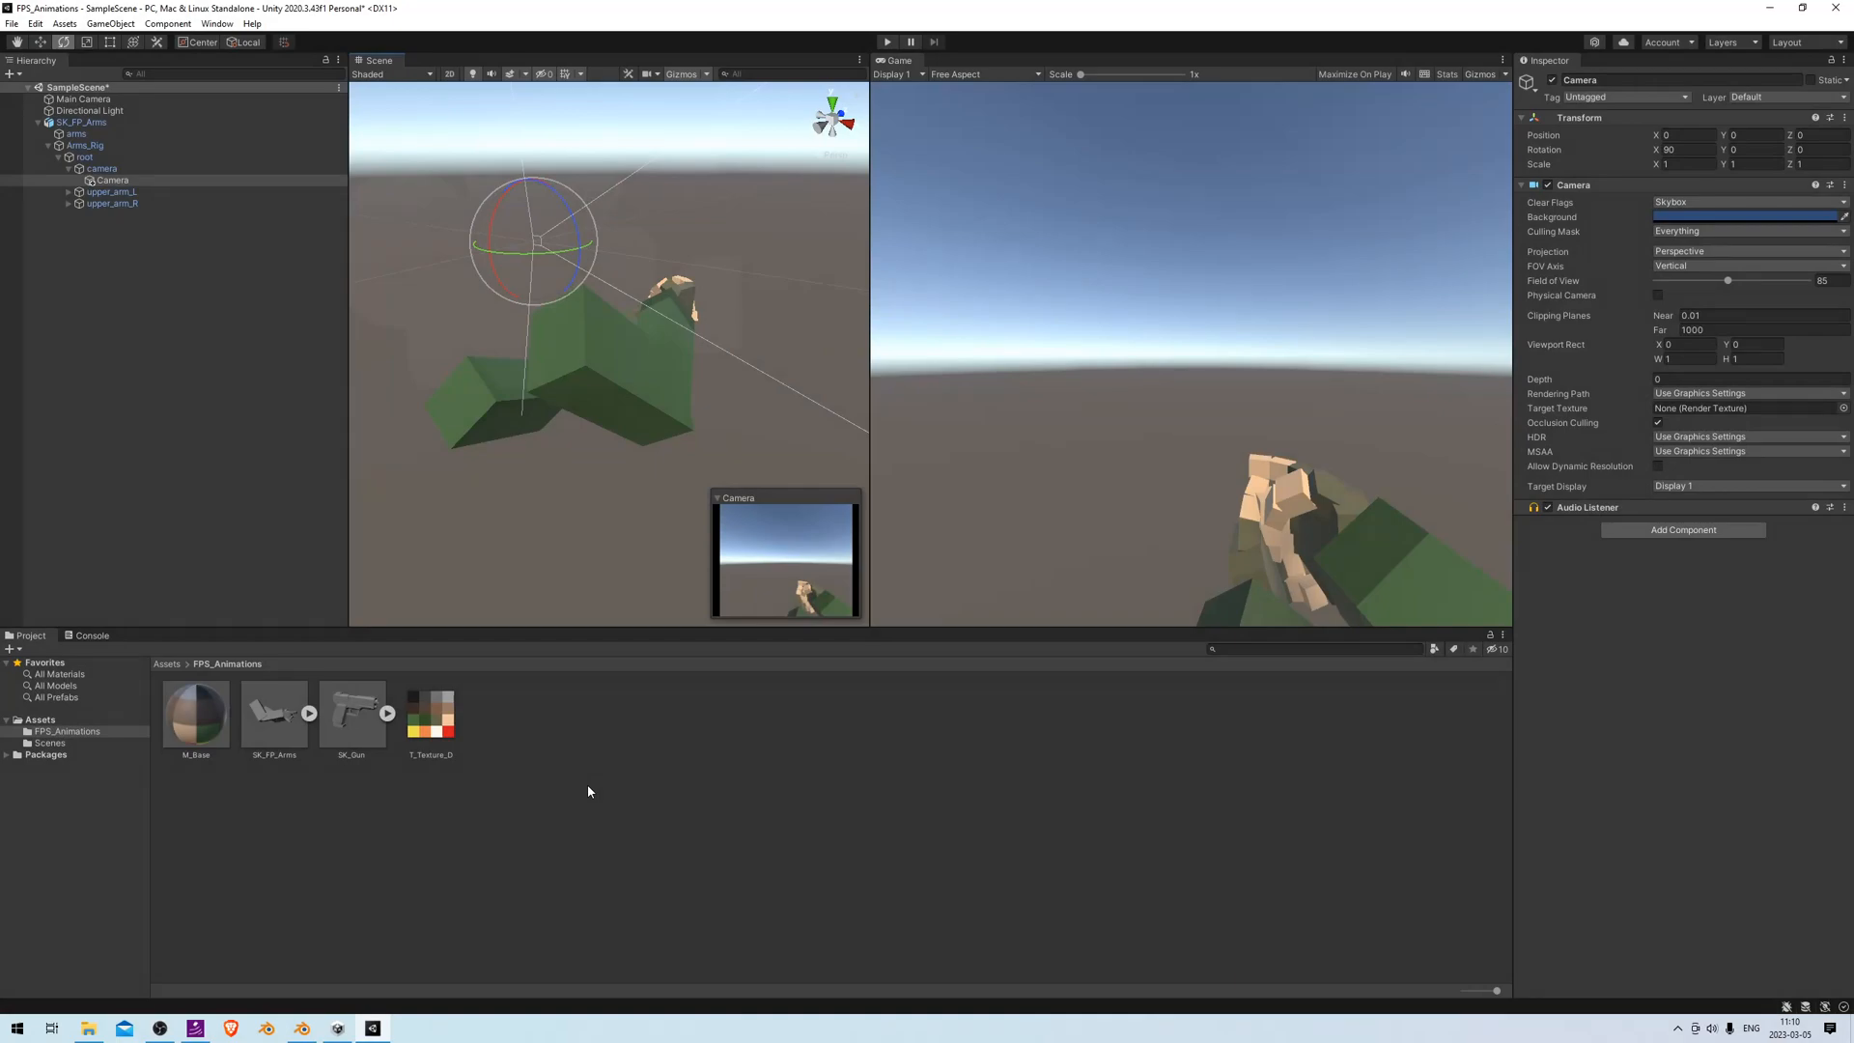
{"action": "mouse_move", "coordinate": [573, 779]}
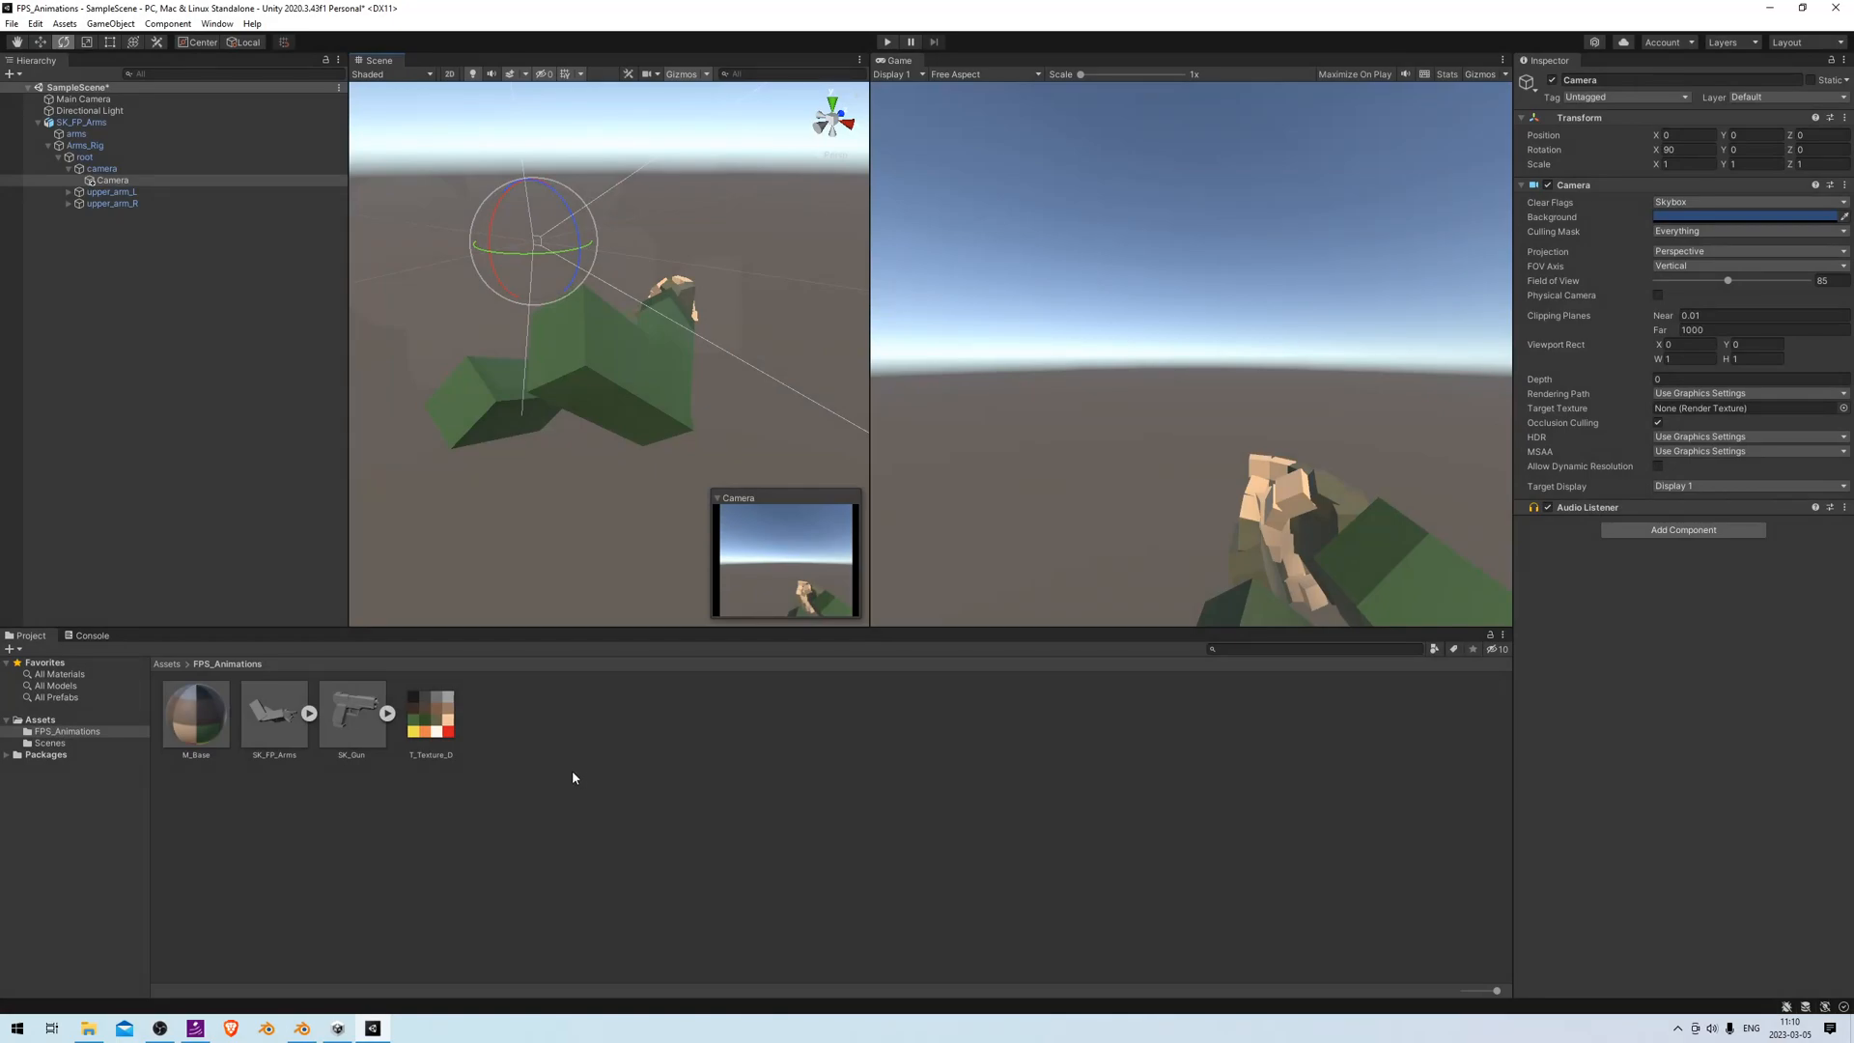
Create the AC_Arms animator controller in FPS_Animations and open it in the Animator
{"action": "right_click", "coordinate": [573, 778]}
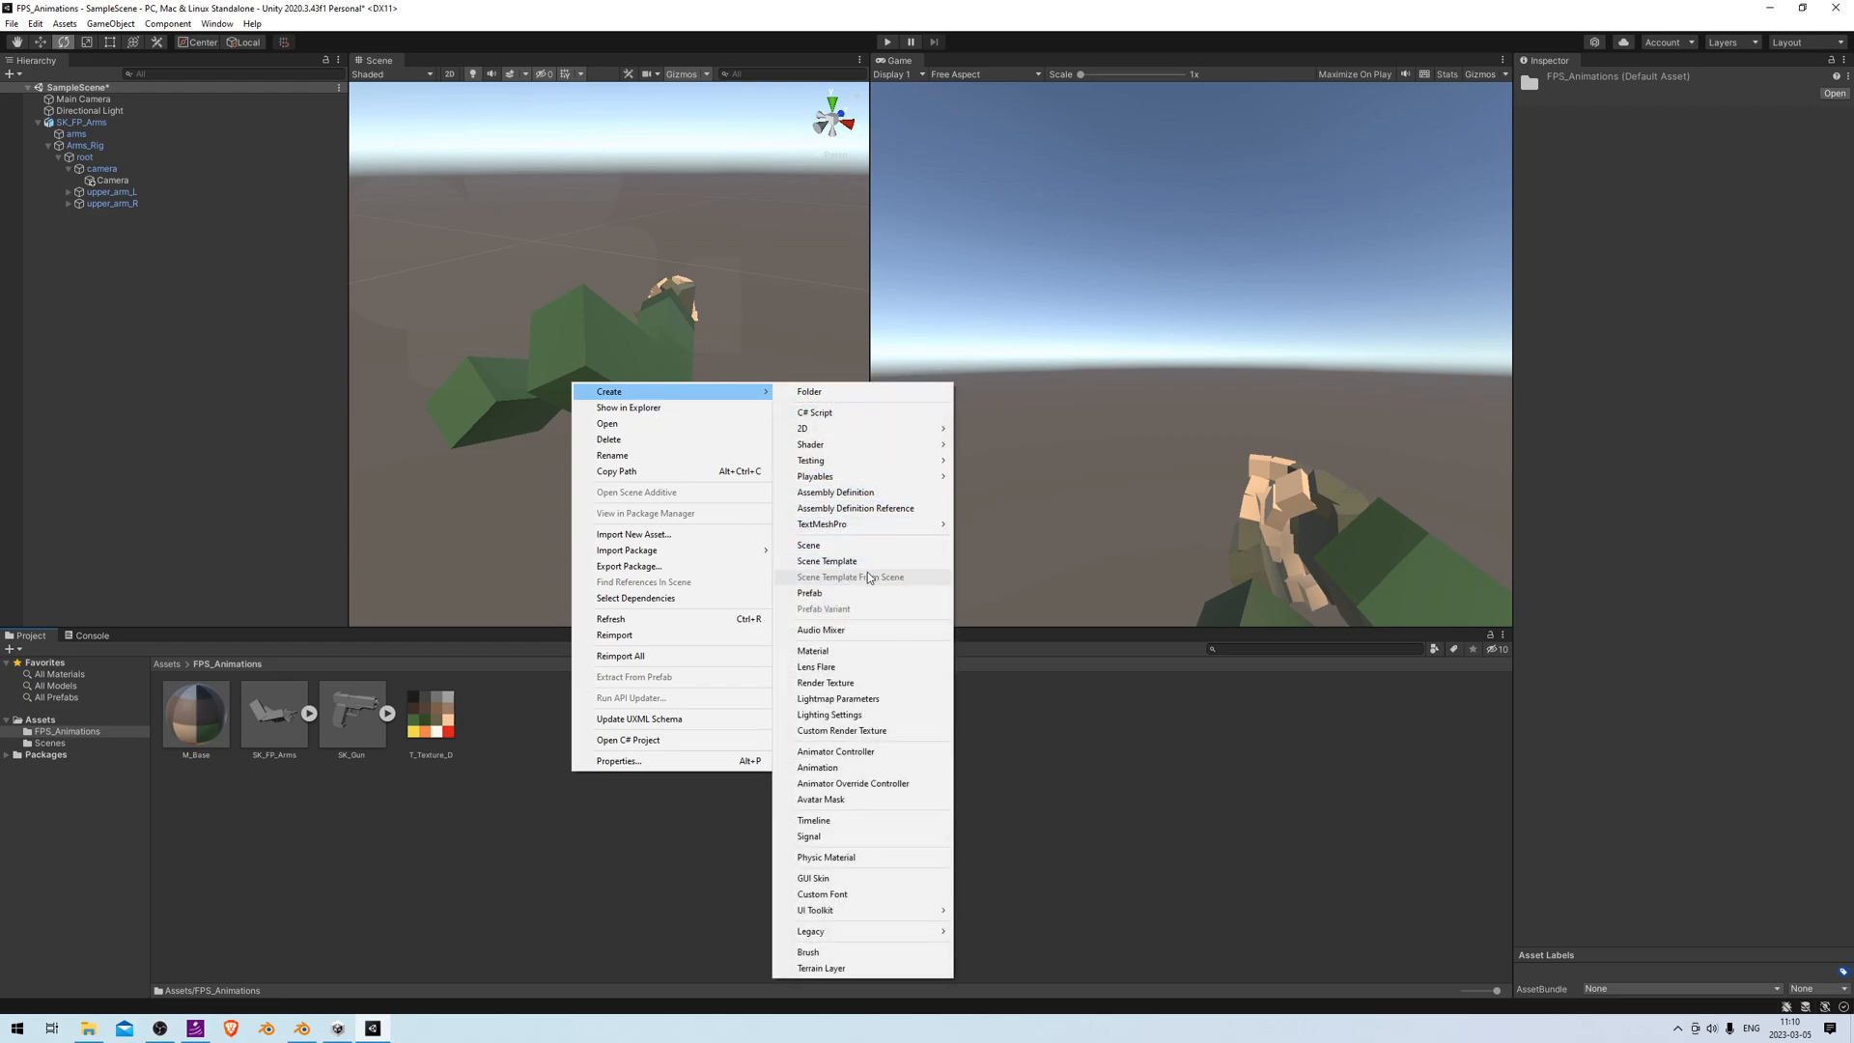
{"action": "left_click", "coordinate": [834, 751]}
{"action": "type", "text": "AC"}
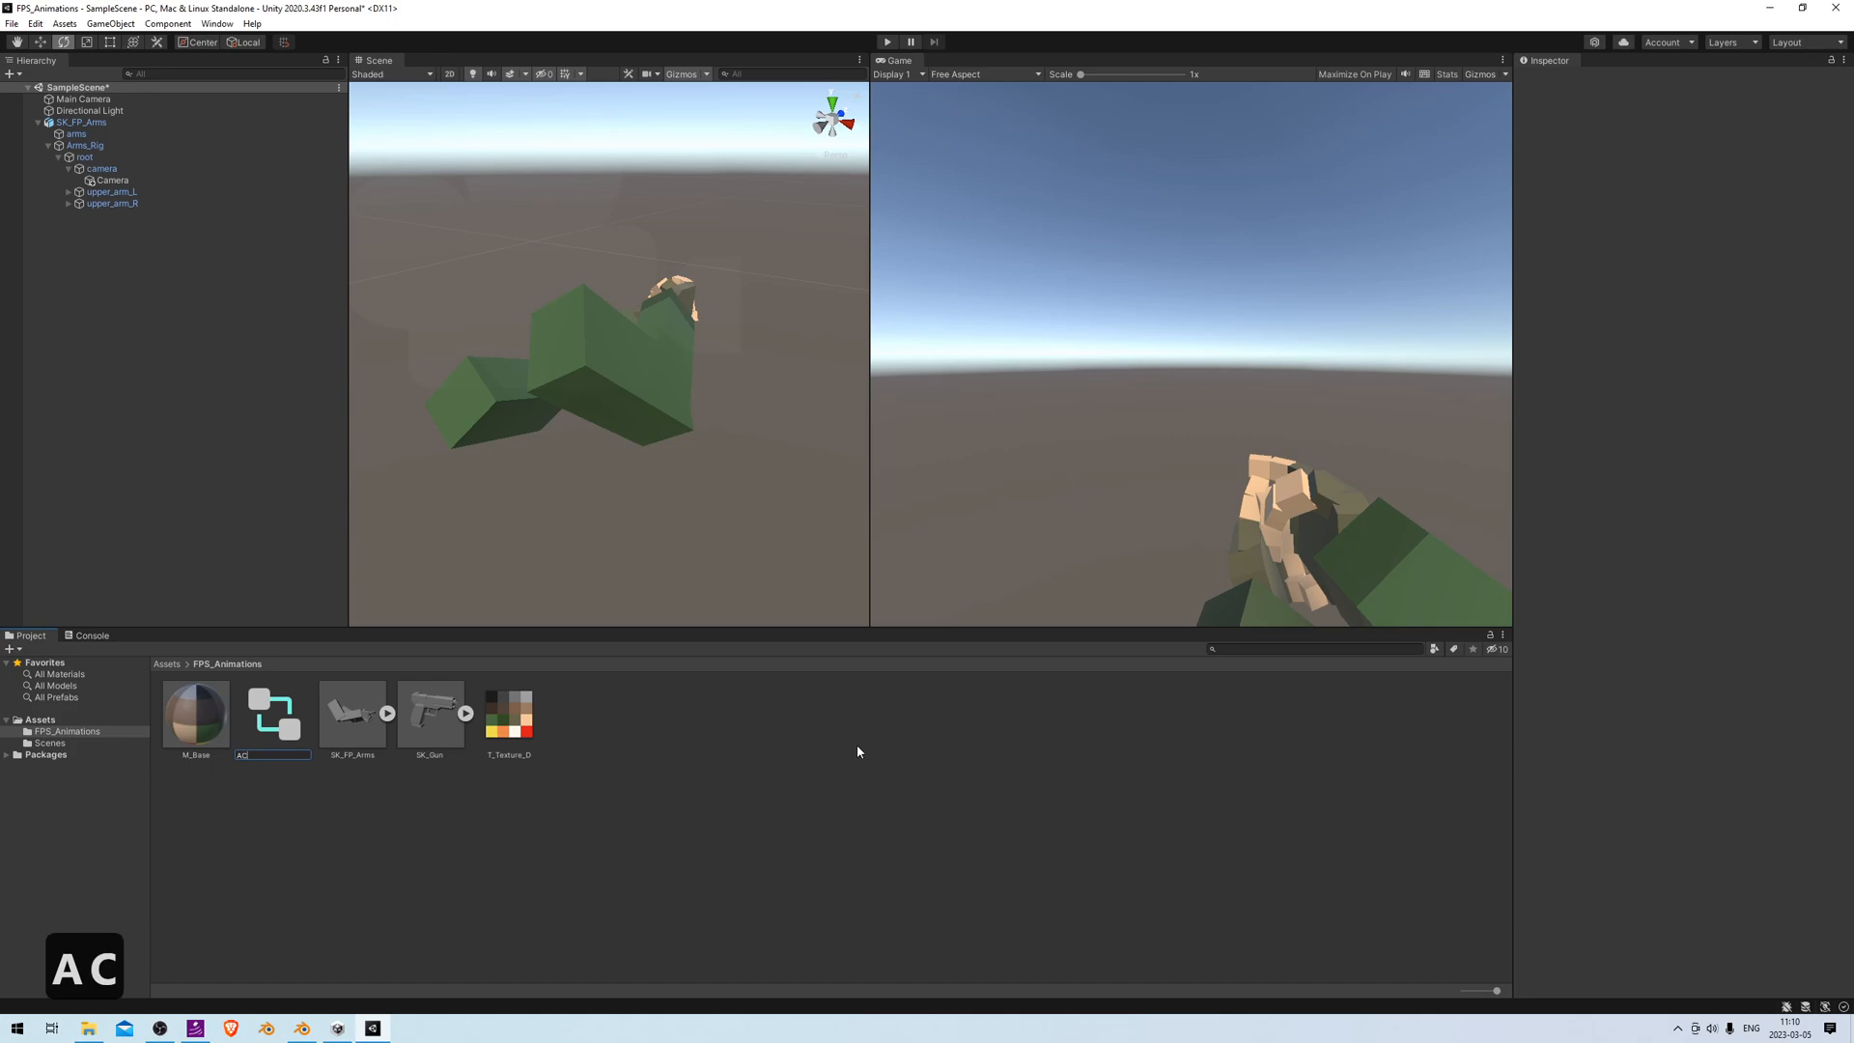
{"action": "type", "text": "_Arms"}
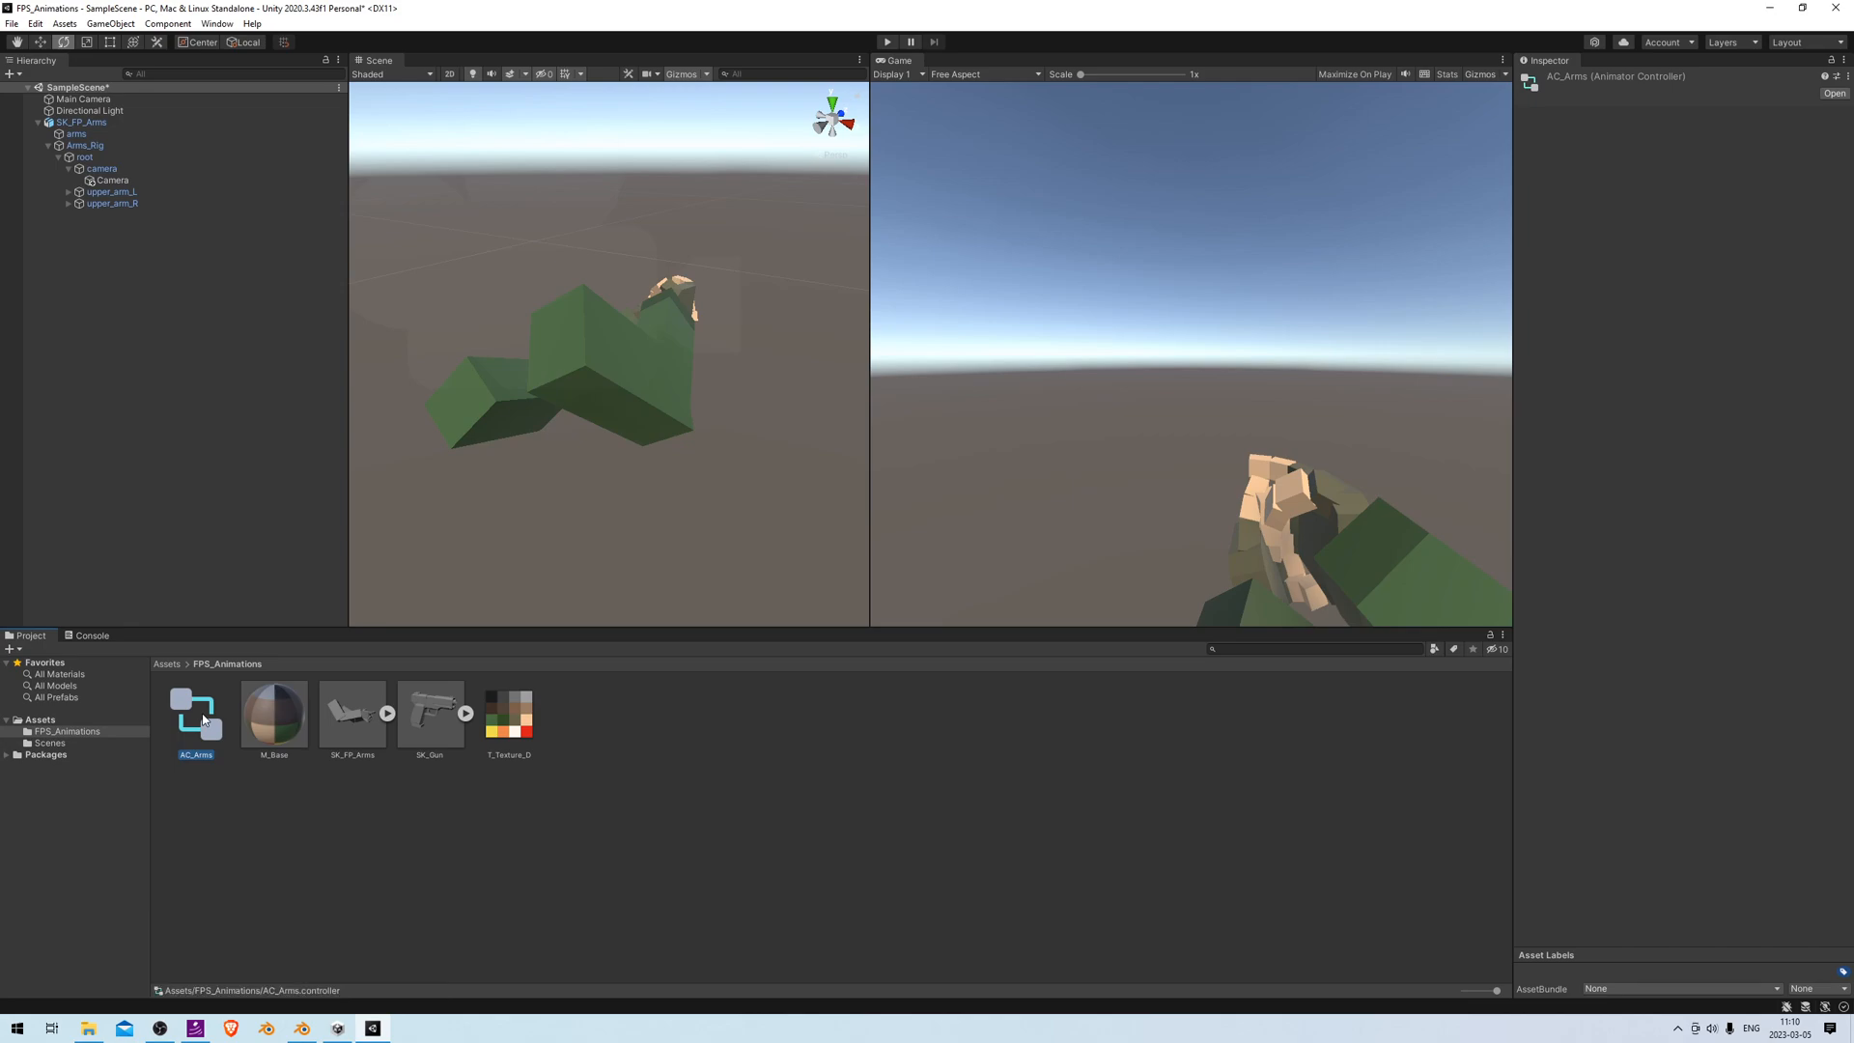
{"action": "double_click", "coordinate": [195, 710]}
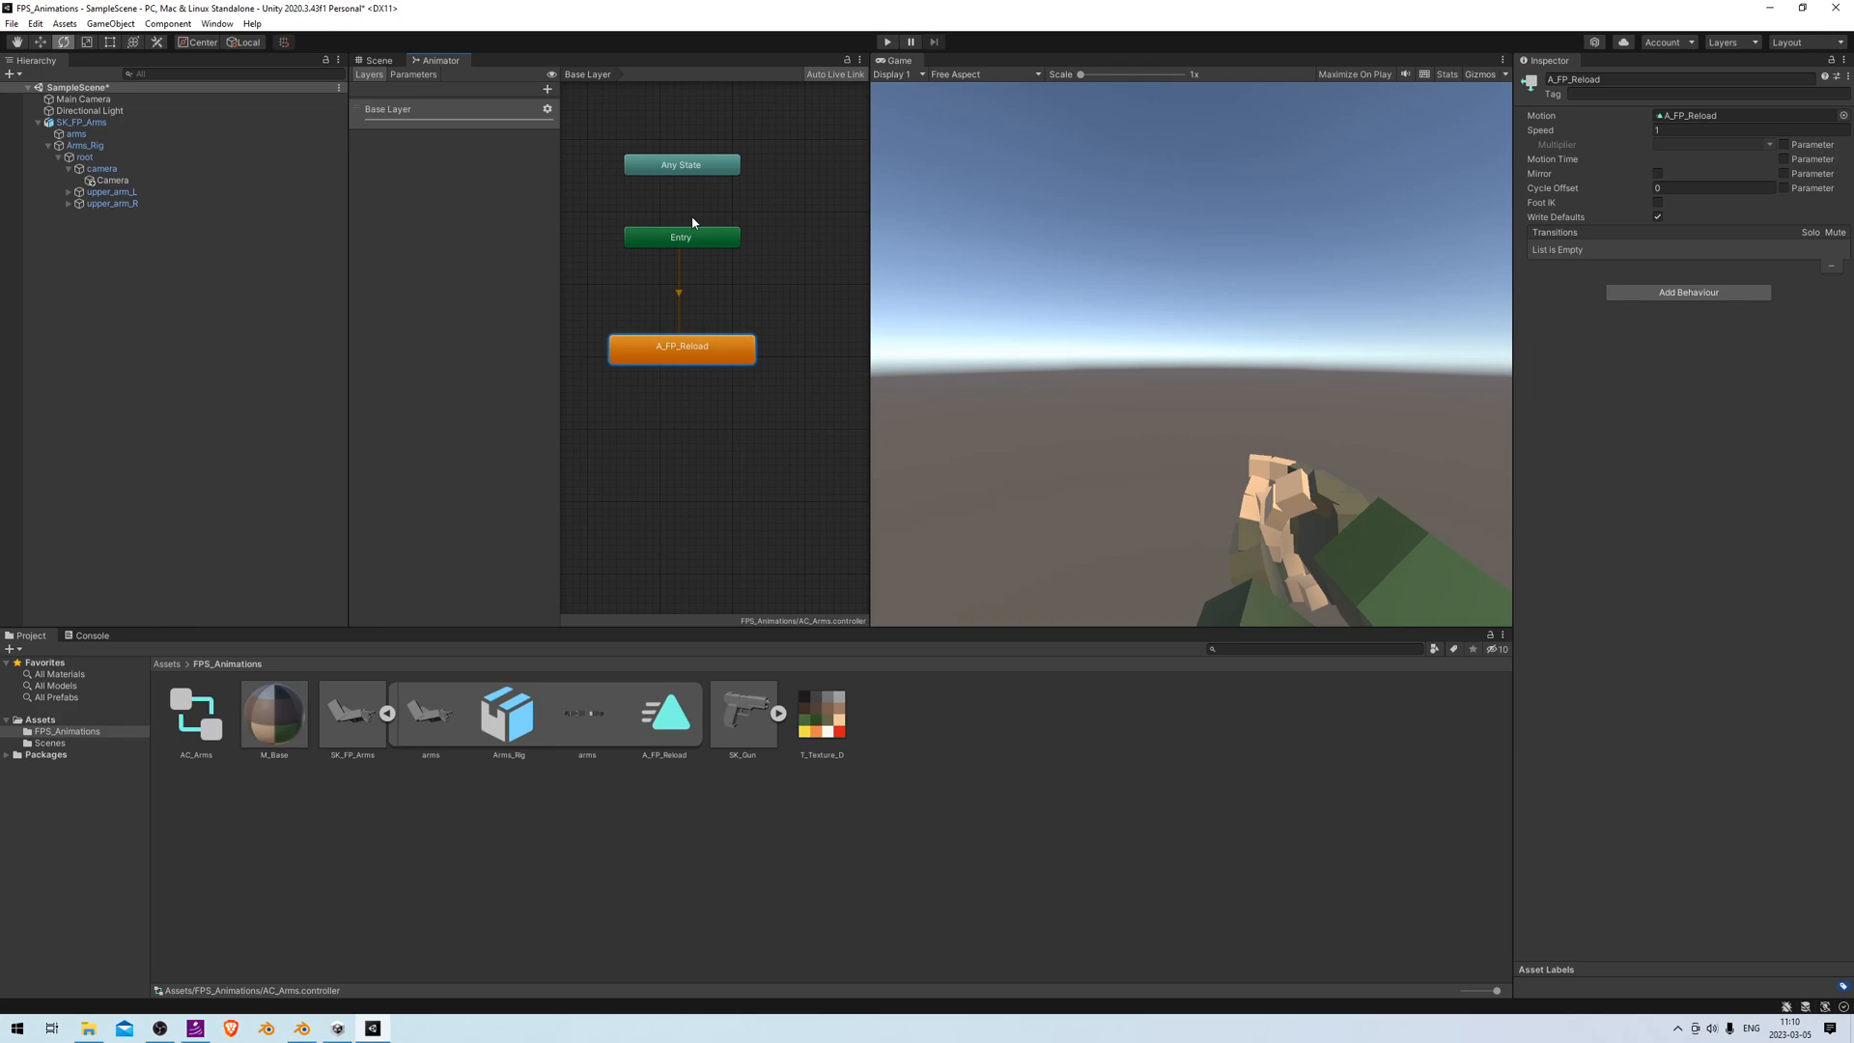
{"action": "mouse_move", "coordinate": [706, 341]}
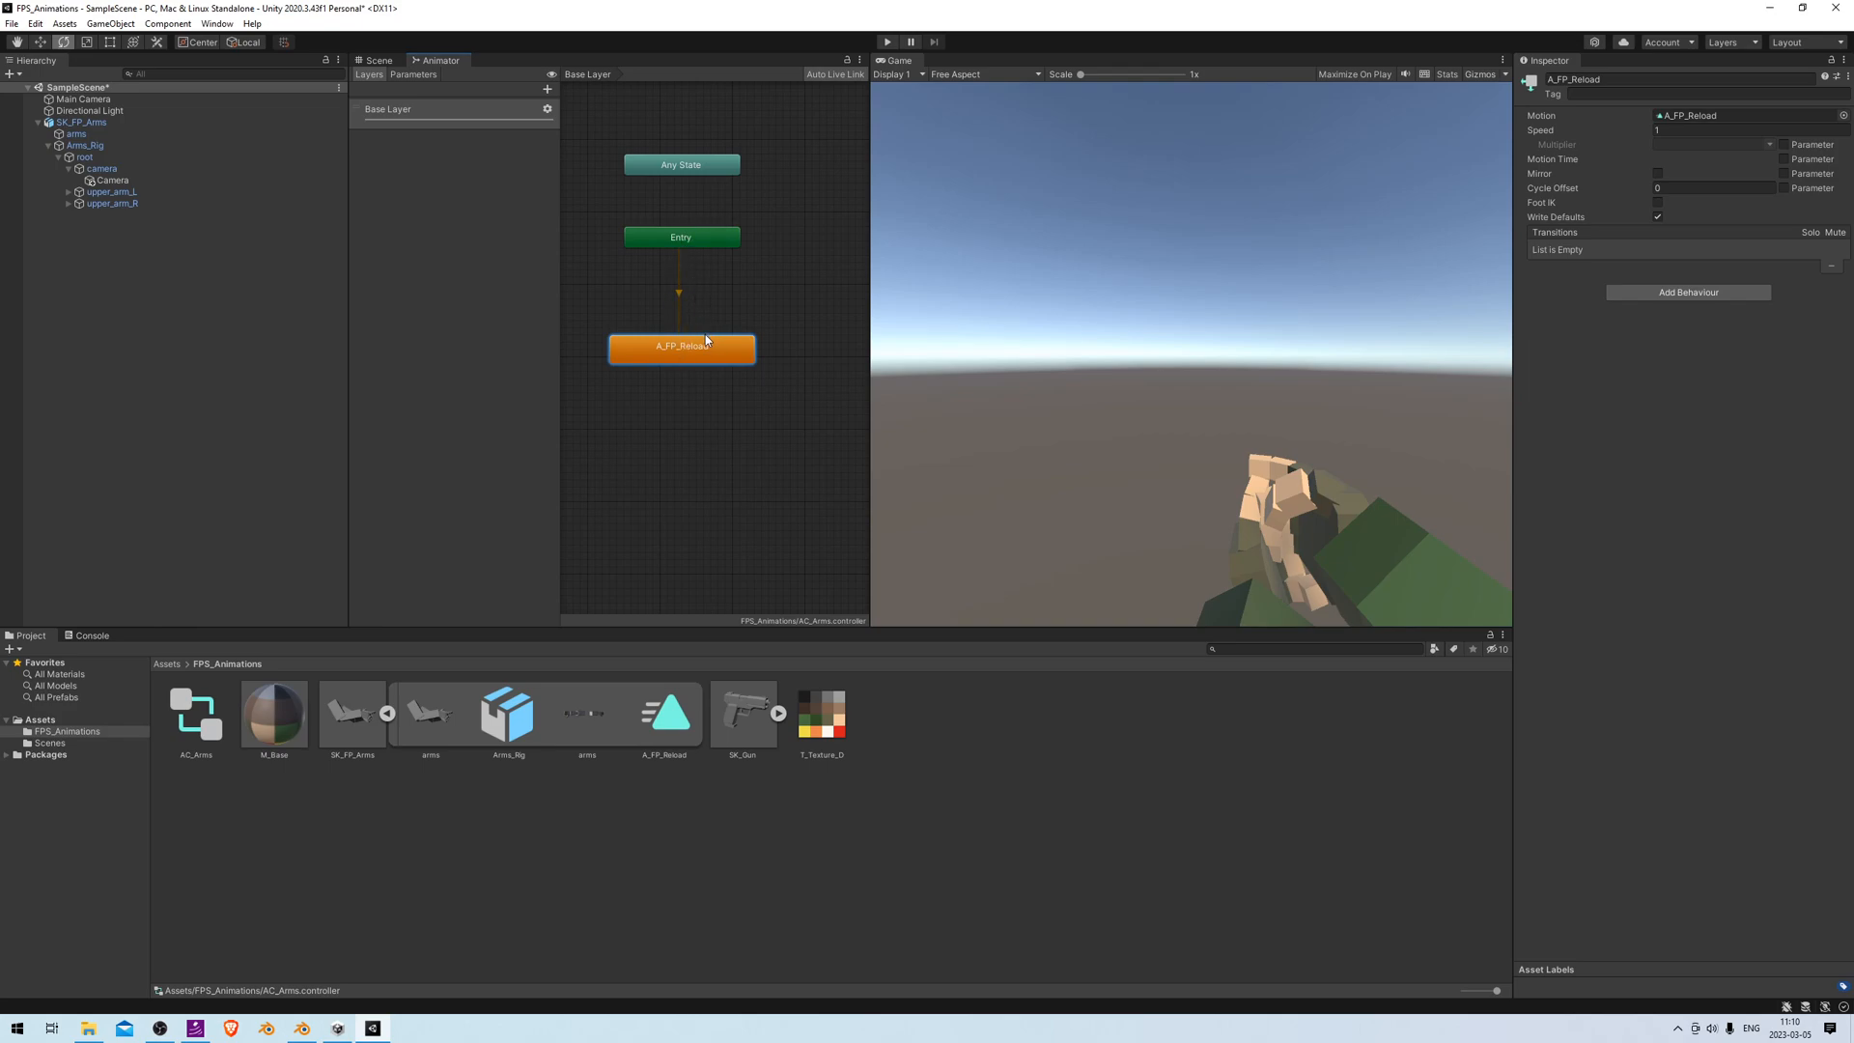
{"action": "mouse_move", "coordinate": [637, 449]}
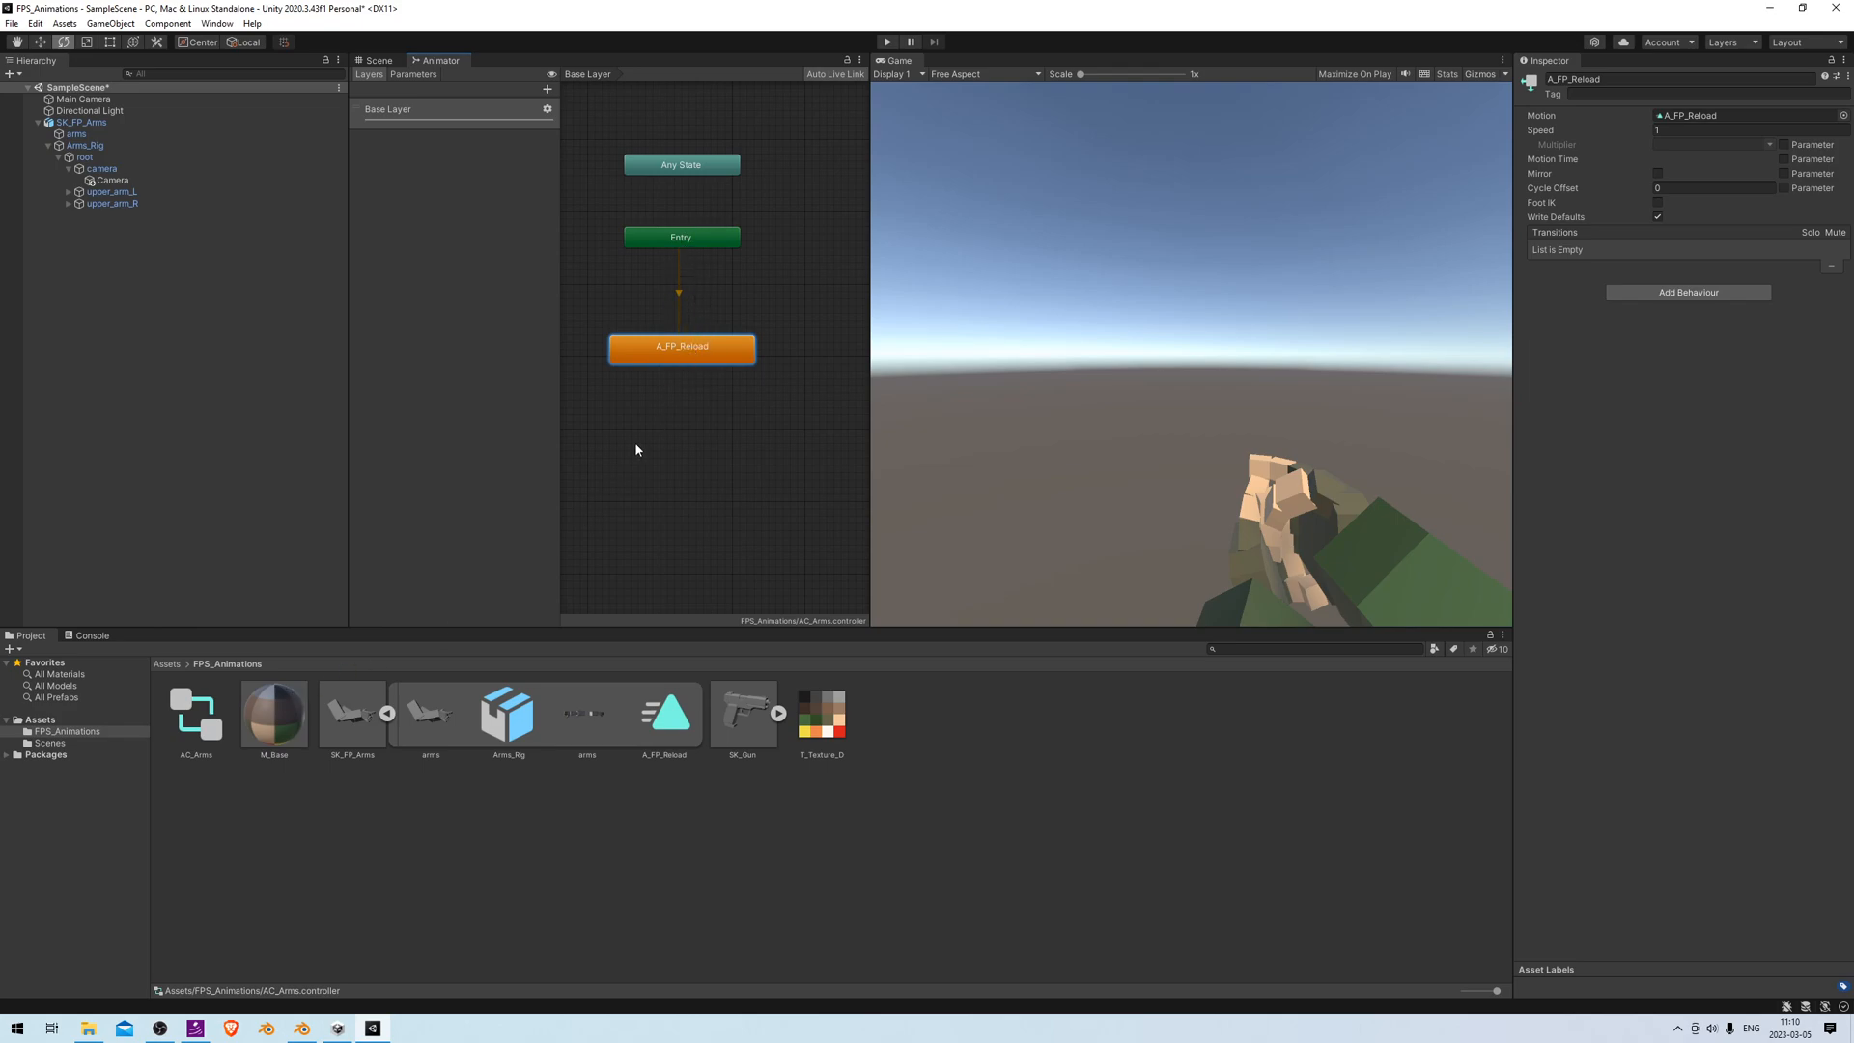
Enable and apply Loop Time for SK_FP_Arms's A_FP_Reload clip in its import settings
{"action": "left_click", "coordinate": [352, 714]}
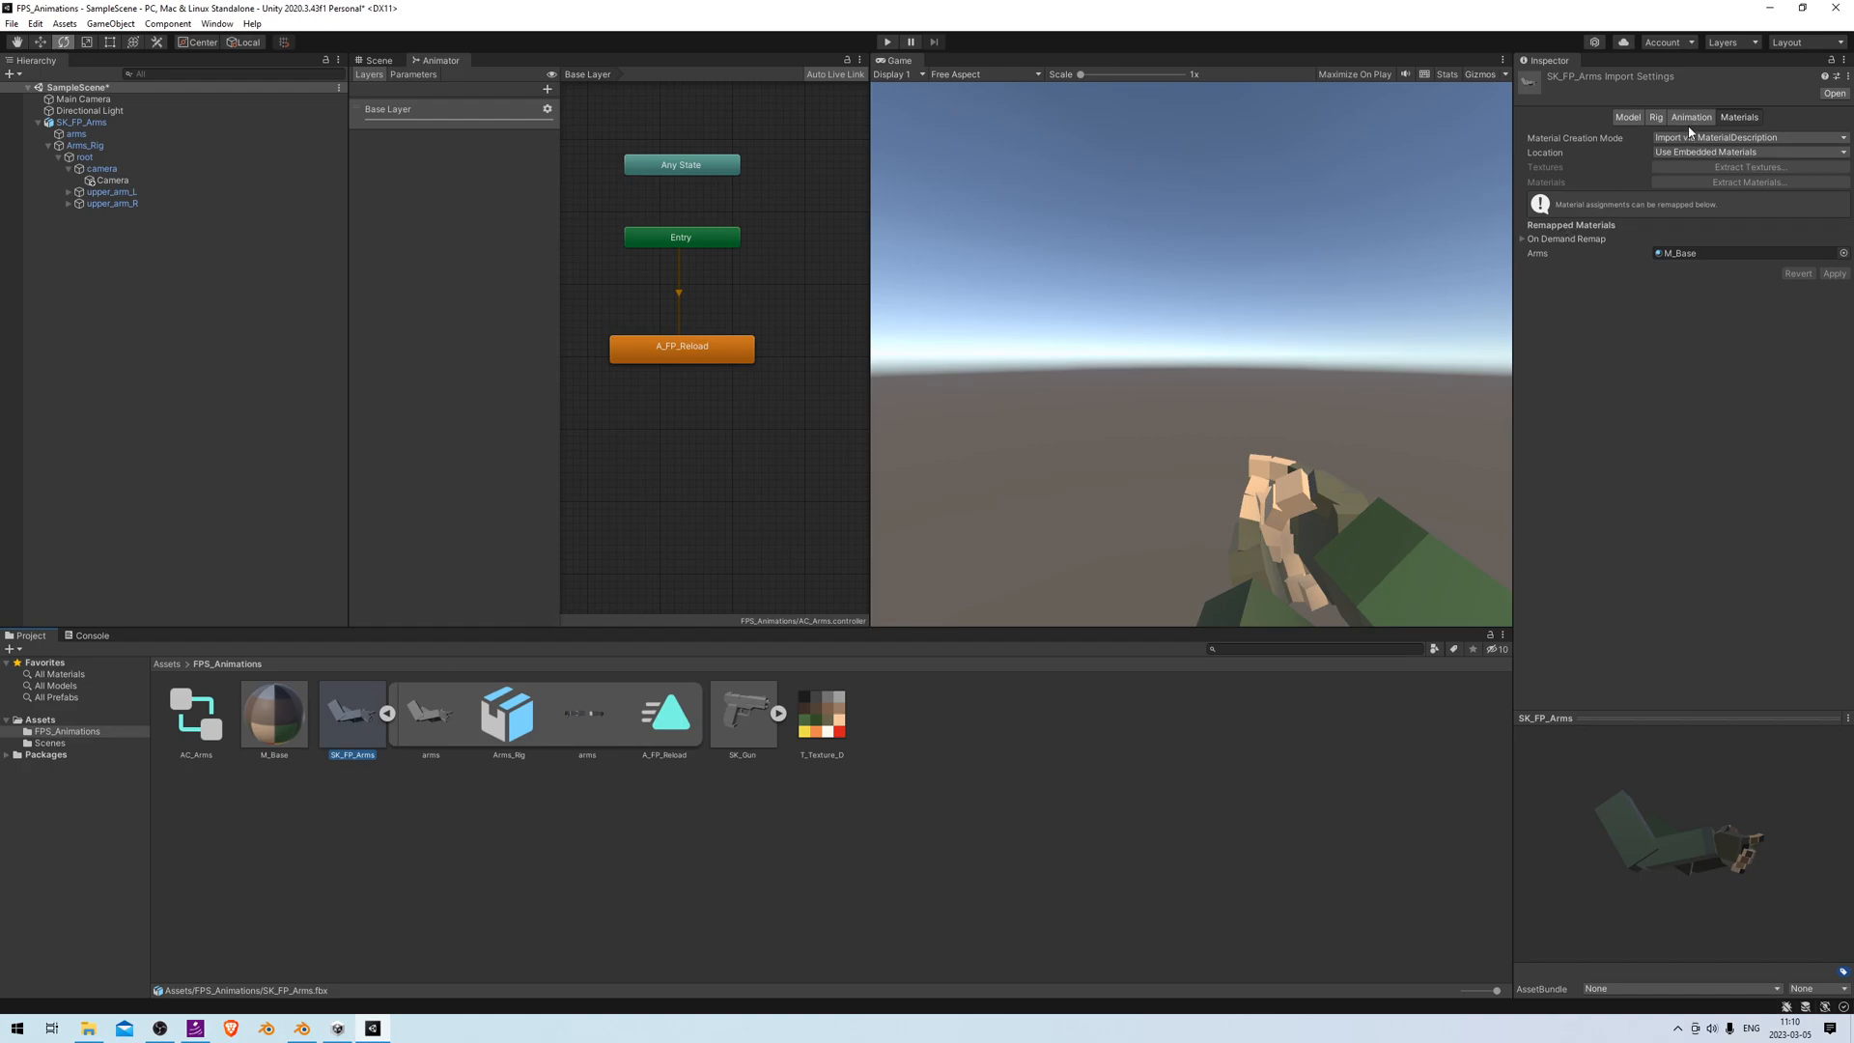
{"action": "left_click", "coordinate": [1689, 117]}
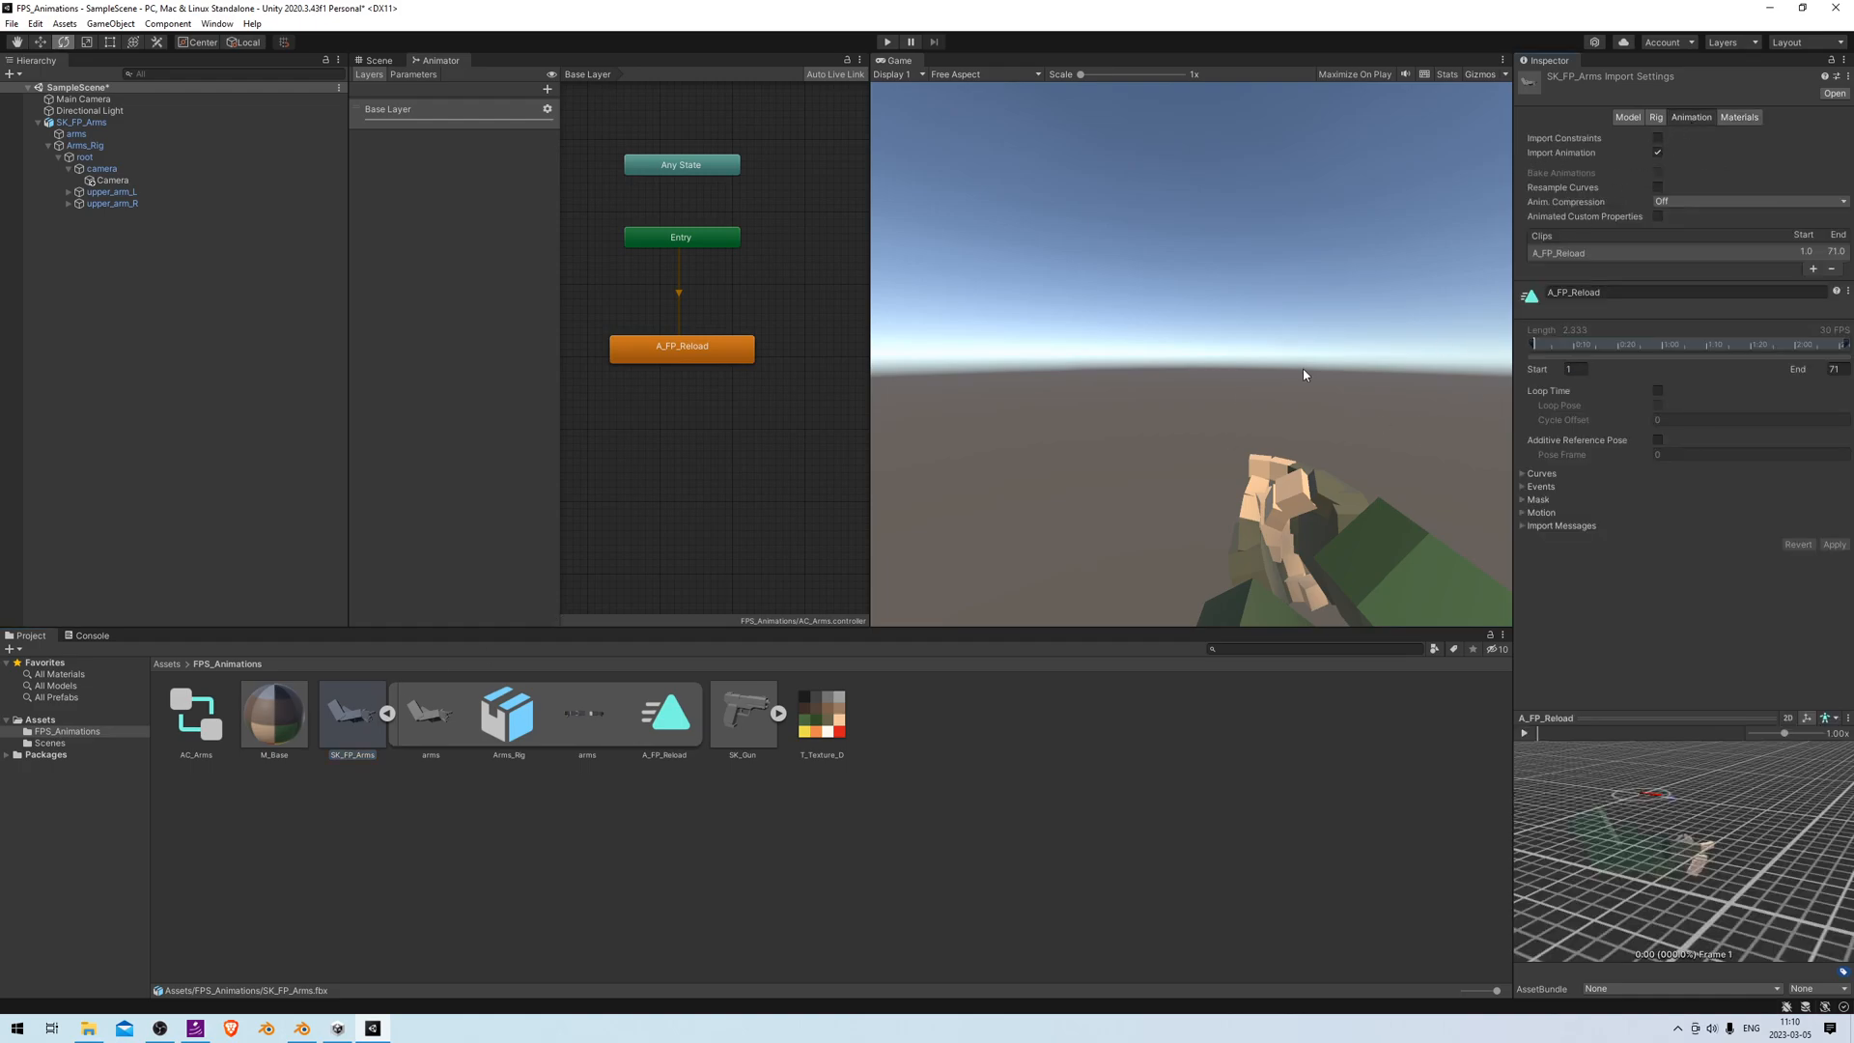
{"action": "mouse_move", "coordinate": [1662, 393]}
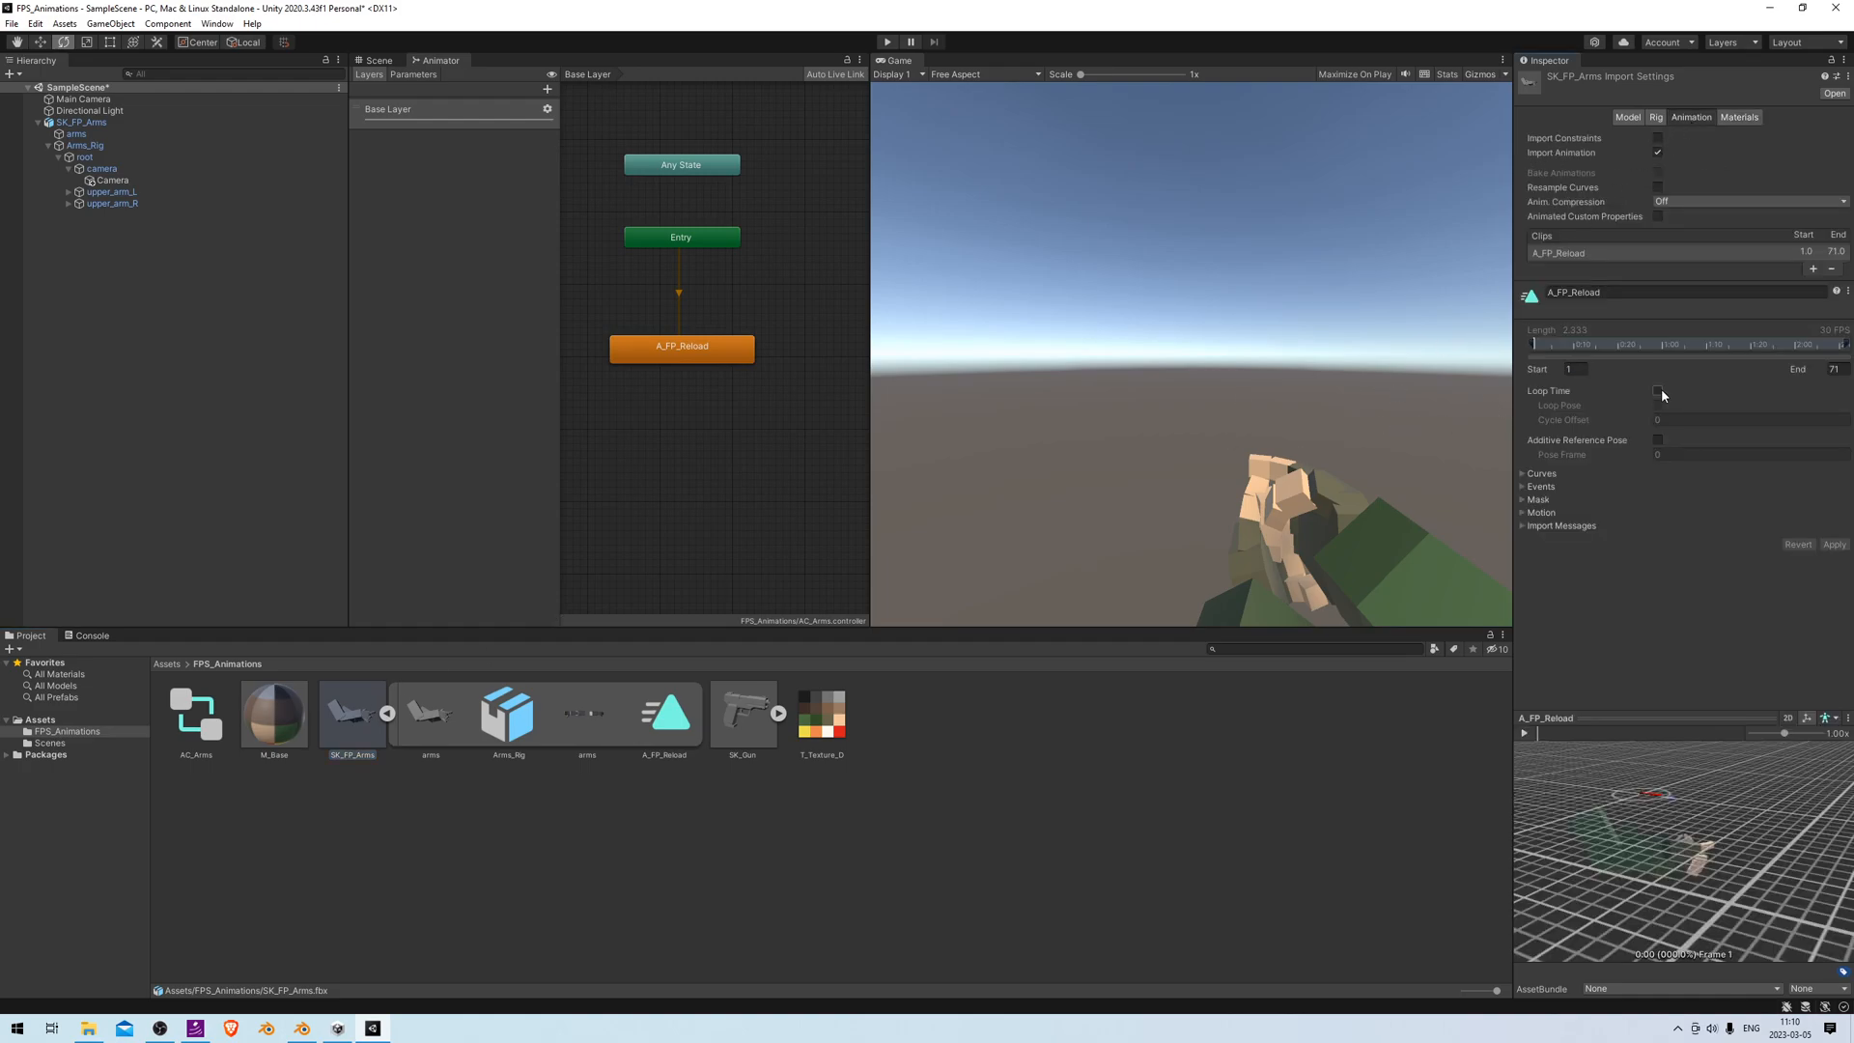
{"action": "left_click", "coordinate": [1658, 391]}
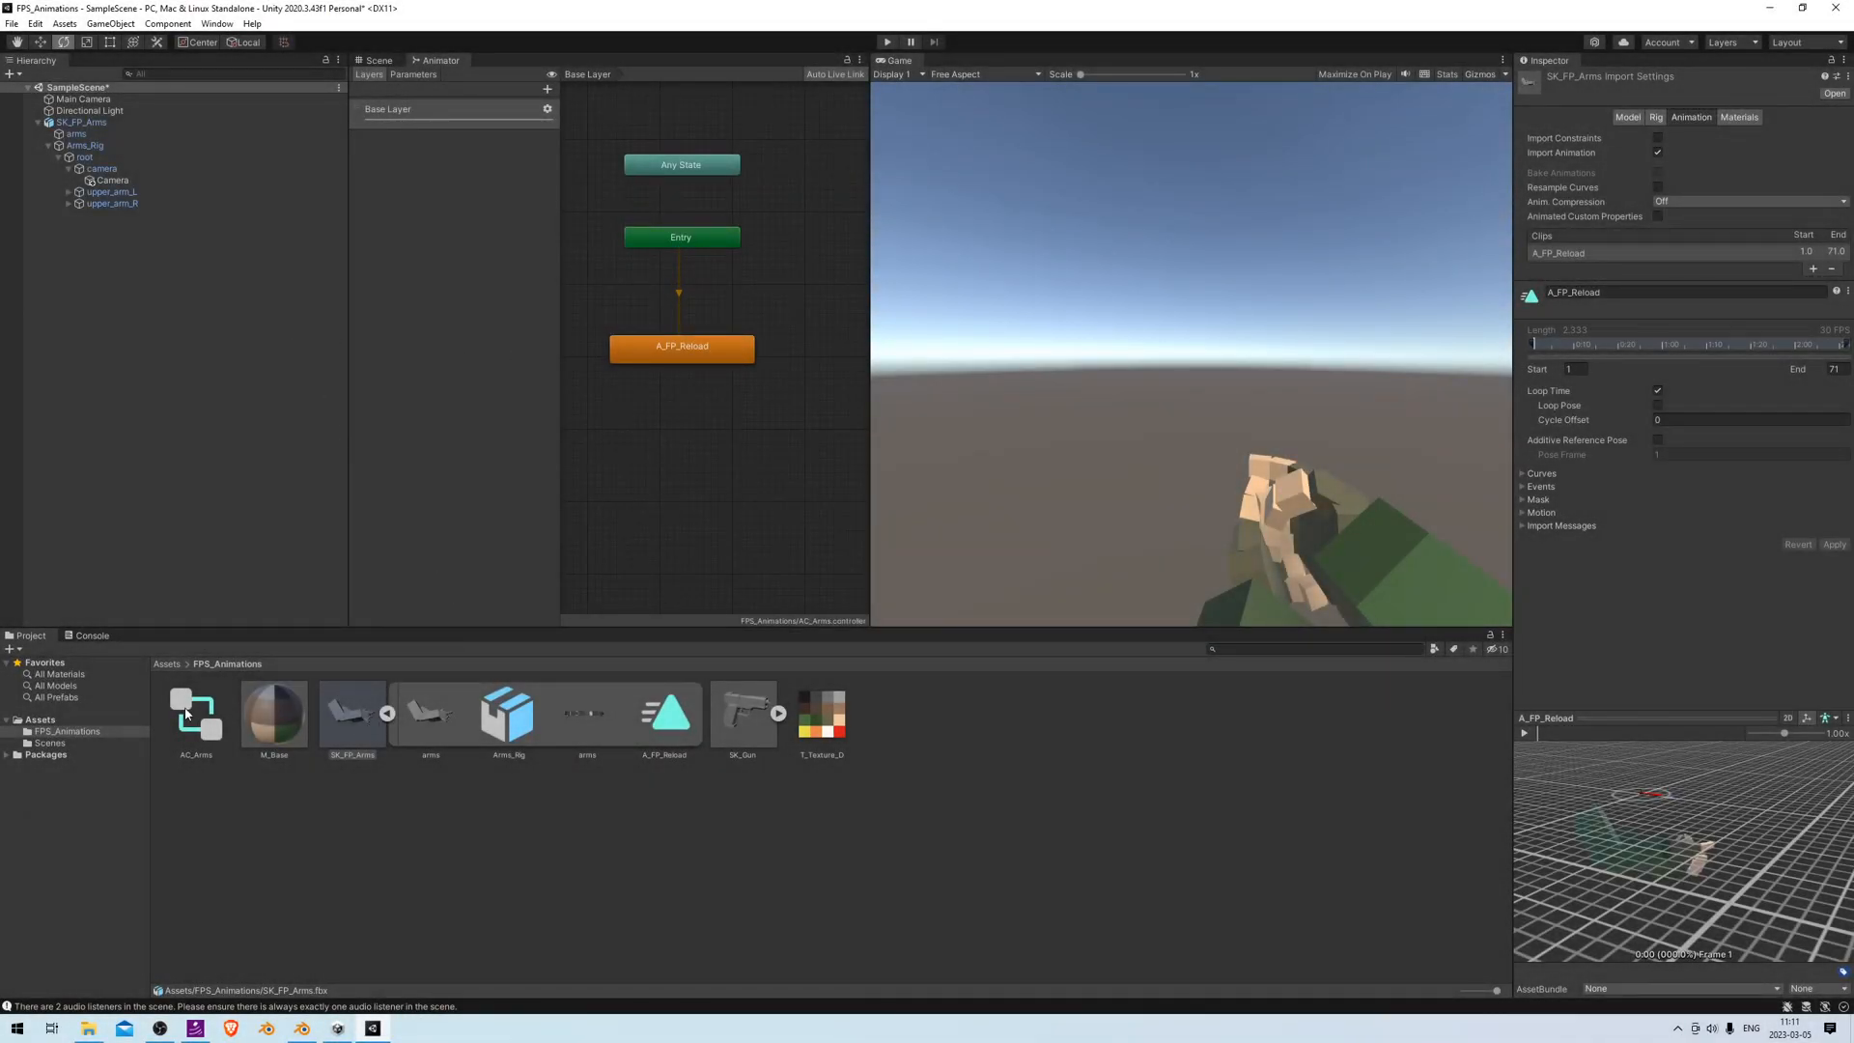
{"action": "left_click", "coordinate": [351, 709]}
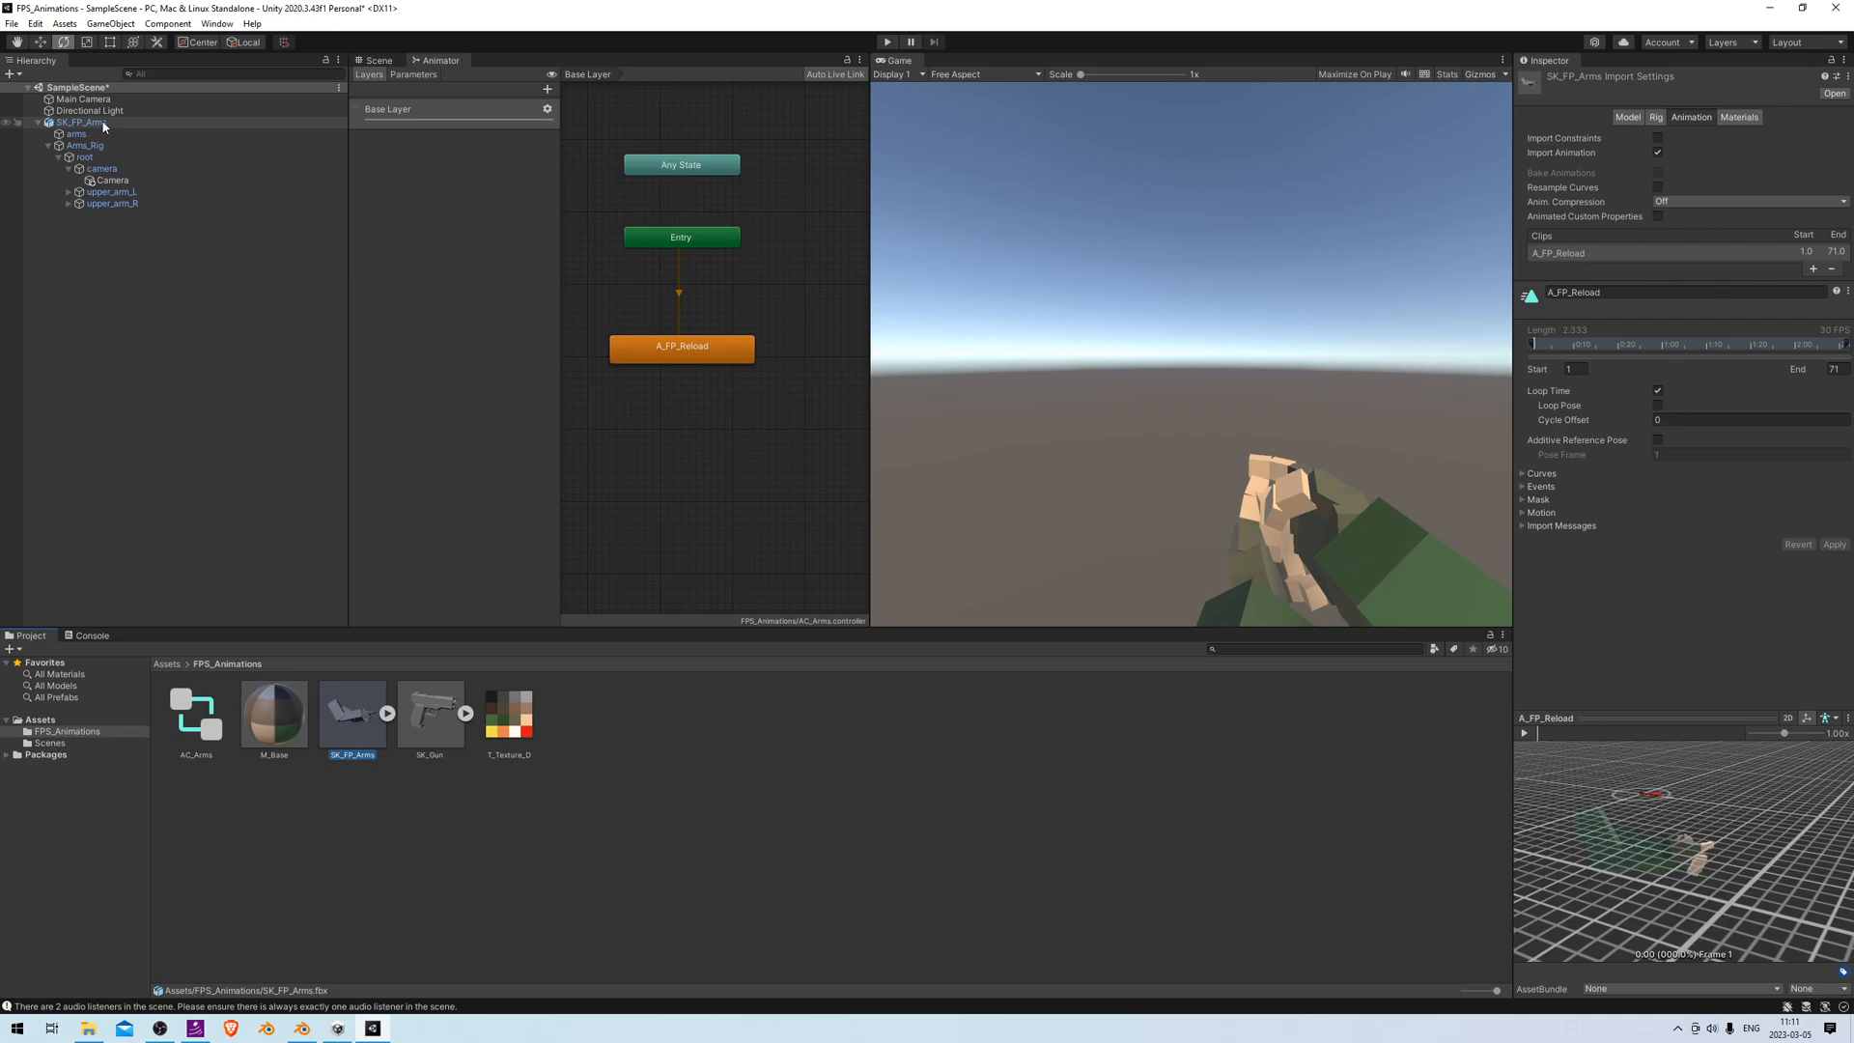
Add an Animator component to the SK_FP_Arms scene object
{"action": "left_click", "coordinate": [81, 121]}
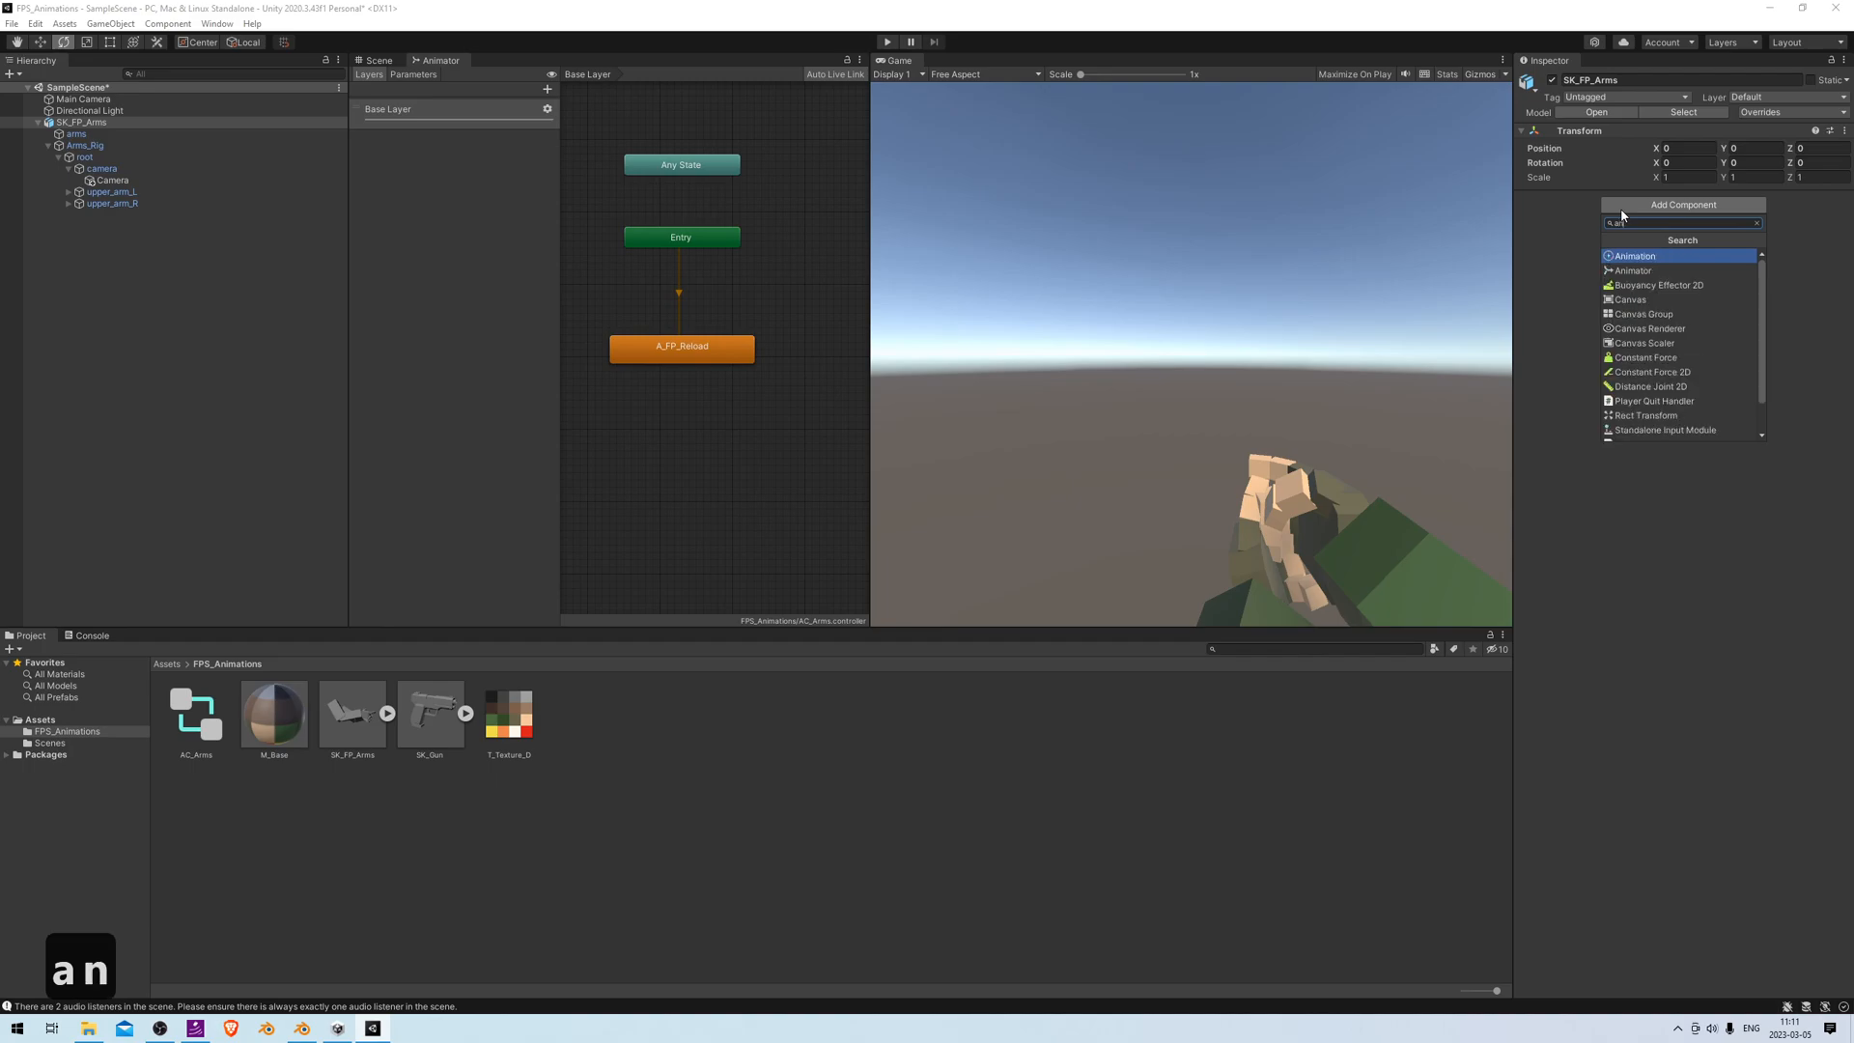
{"action": "type", "text": "animator"}
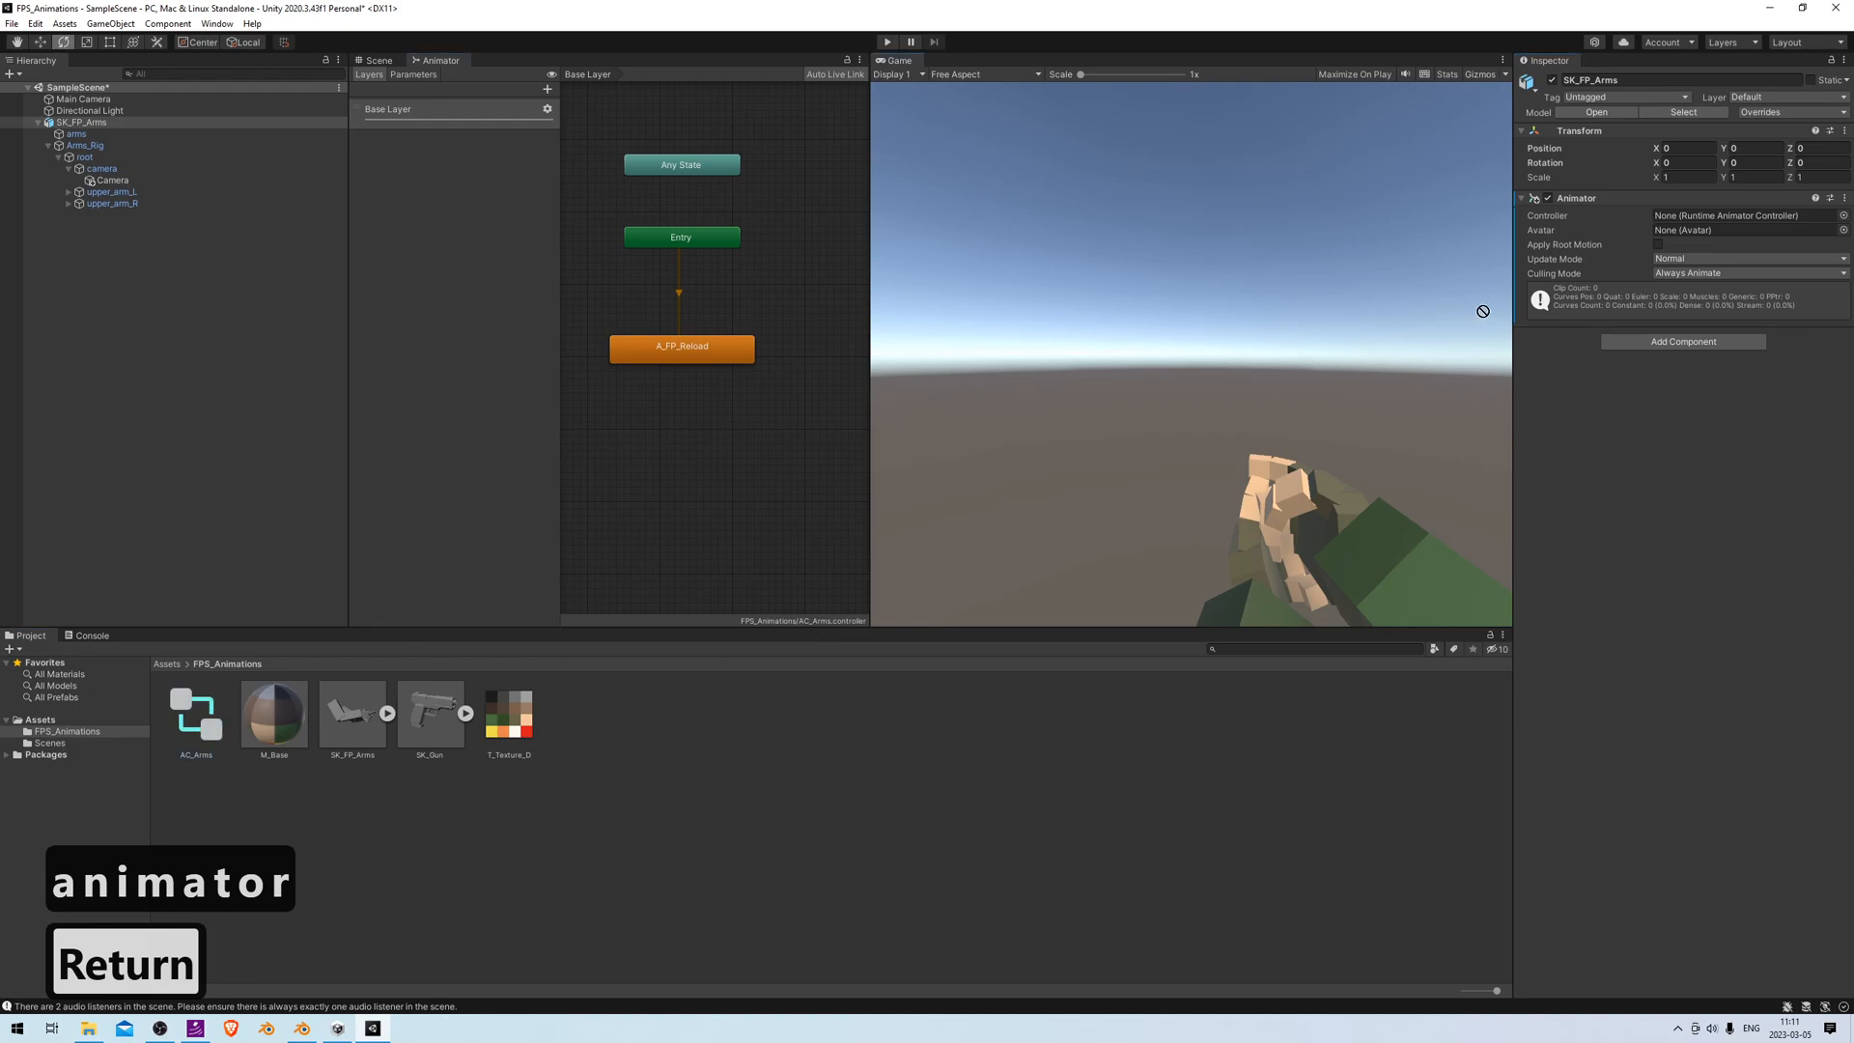
{"action": "left_click", "coordinate": [1738, 215]}
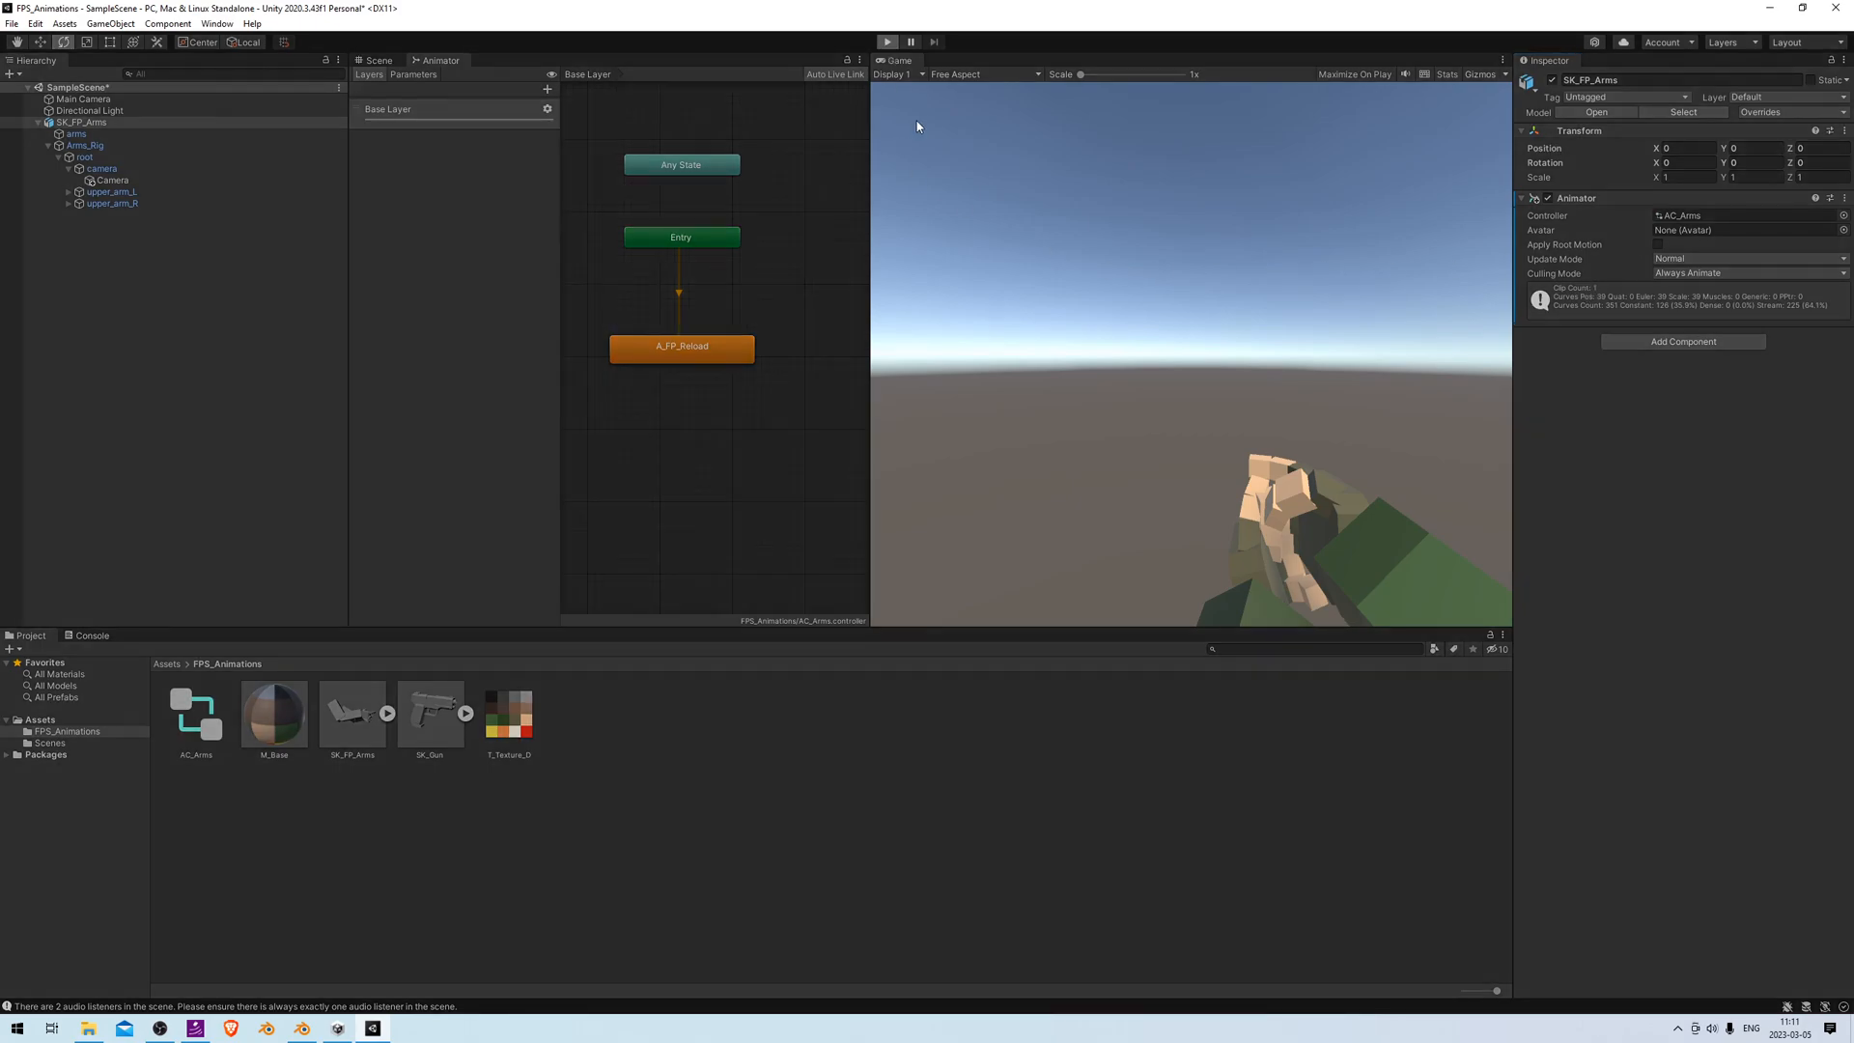
Run play mode to preview the arms' reload animation, then stop it
{"action": "left_click", "coordinate": [886, 41]}
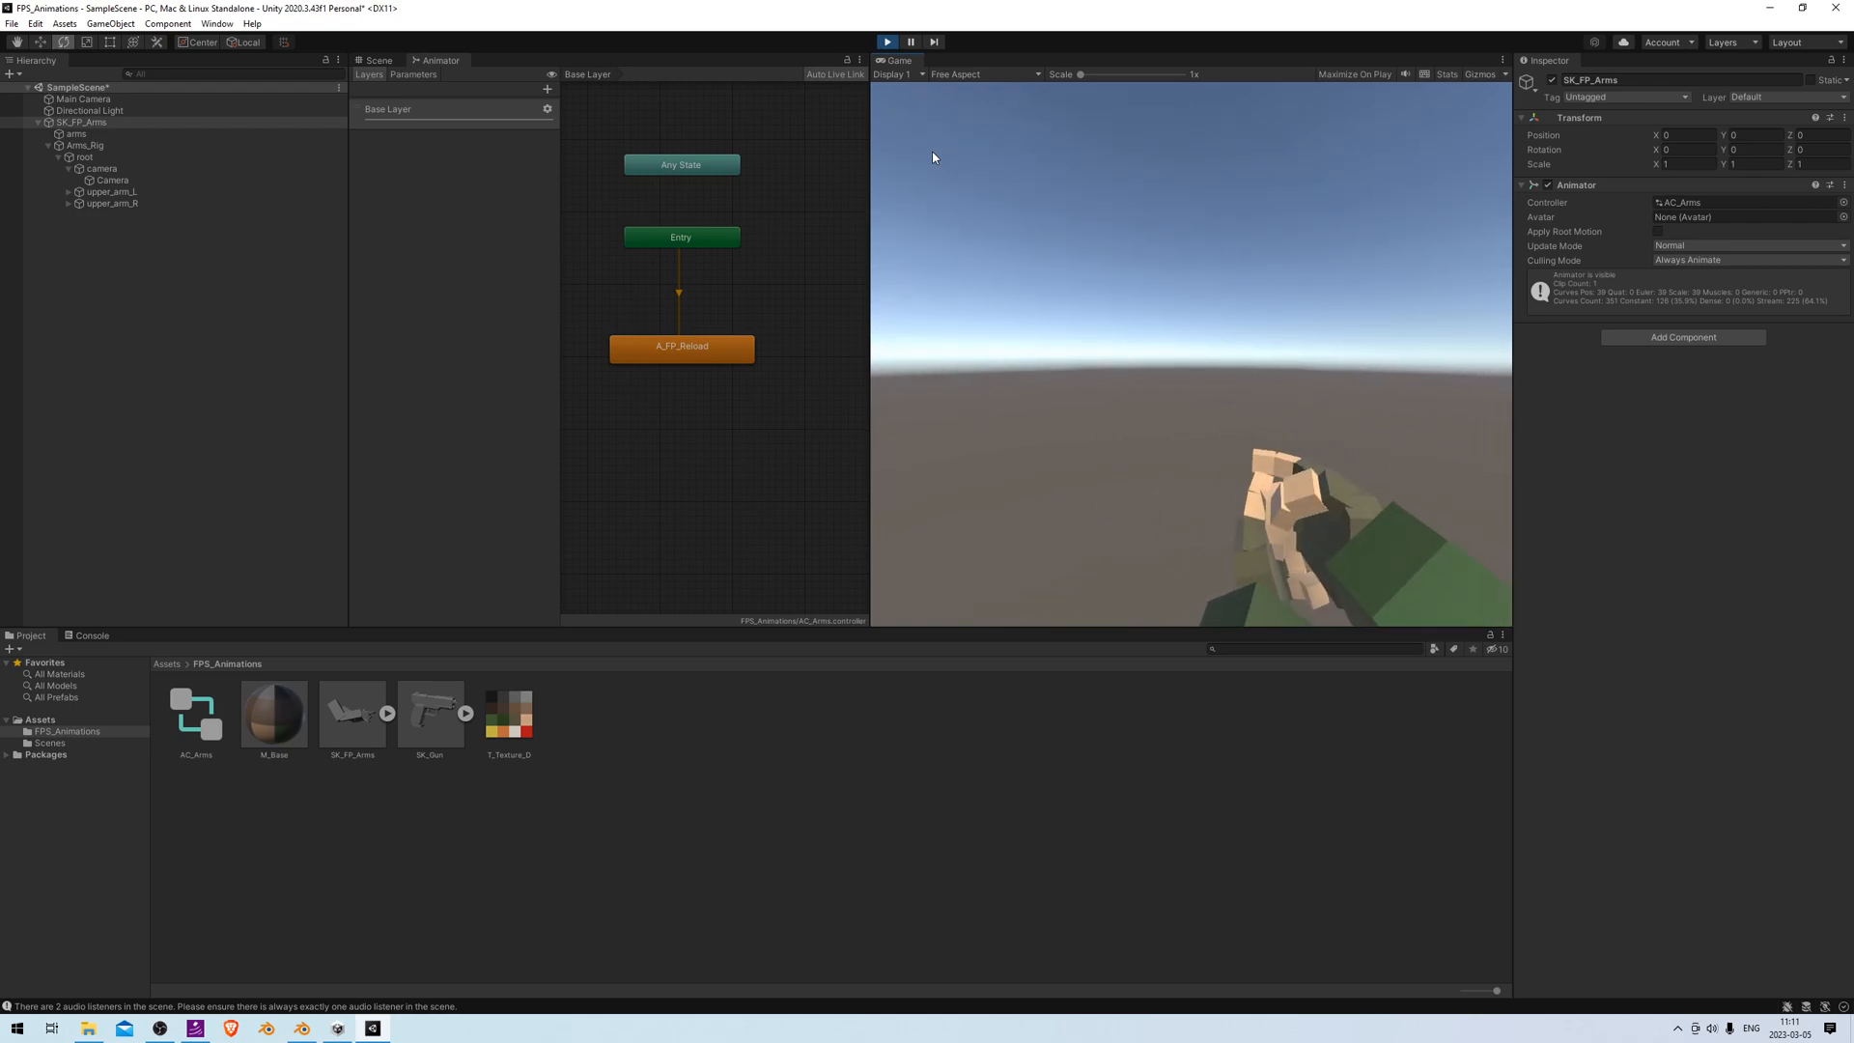
{"action": "left_click", "coordinate": [885, 42]}
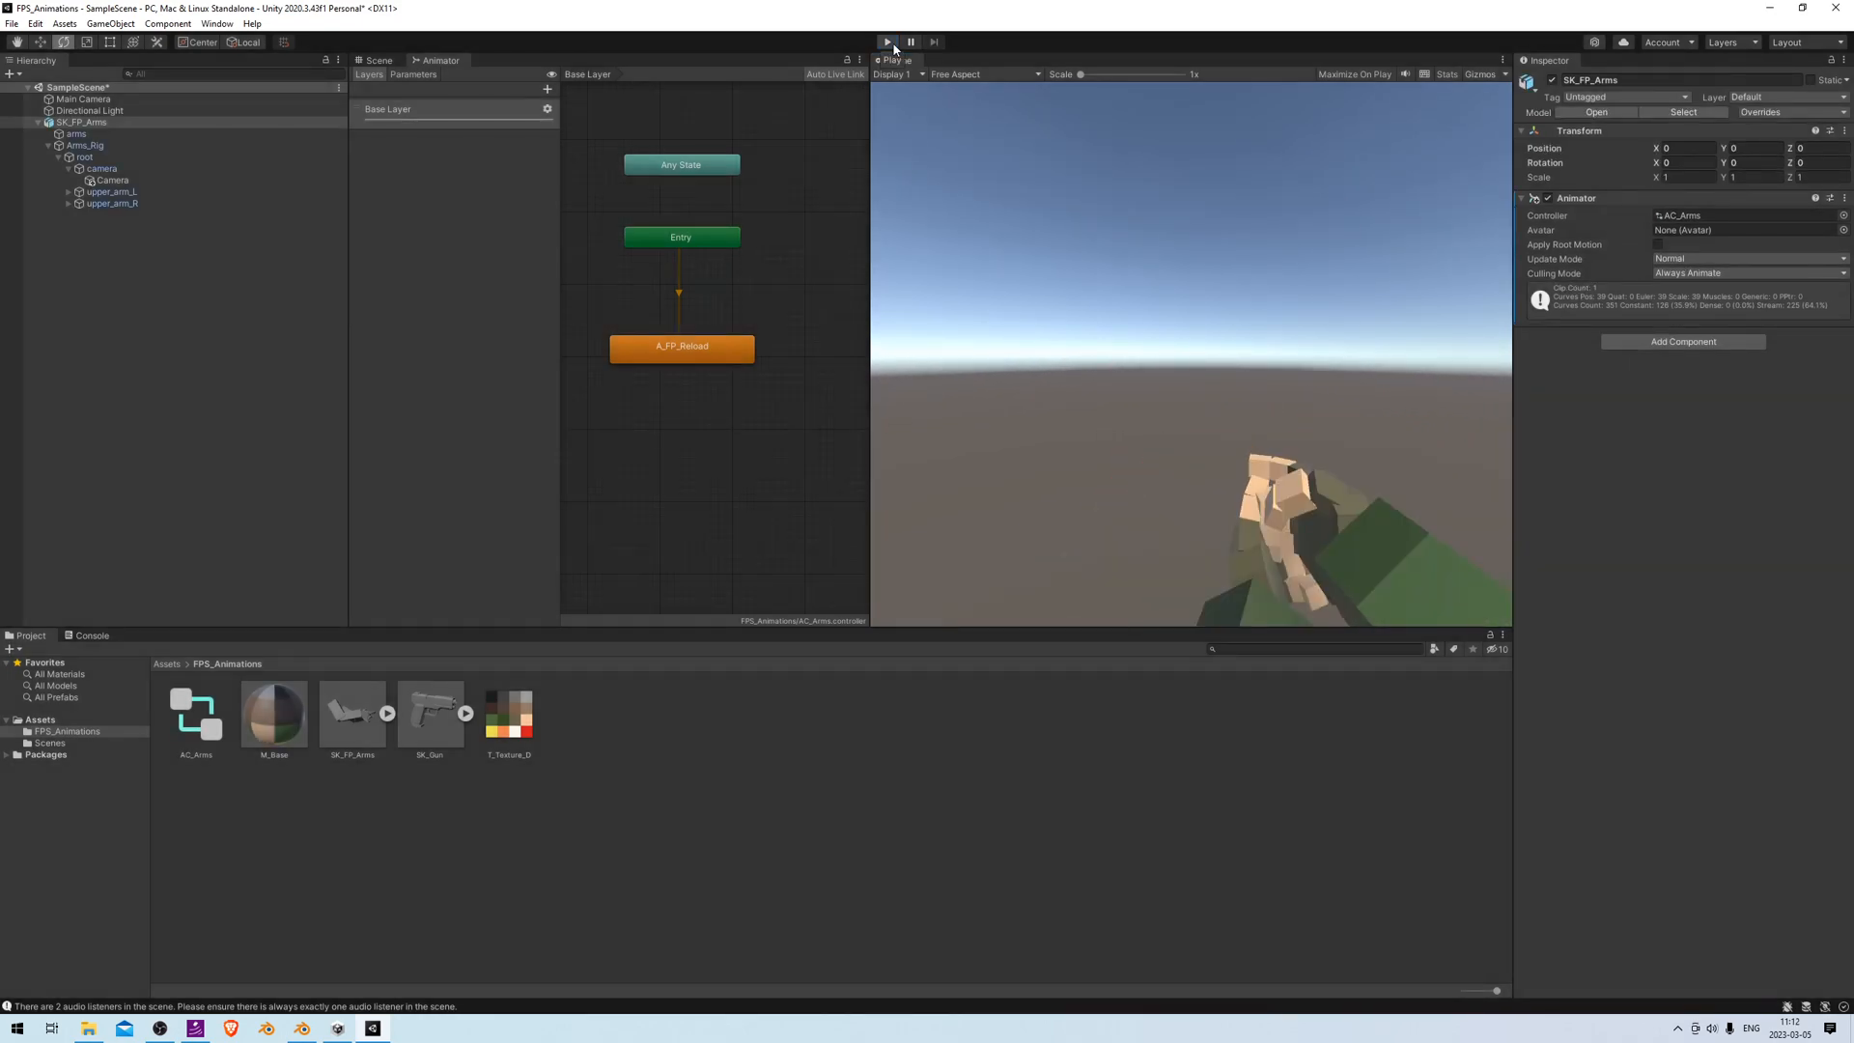
{"action": "left_click", "coordinate": [886, 41]}
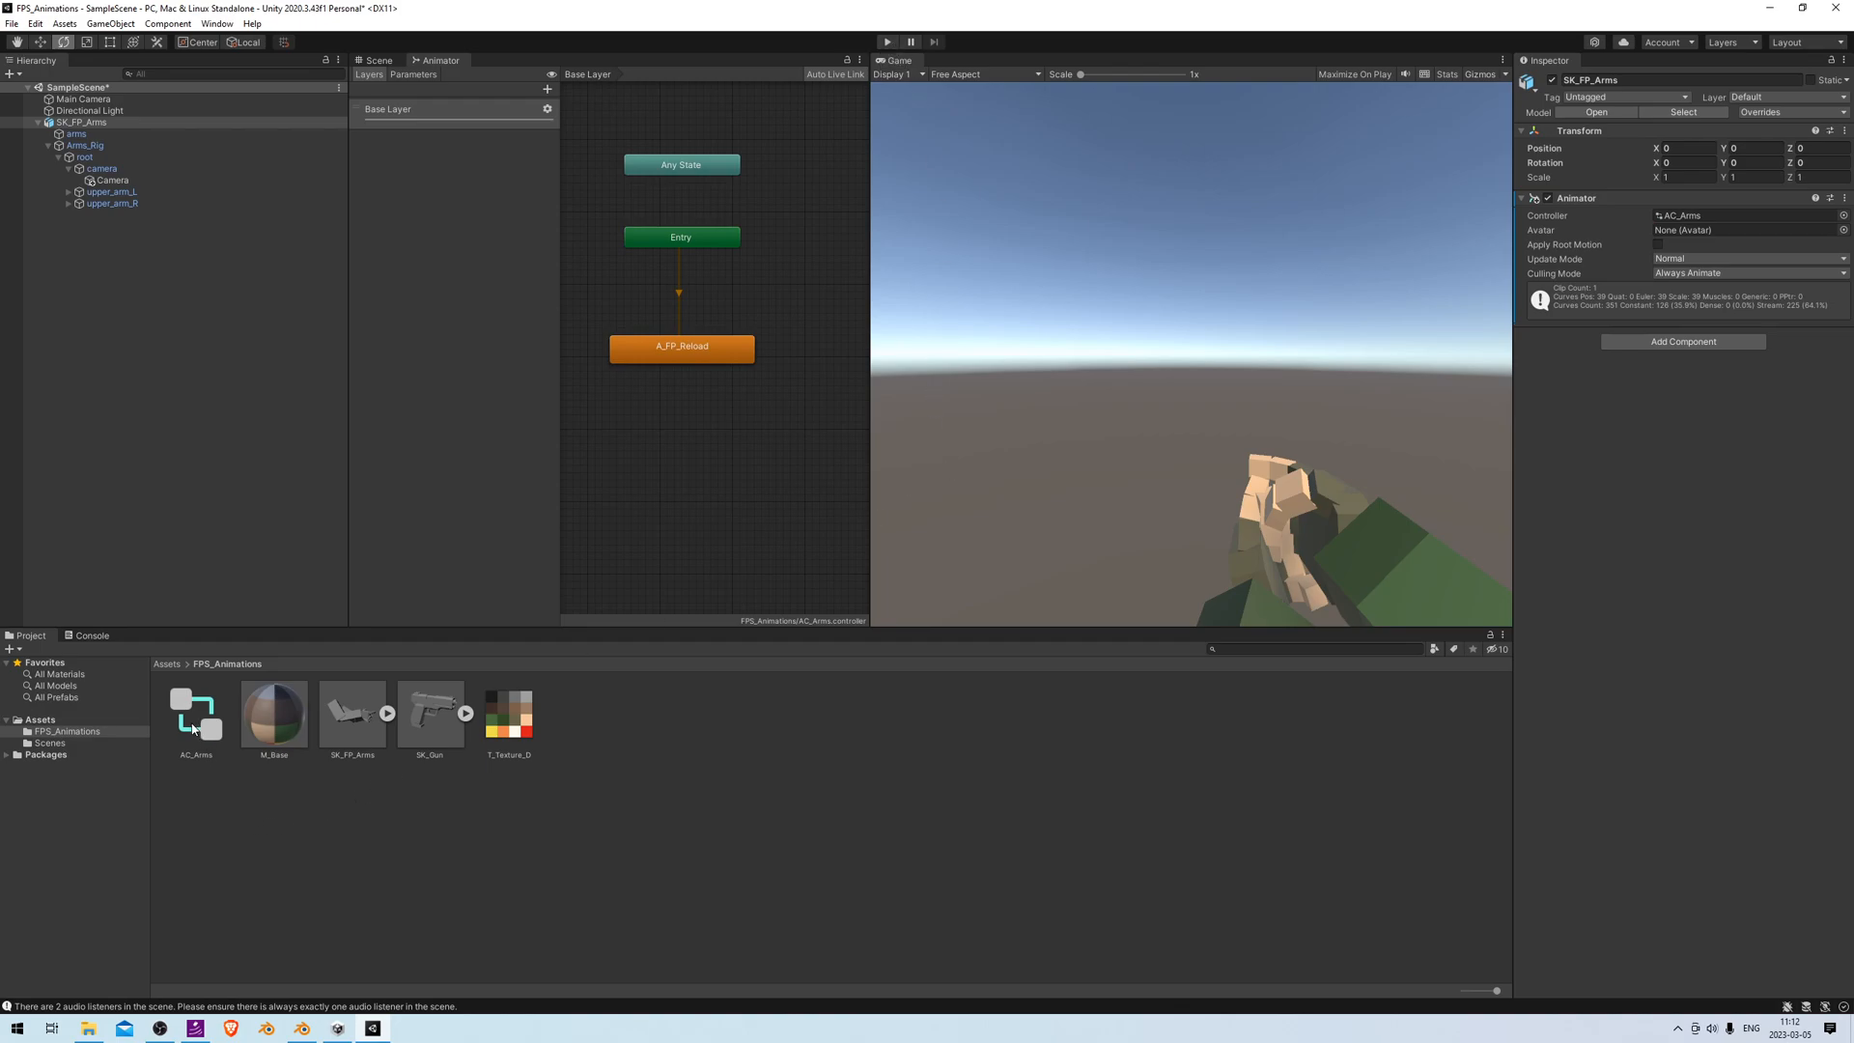
Duplicate AC_Arms, rename the copy AC_Gun, and remove its arms reload state
{"action": "left_click", "coordinate": [195, 715]}
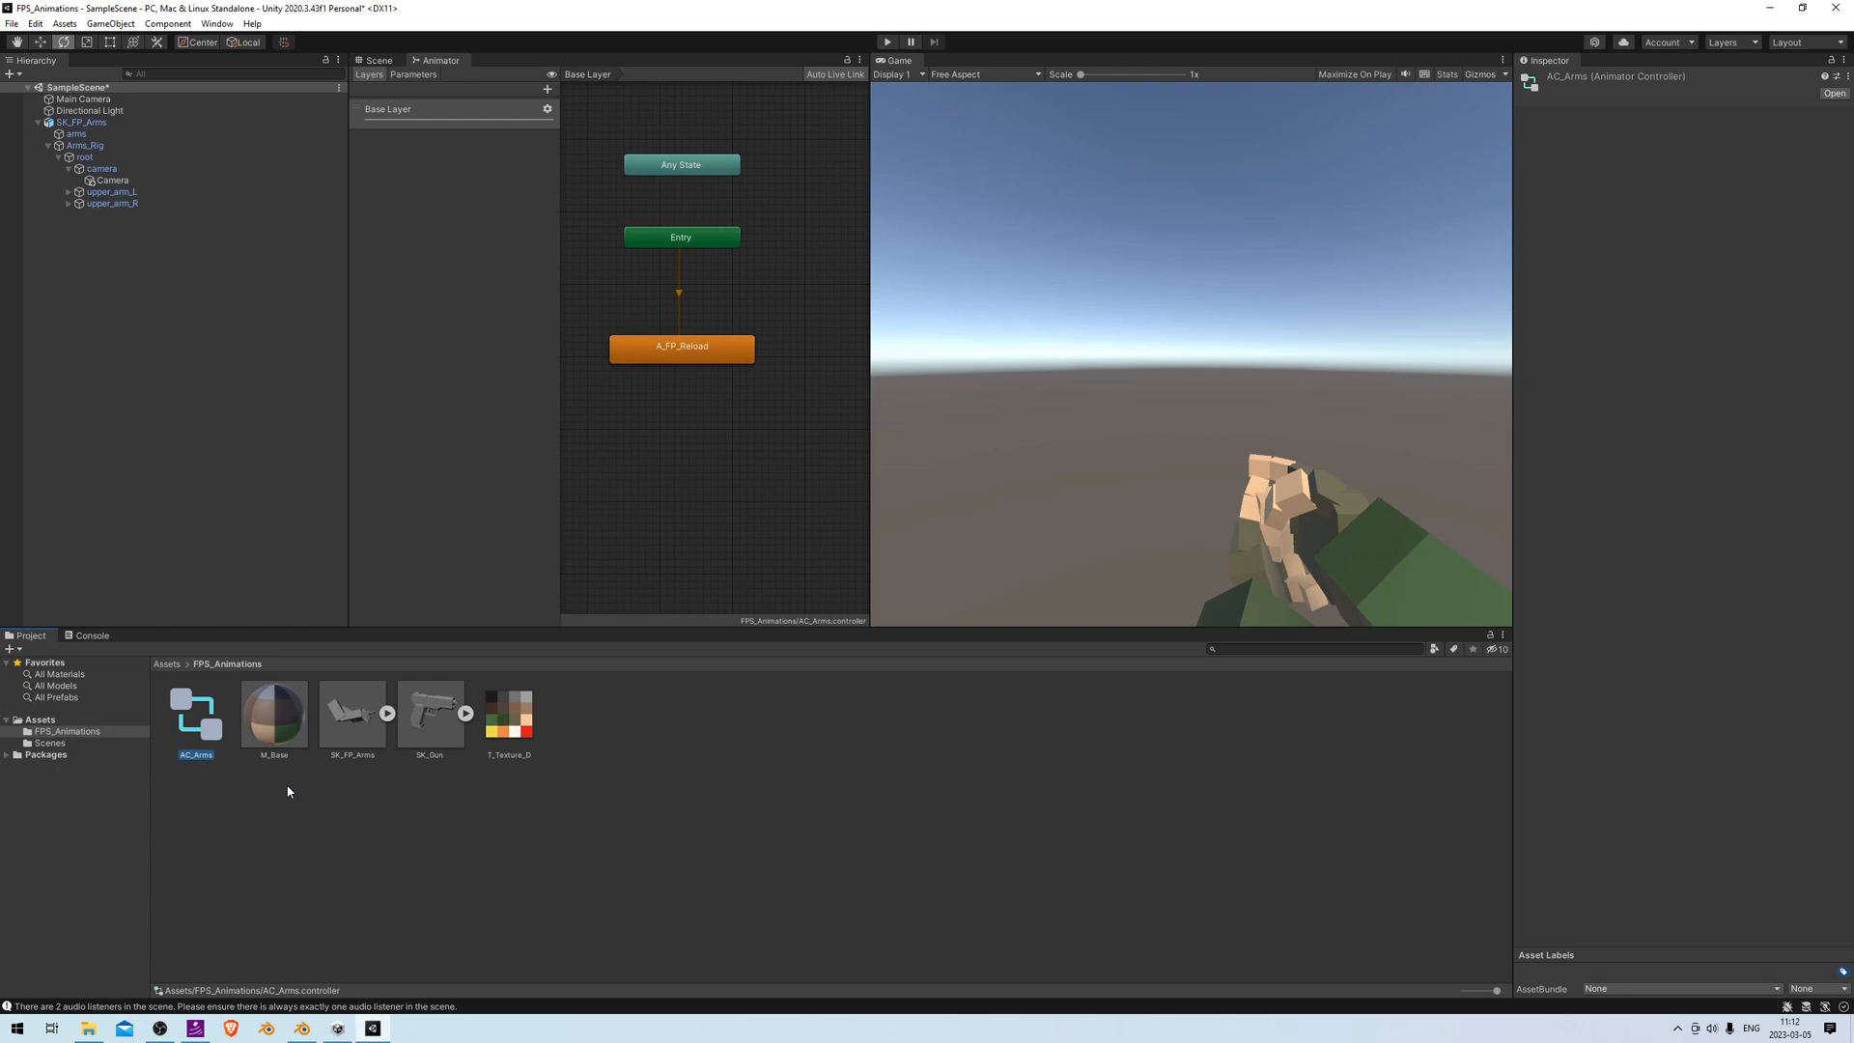
{"action": "key", "text": "ctrl+d"}
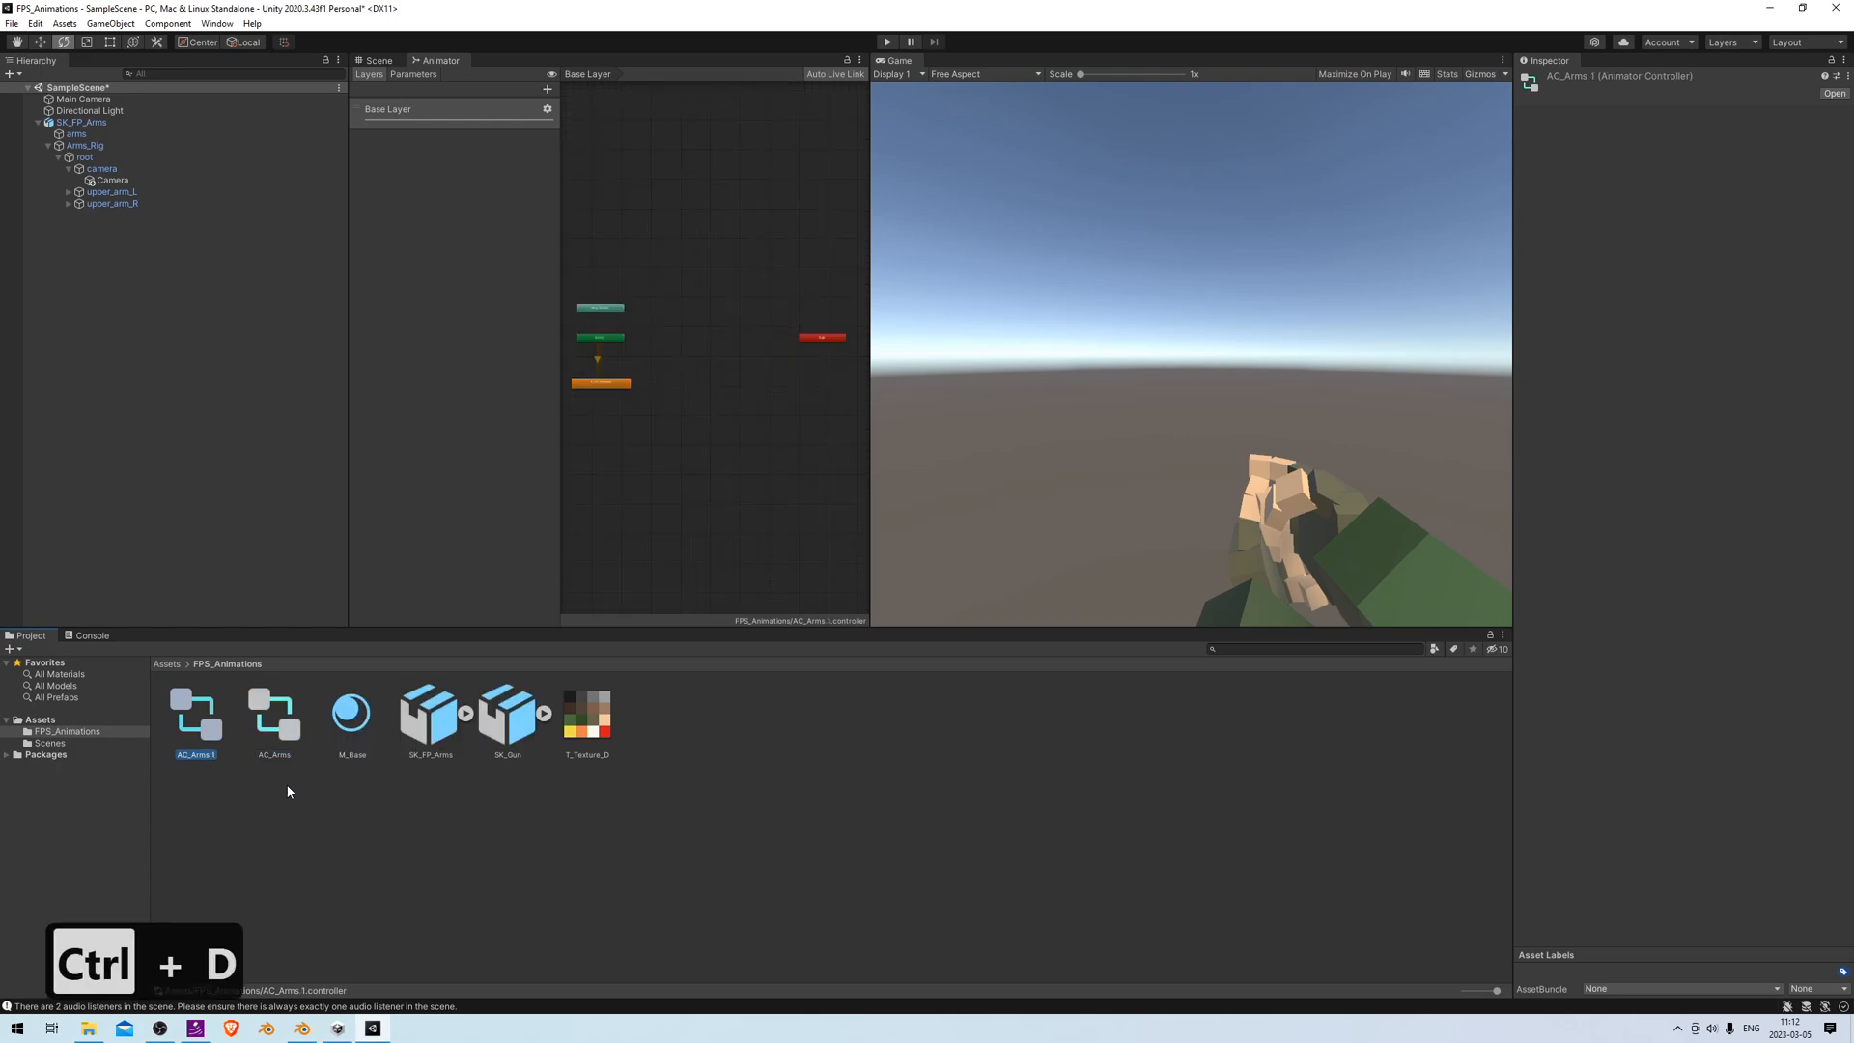
{"action": "key", "text": "f2"}
{"action": "type", "text": "AC_Gun"}
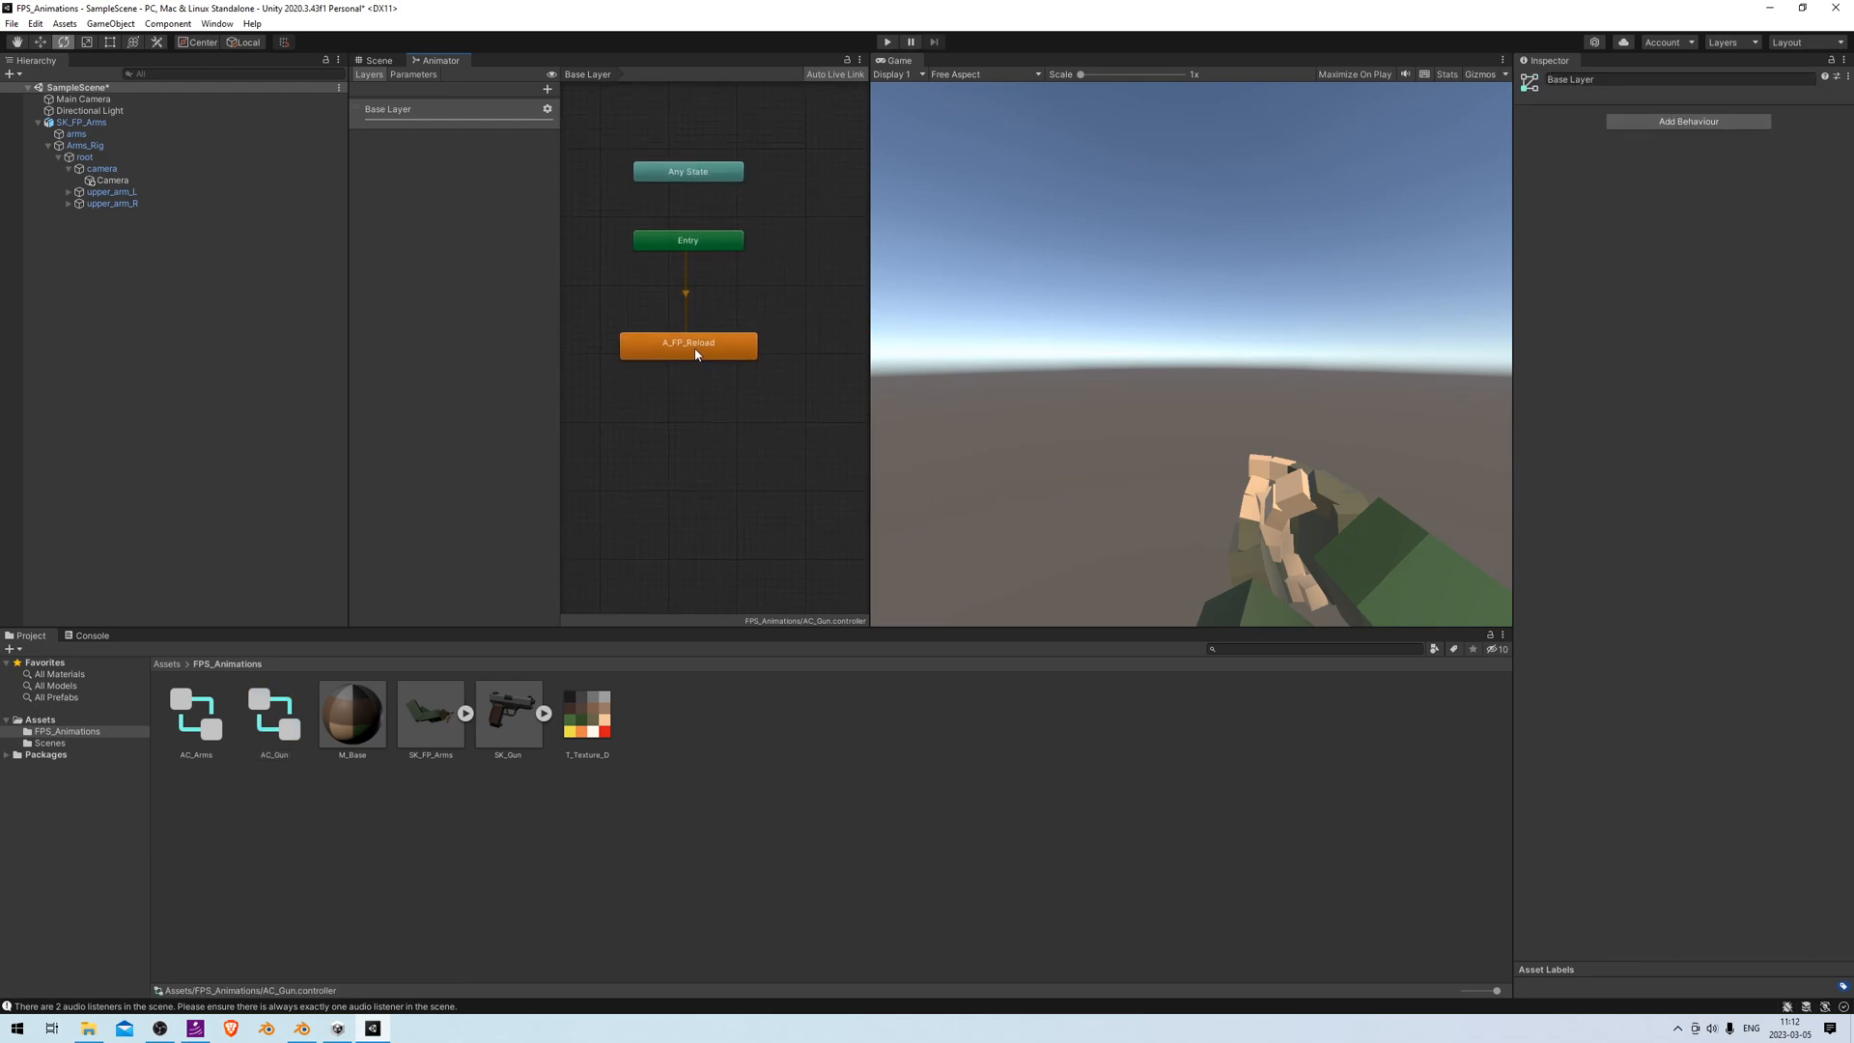
{"action": "key", "text": "Delete"}
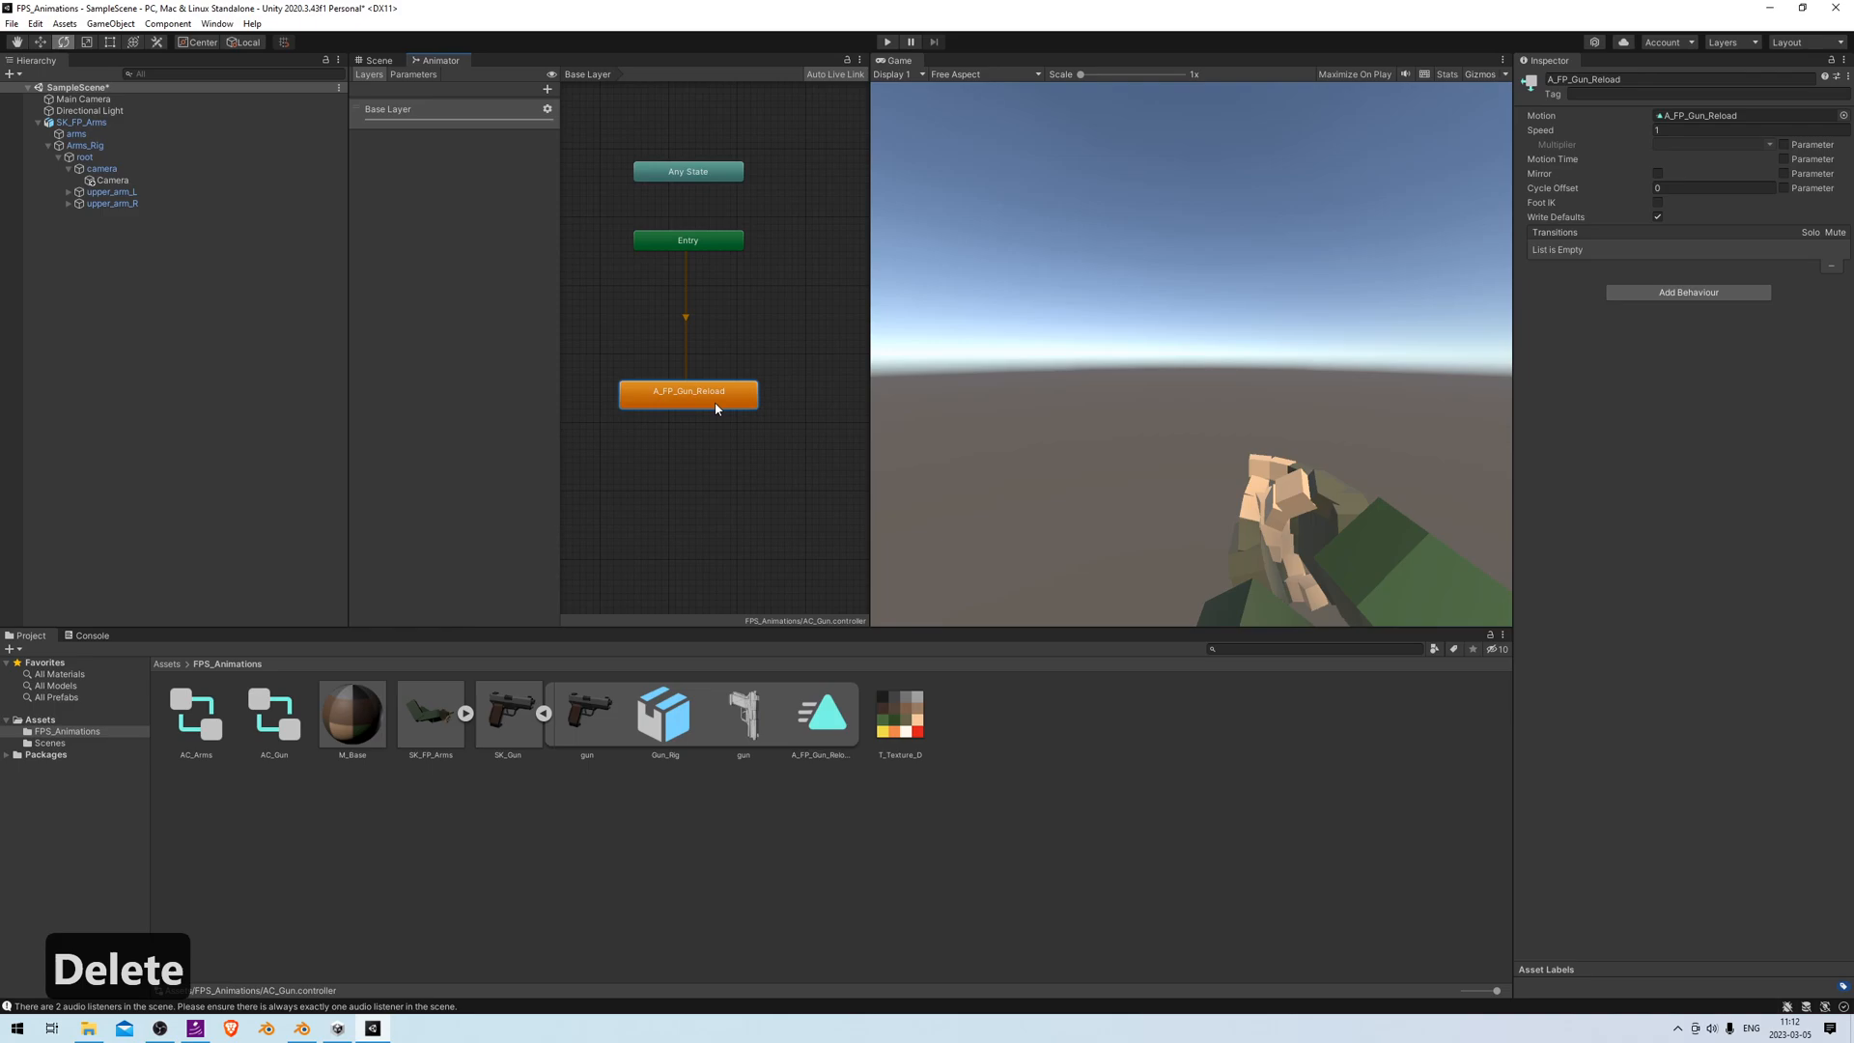
{"action": "mouse_move", "coordinate": [532, 635]}
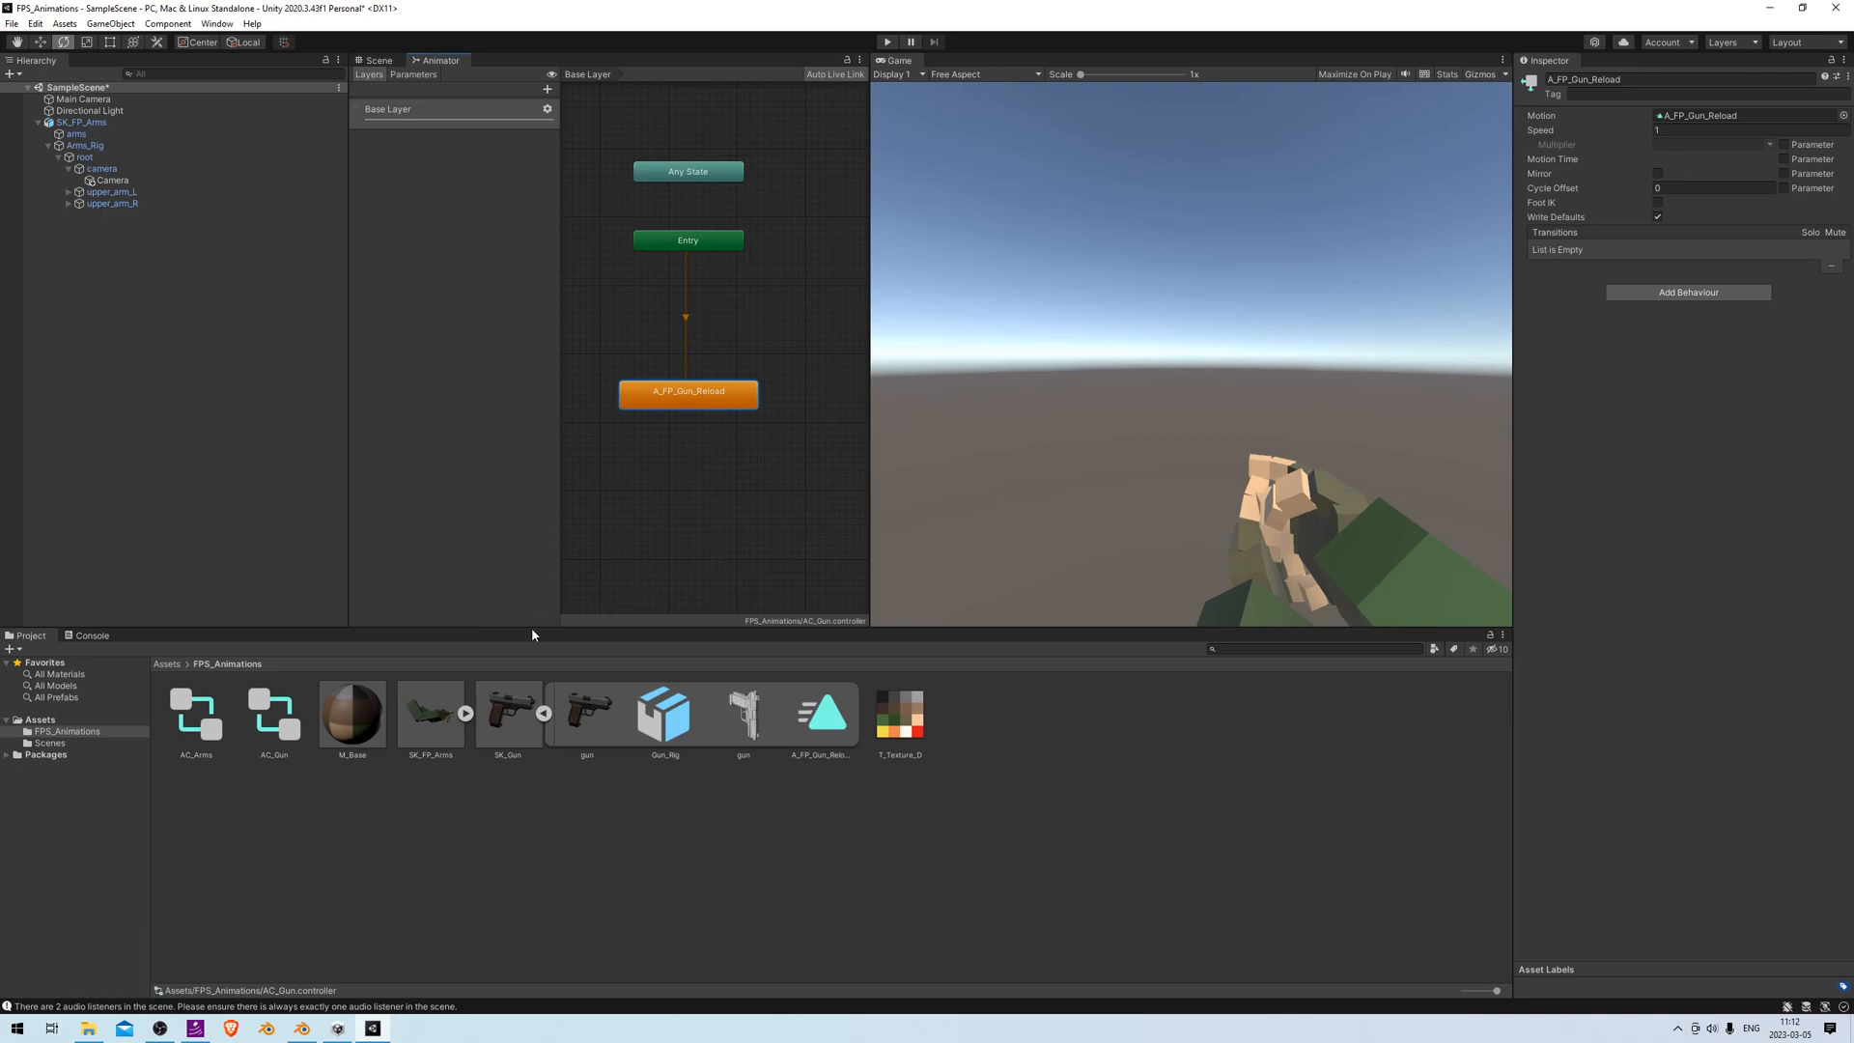
Turn on and apply Loop Time for SK_Gun's A_FP_Gun_Reload clip
{"action": "left_click", "coordinate": [507, 715]}
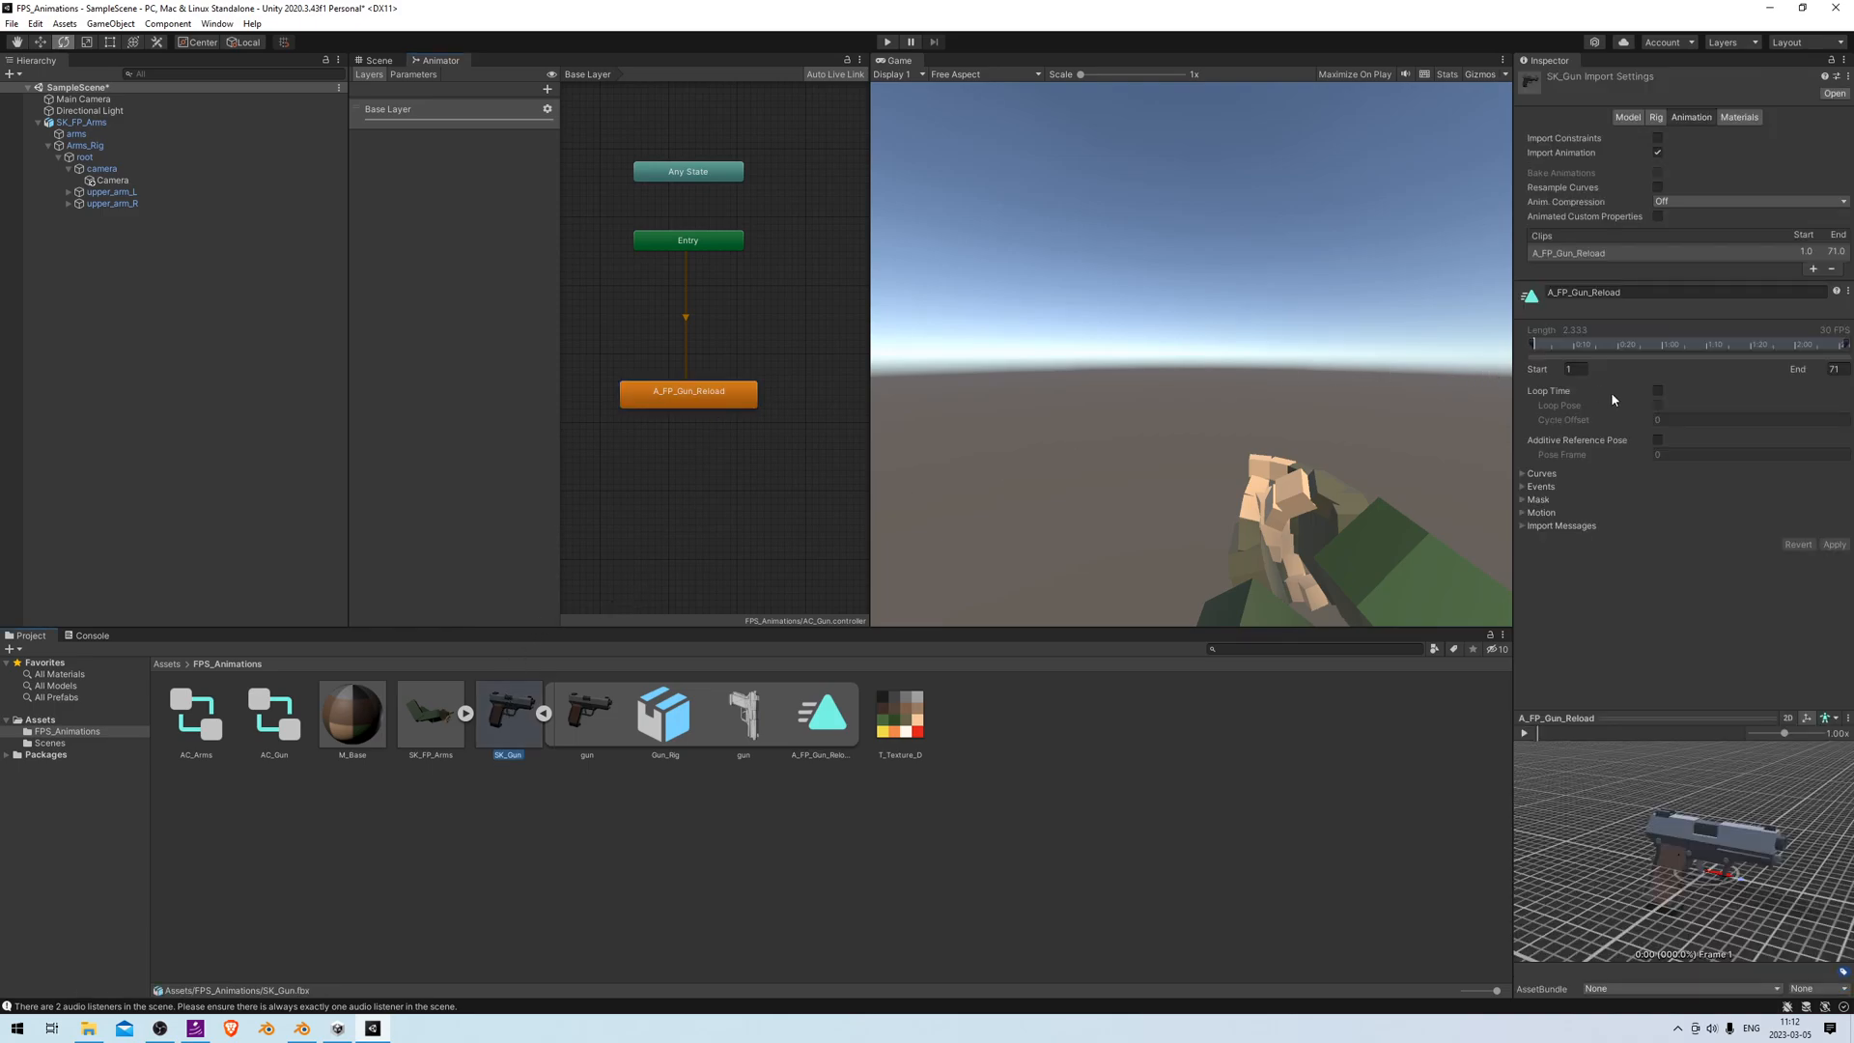
{"action": "left_click", "coordinate": [1657, 391]}
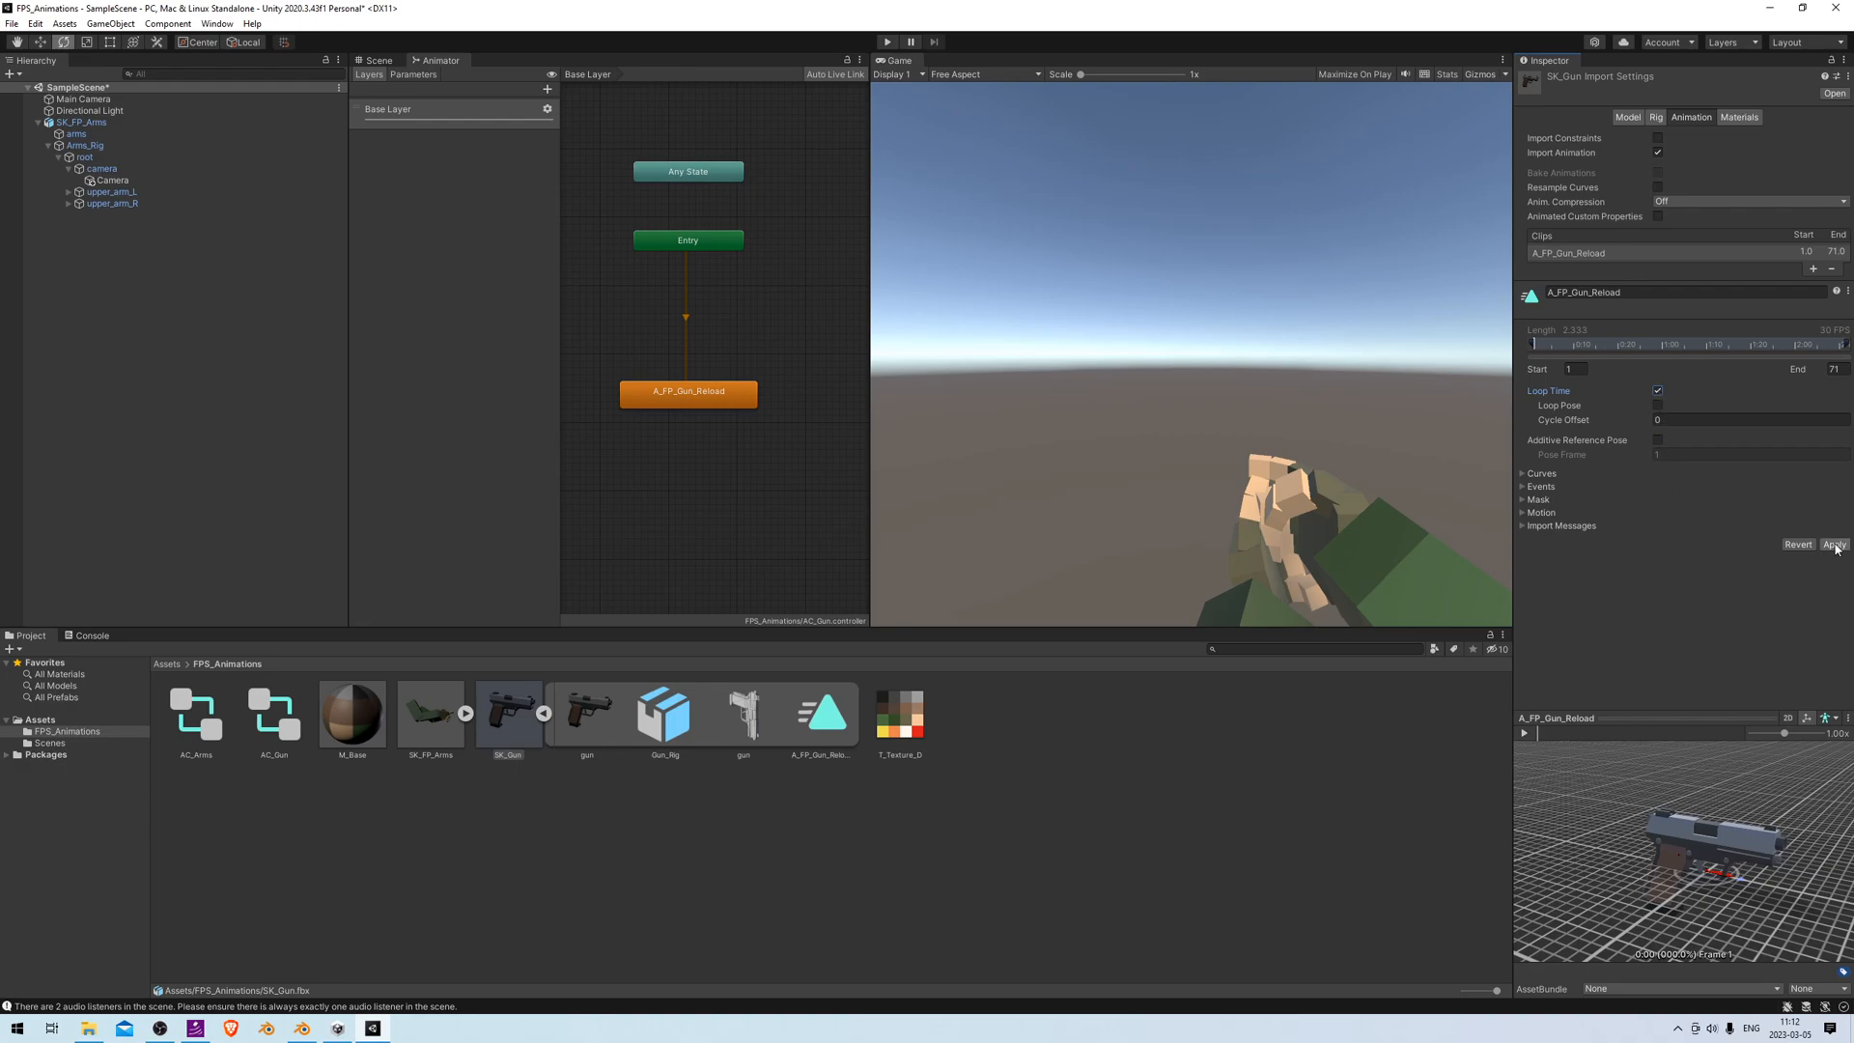
{"action": "left_click", "coordinate": [1834, 544]}
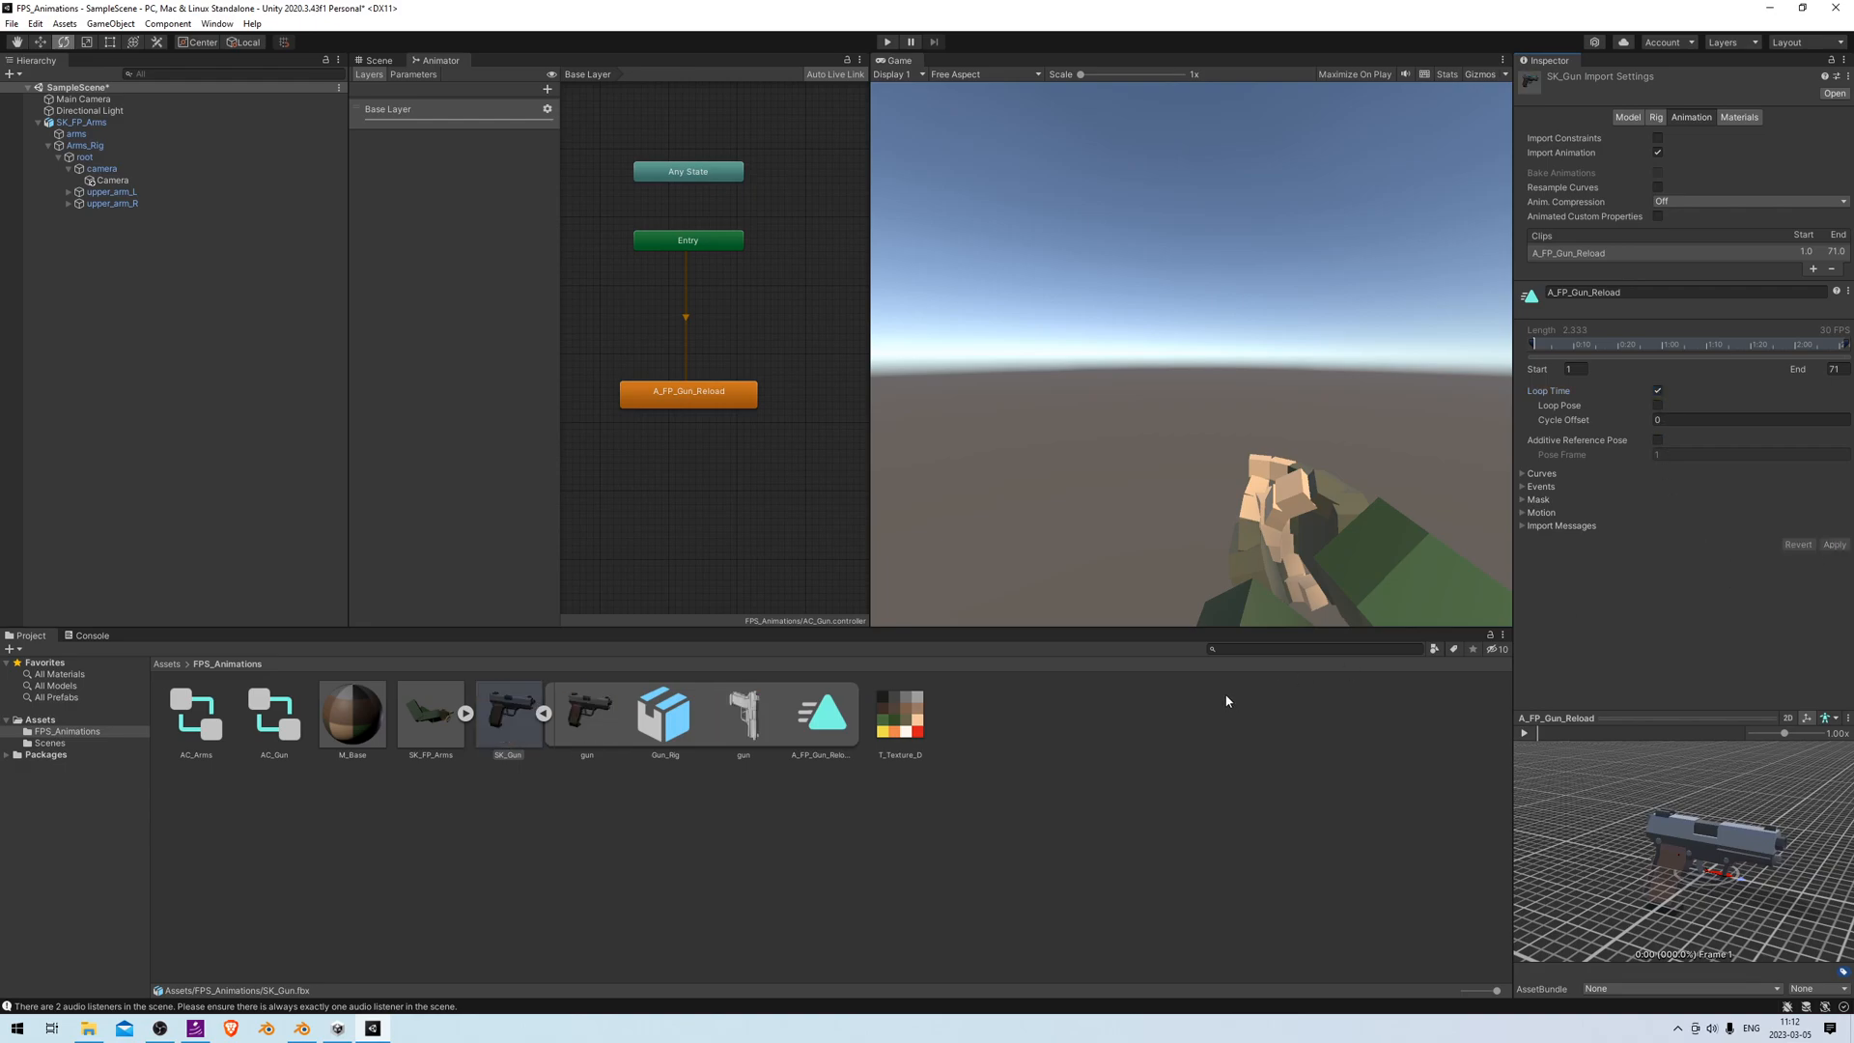
{"action": "mouse_move", "coordinate": [1205, 710]}
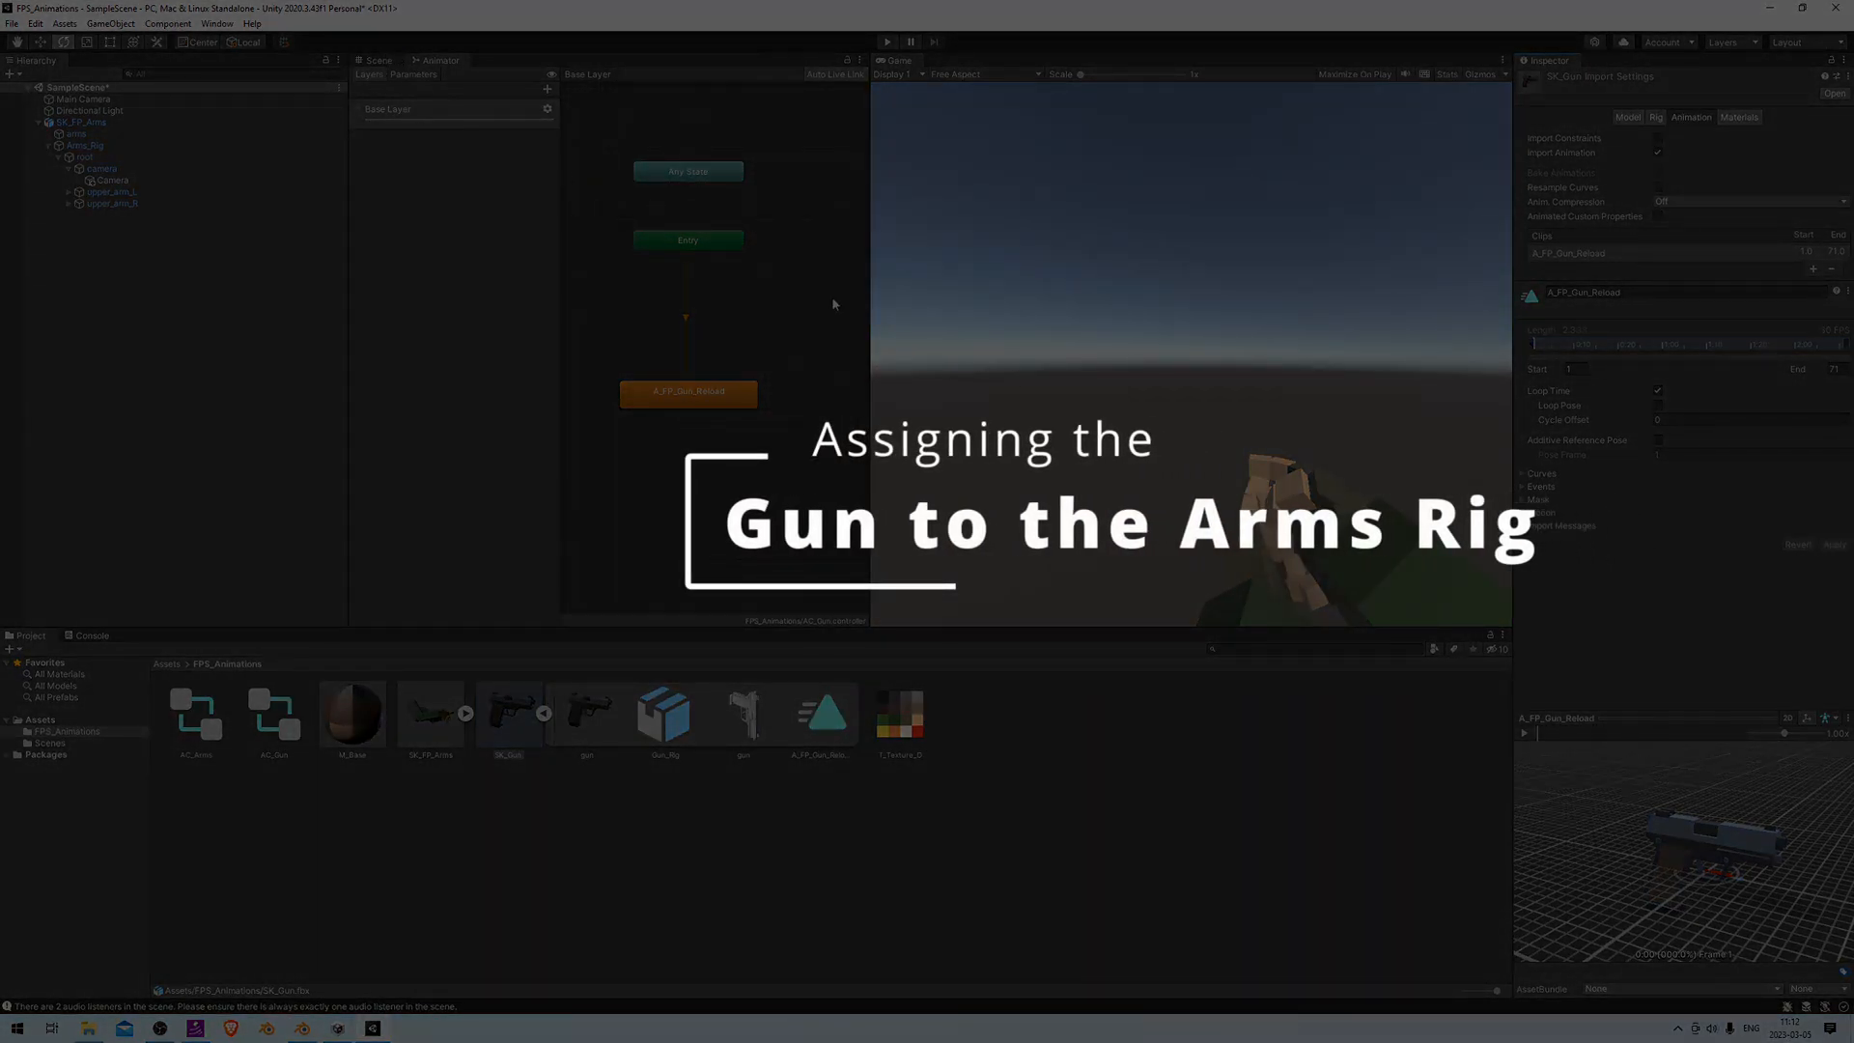
In the Scene view, expand the arms rig down to hand_R and bring up its context menu
{"action": "left_click", "coordinate": [378, 60]}
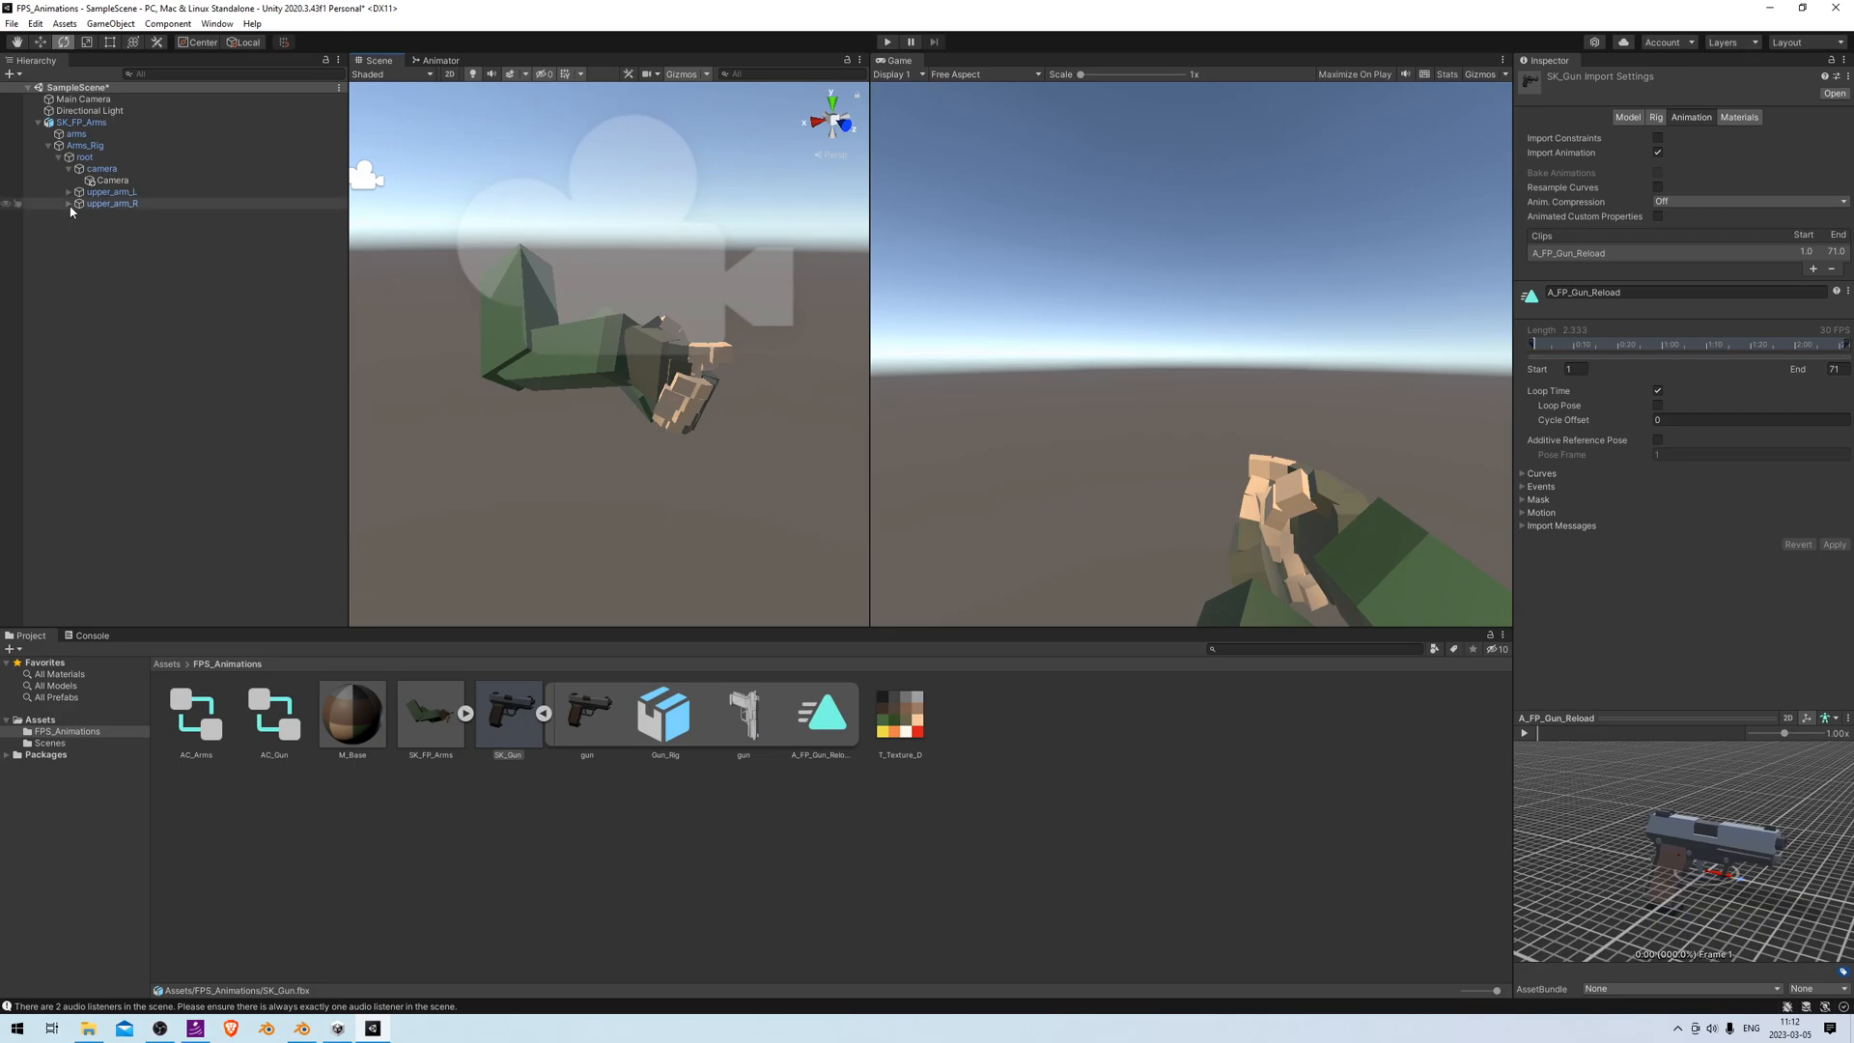
{"action": "left_click", "coordinate": [68, 202]}
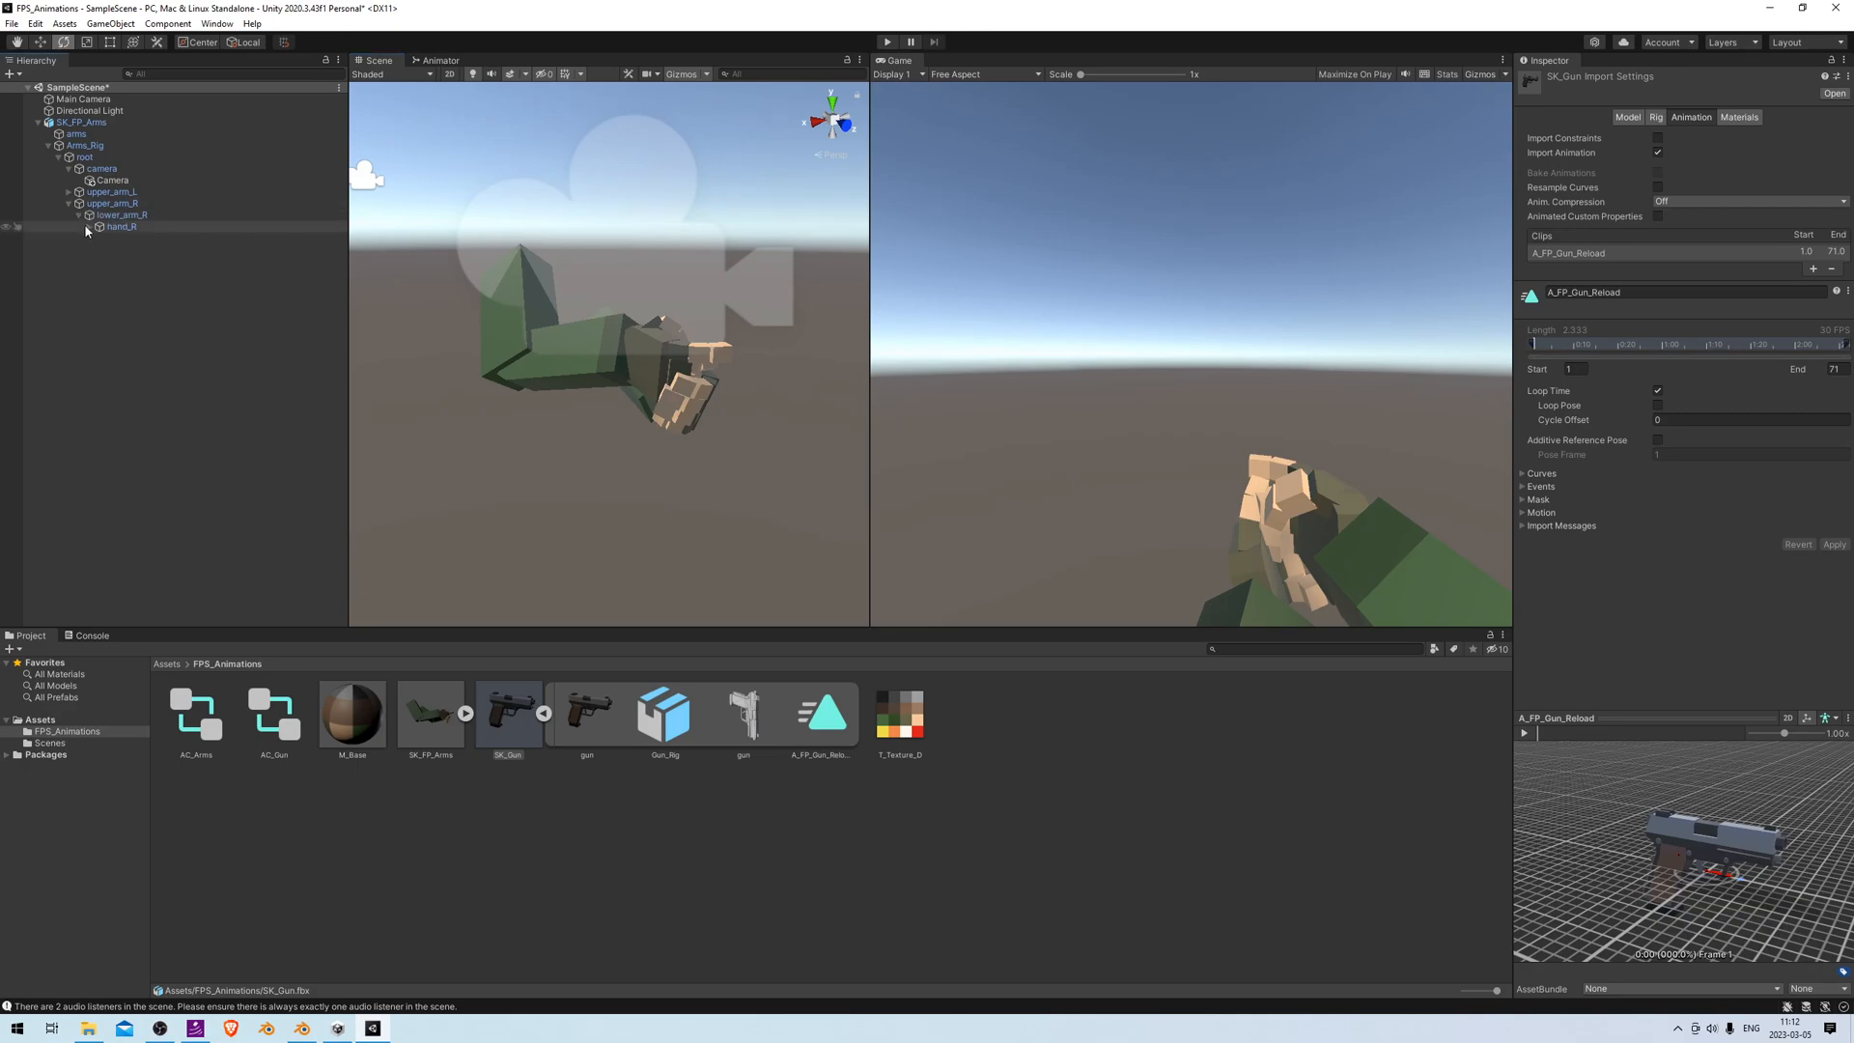
{"action": "left_click", "coordinate": [90, 226]}
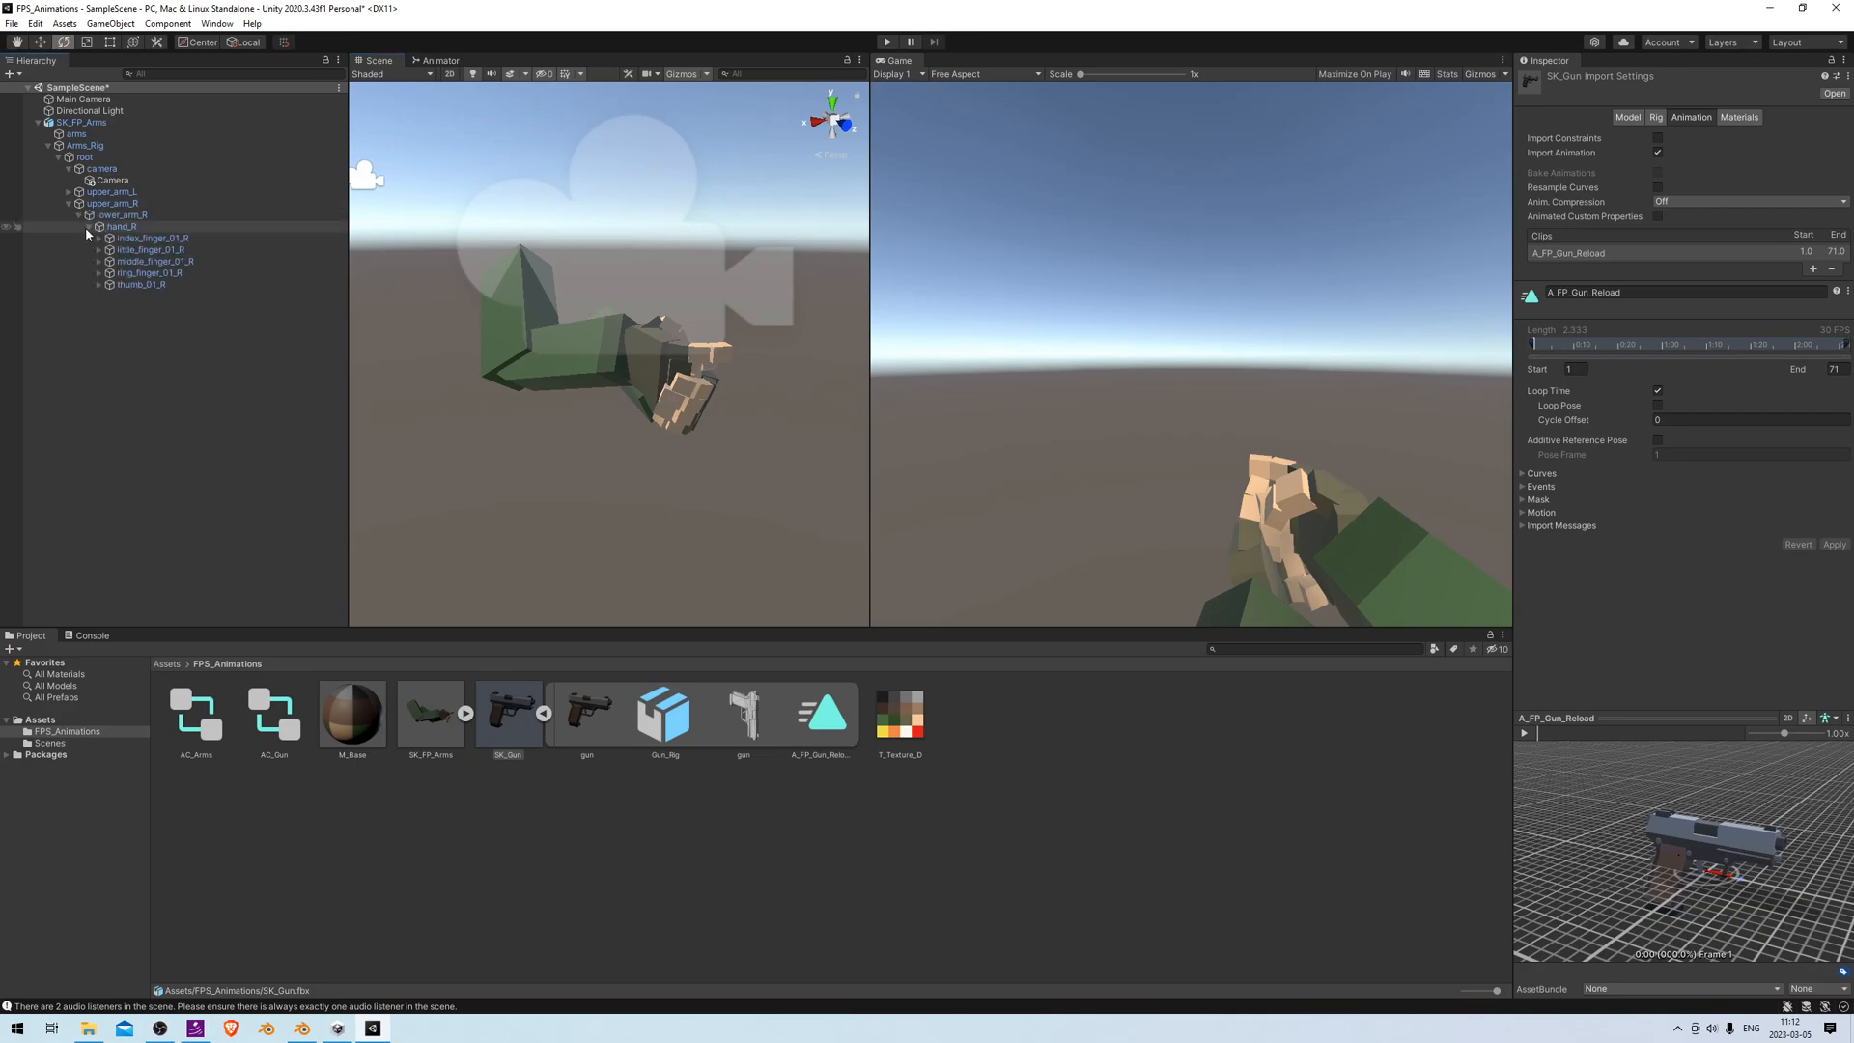
{"action": "left_click", "coordinate": [122, 226]}
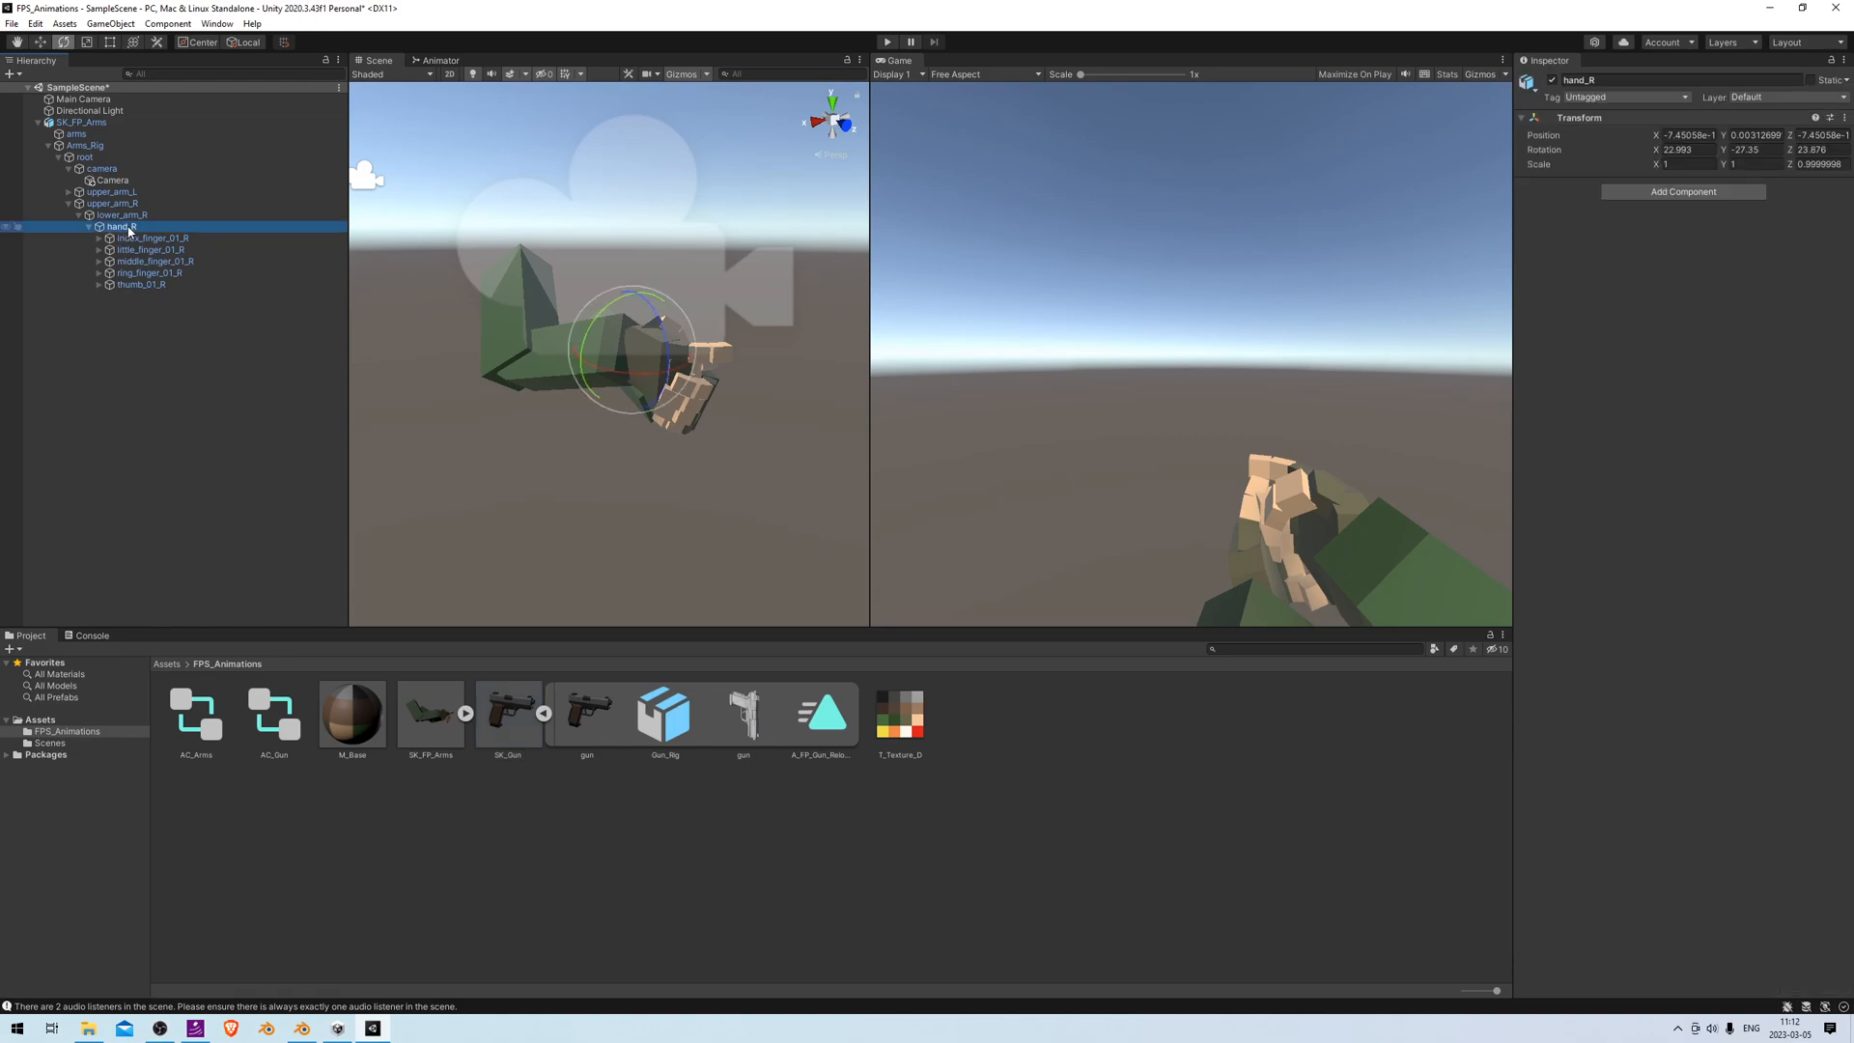
{"action": "right_click", "coordinate": [117, 226]}
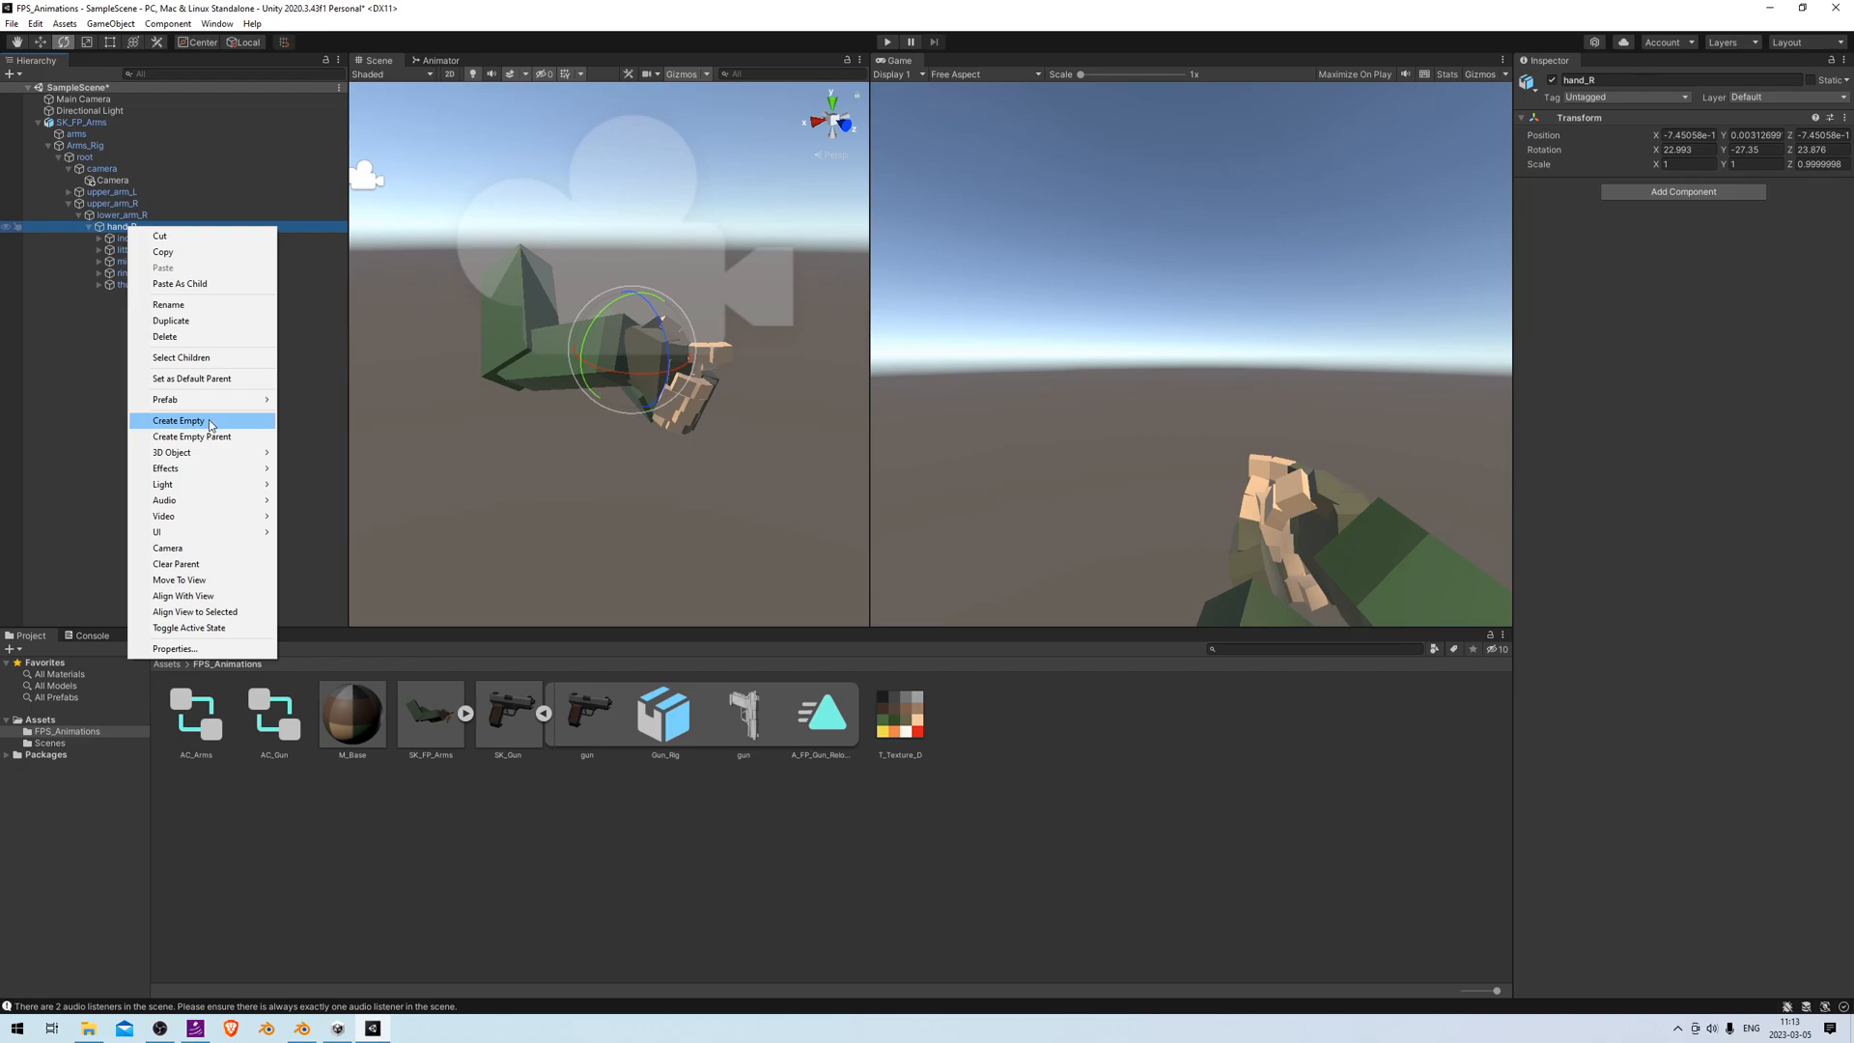
Create an empty child object under hand_R named LOC_Gun
{"action": "left_click", "coordinate": [178, 420]}
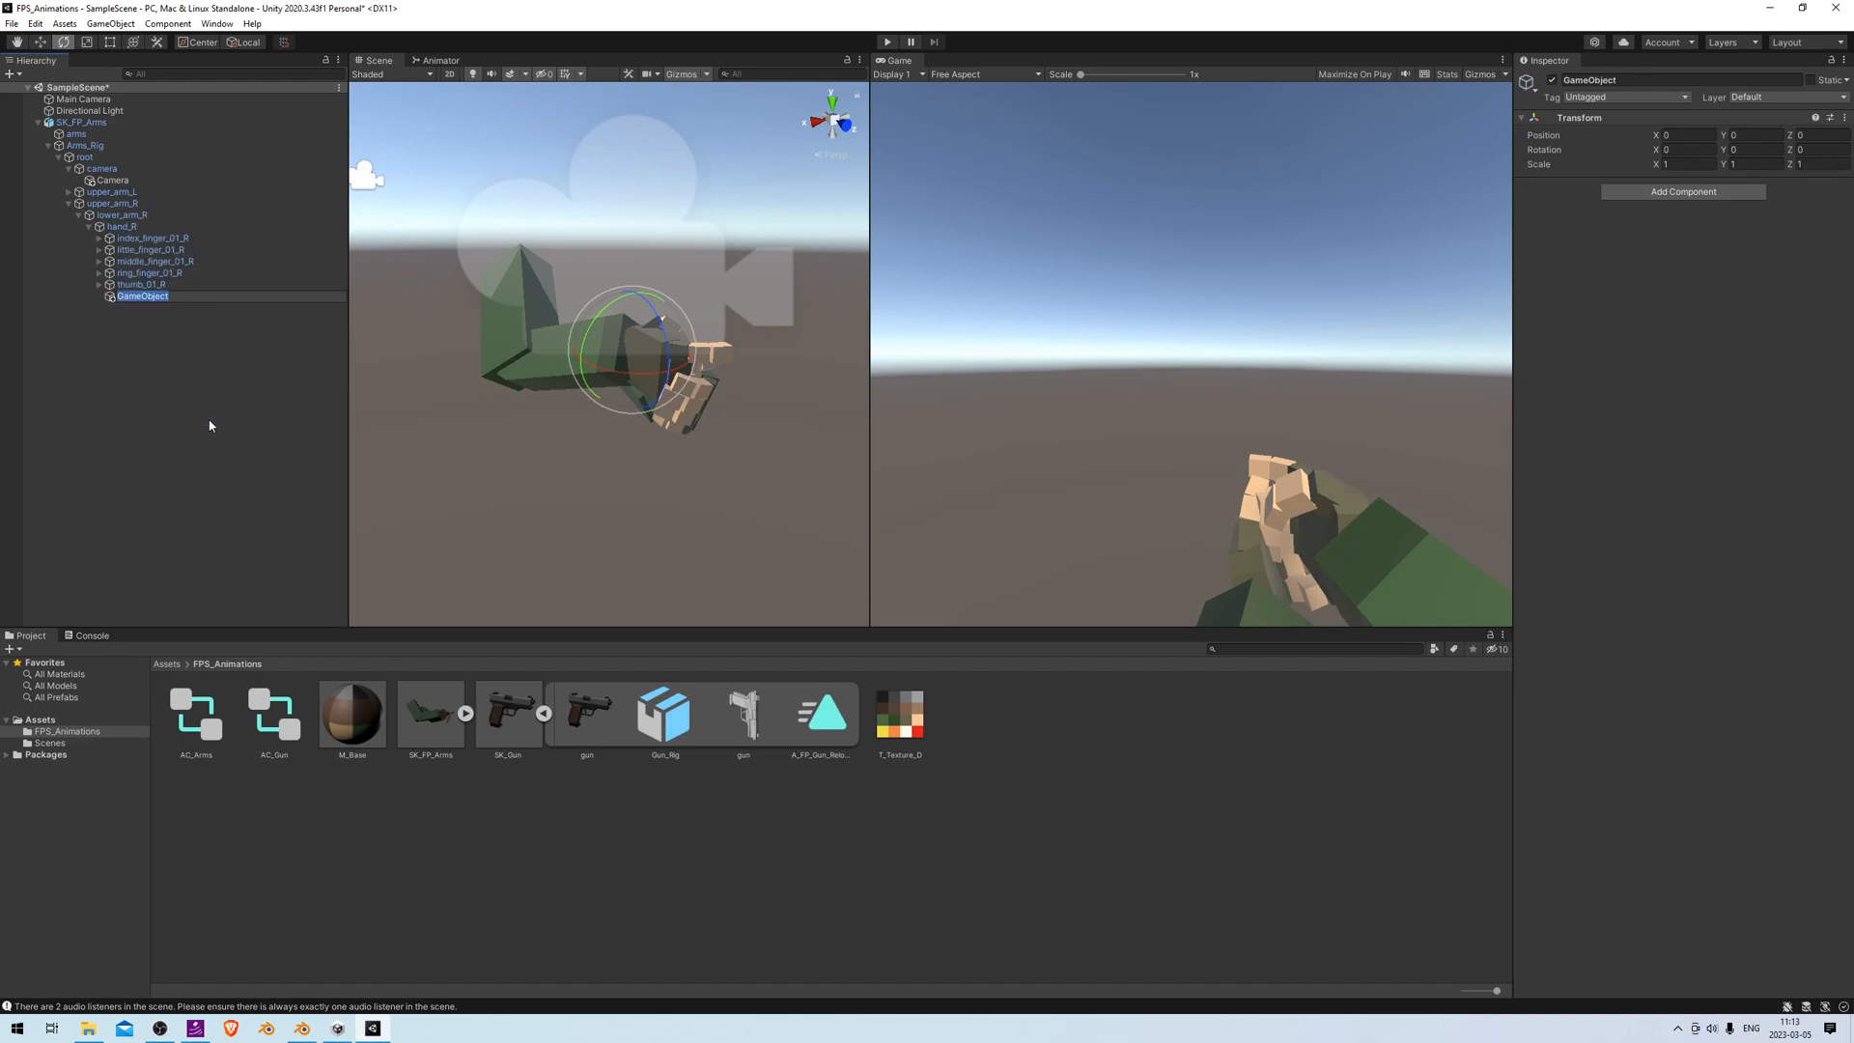
{"action": "type", "text": "LOC_Gun"}
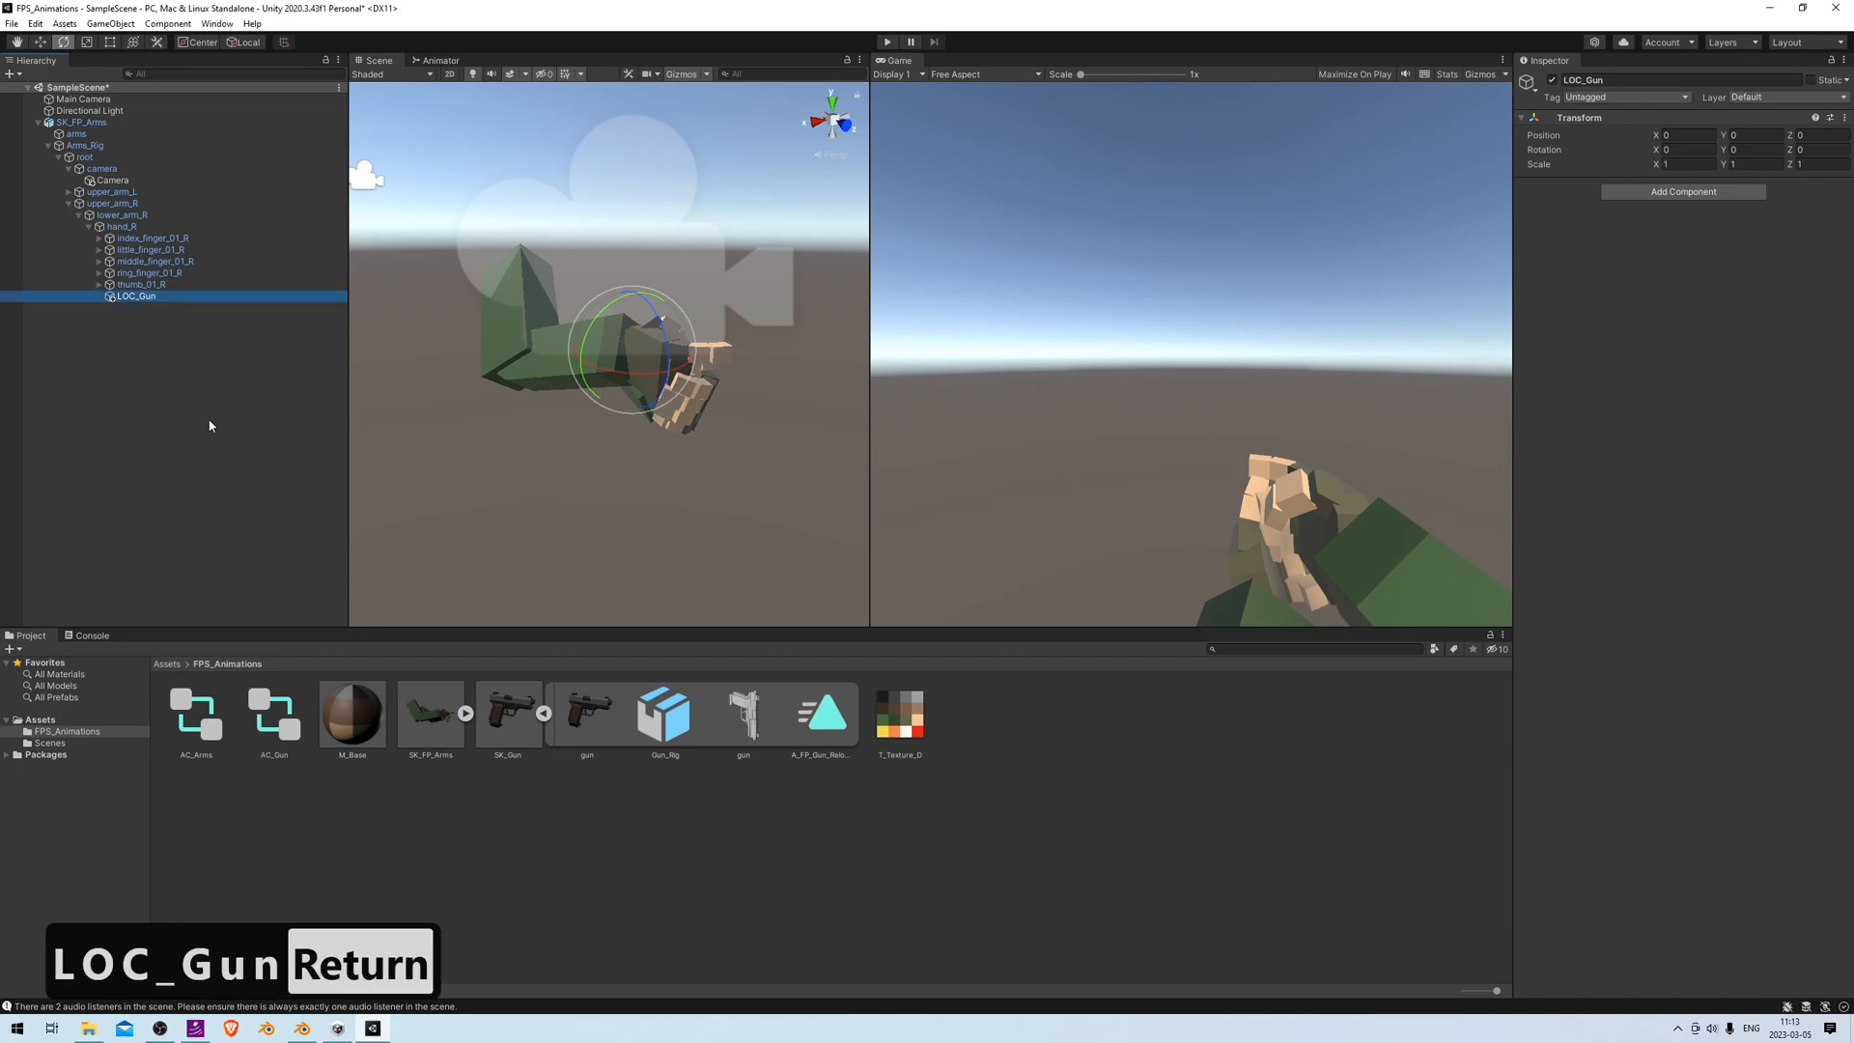
{"action": "mouse_move", "coordinate": [168, 356]}
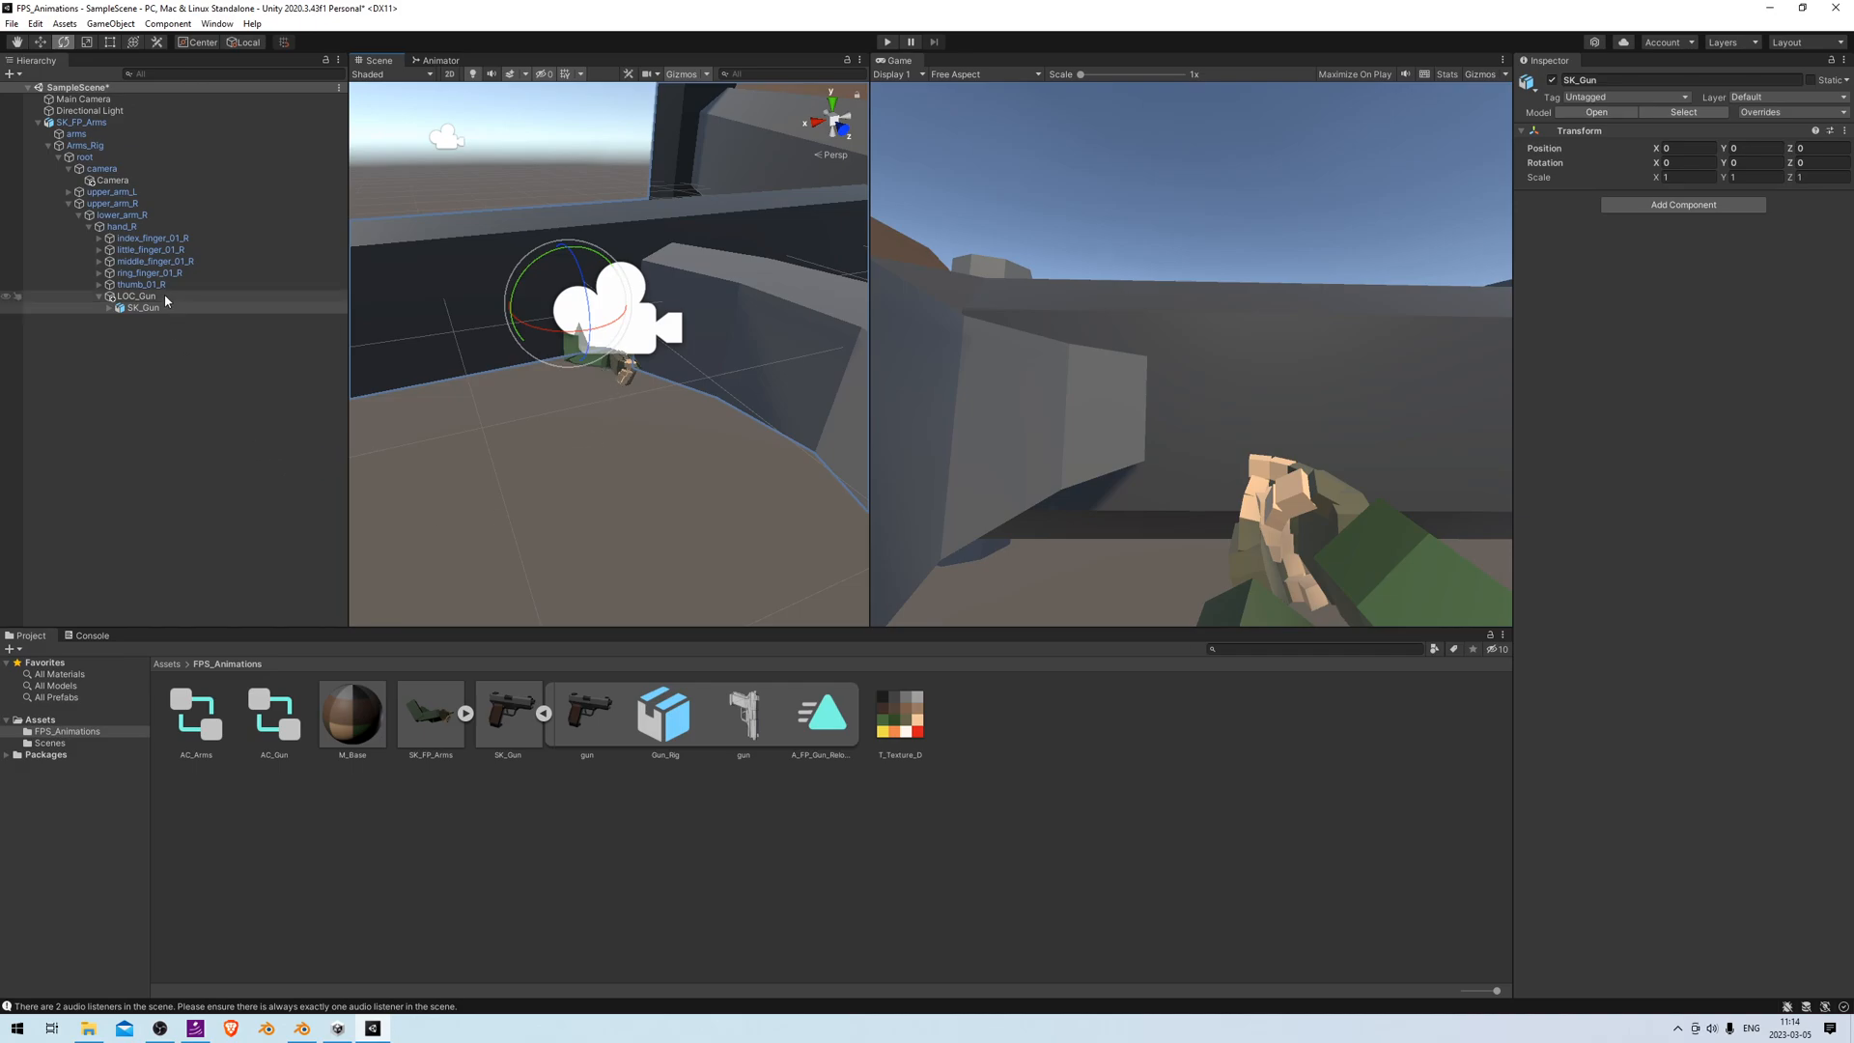
Set LOC_Gun's scale to 0.01 on X, Y and Z, and frame it in view
{"action": "left_click", "coordinate": [136, 296]}
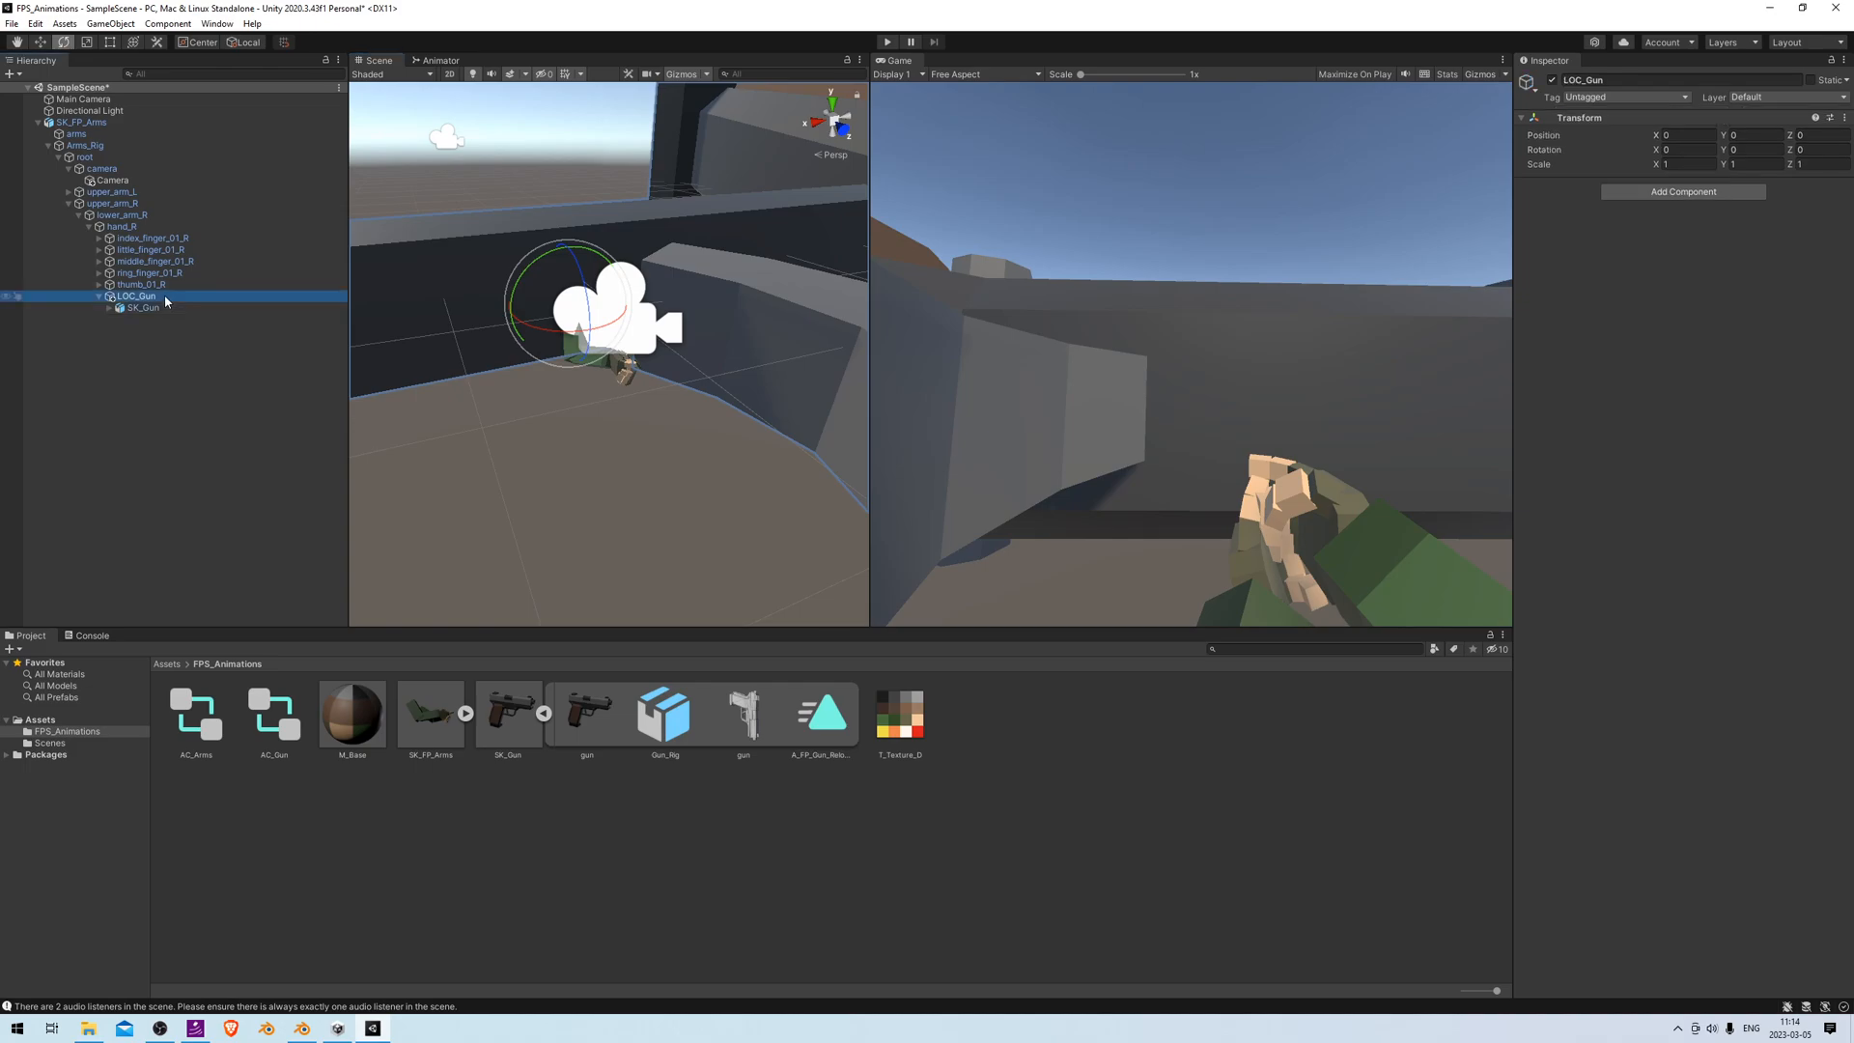
{"action": "left_click", "coordinate": [1673, 164]}
{"action": "type", "text": "0.01"}
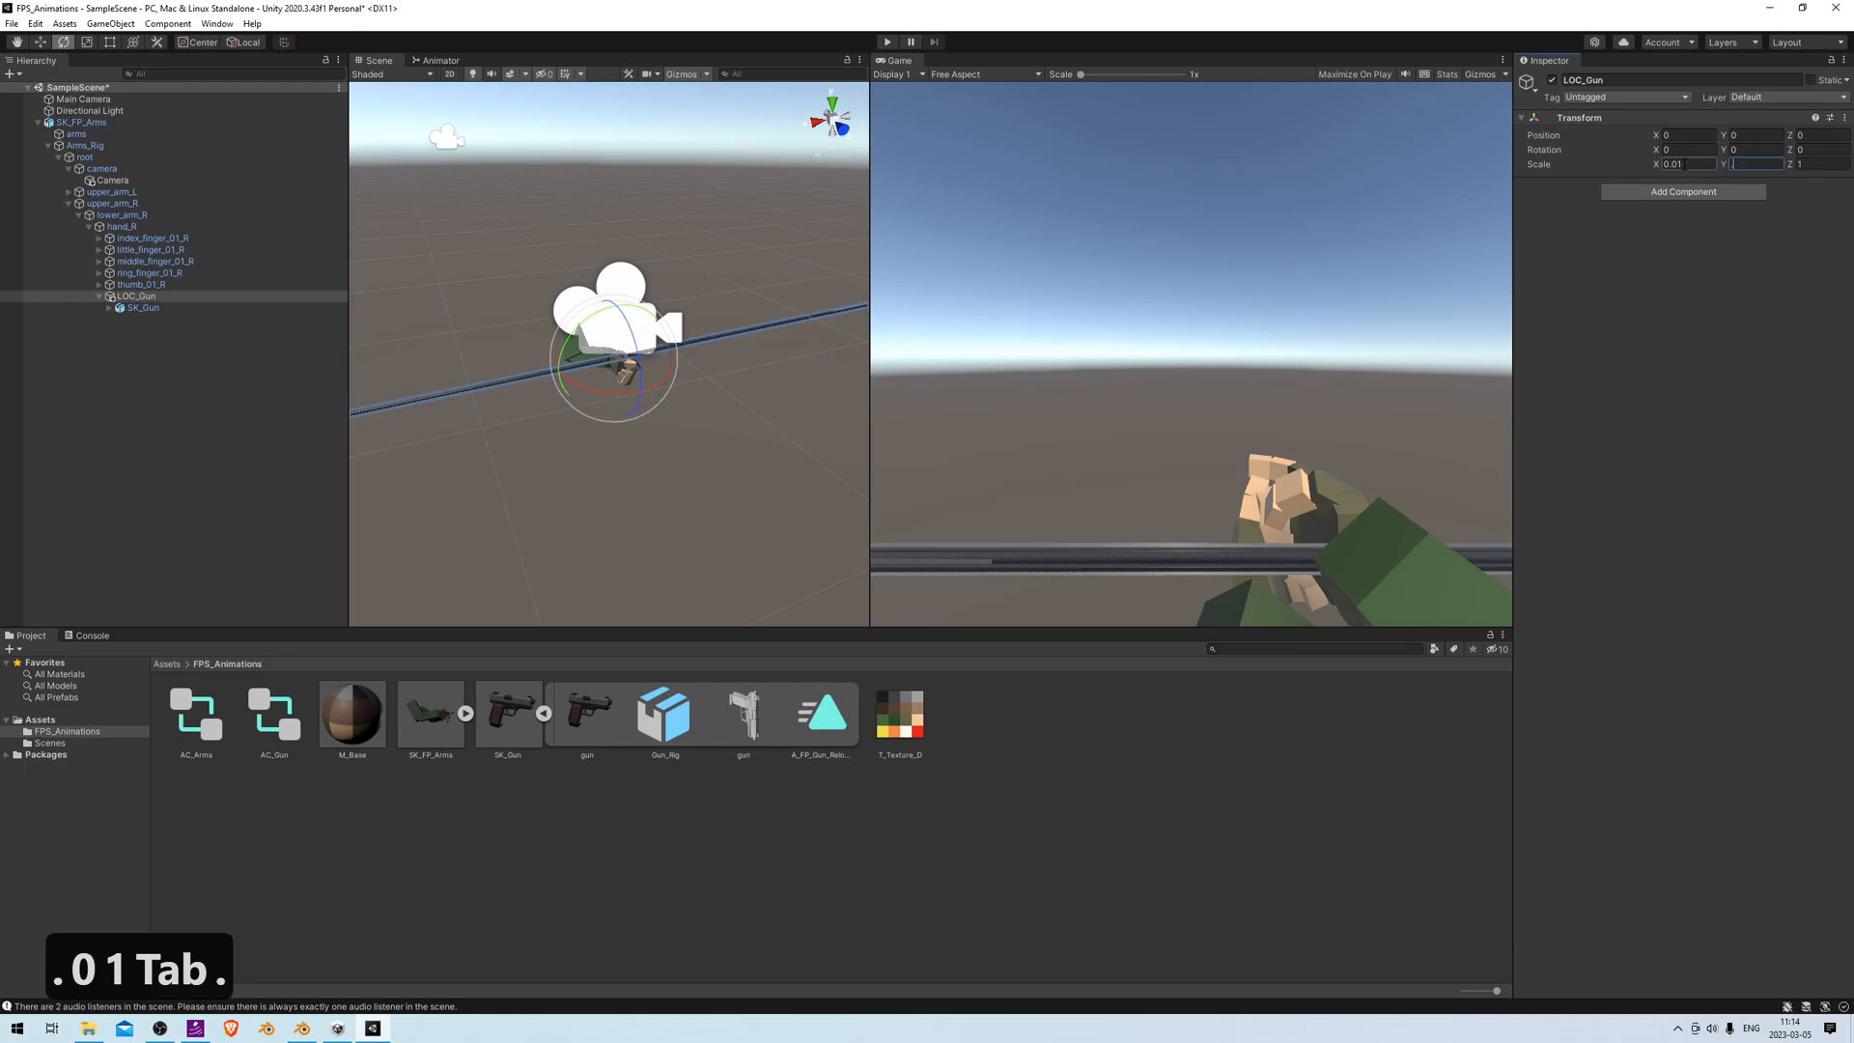
{"action": "key", "text": "Return"}
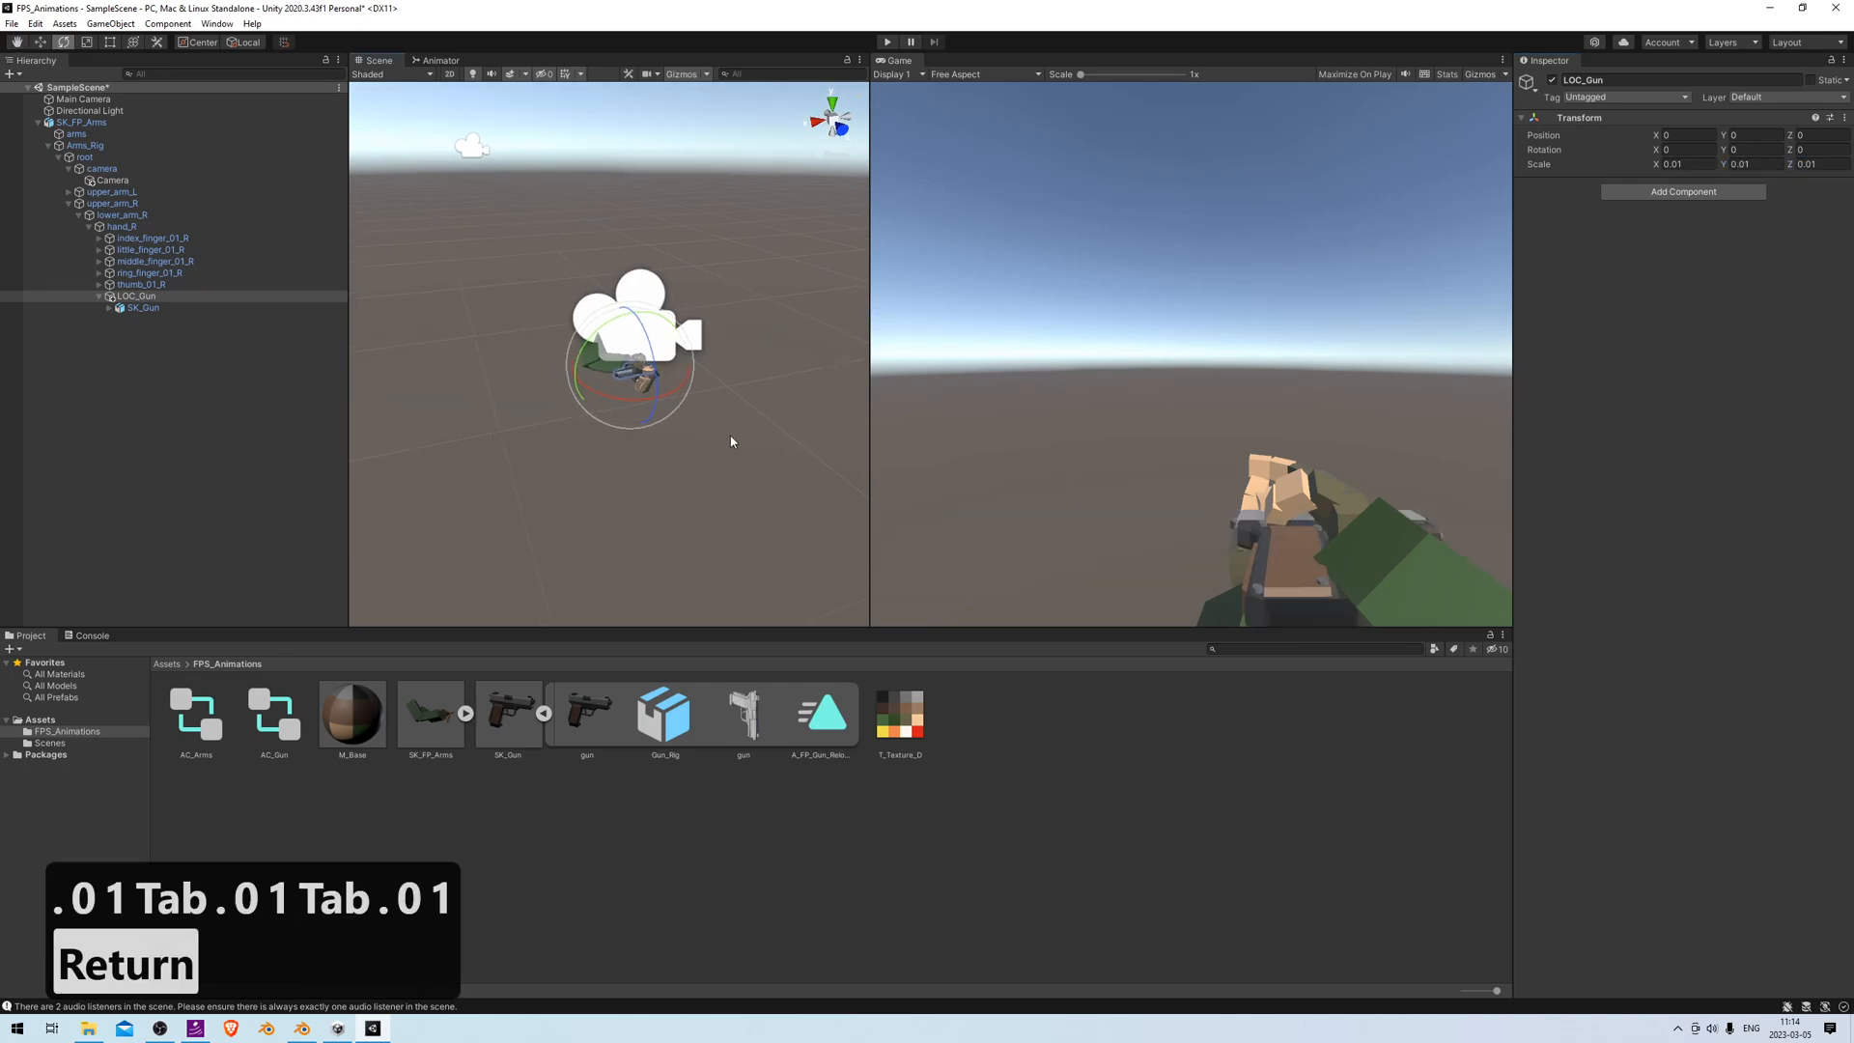
{"action": "key", "text": "f"}
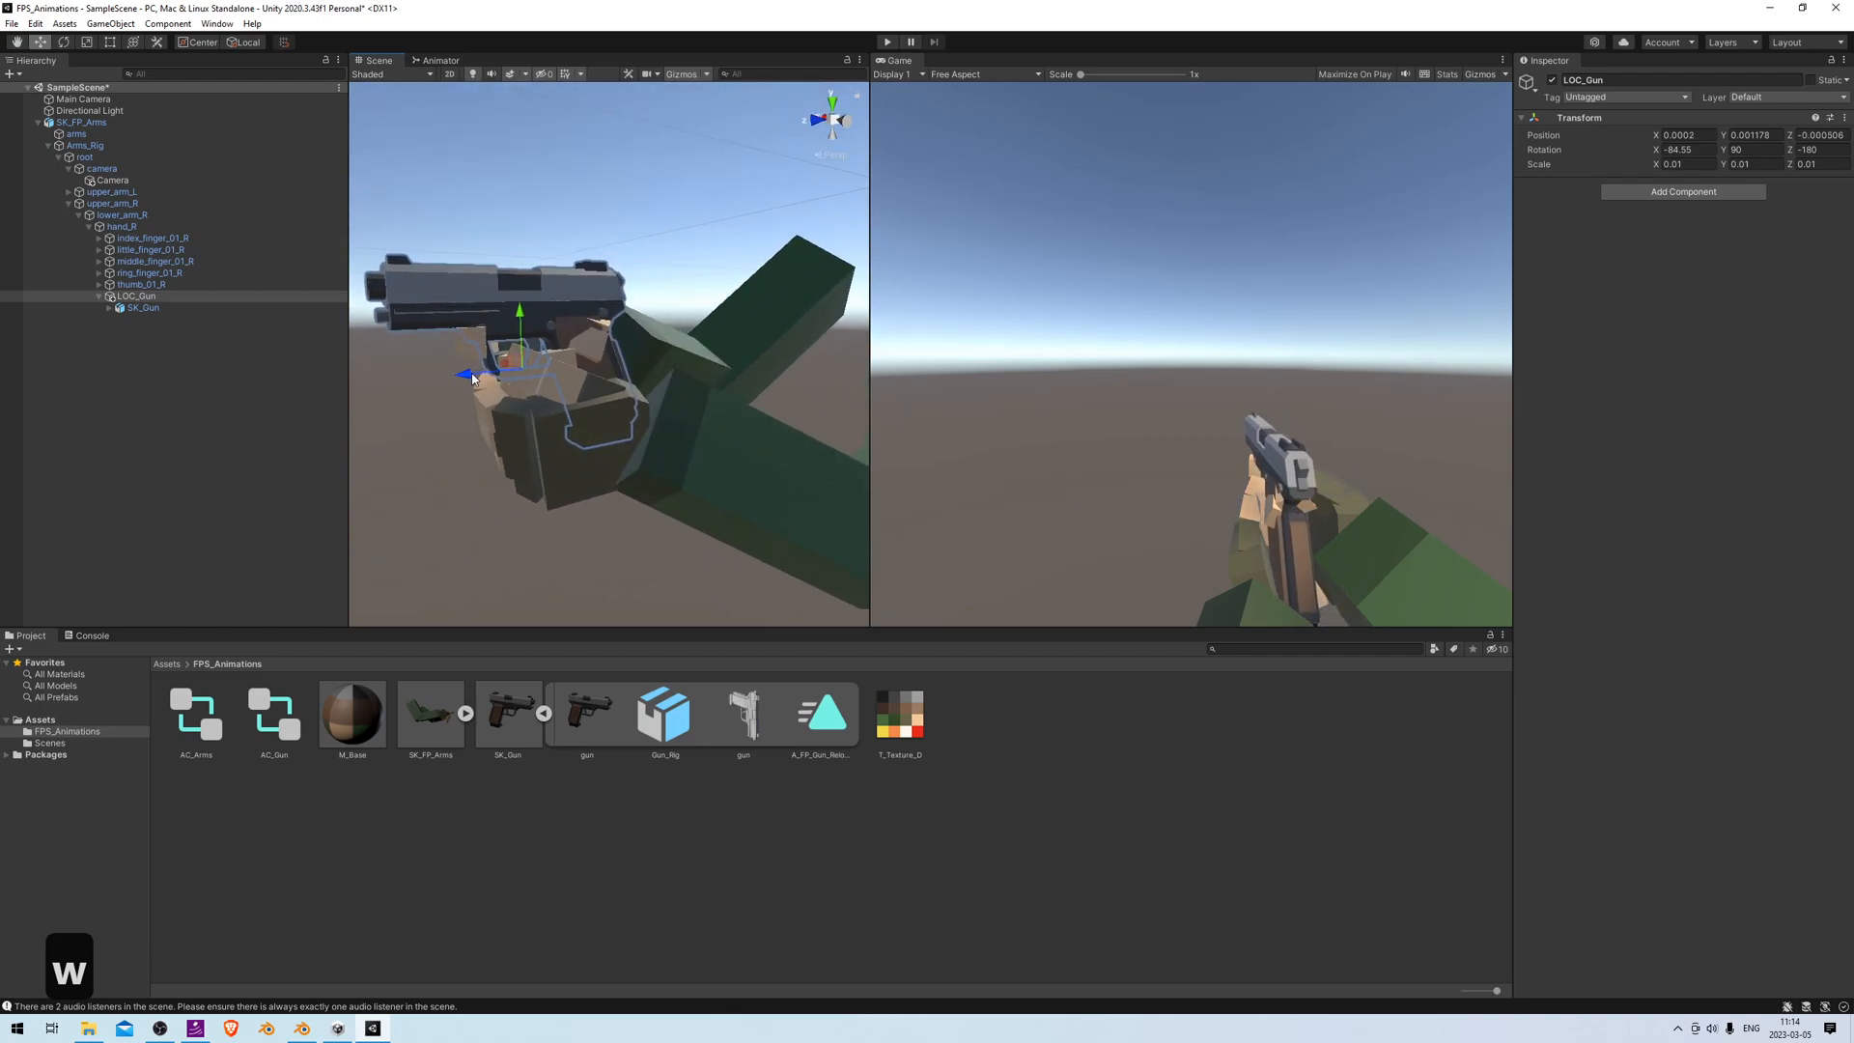
Nudge the gun deeper into the palm, inspect the grip from below, and undo bad adjustments
{"action": "left_click_drag", "start_coordinate": [470, 376], "coordinate": [440, 361]}
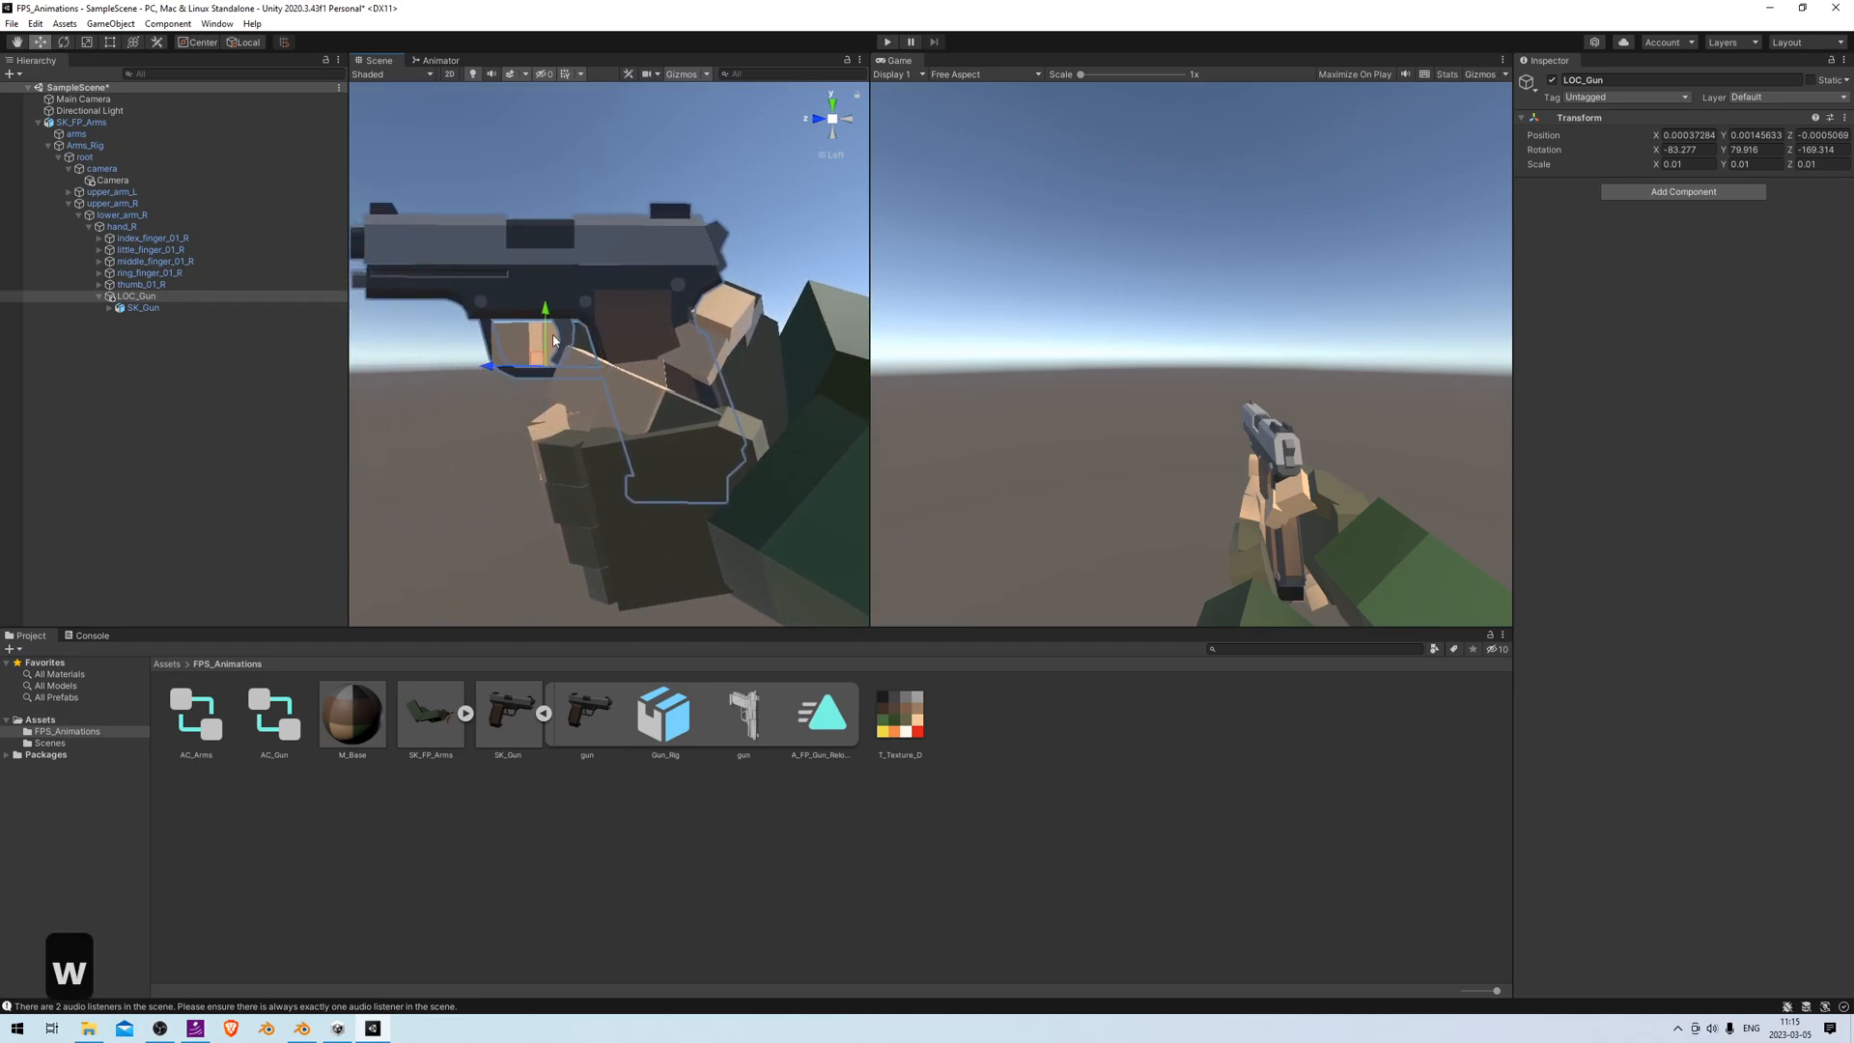
{"action": "left_click_drag", "start_coordinate": [543, 343], "coordinate": [537, 310]}
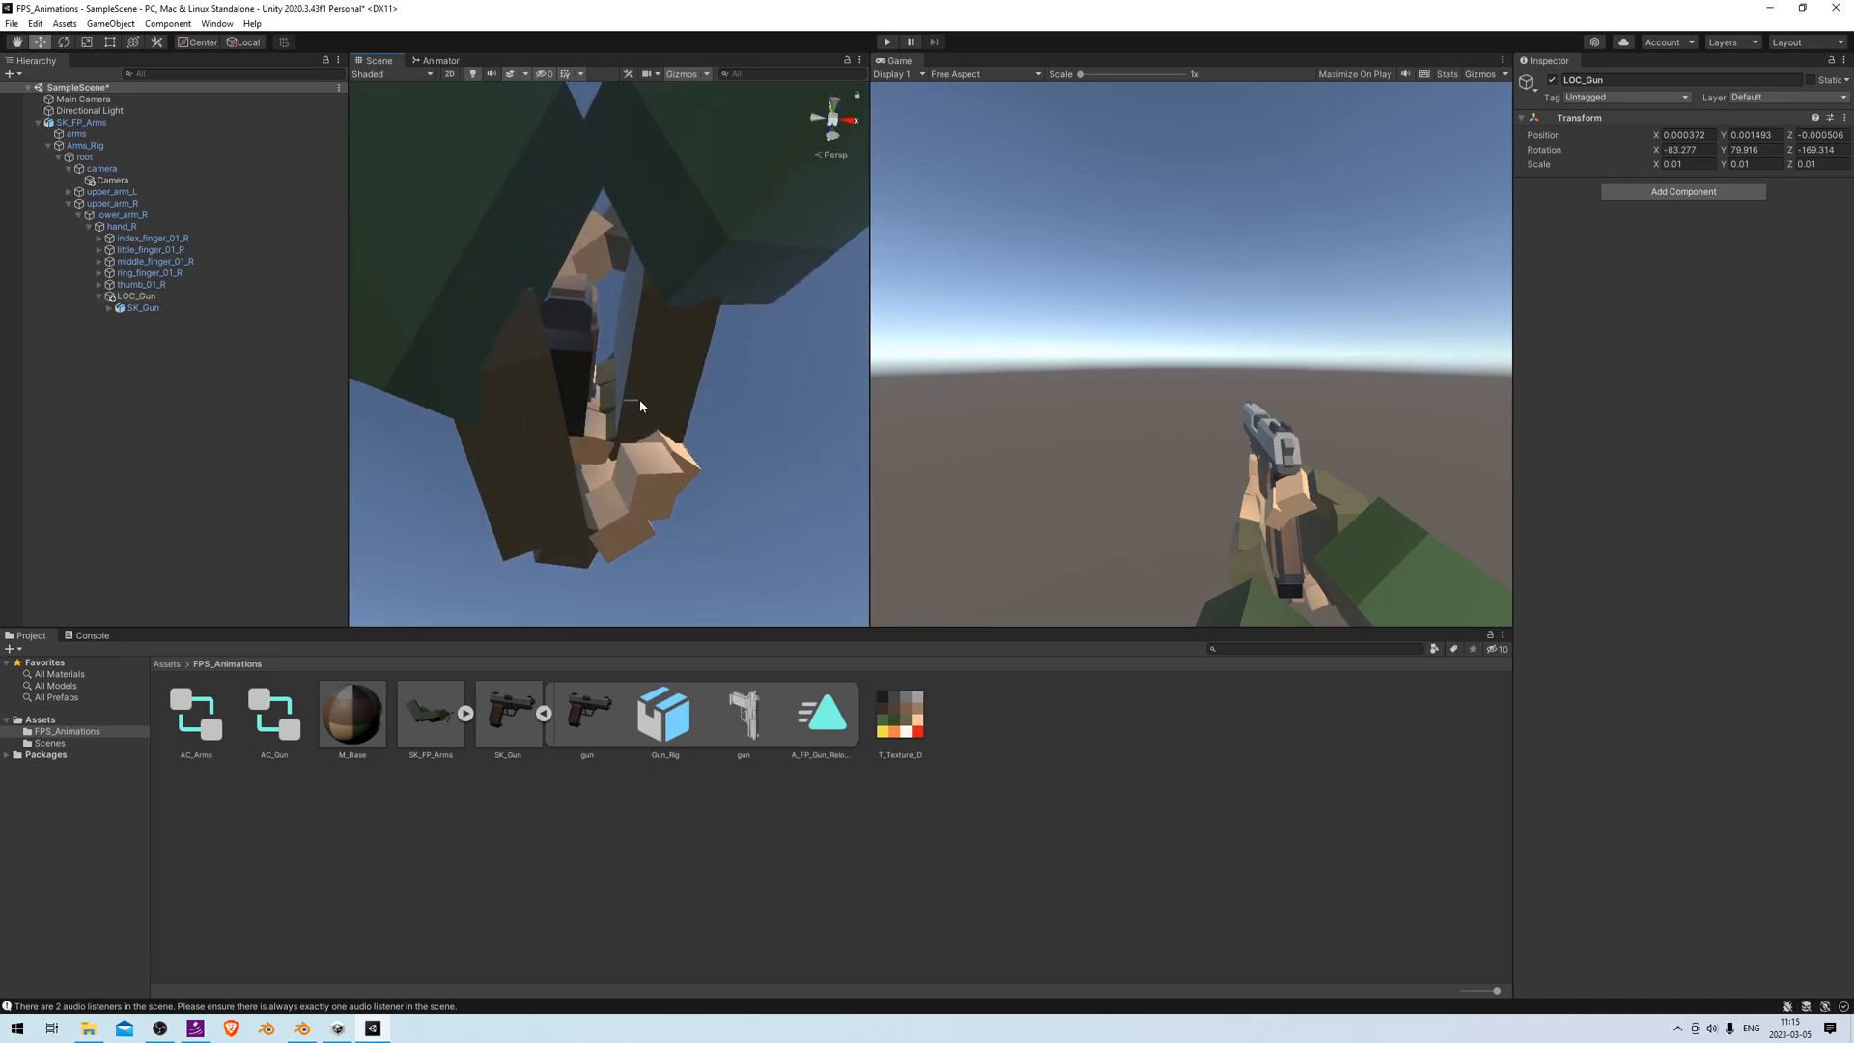
{"action": "key", "text": "ctrl+z"}
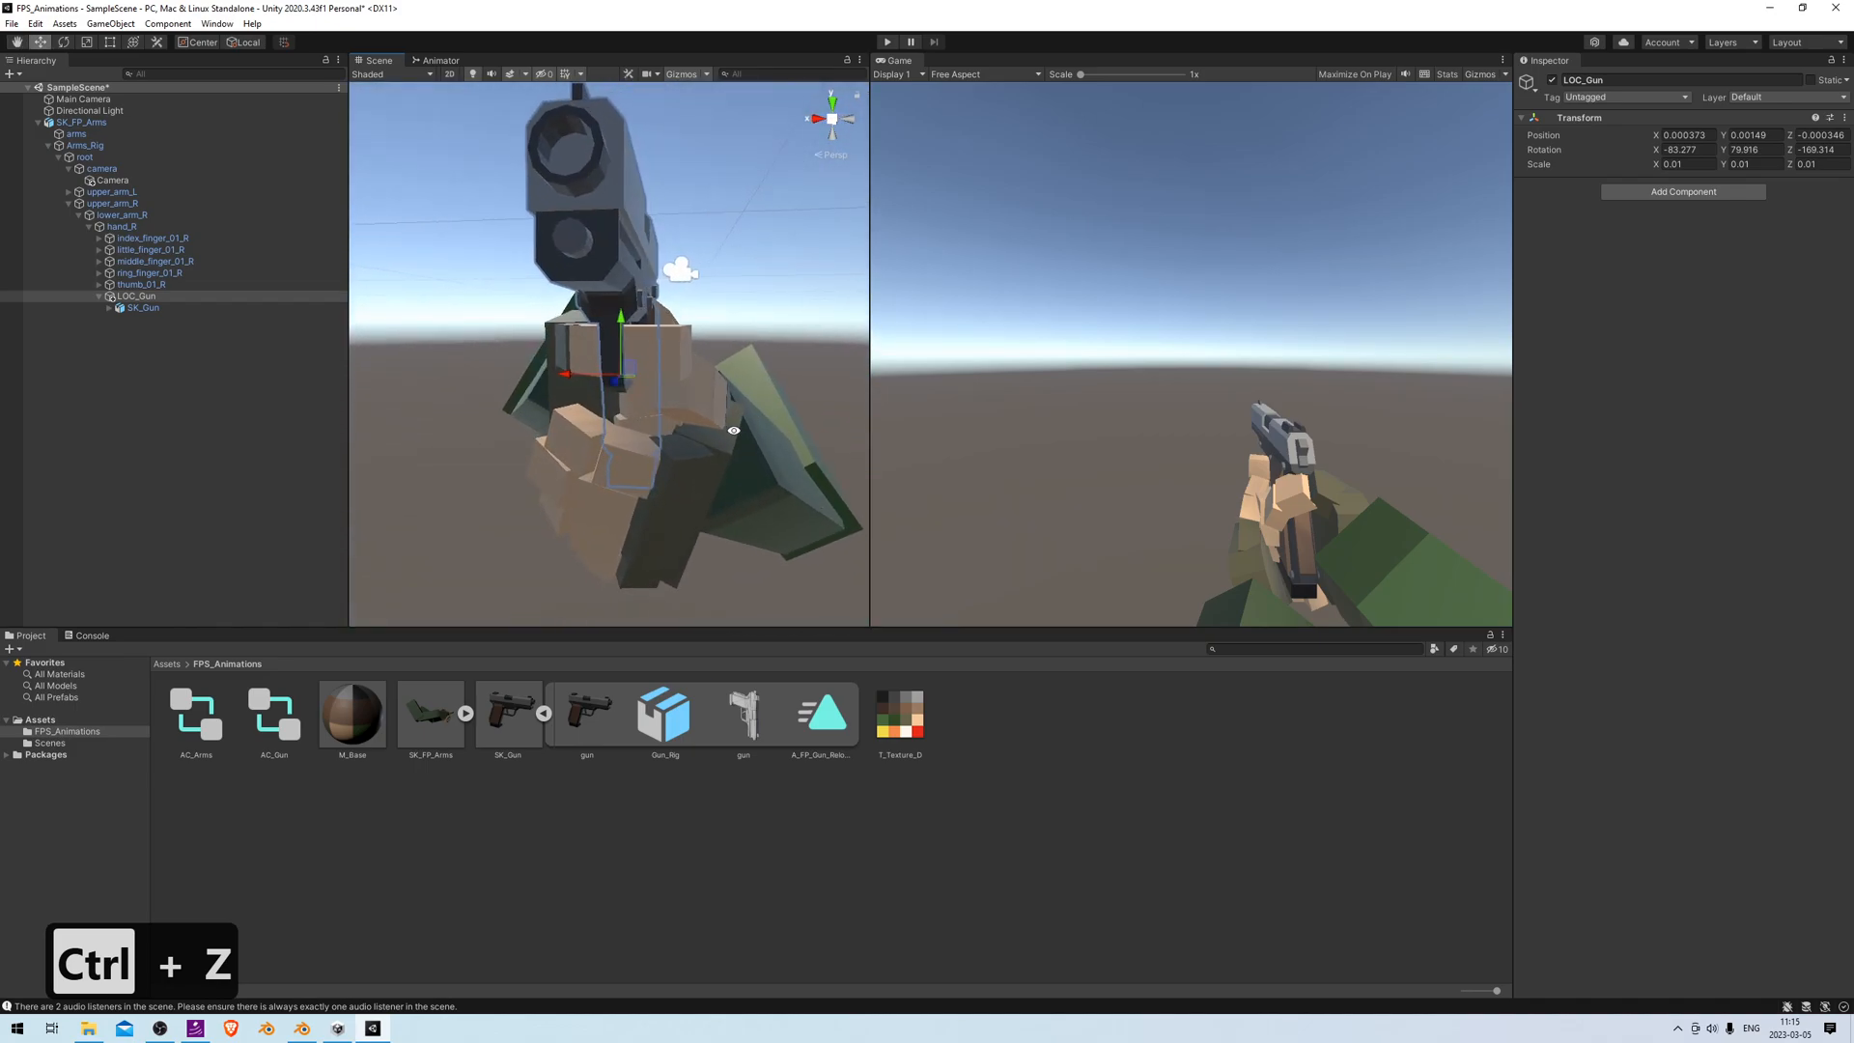
{"action": "key", "text": "ctrl+z"}
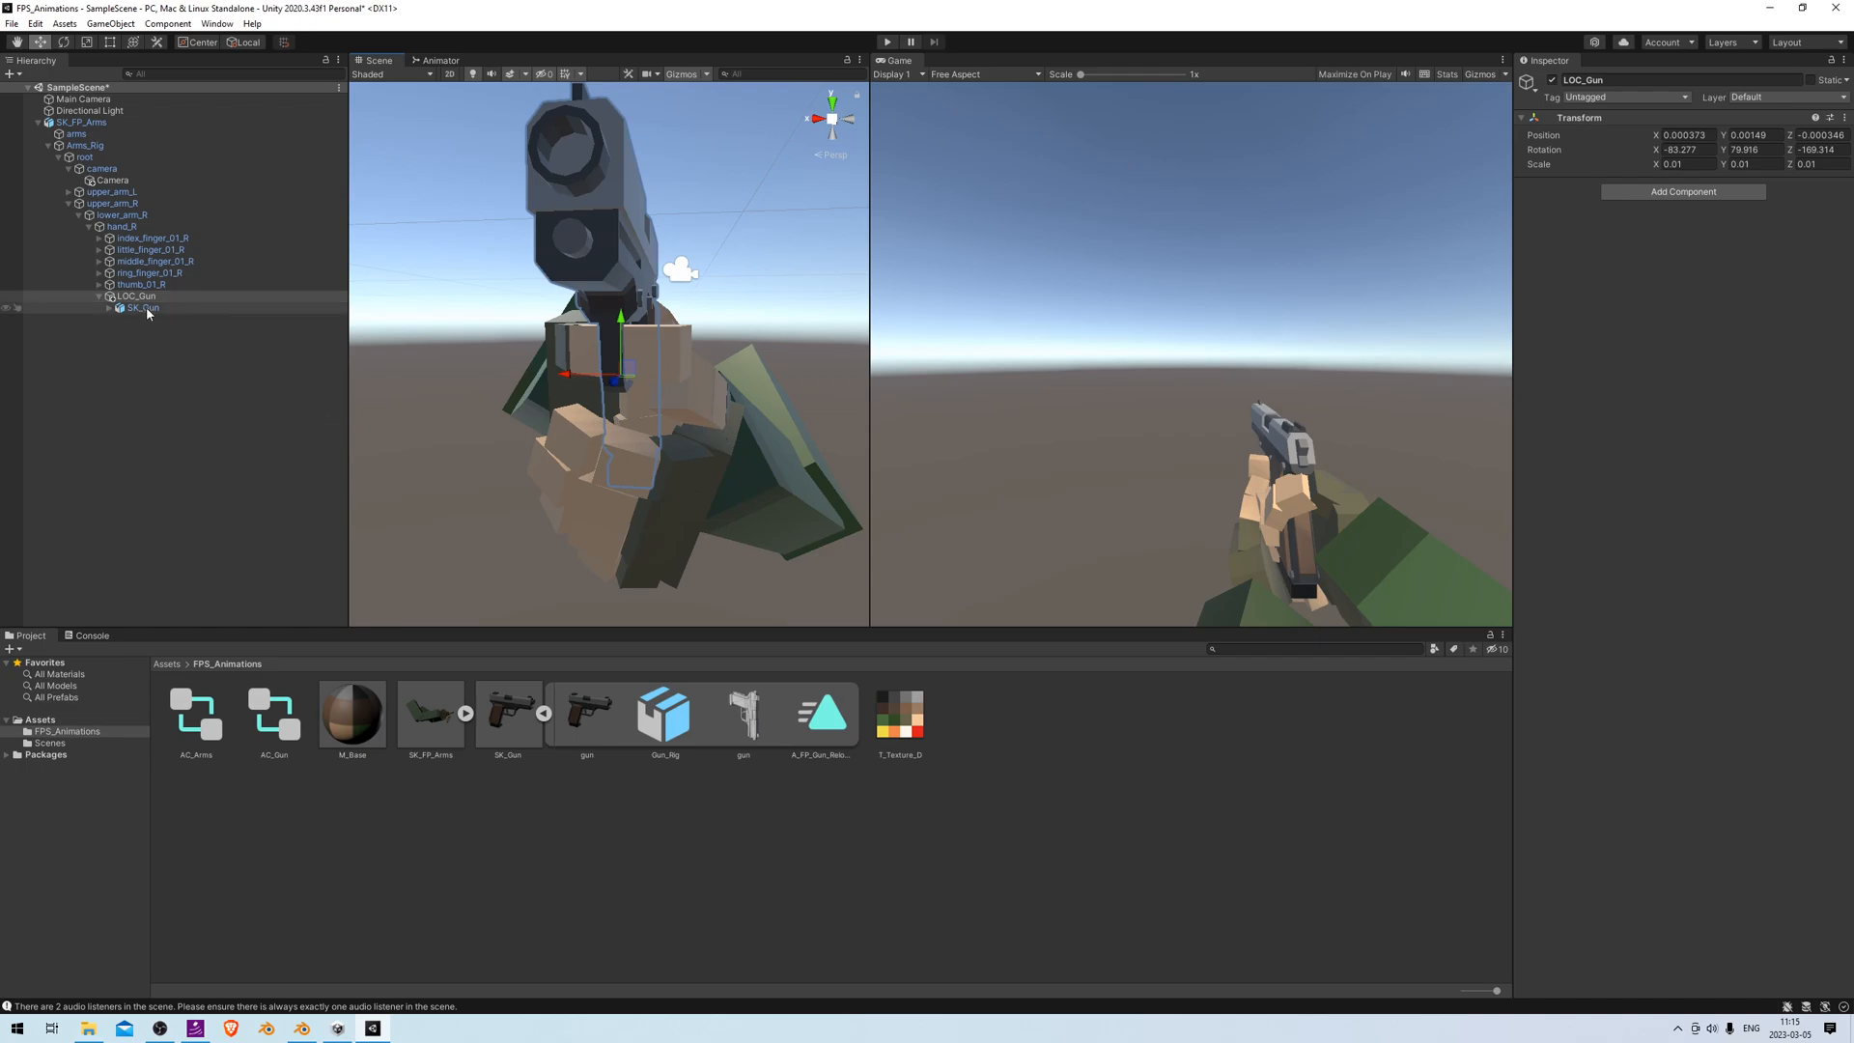
Add an Animator component to SK_Gun and assign AC_Gun as its Controller
{"action": "left_click", "coordinate": [137, 307]}
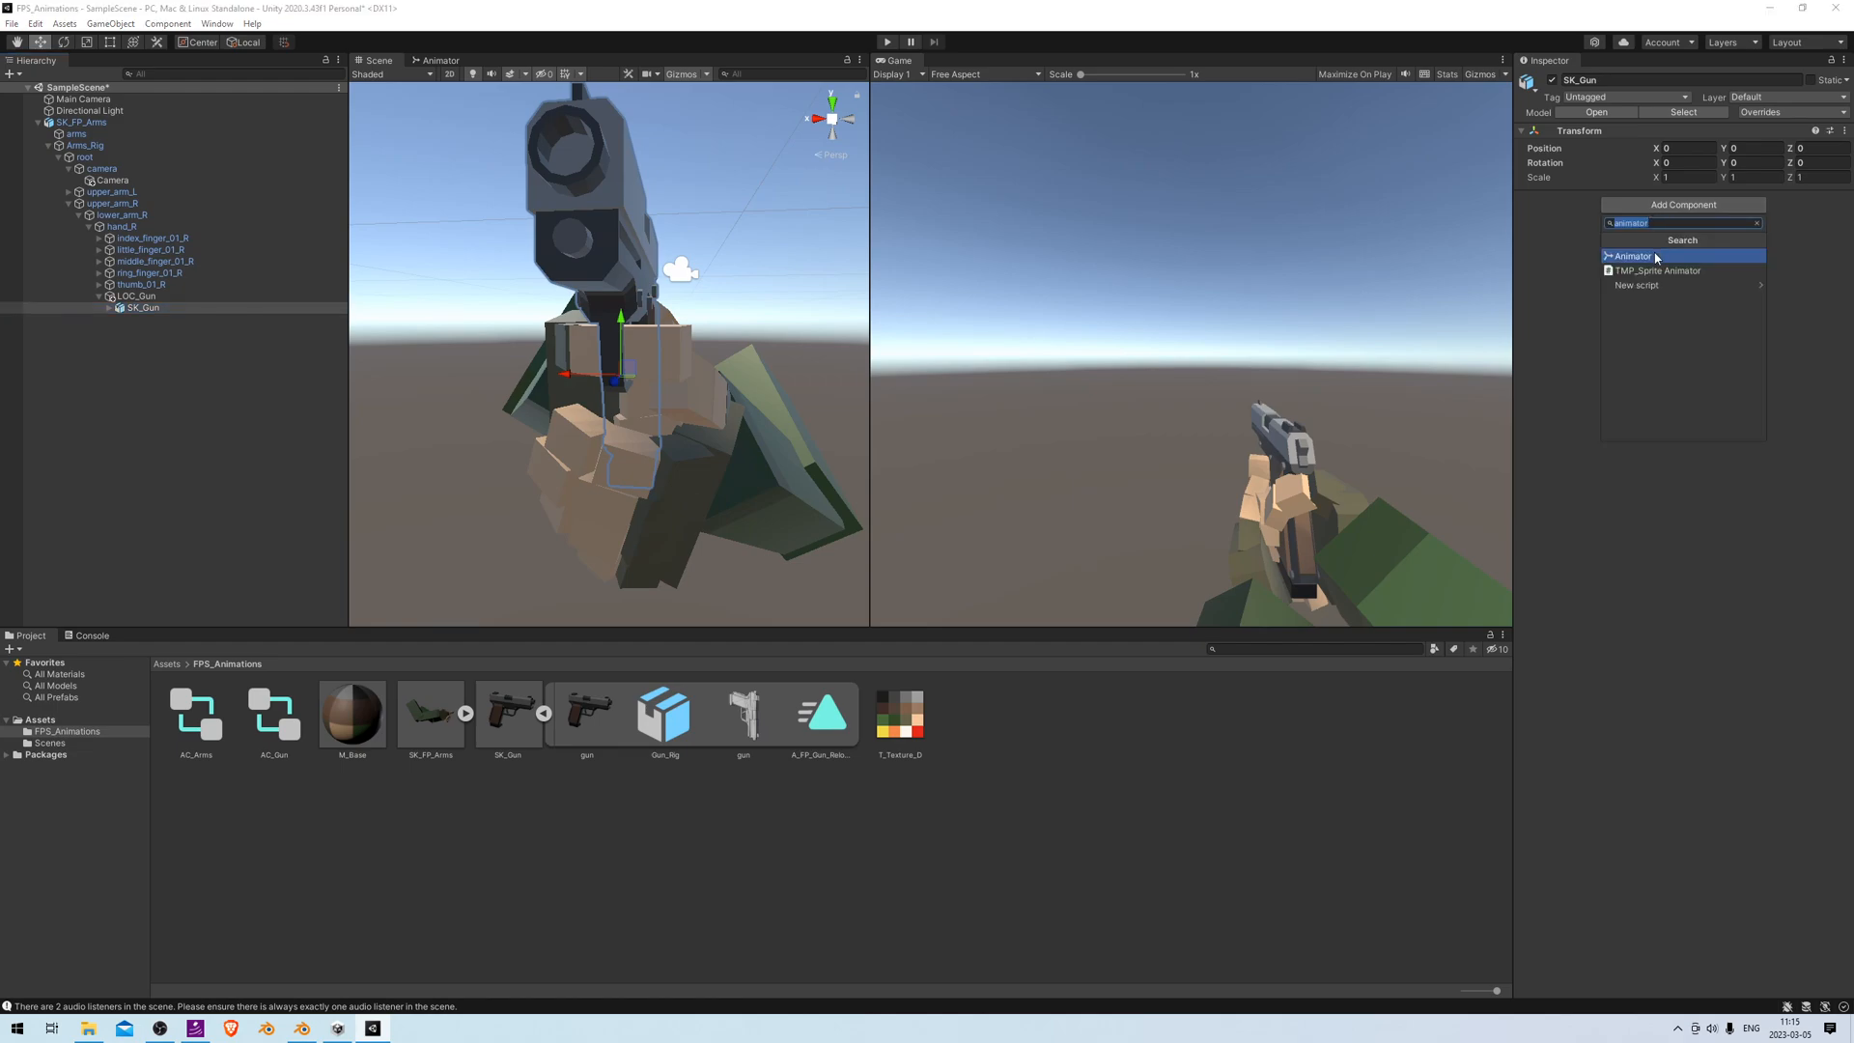
{"action": "left_click", "coordinate": [1634, 255]}
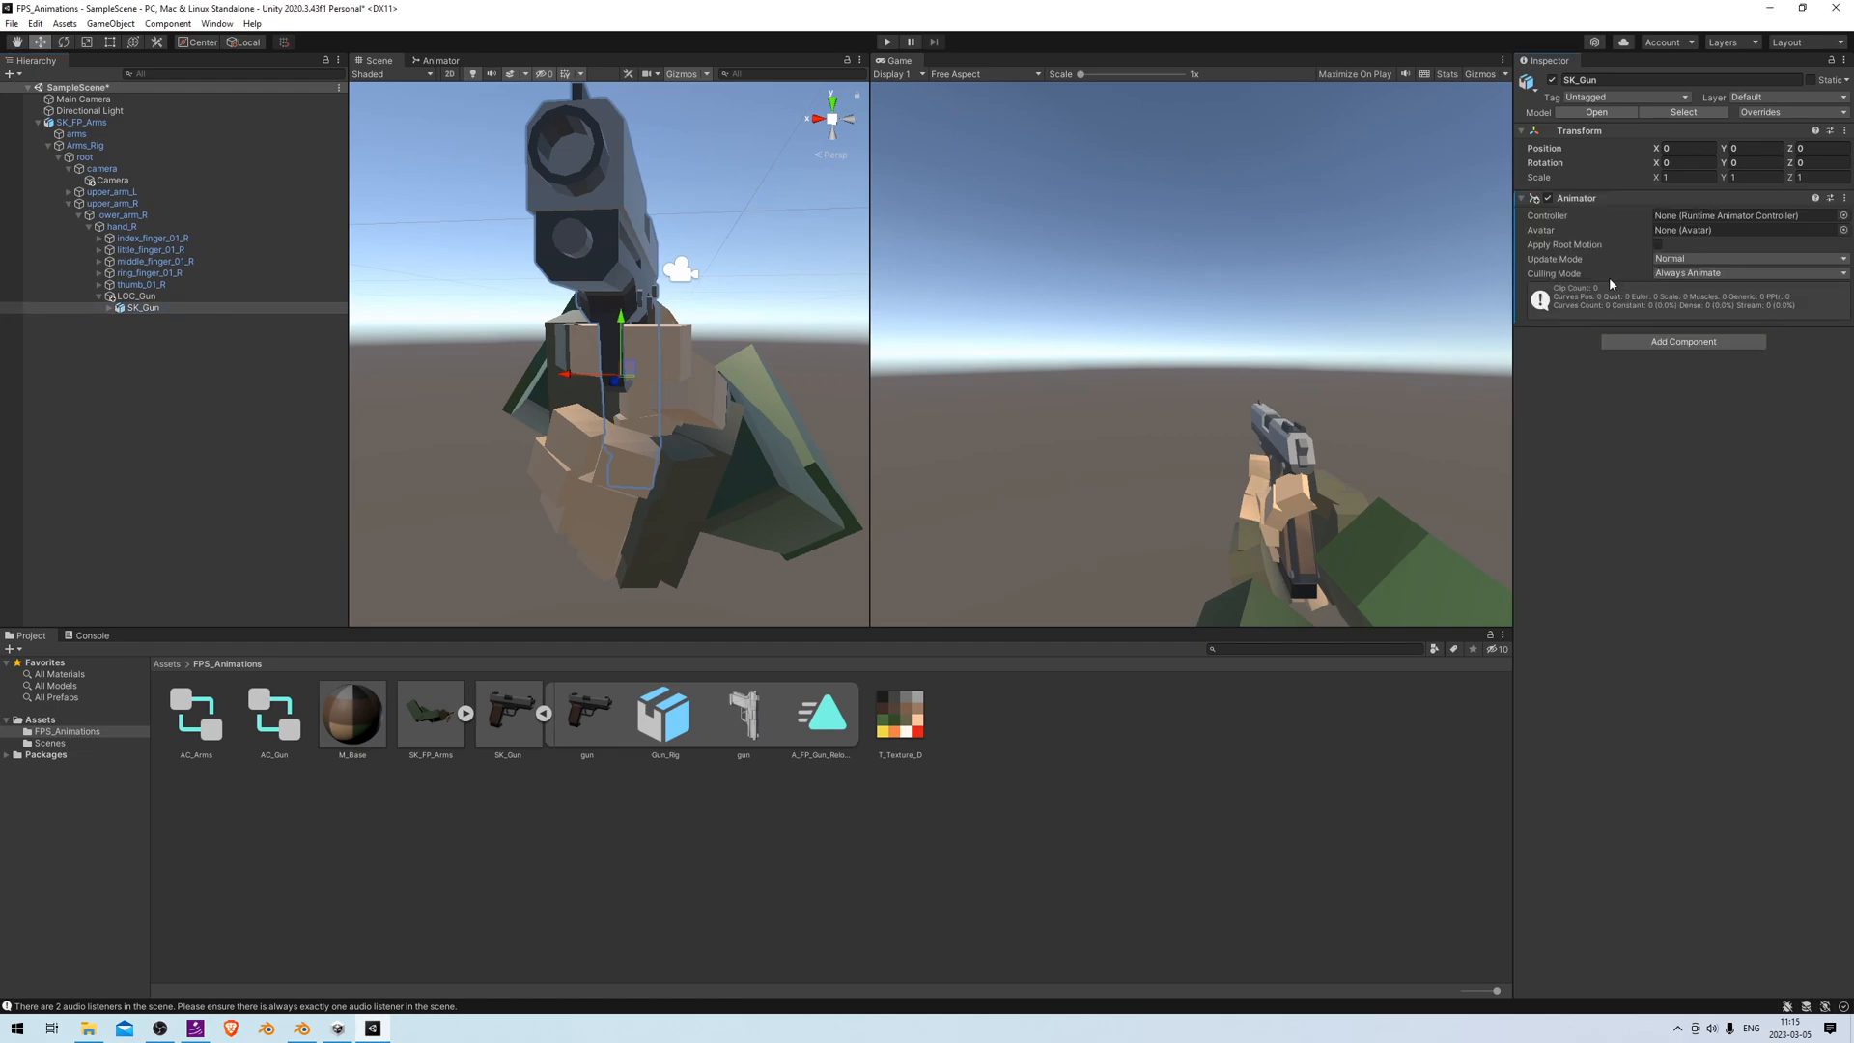
{"action": "left_click", "coordinate": [274, 713]}
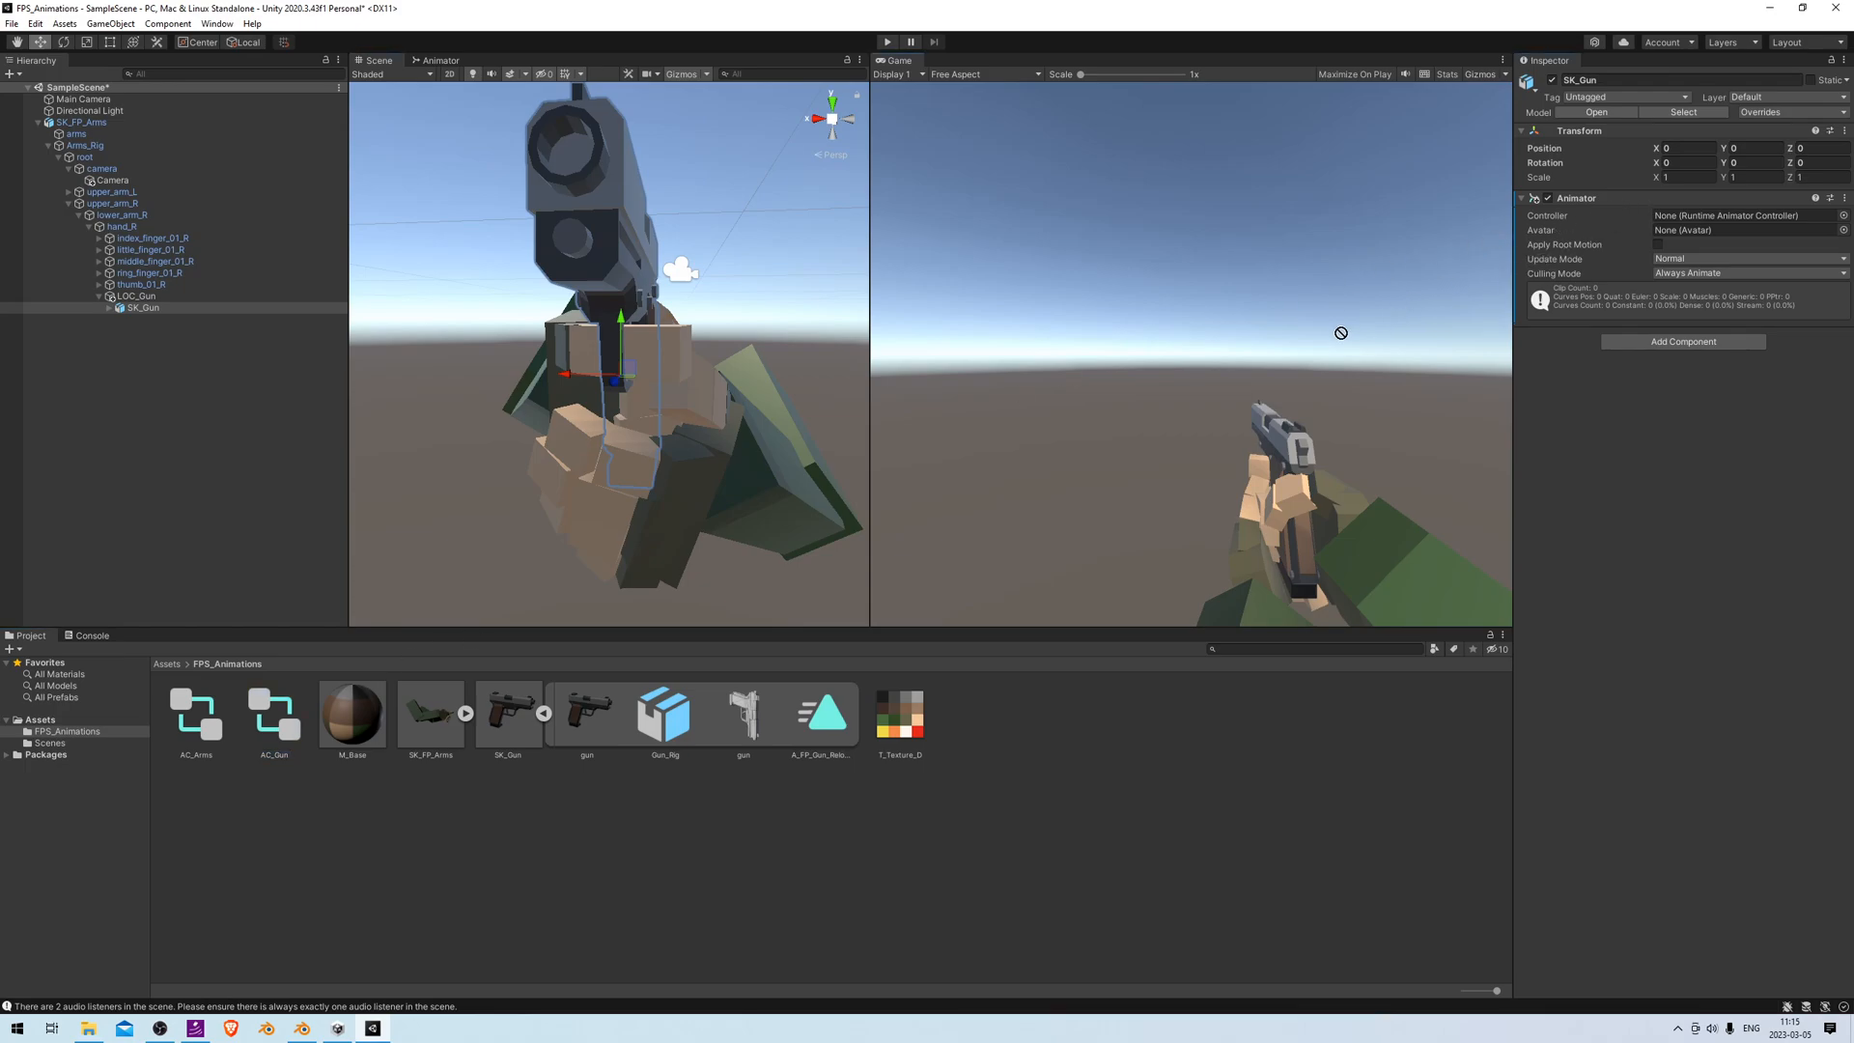
{"action": "left_click", "coordinate": [1732, 215]}
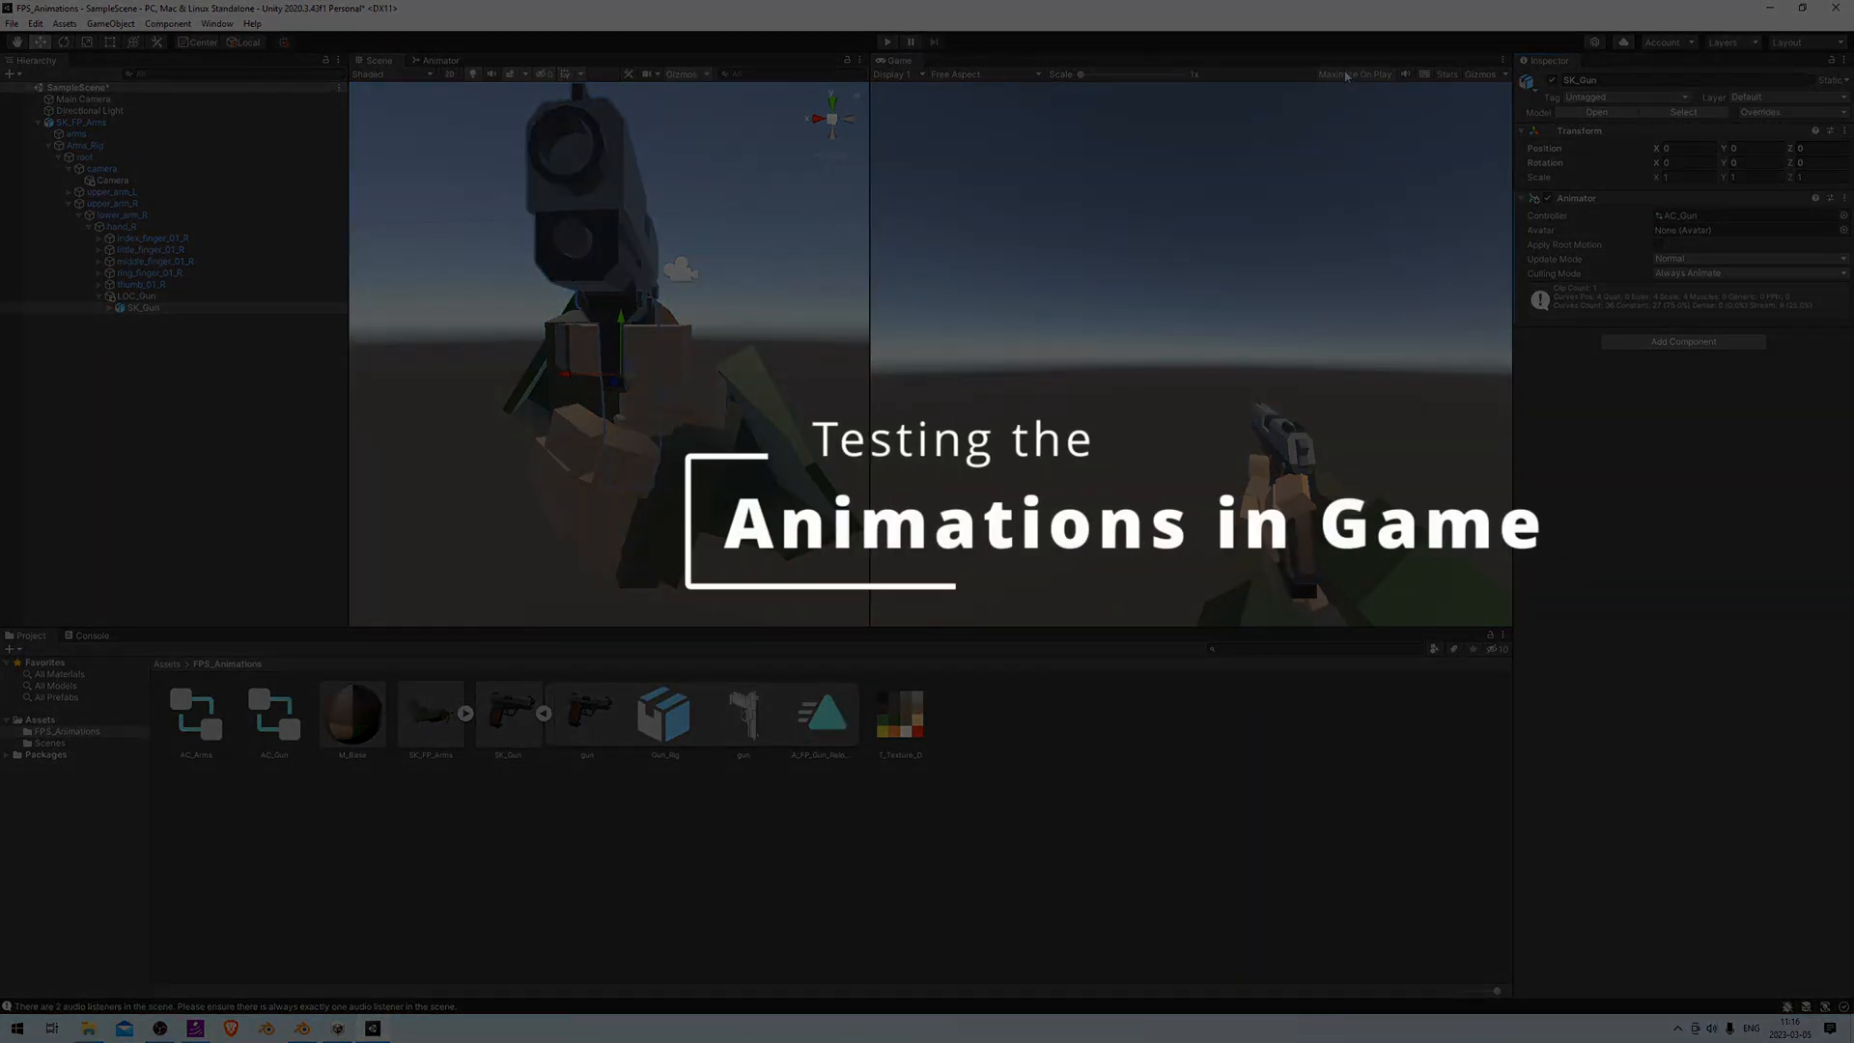
{"action": "mouse_move", "coordinate": [885, 41]}
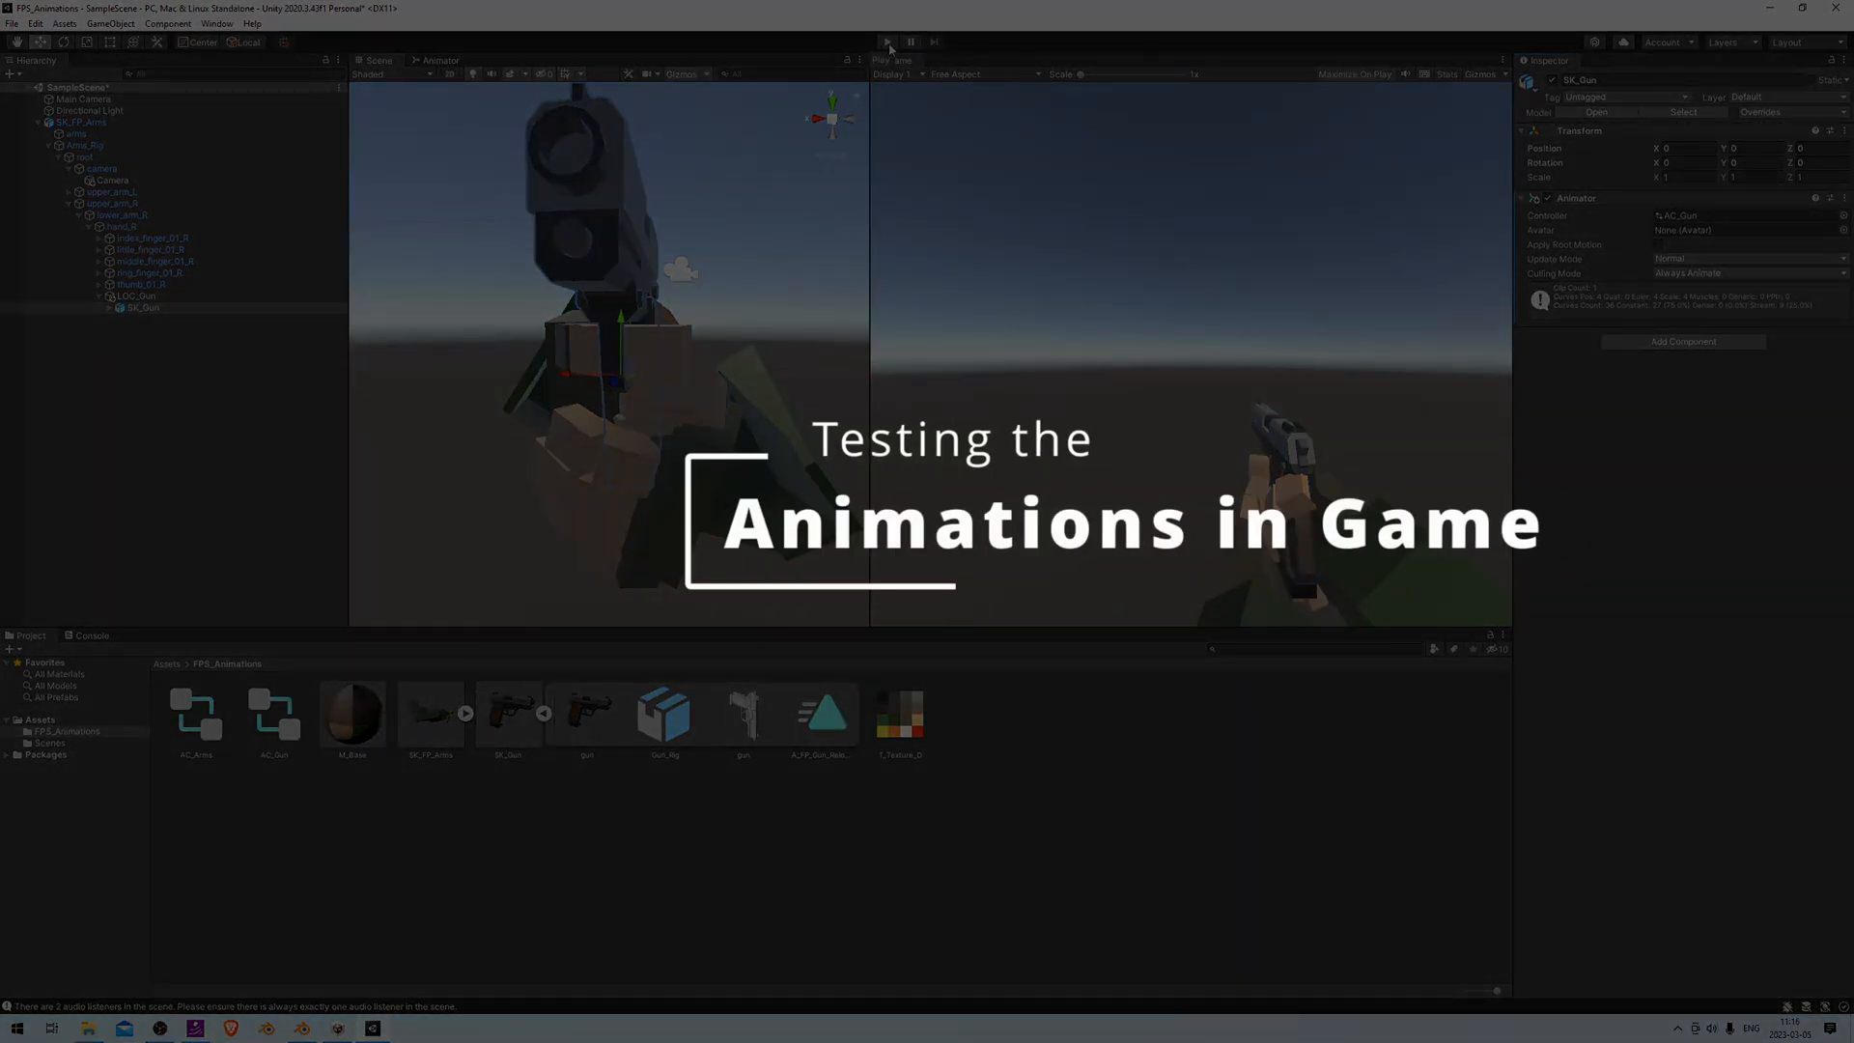